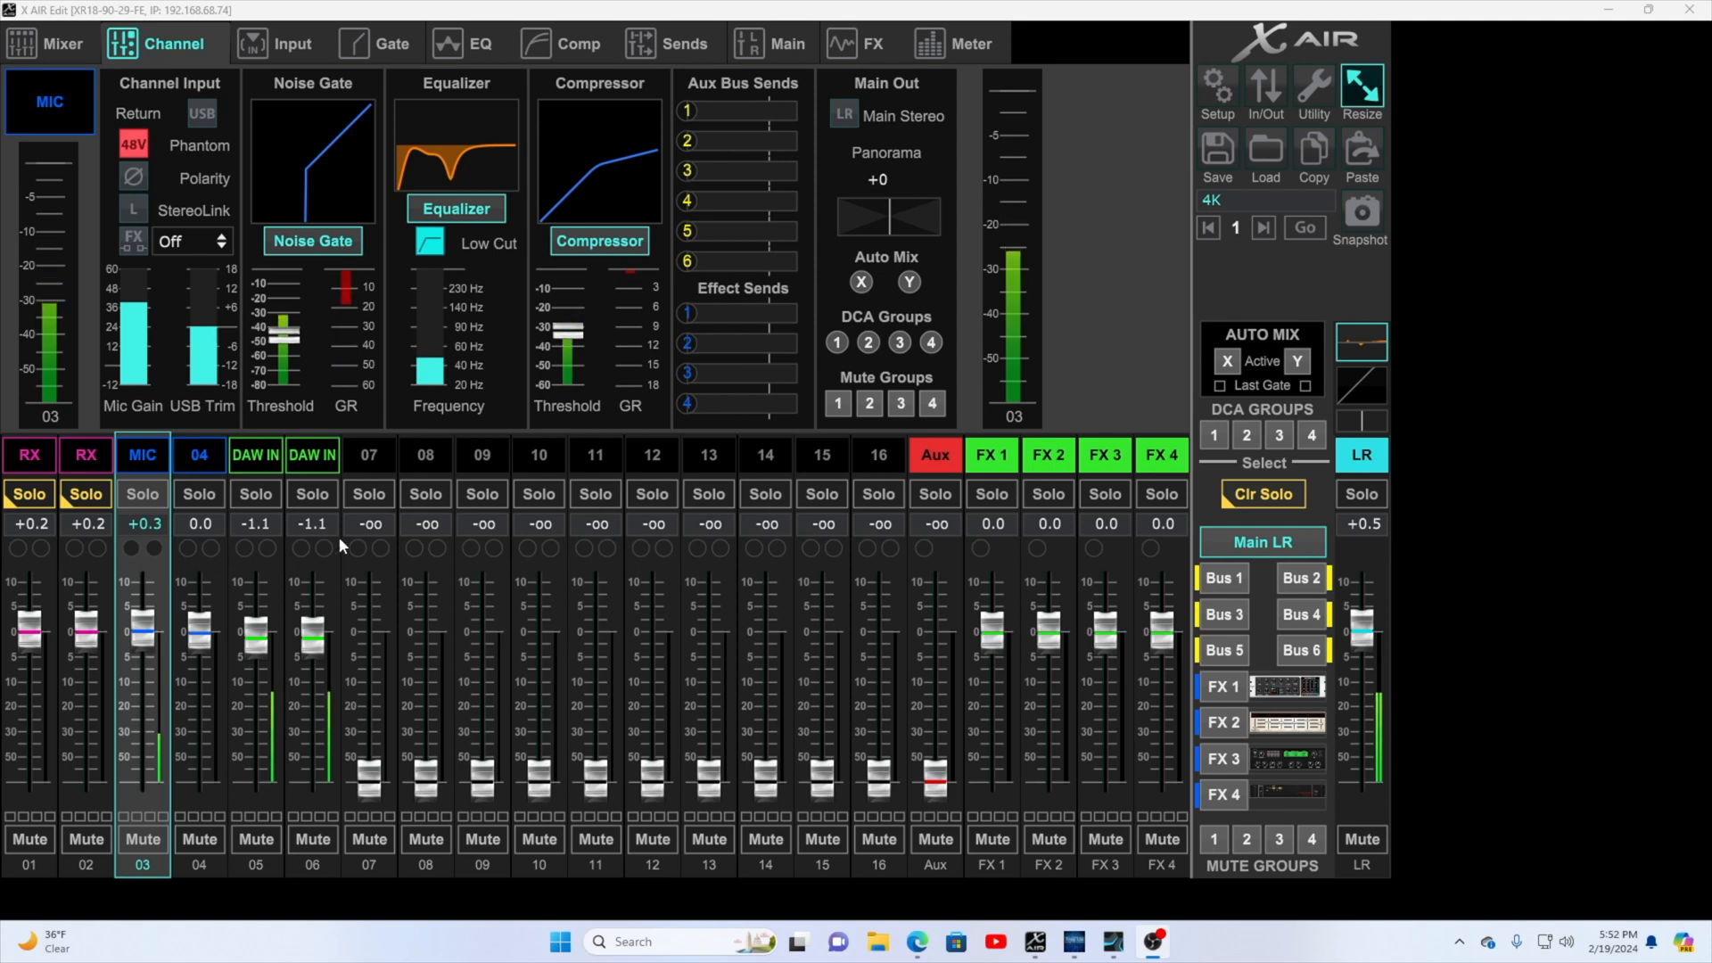
pyautogui.moveTo(895, 478)
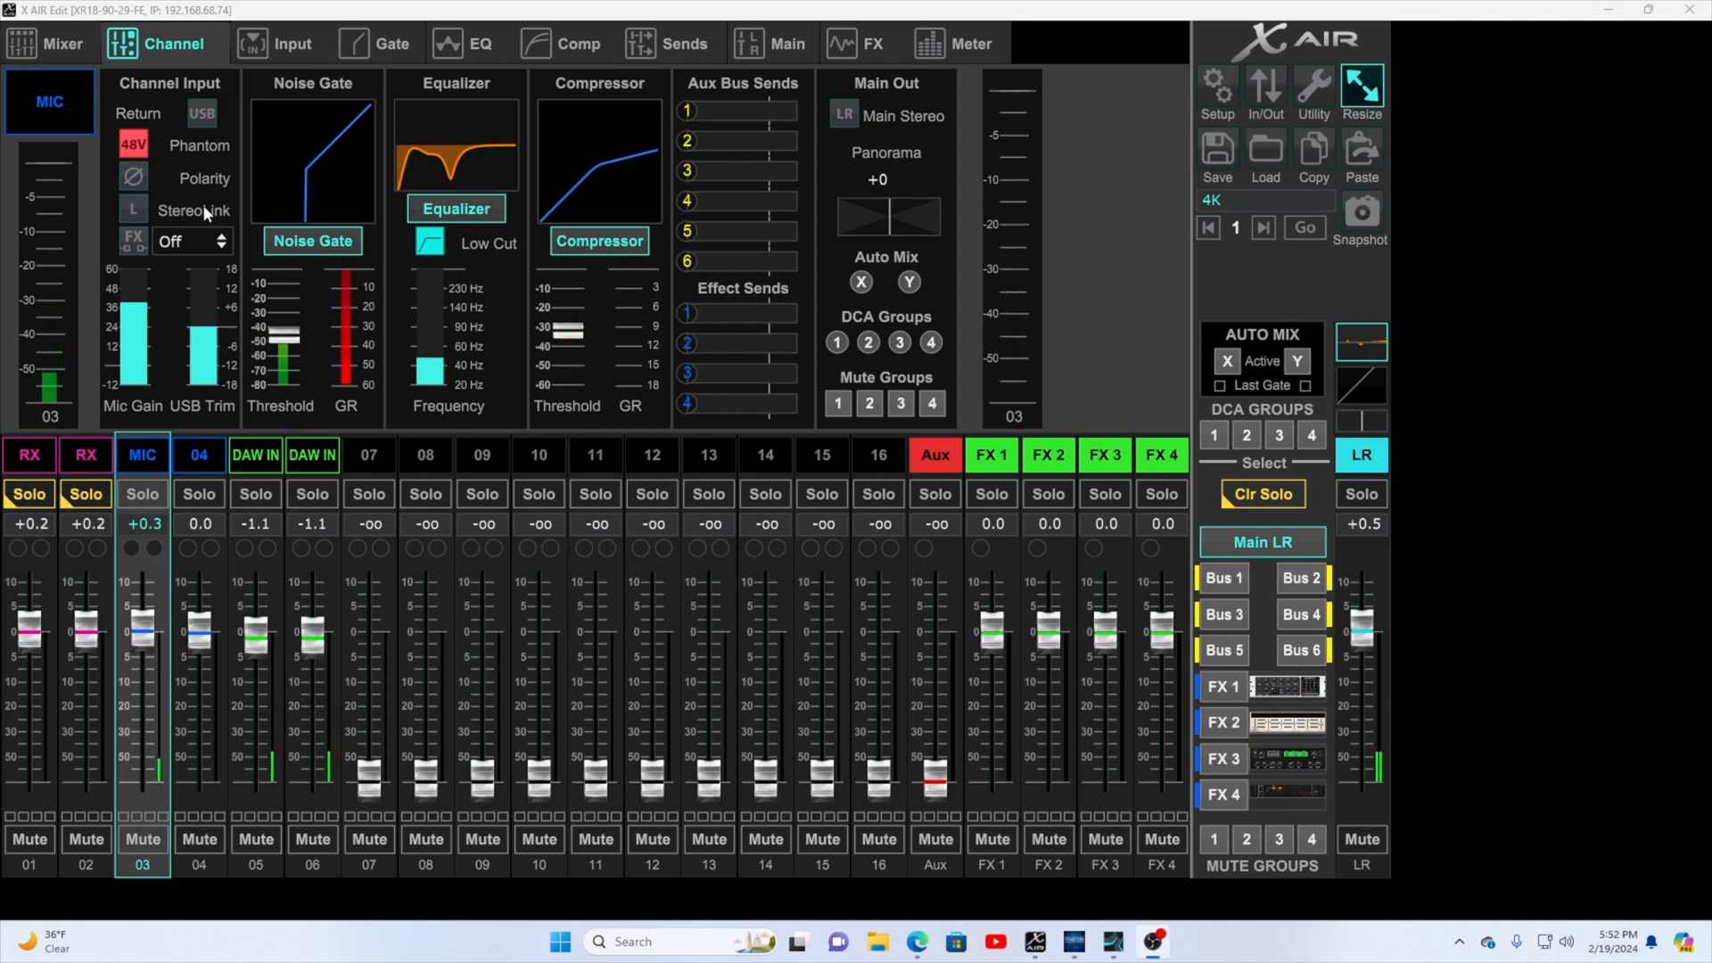
pyautogui.moveTo(517, 458)
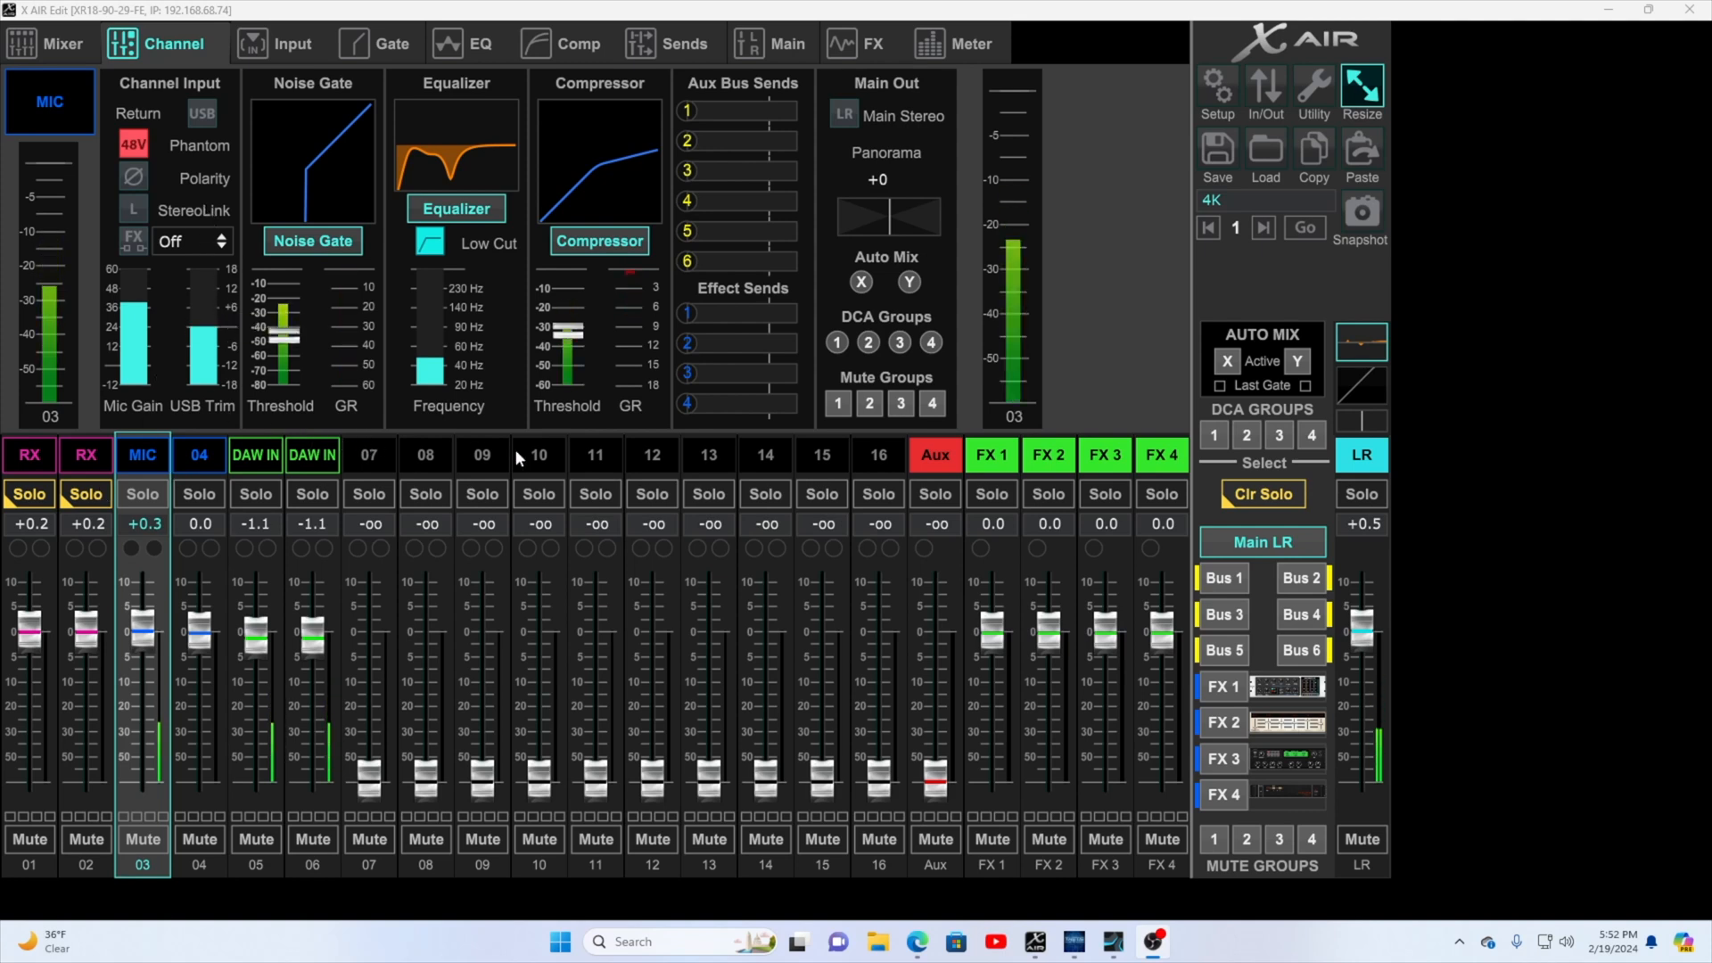
pyautogui.moveTo(639, 460)
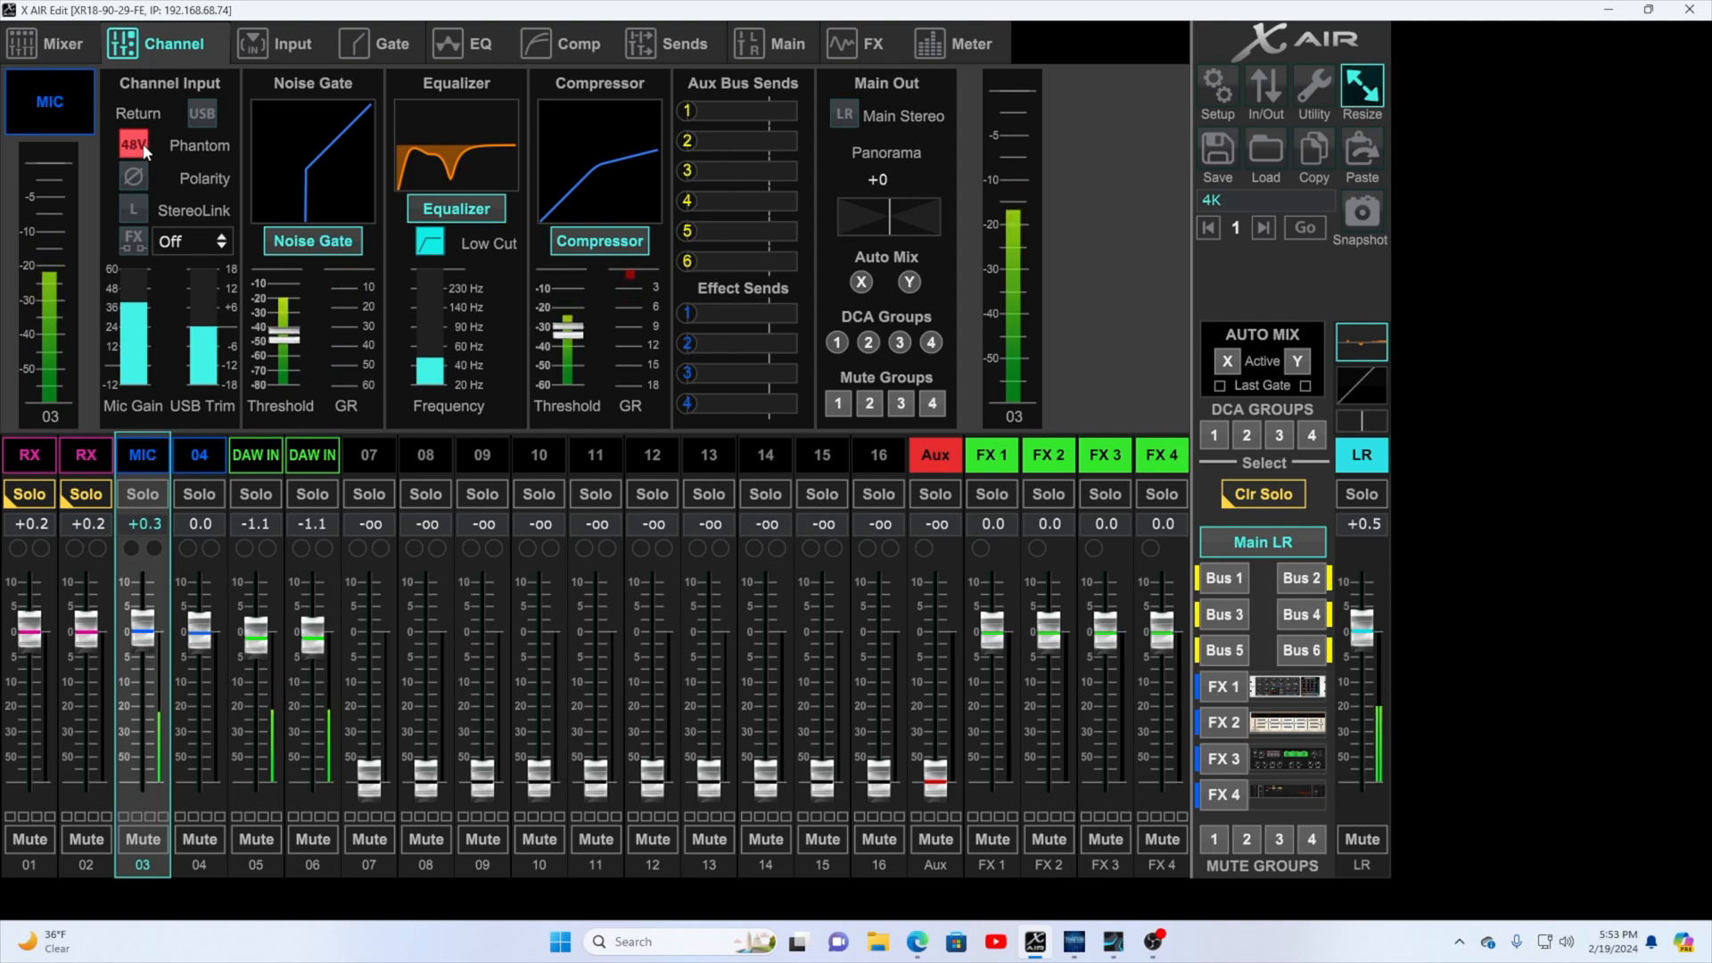
# Review channel 03's Gate, EQ and Comp pages, then show the four-slot FX rack.
pyautogui.moveTo(130, 350); pyautogui.dragTo(130, 305)
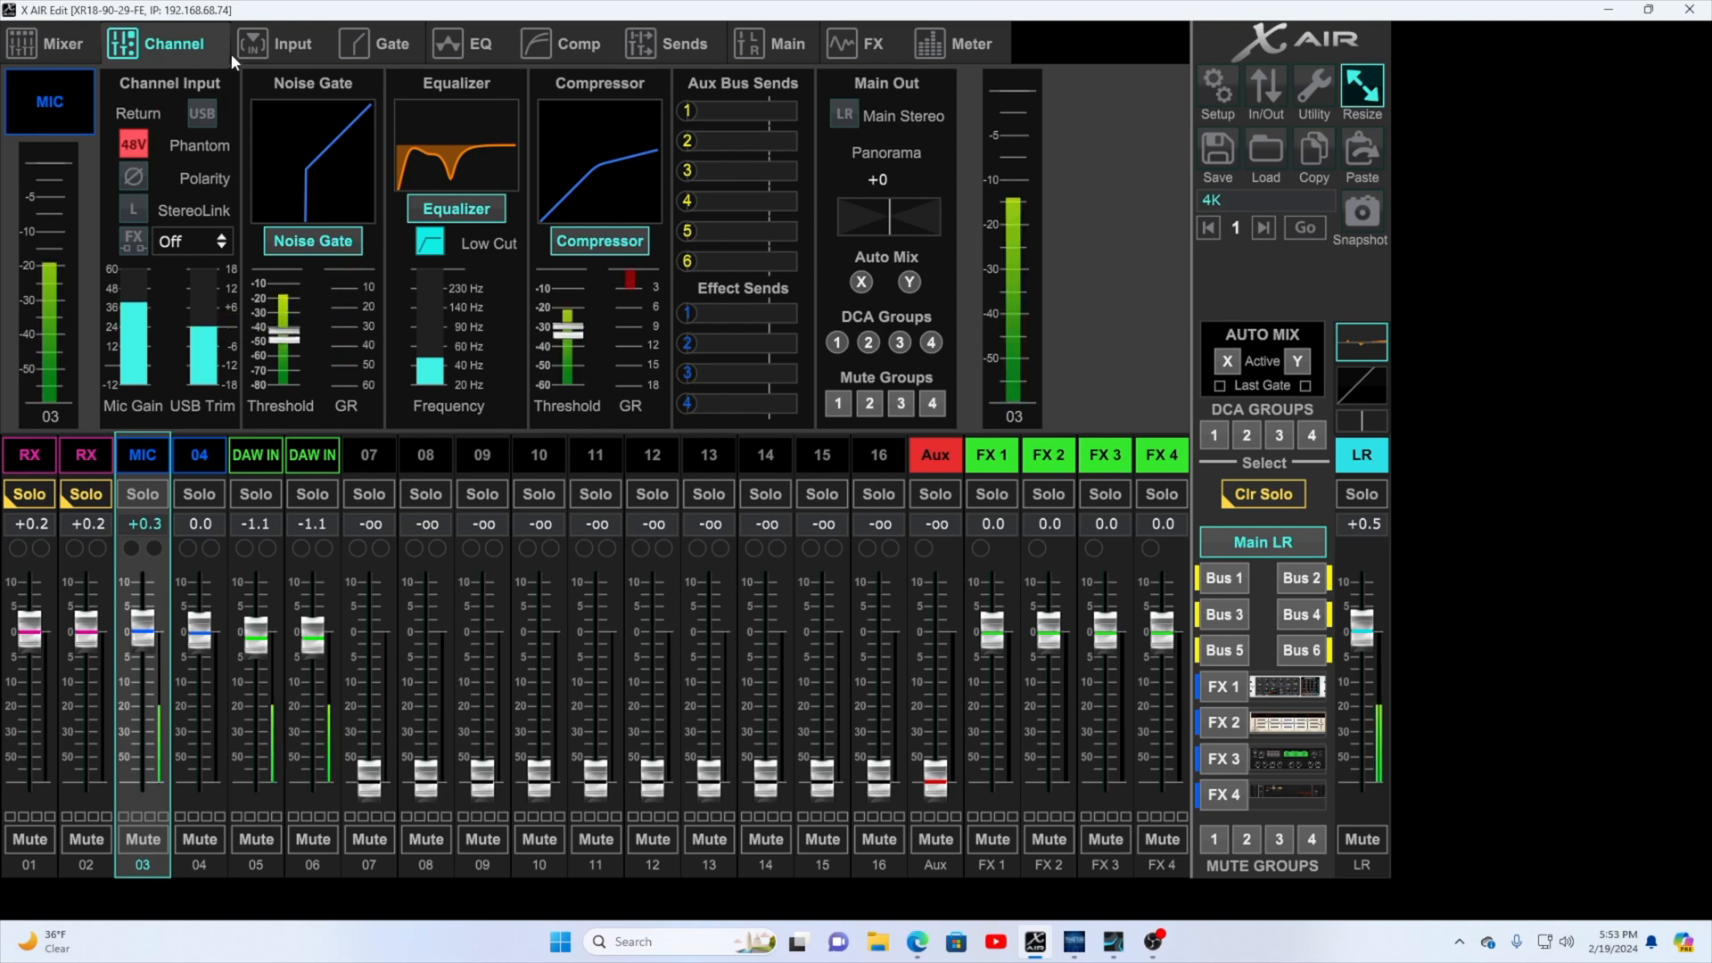
pyautogui.click(391, 43)
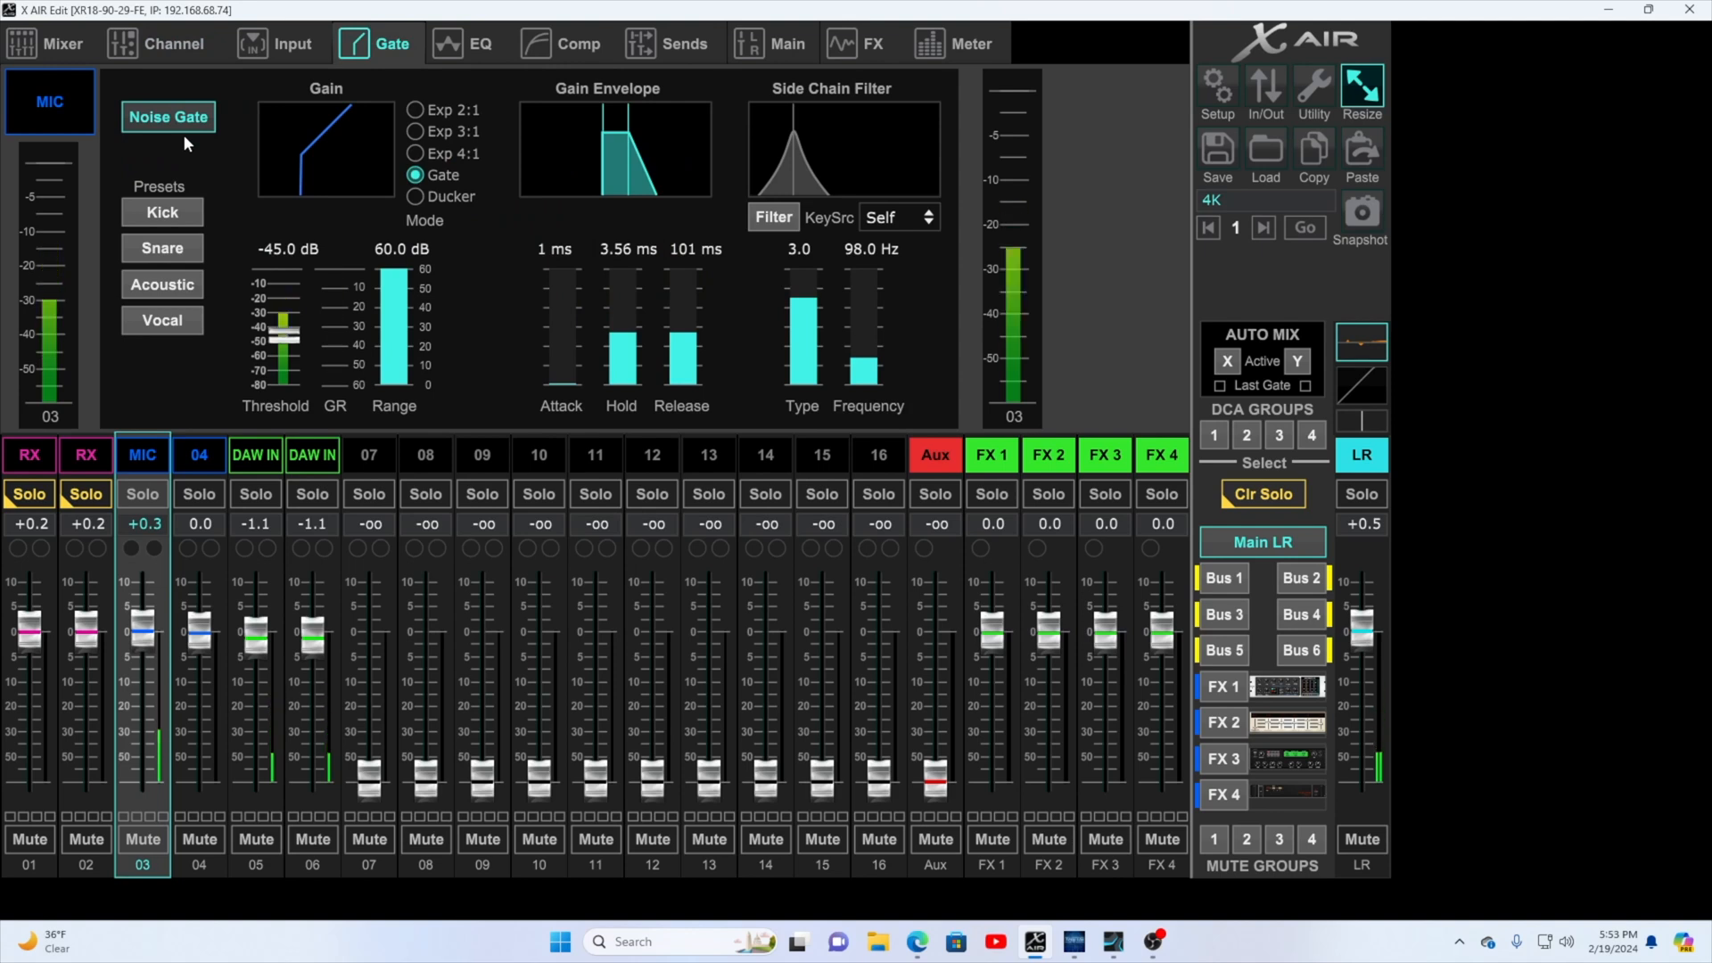
pyautogui.click(464, 43)
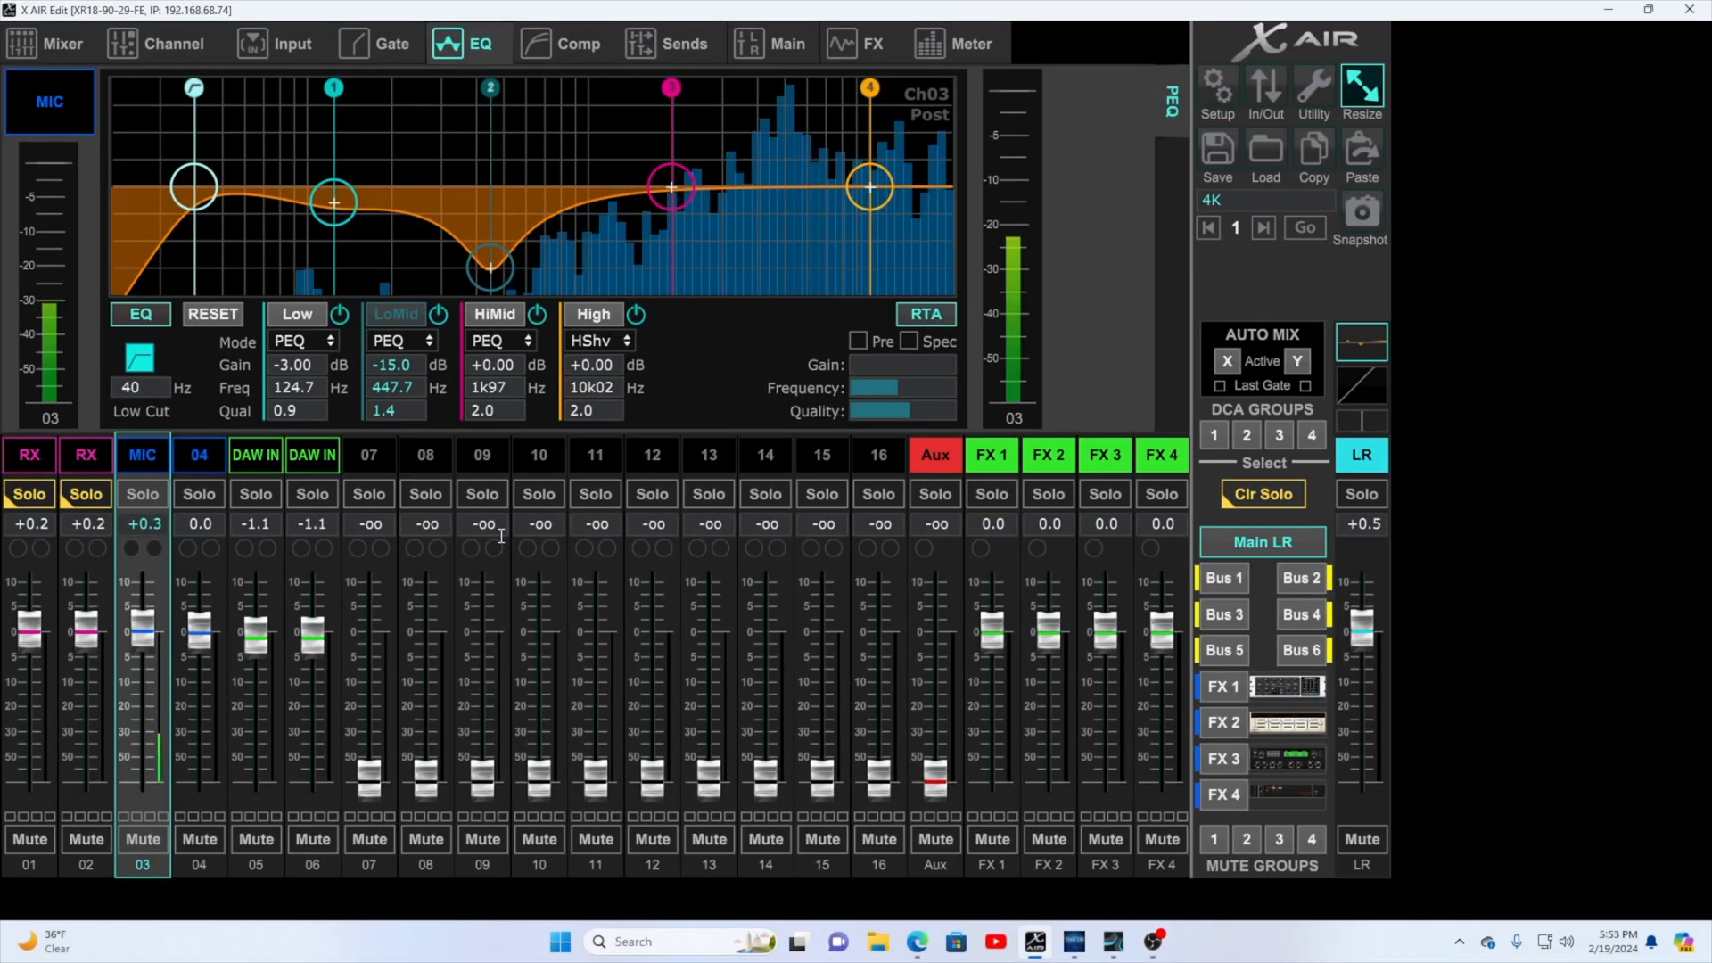
pyautogui.click(578, 42)
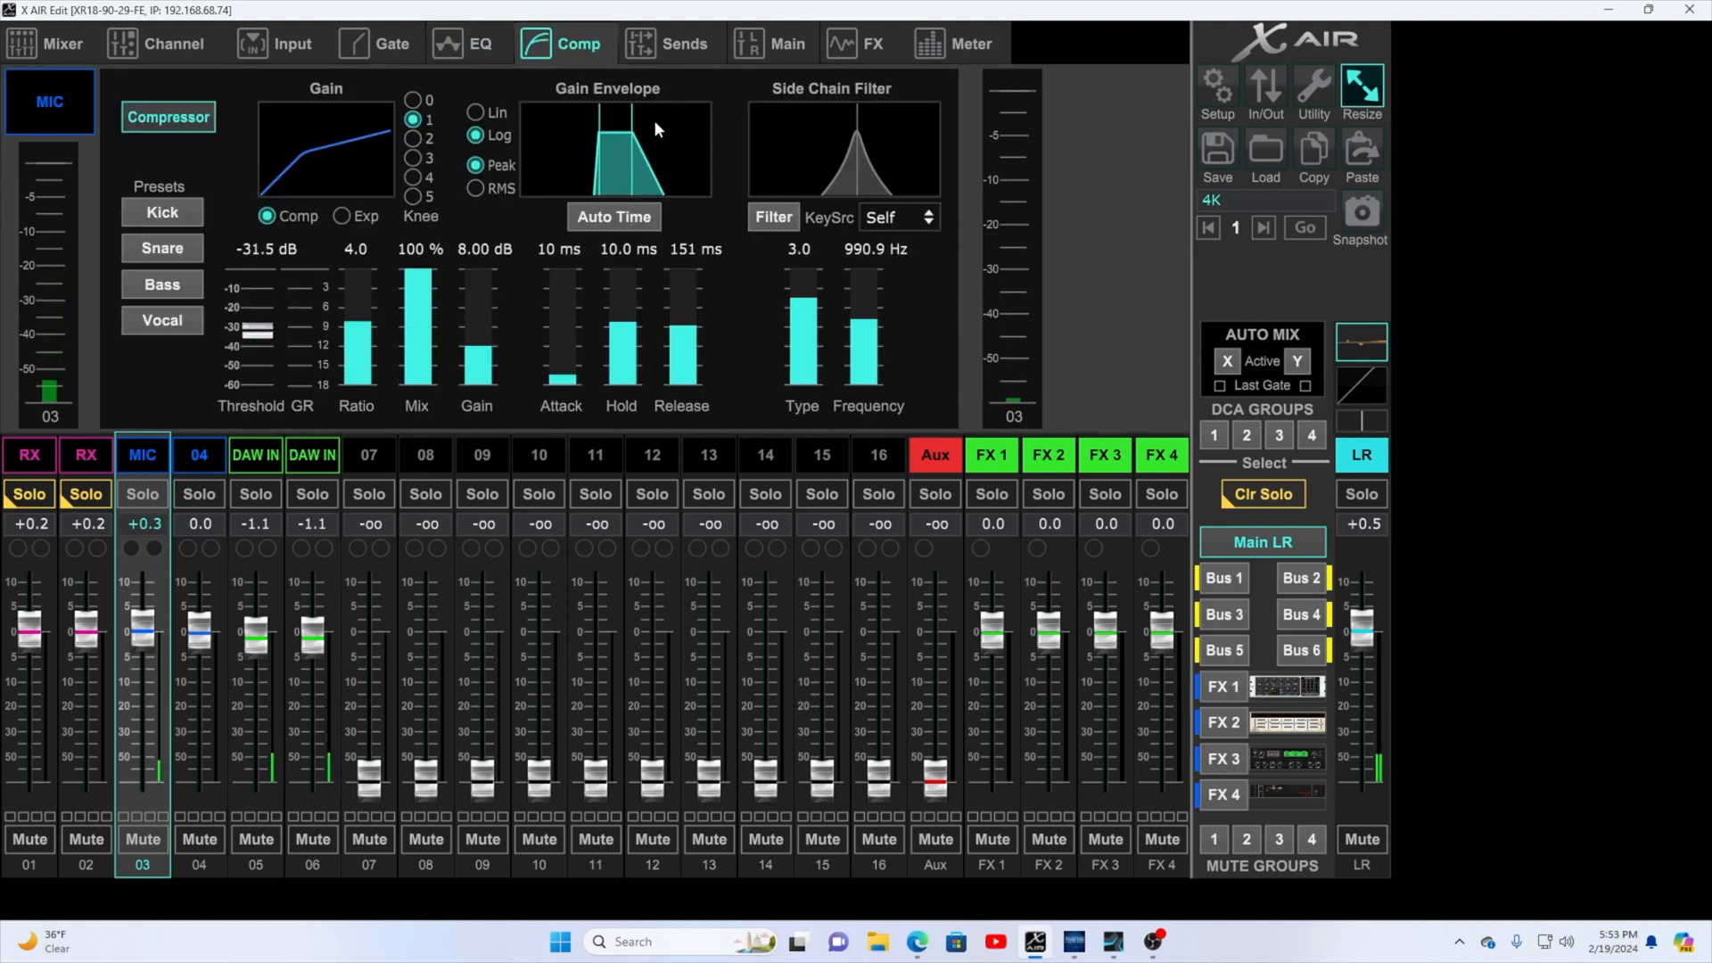
pyautogui.click(858, 43)
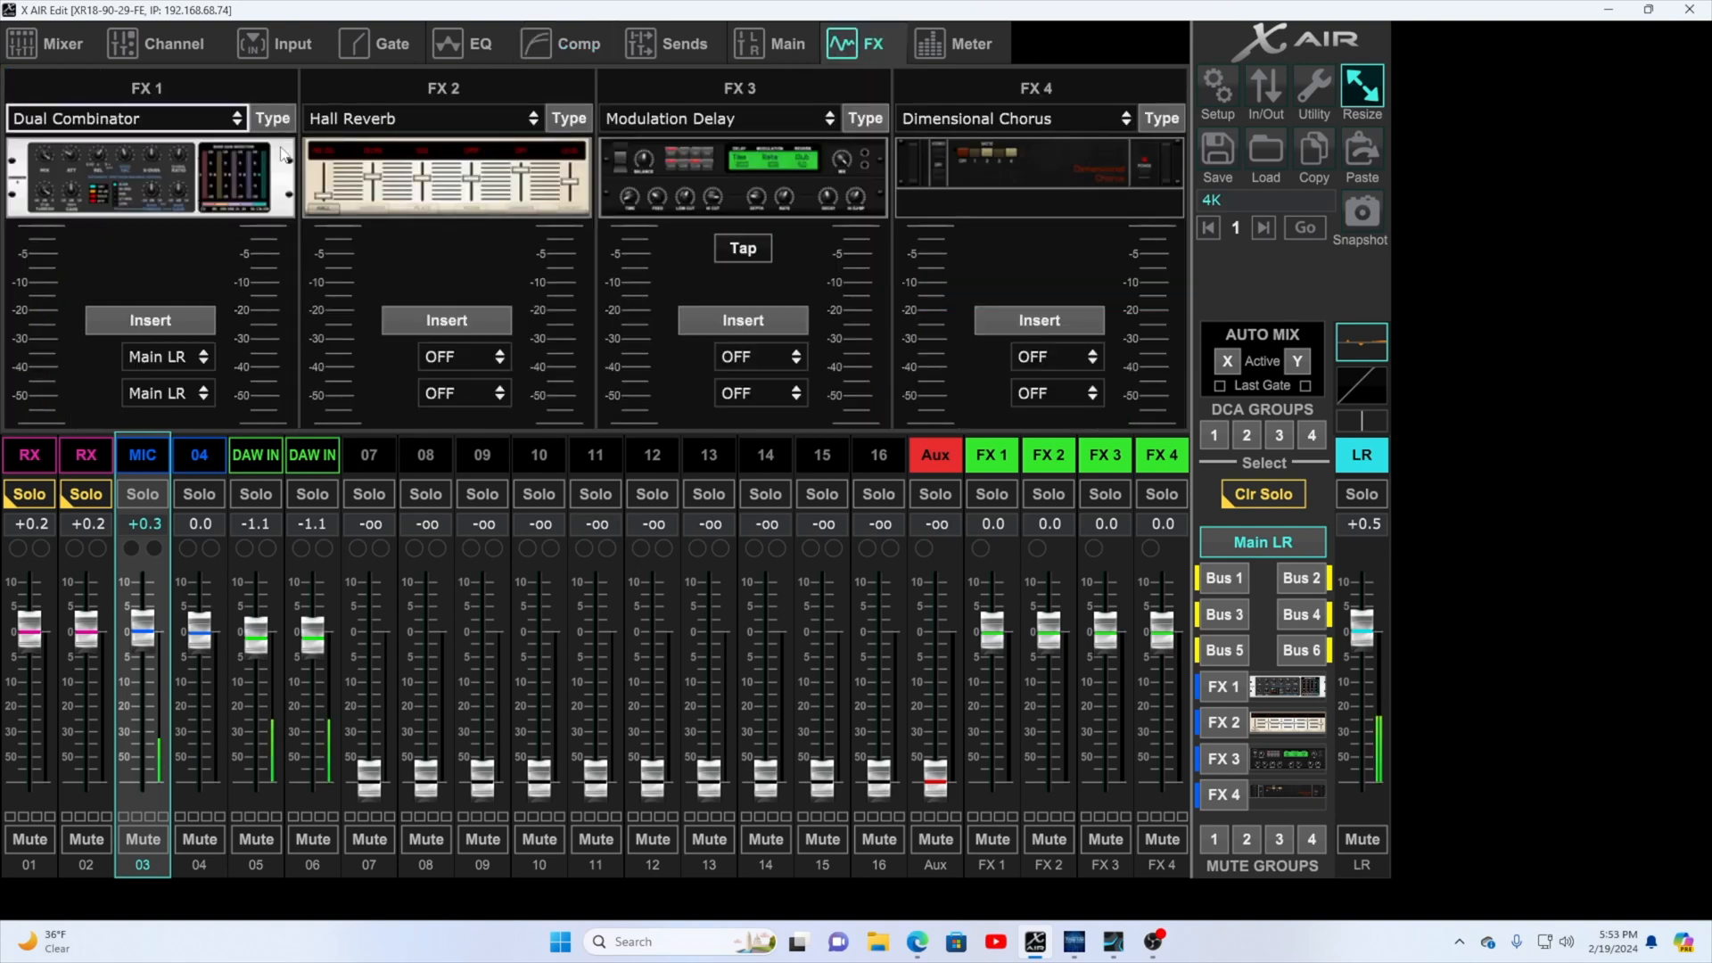
pyautogui.click(567, 118)
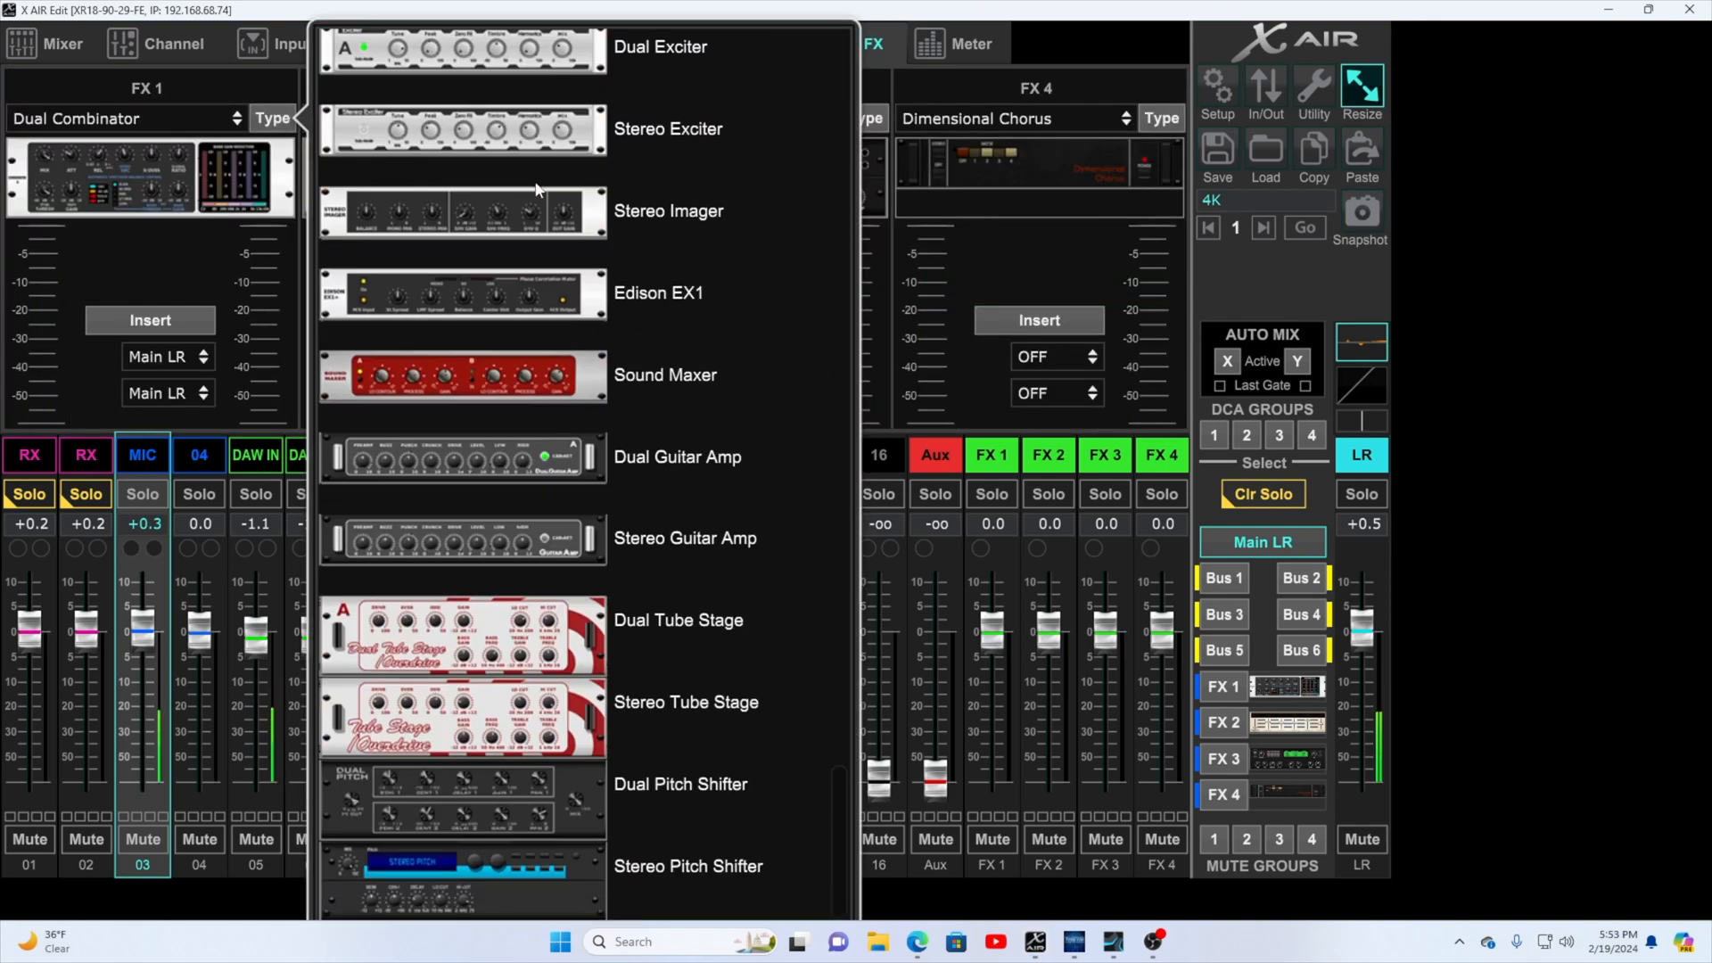
pyautogui.scroll(3)
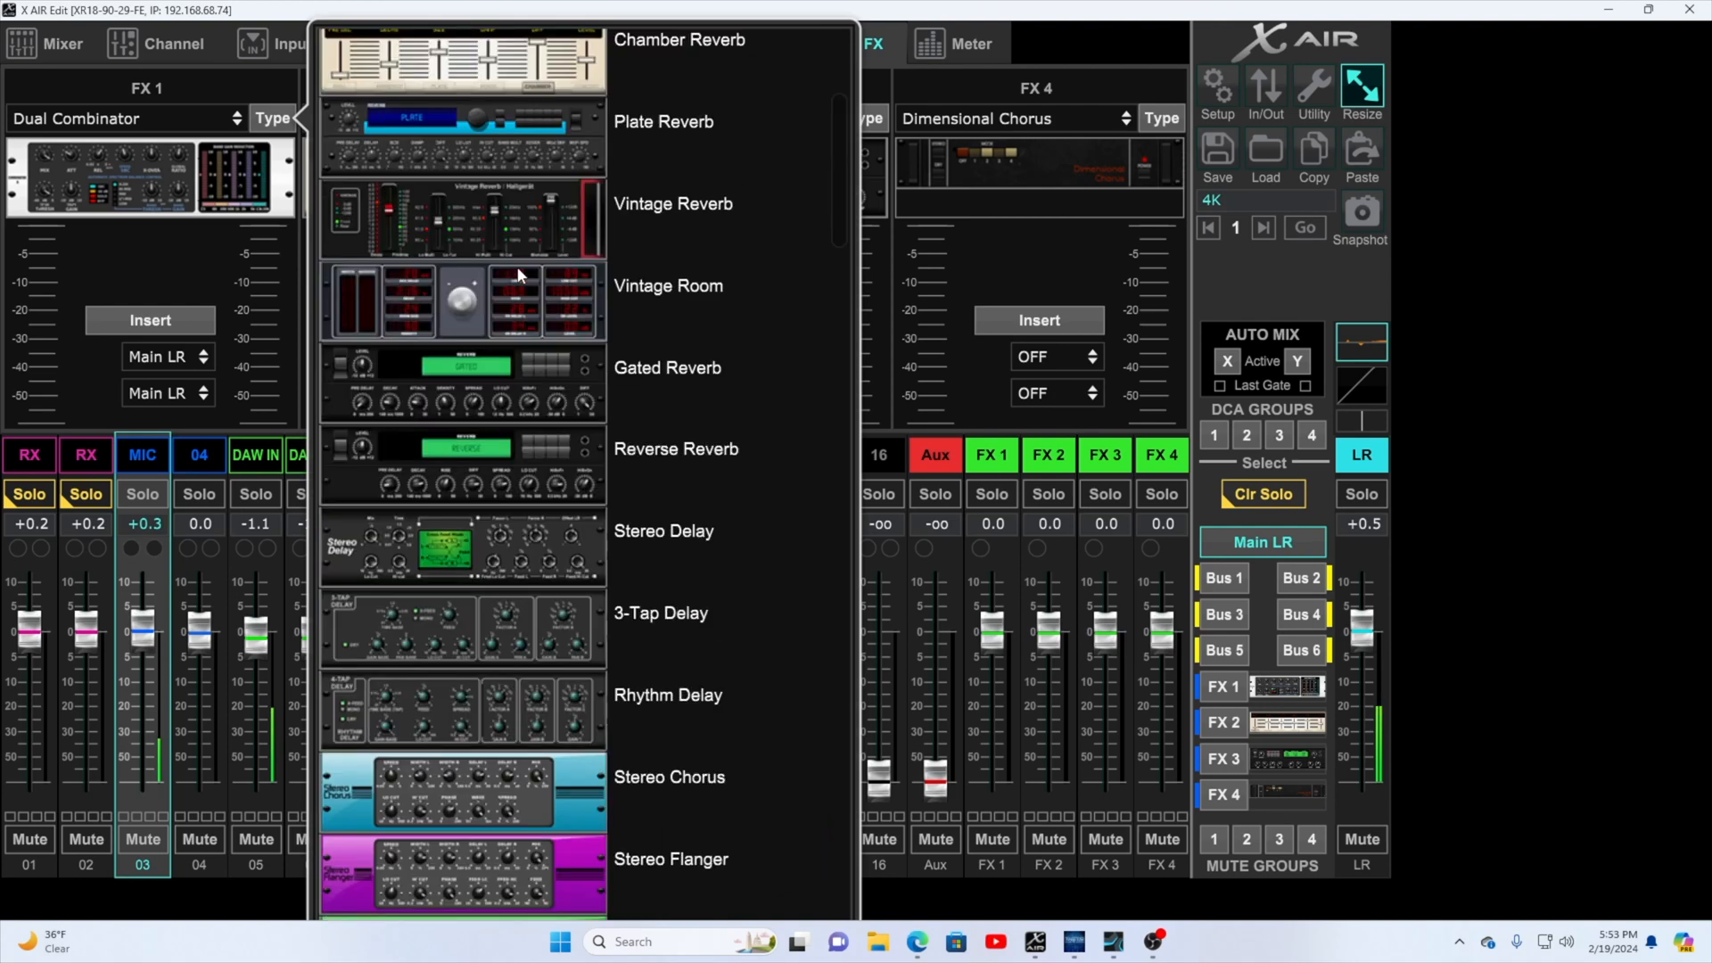
pyautogui.scroll(3)
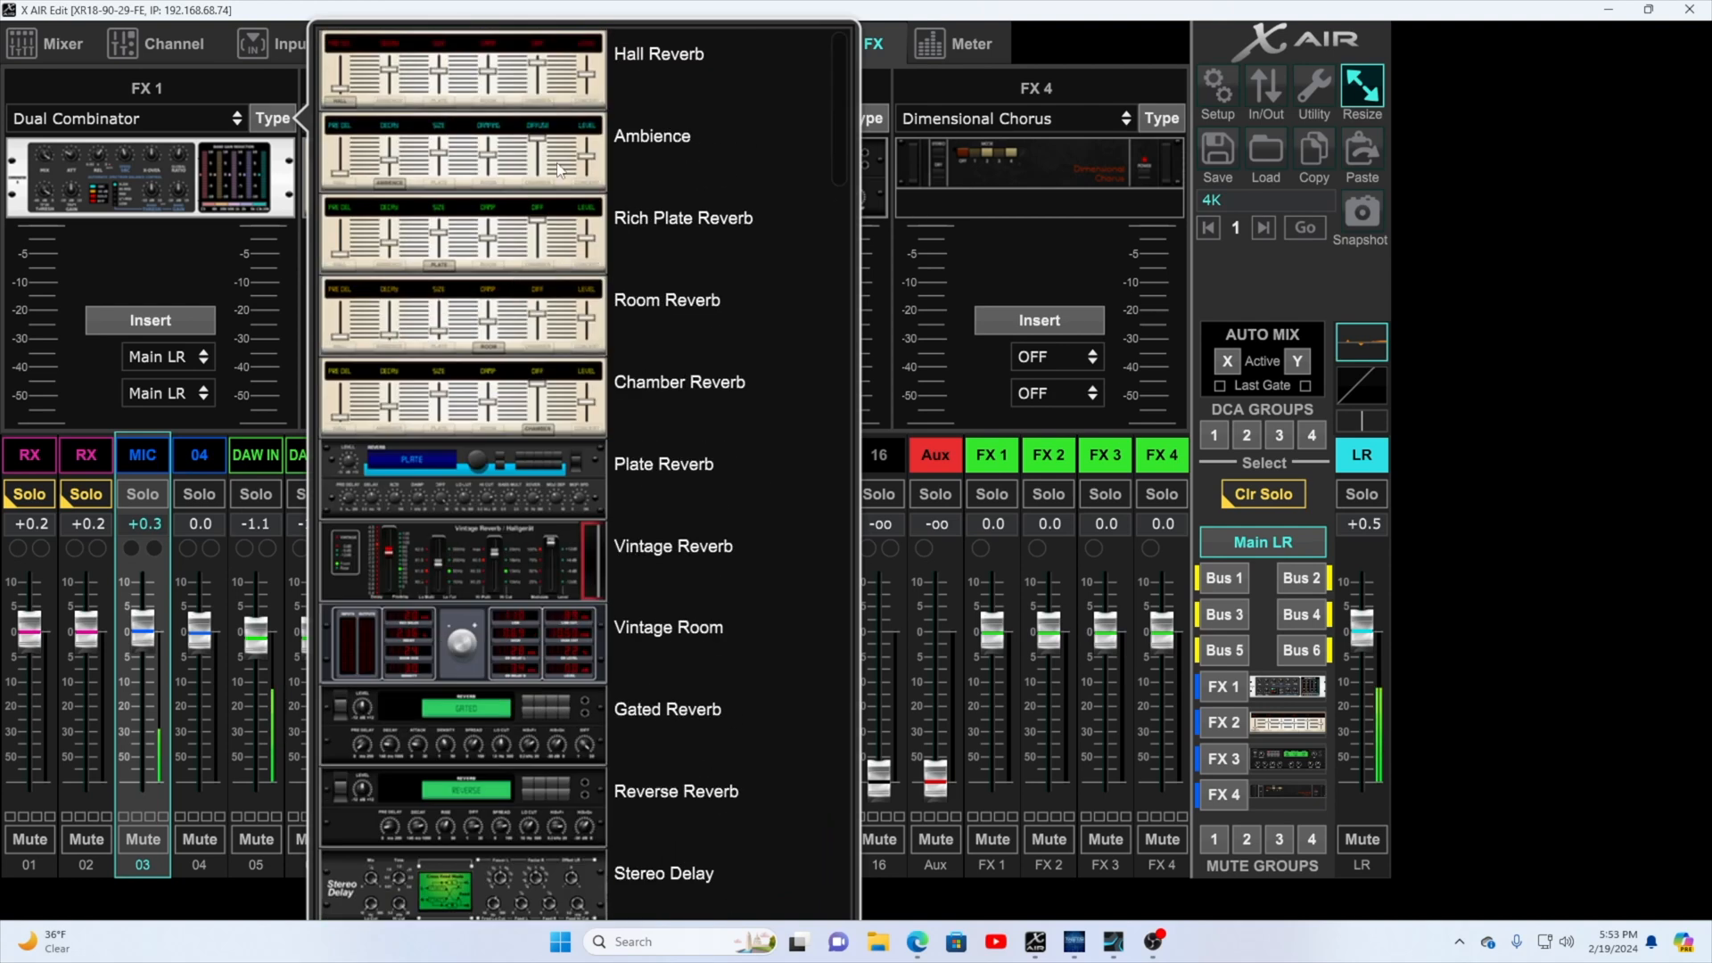
pyautogui.scroll(-3)
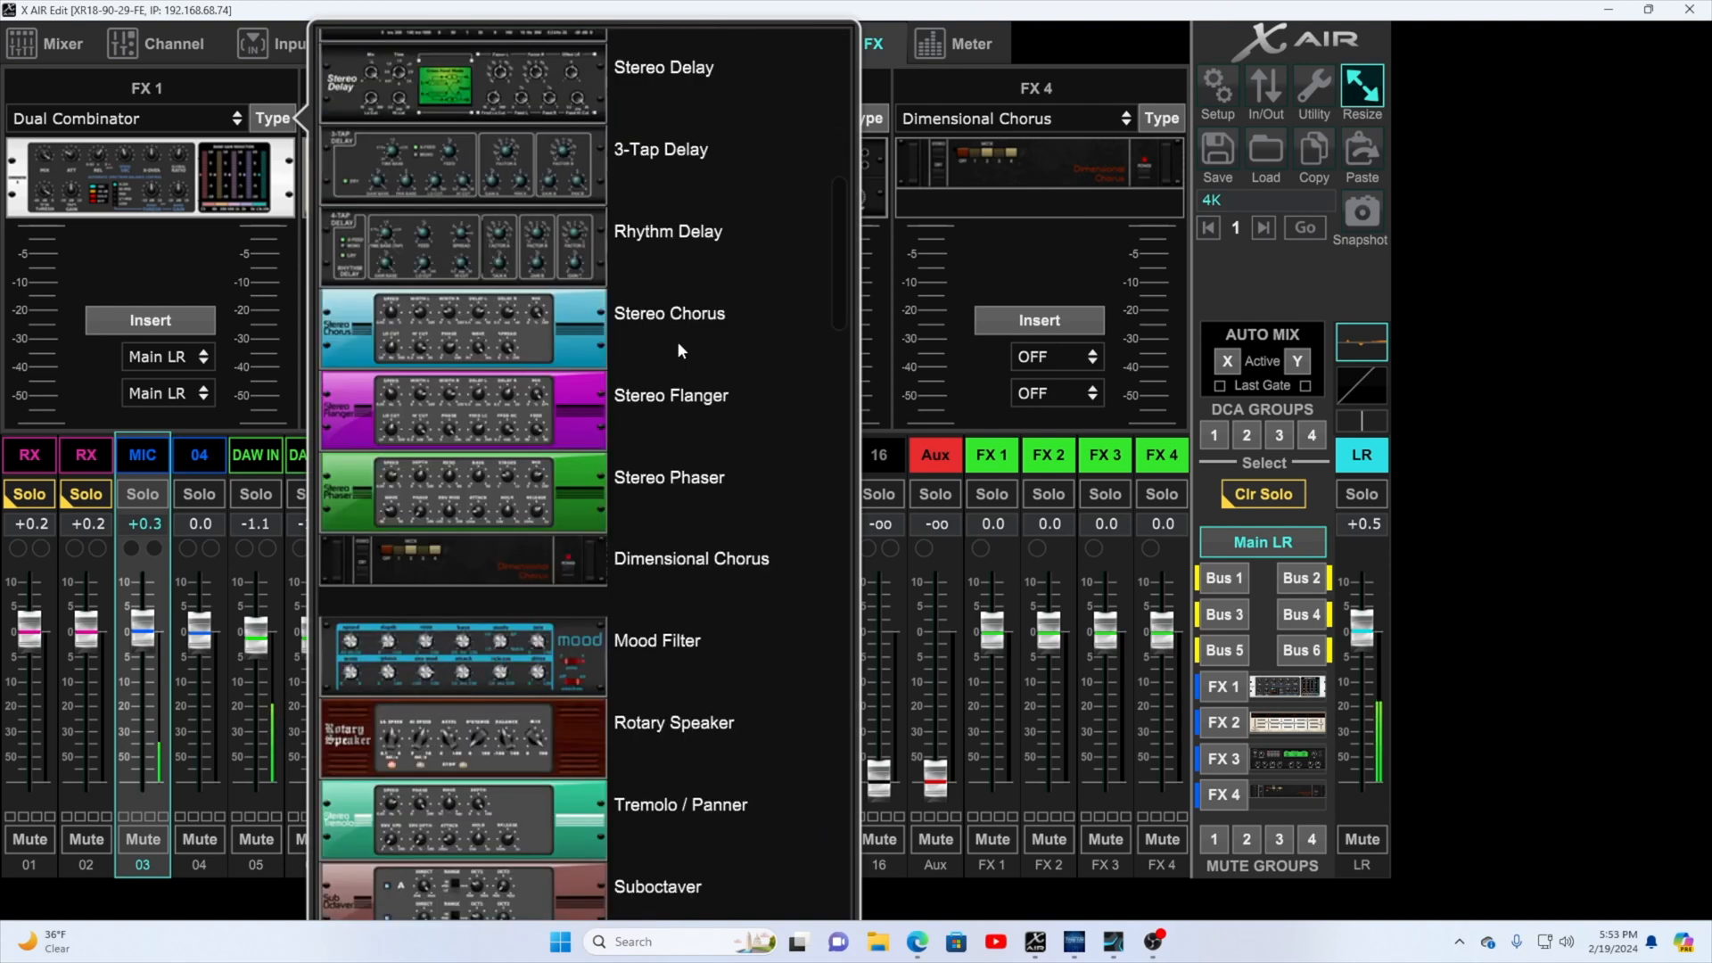
pyautogui.scroll(-3)
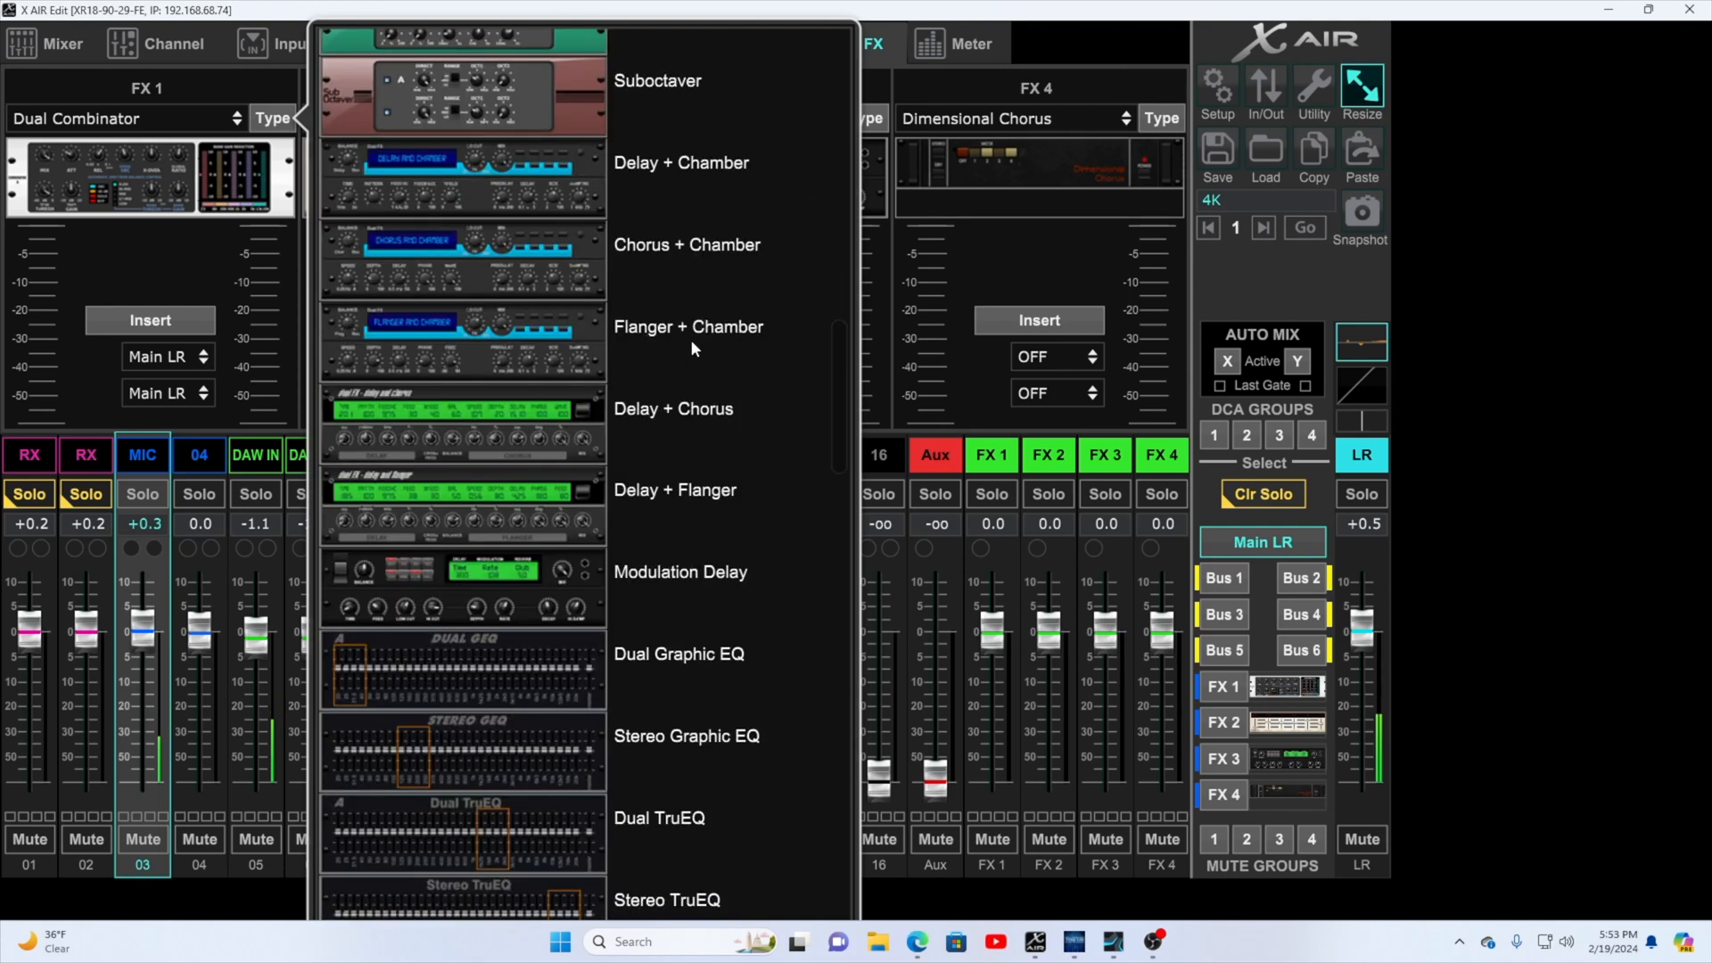
pyautogui.scroll(-3)
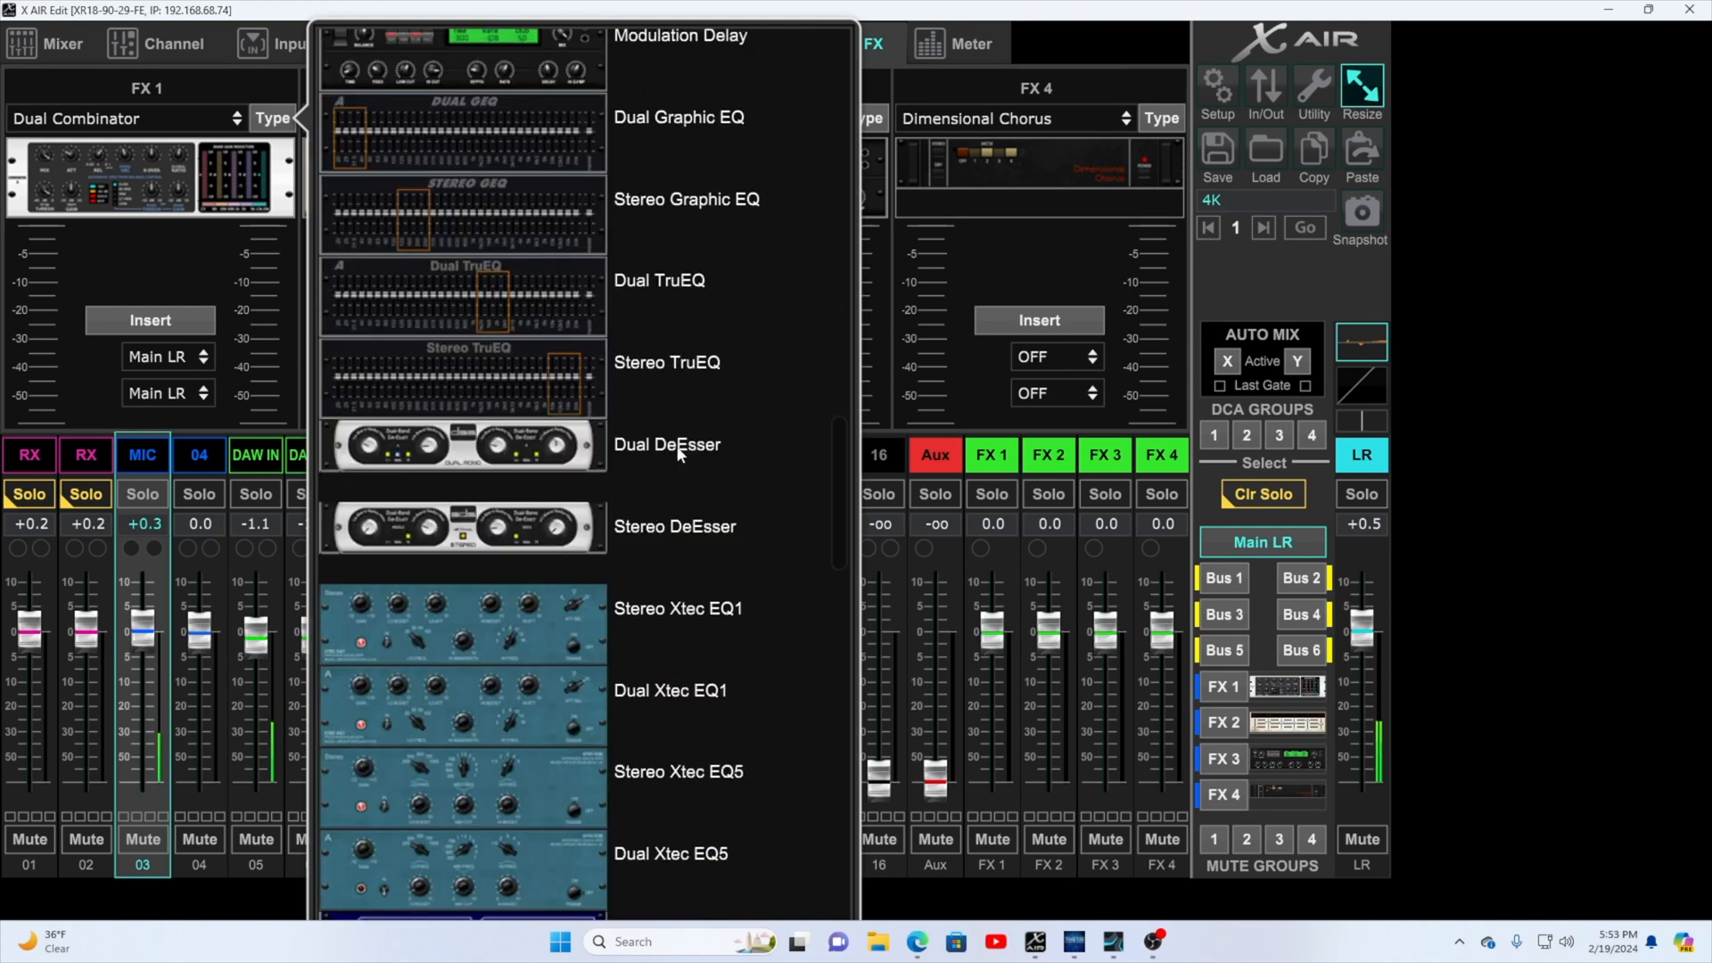
pyautogui.scroll(-3)
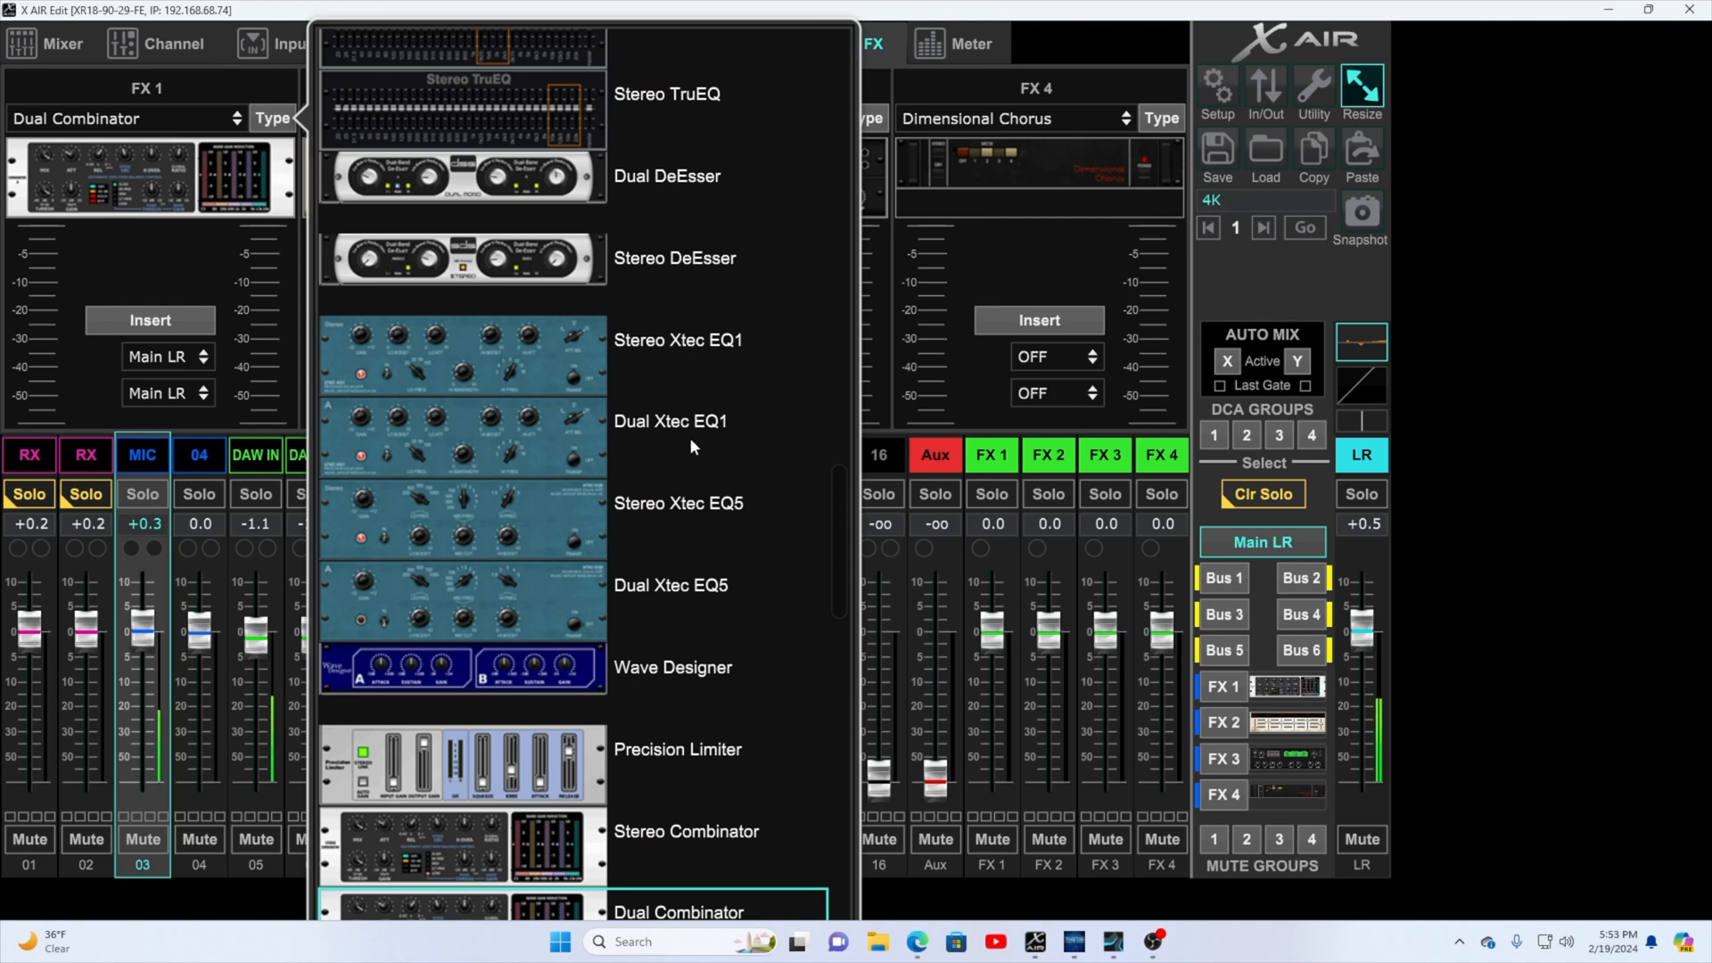
pyautogui.moveTo(535, 487)
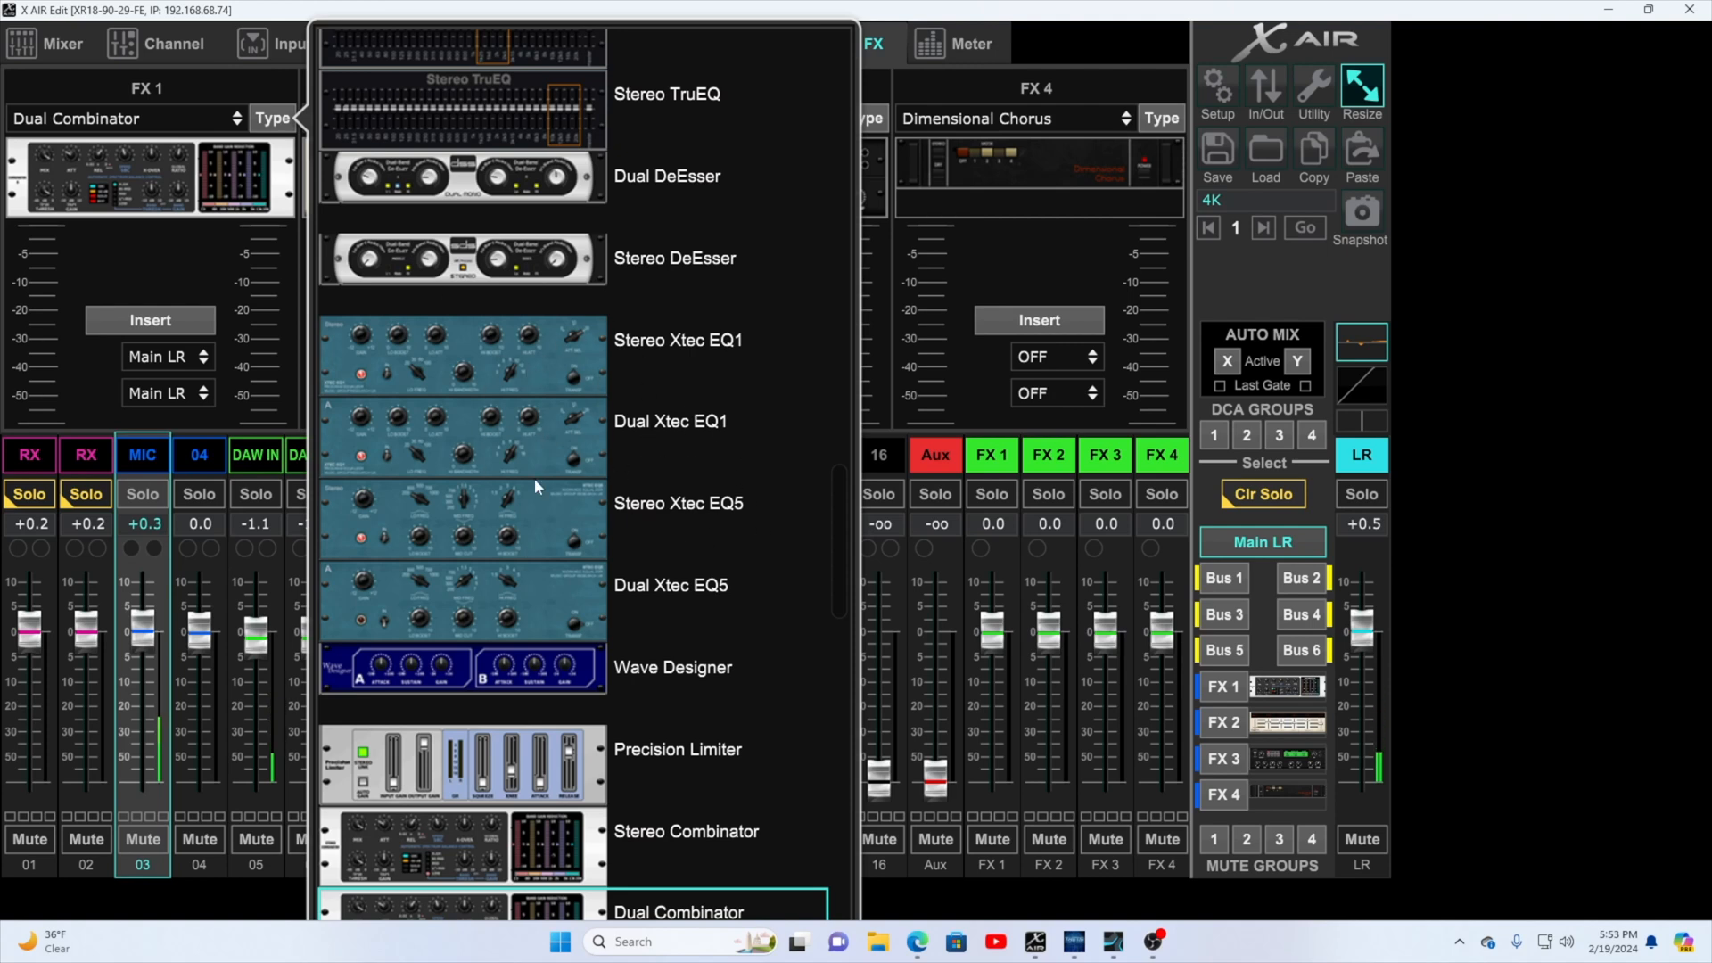
pyautogui.scroll(-3)
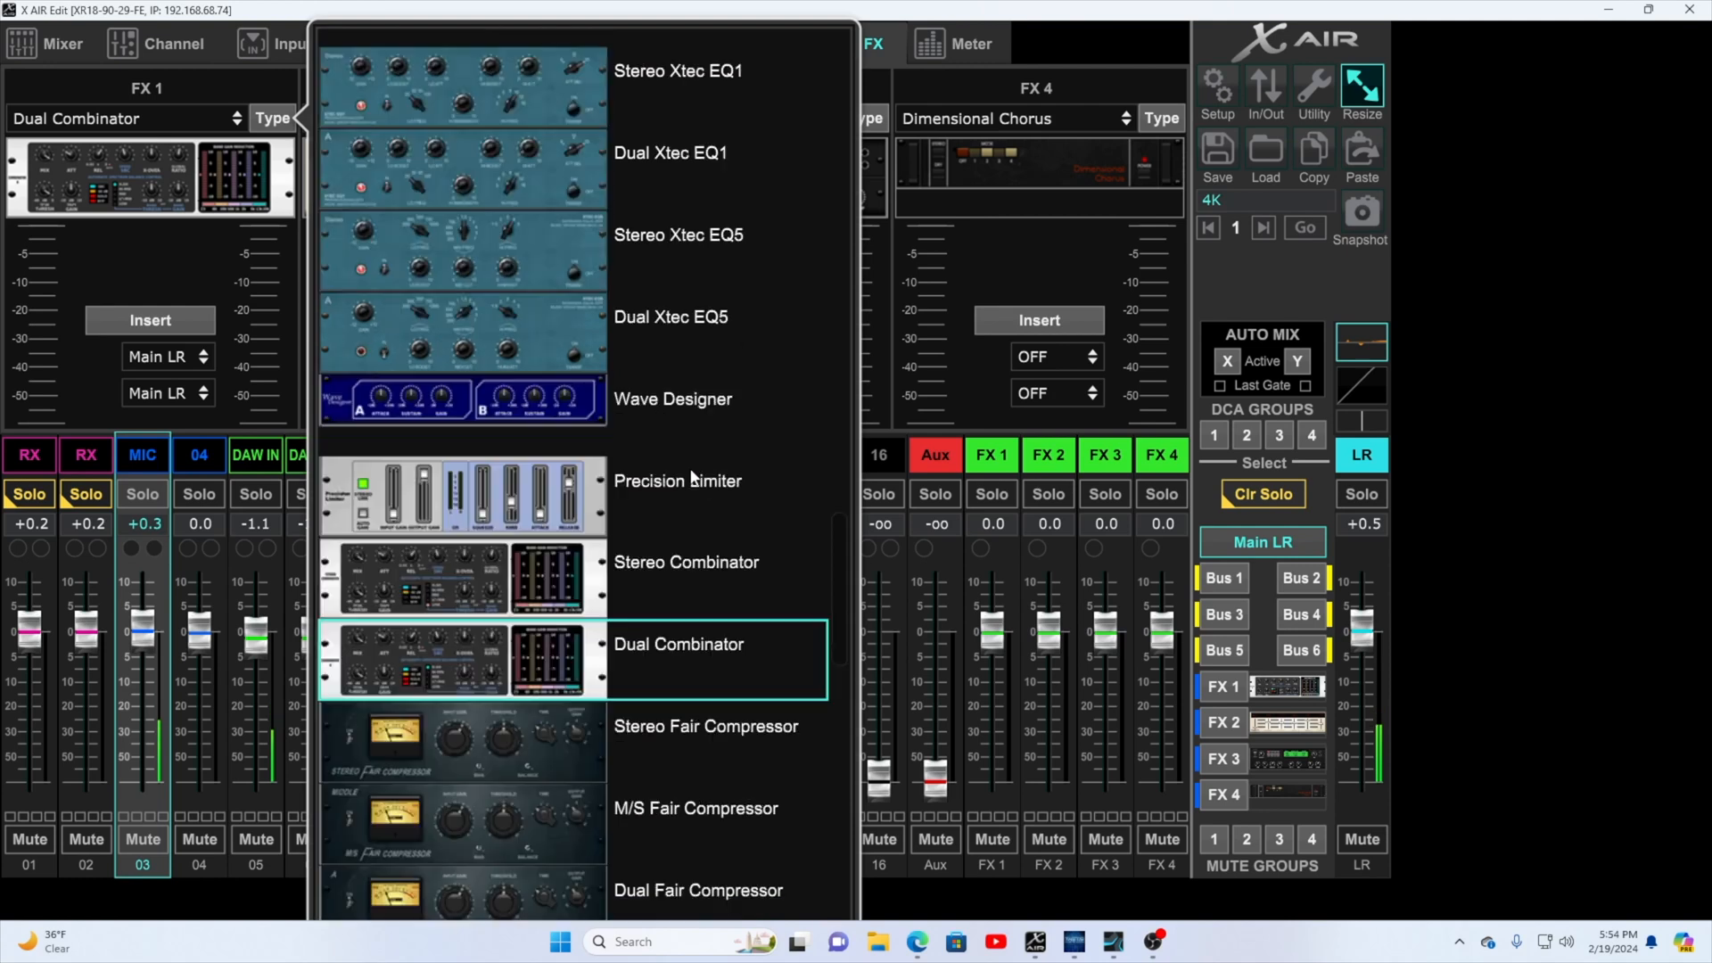
pyautogui.scroll(-3)
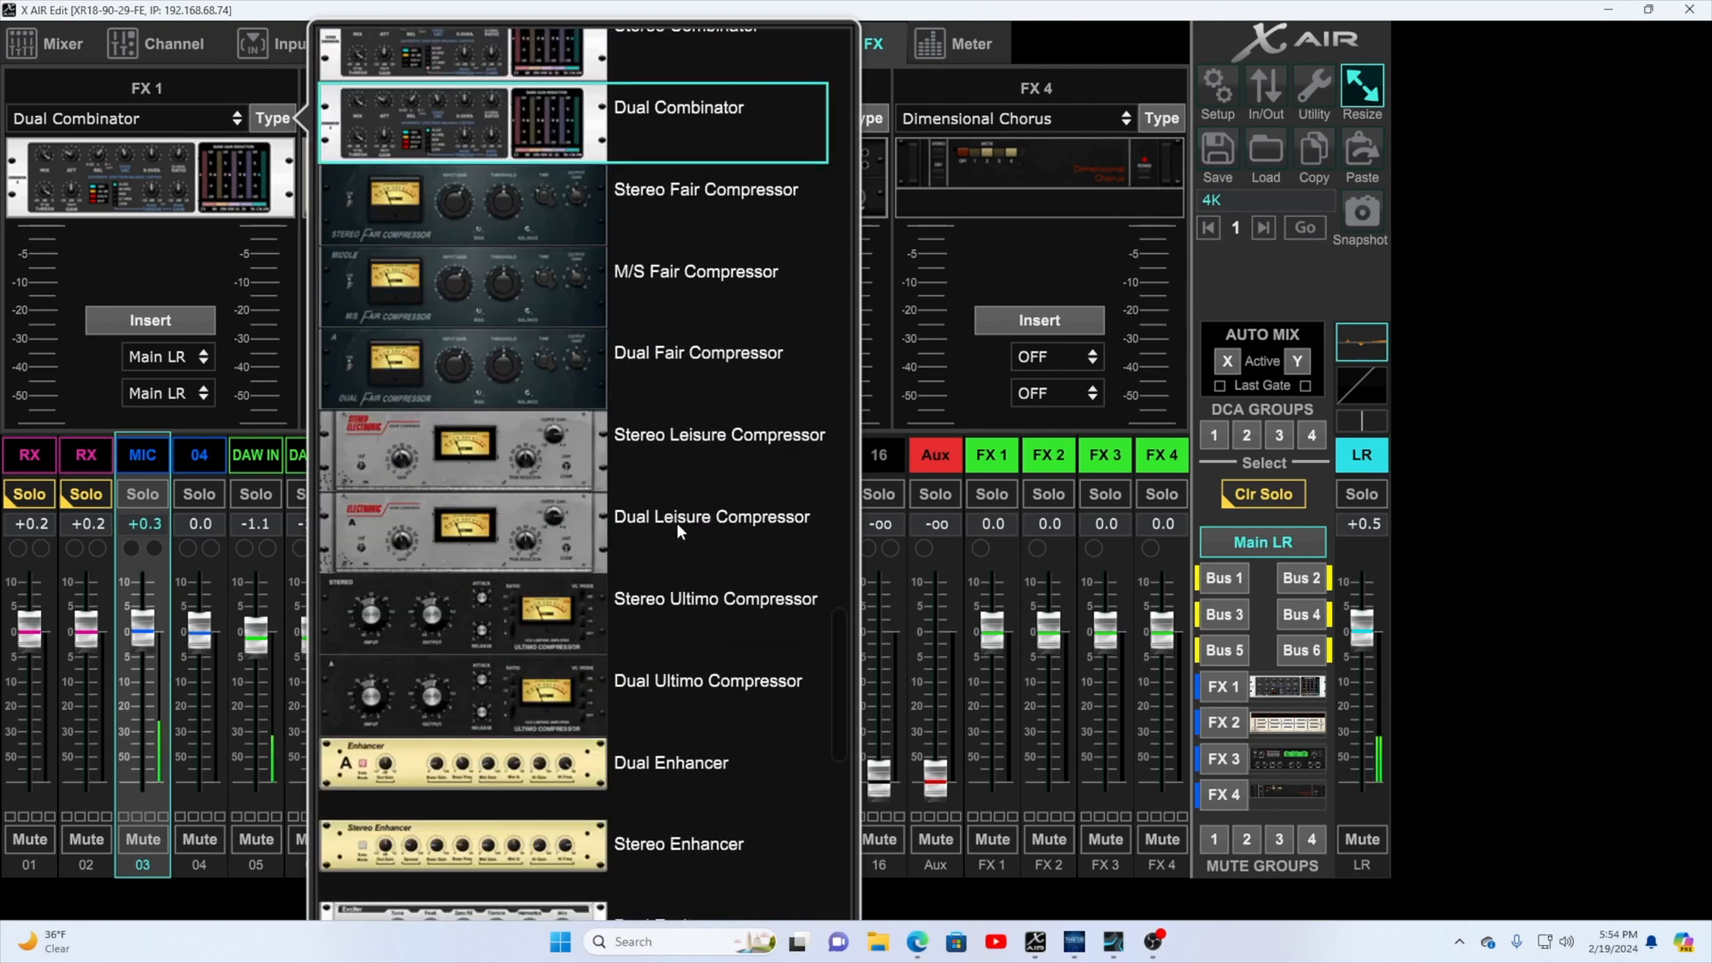
pyautogui.moveTo(551, 510)
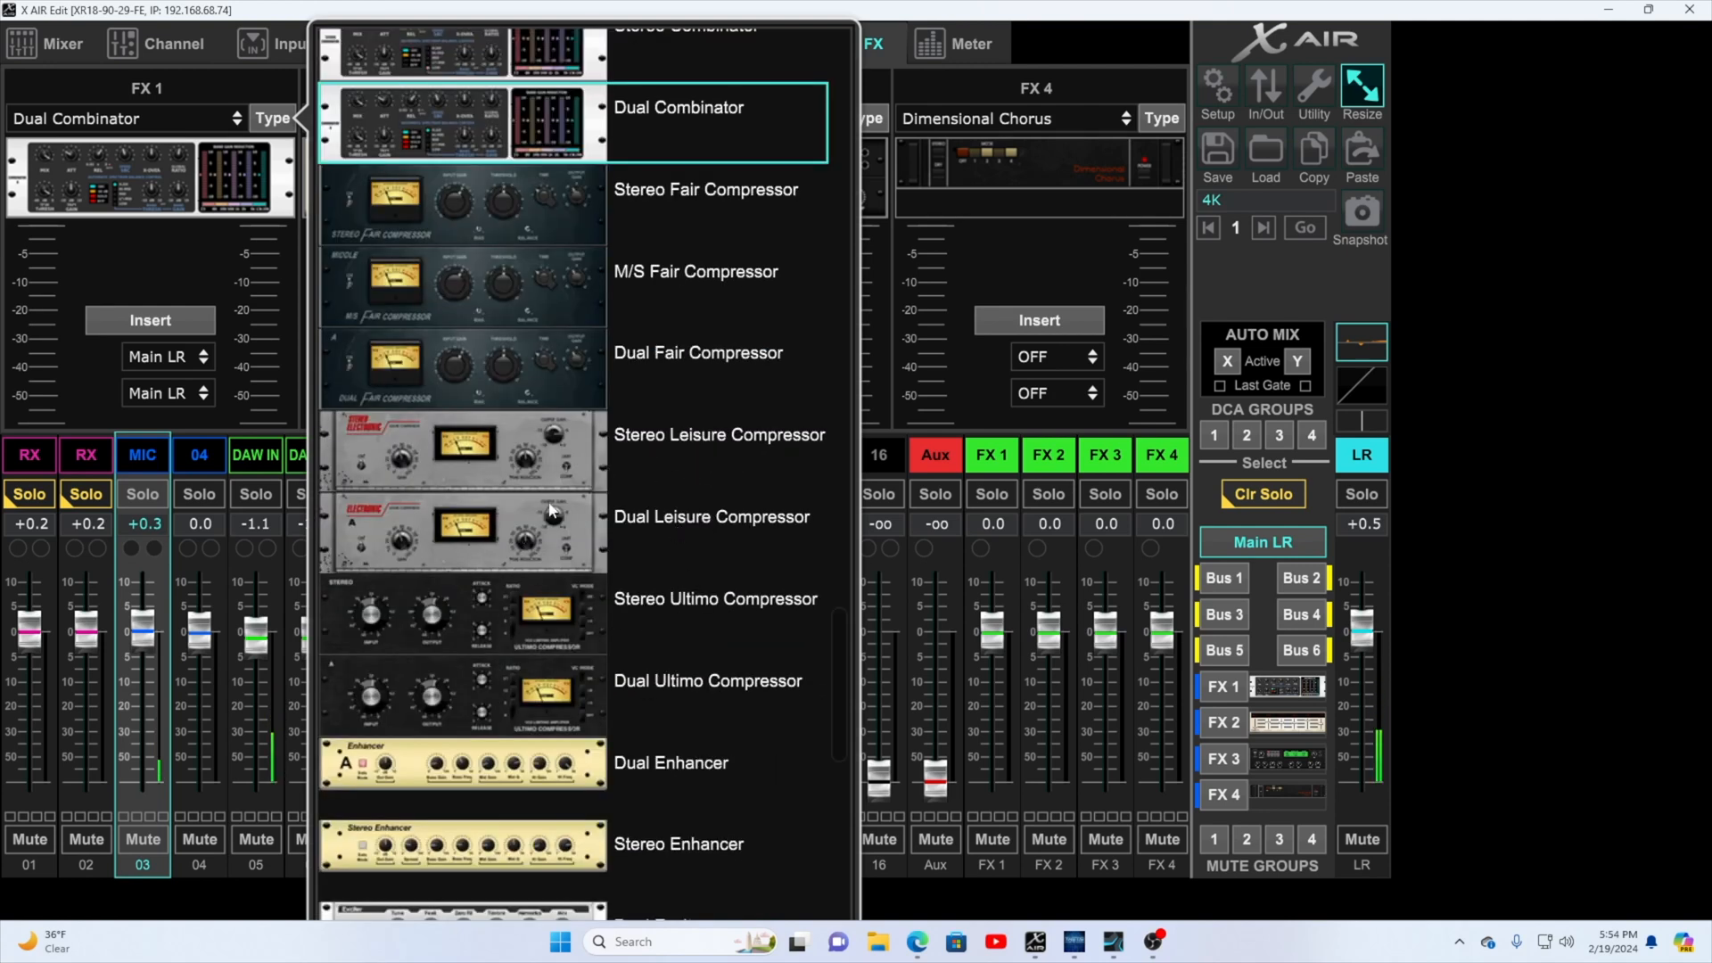
pyautogui.scroll(-3)
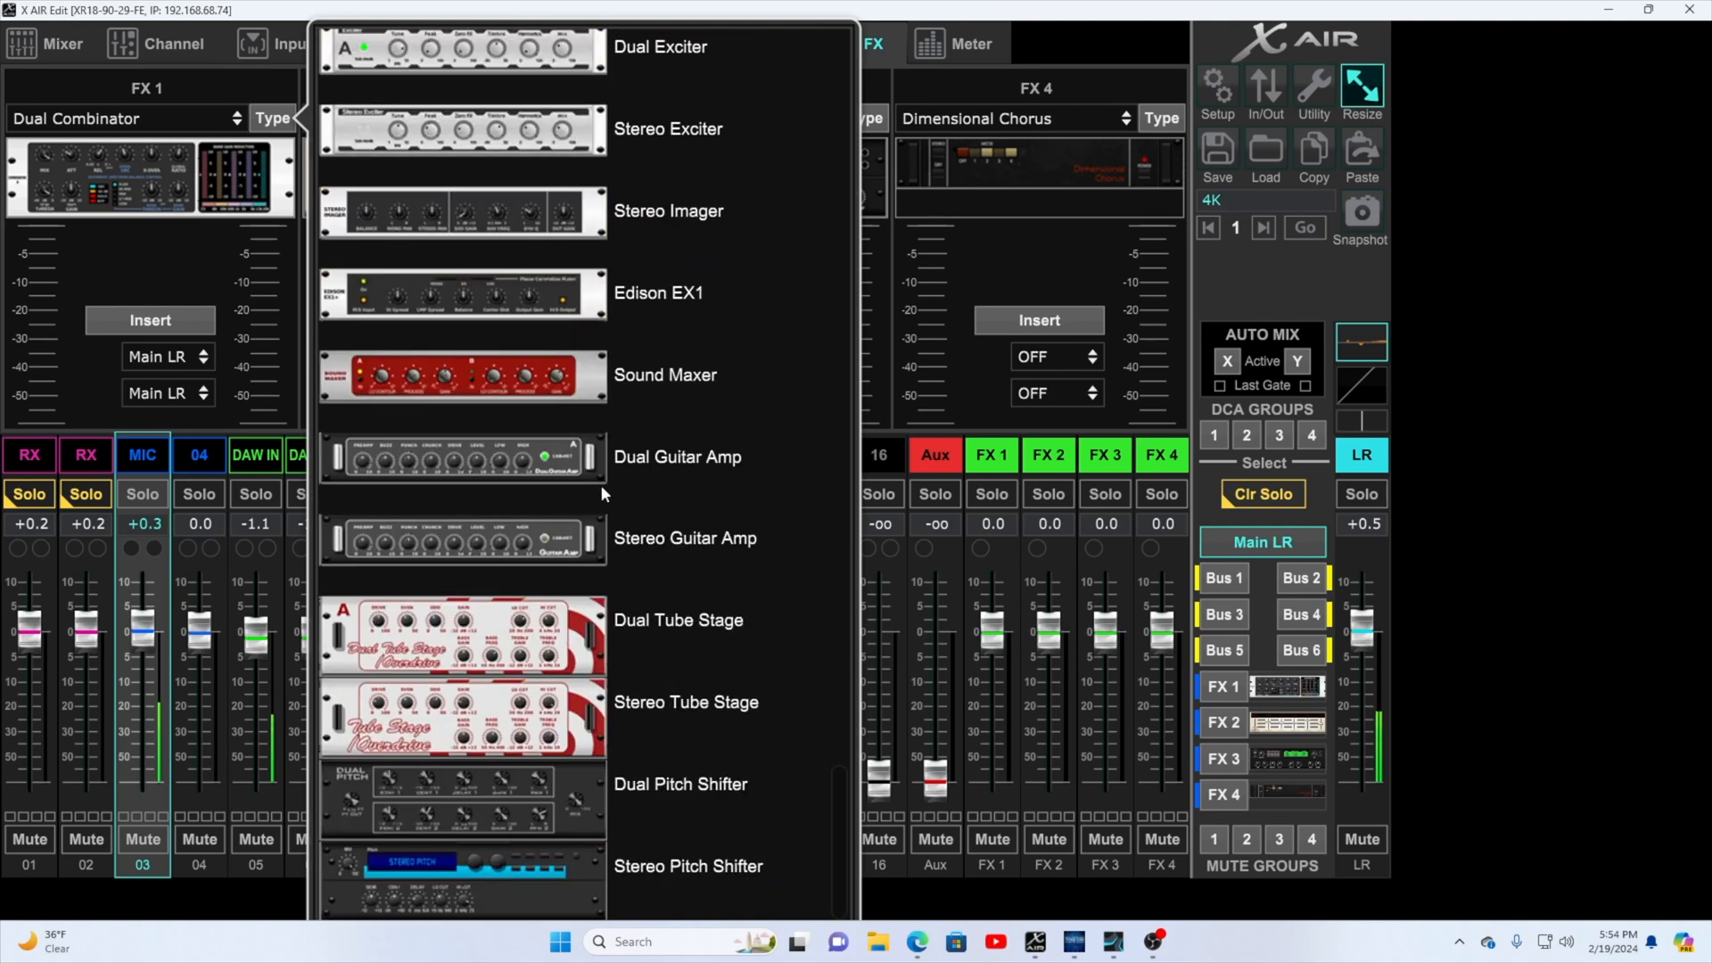
pyautogui.scroll(-3)
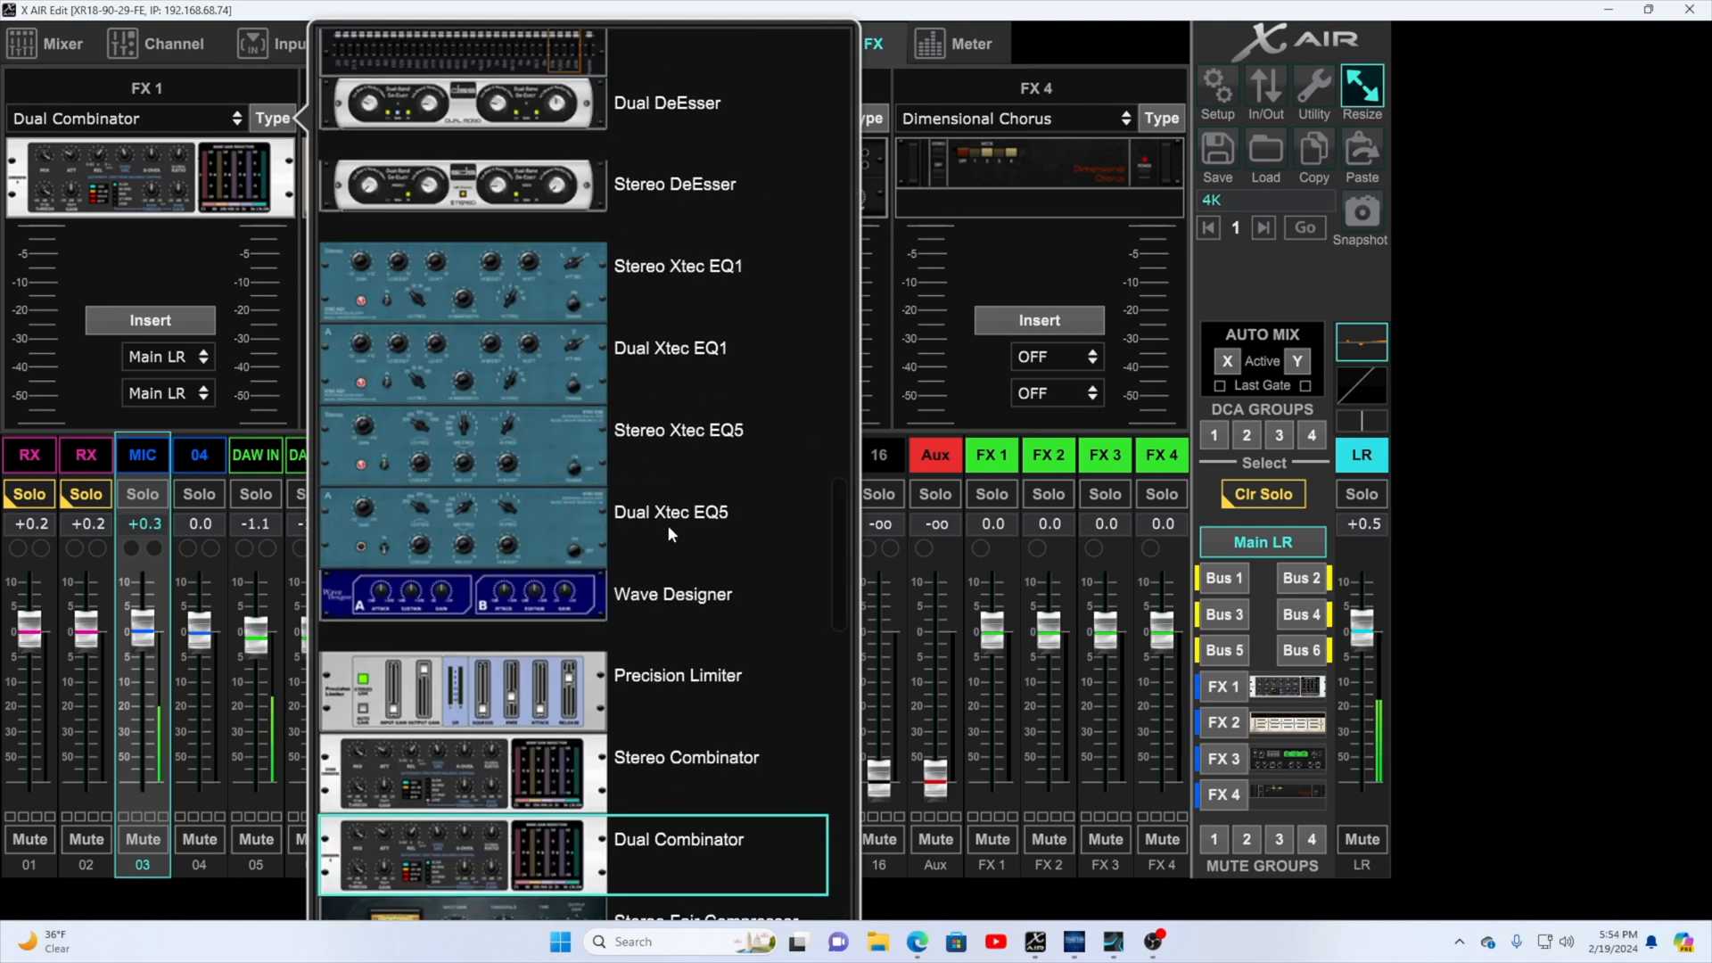
pyautogui.scroll(-3)
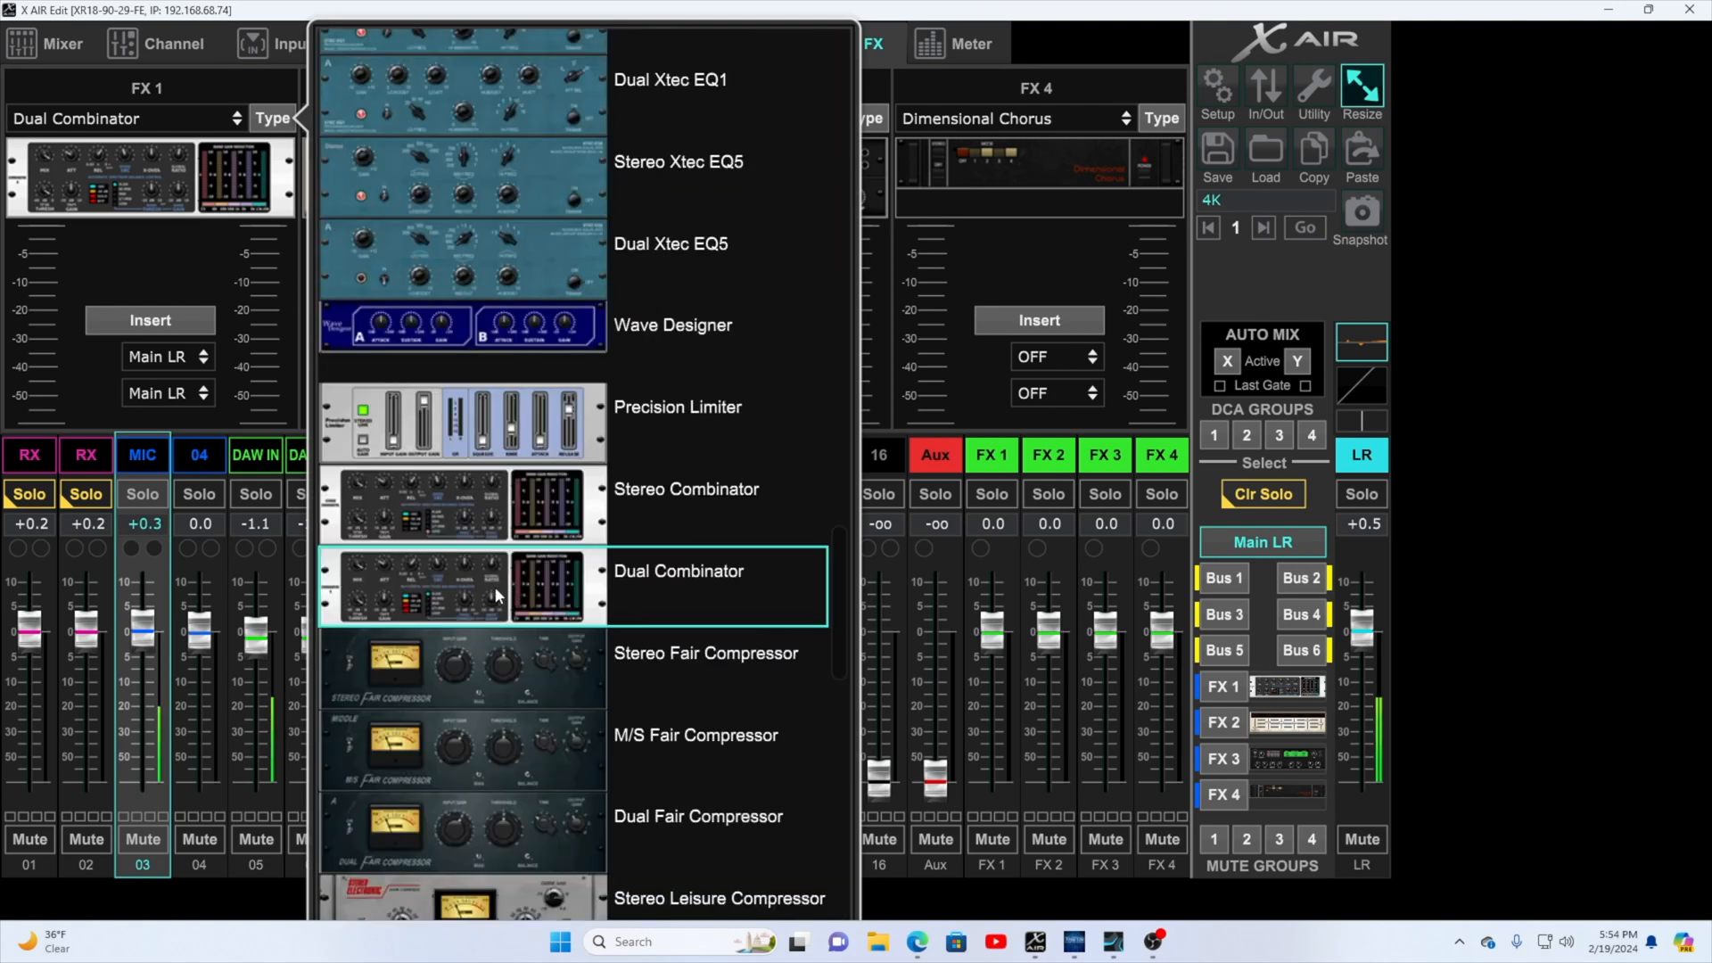
pyautogui.moveTo(667, 599)
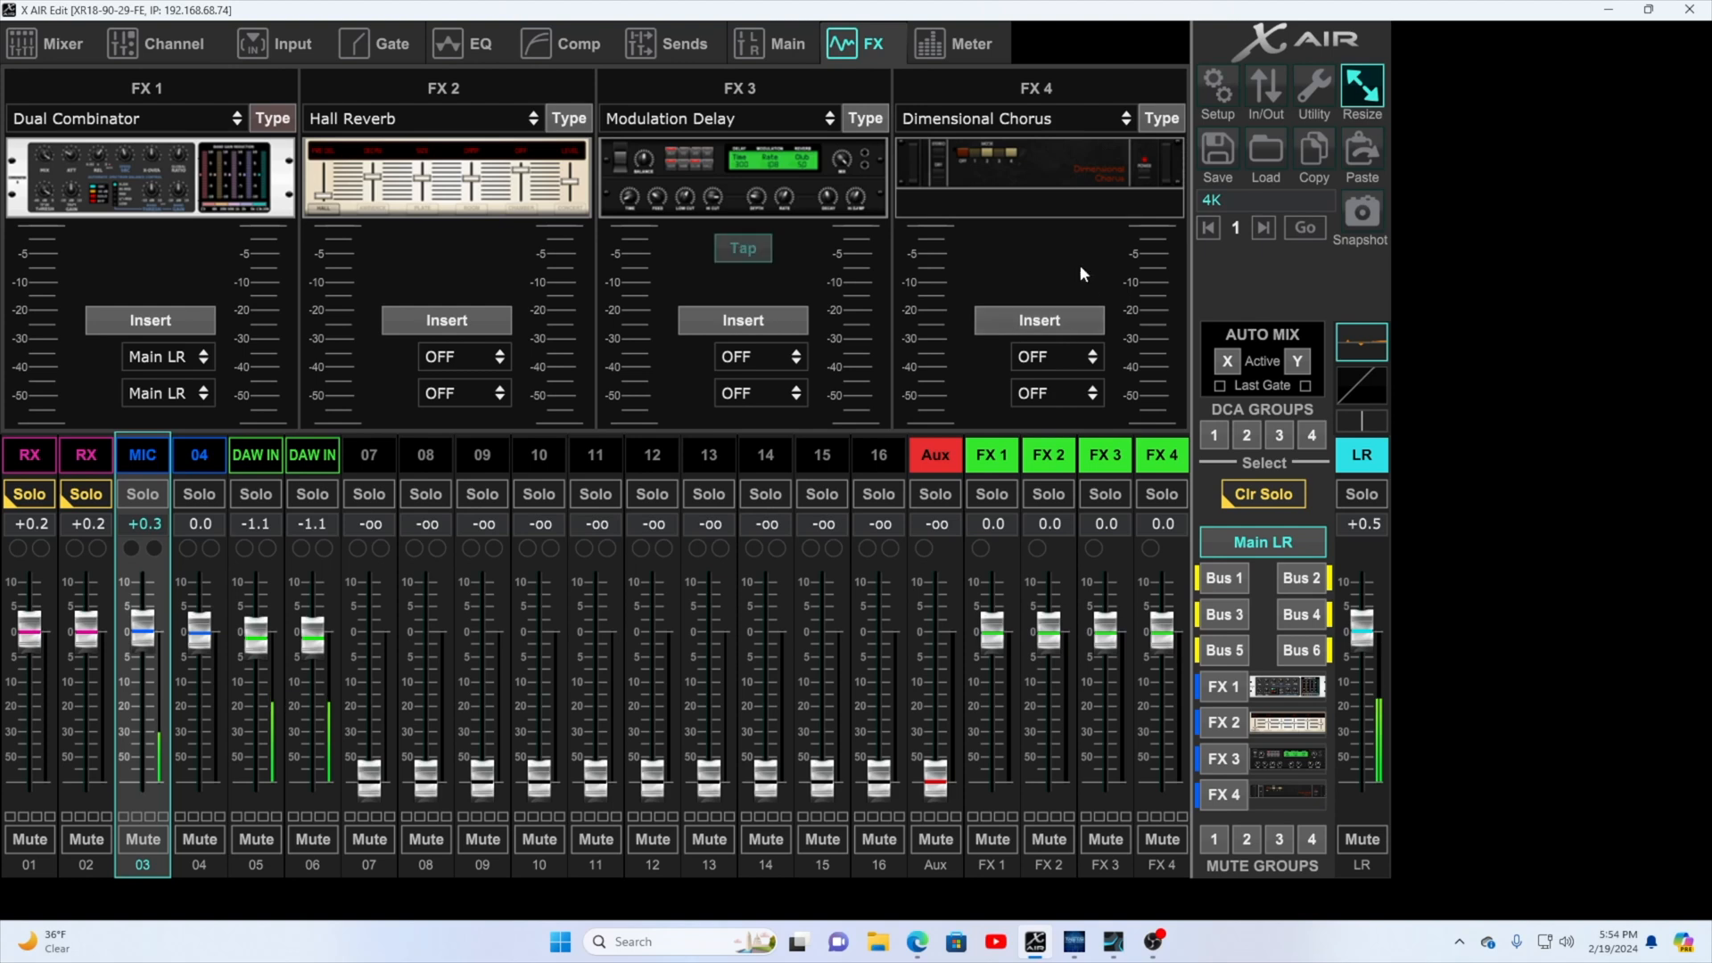
pyautogui.click(742, 248)
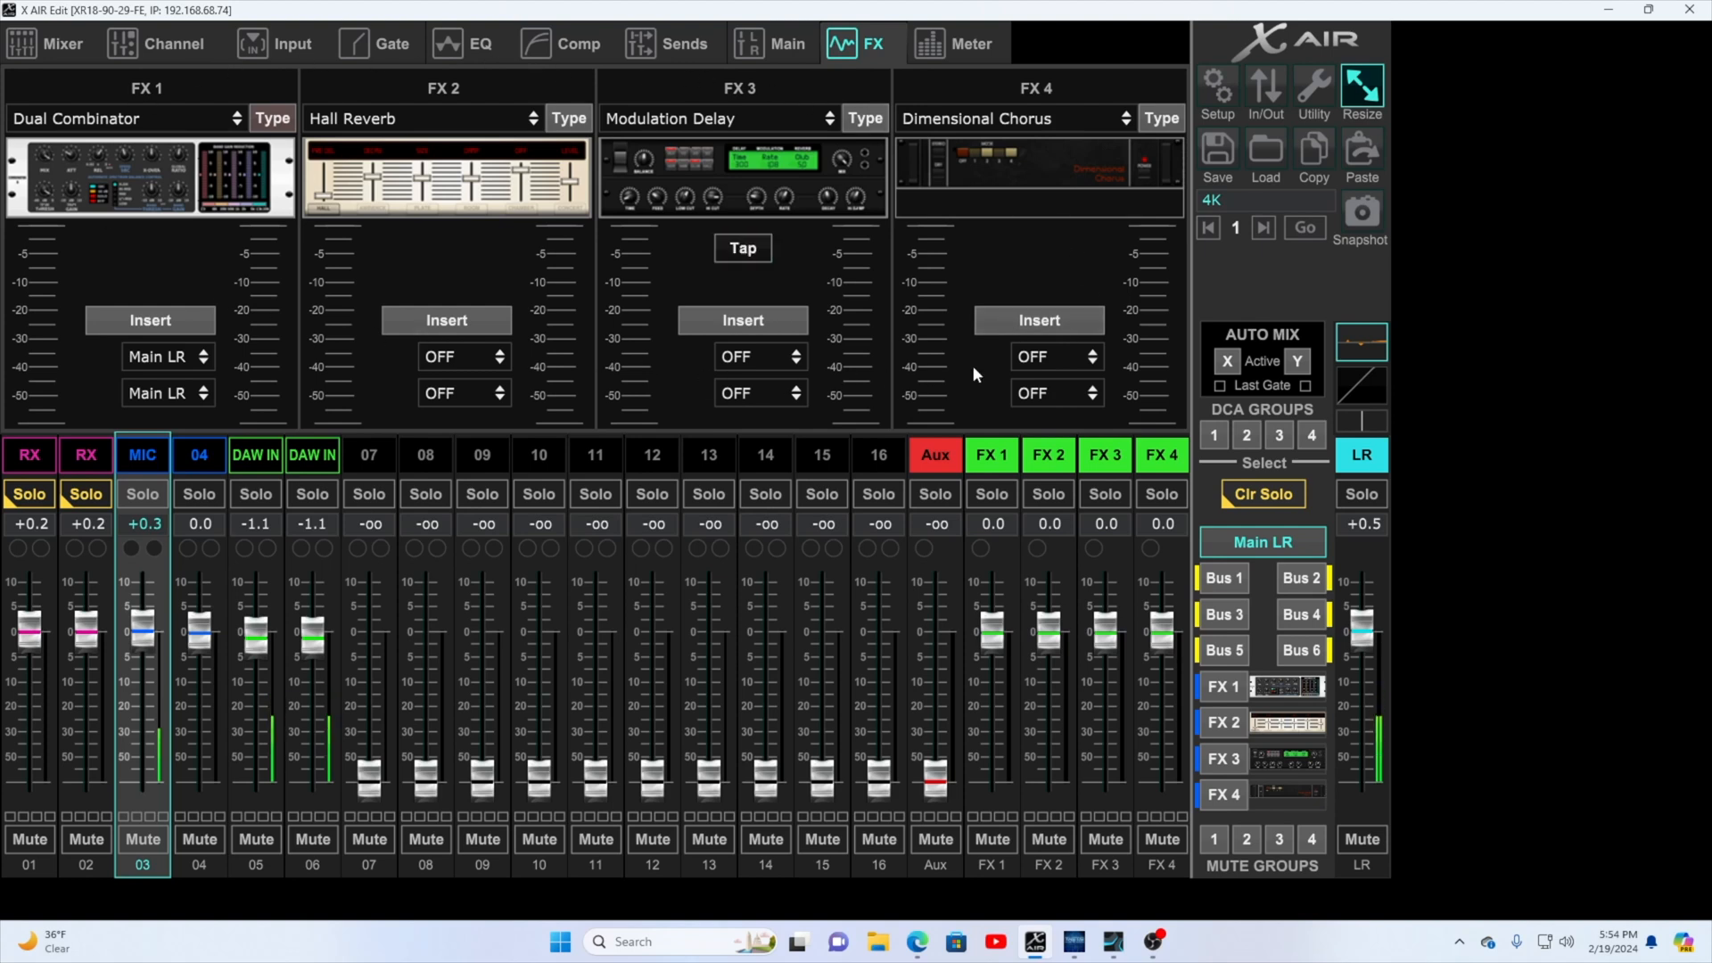
pyautogui.moveTo(535, 469)
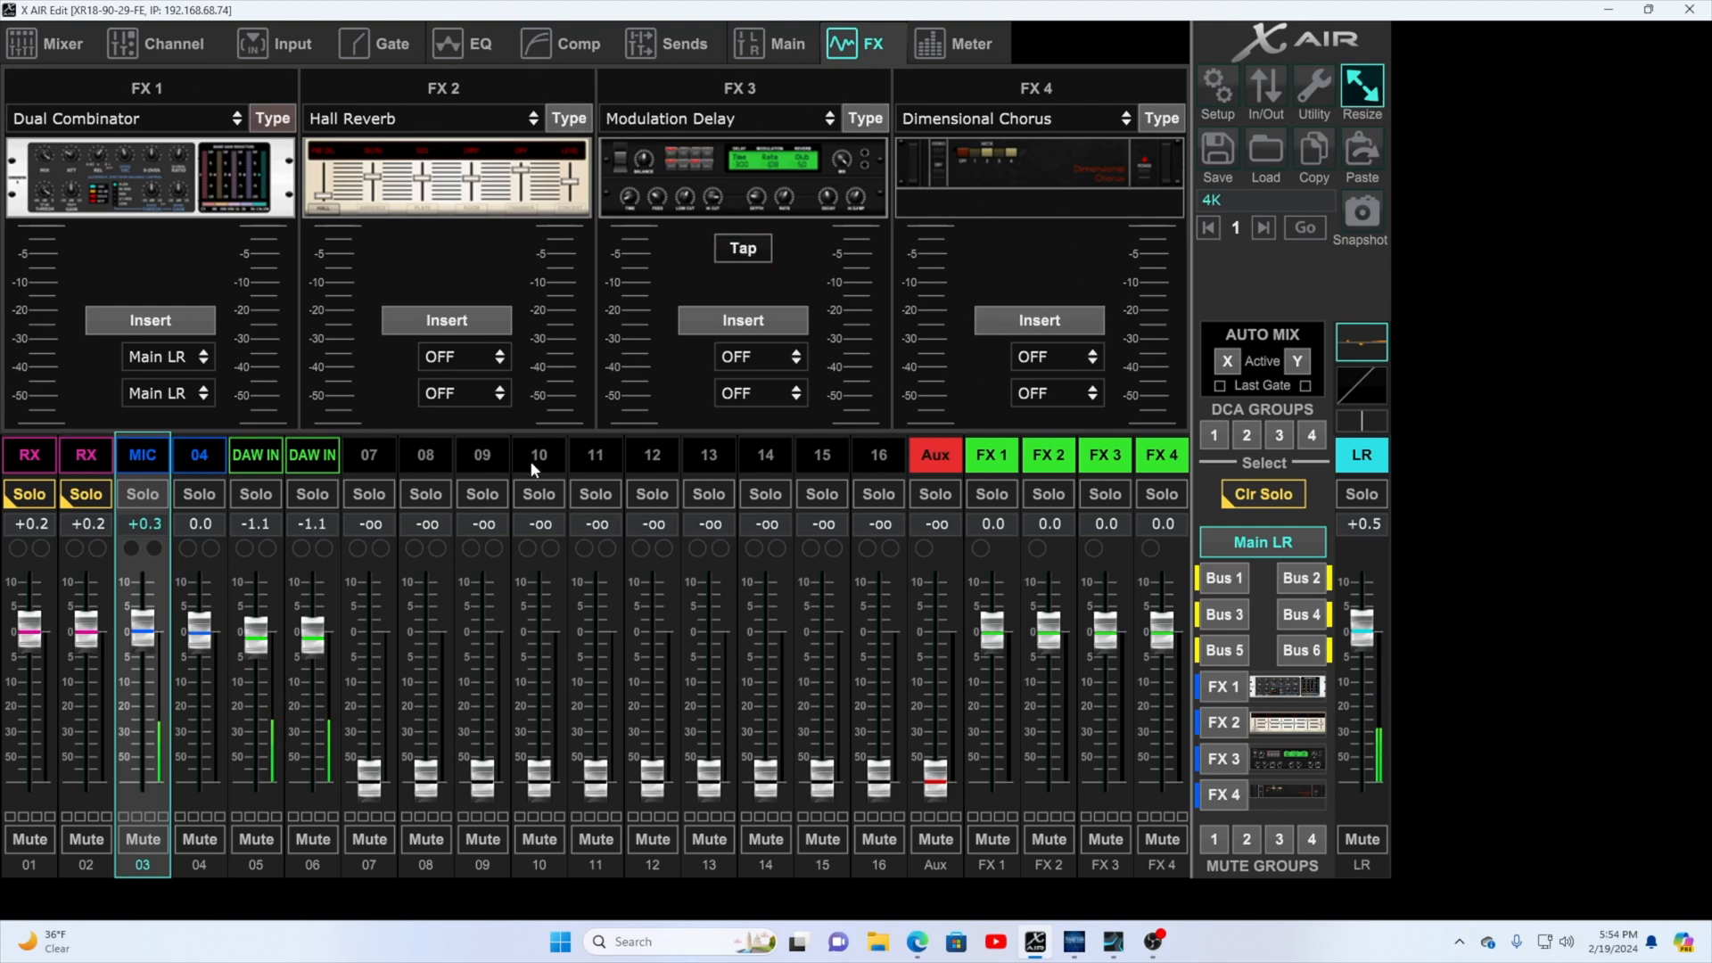
pyautogui.moveTo(664, 357)
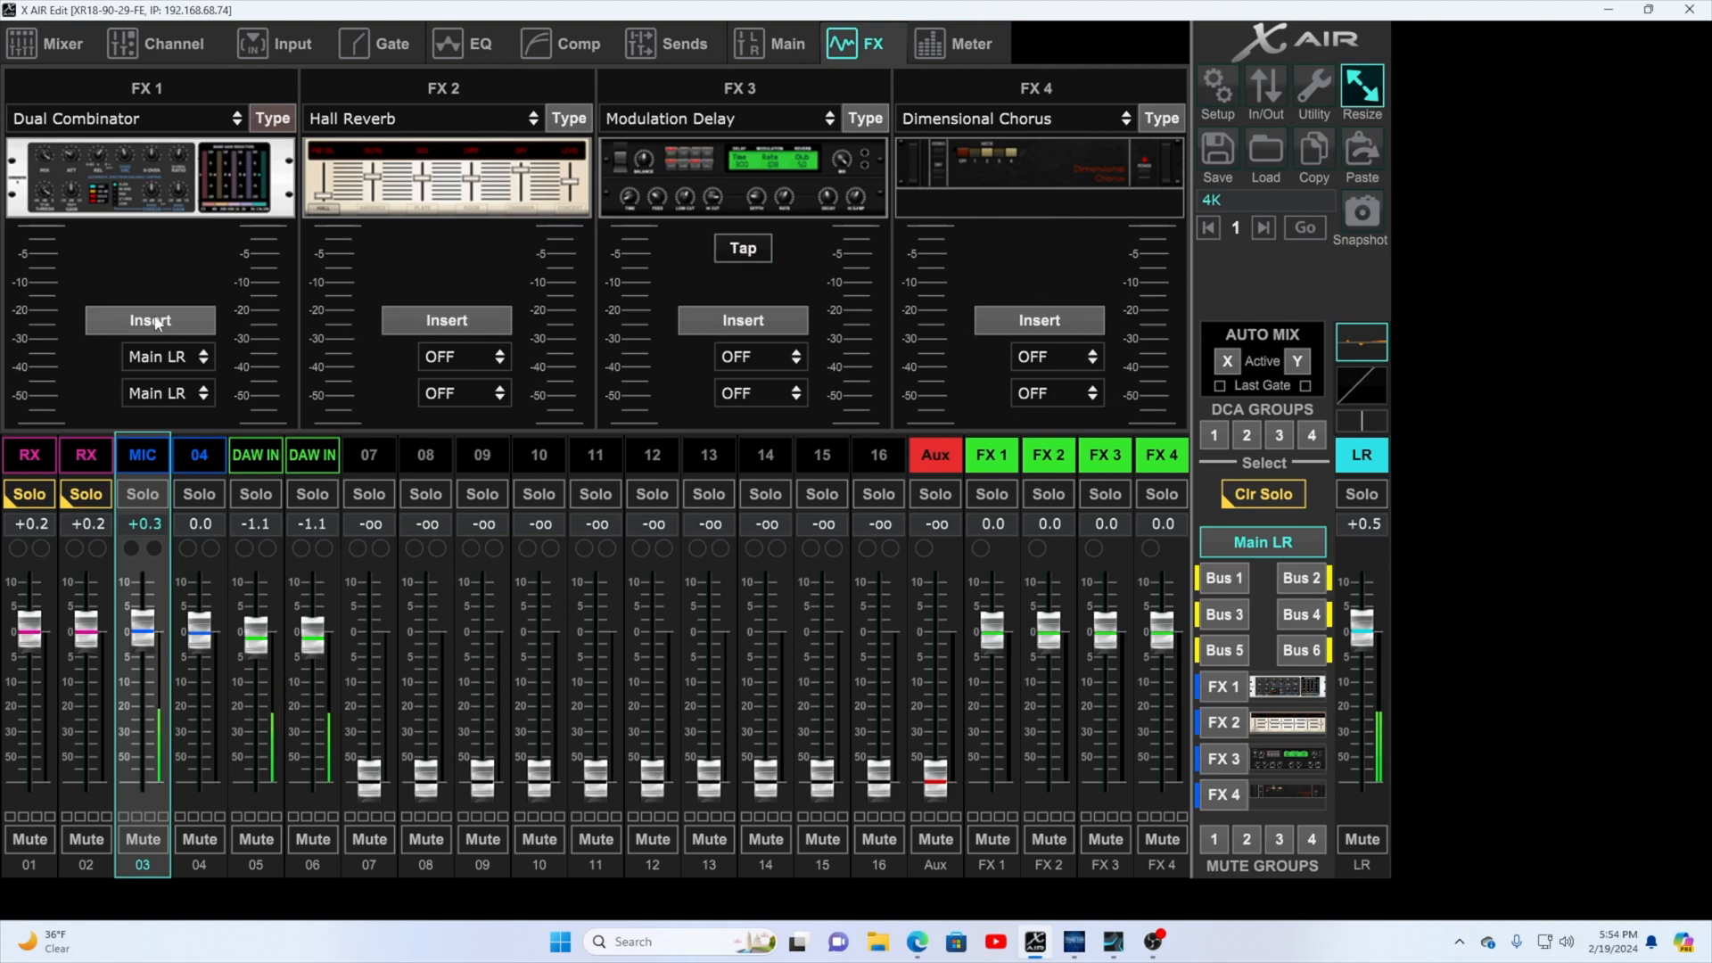
pyautogui.click(742, 248)
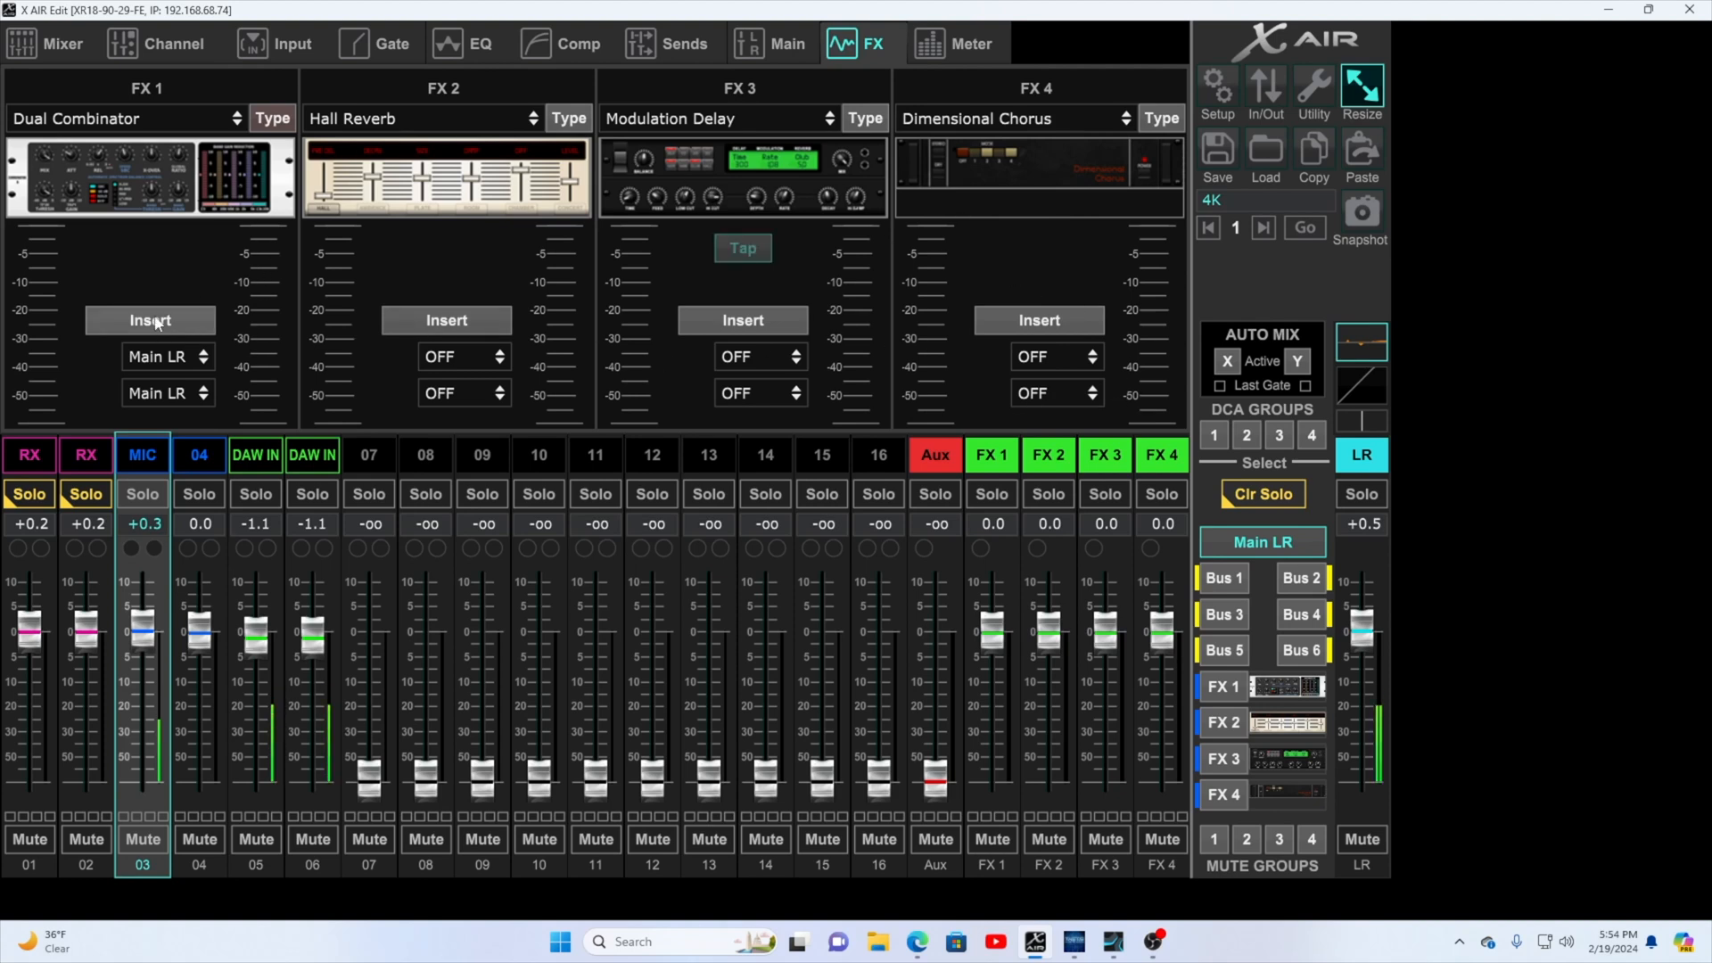
pyautogui.click(742, 248)
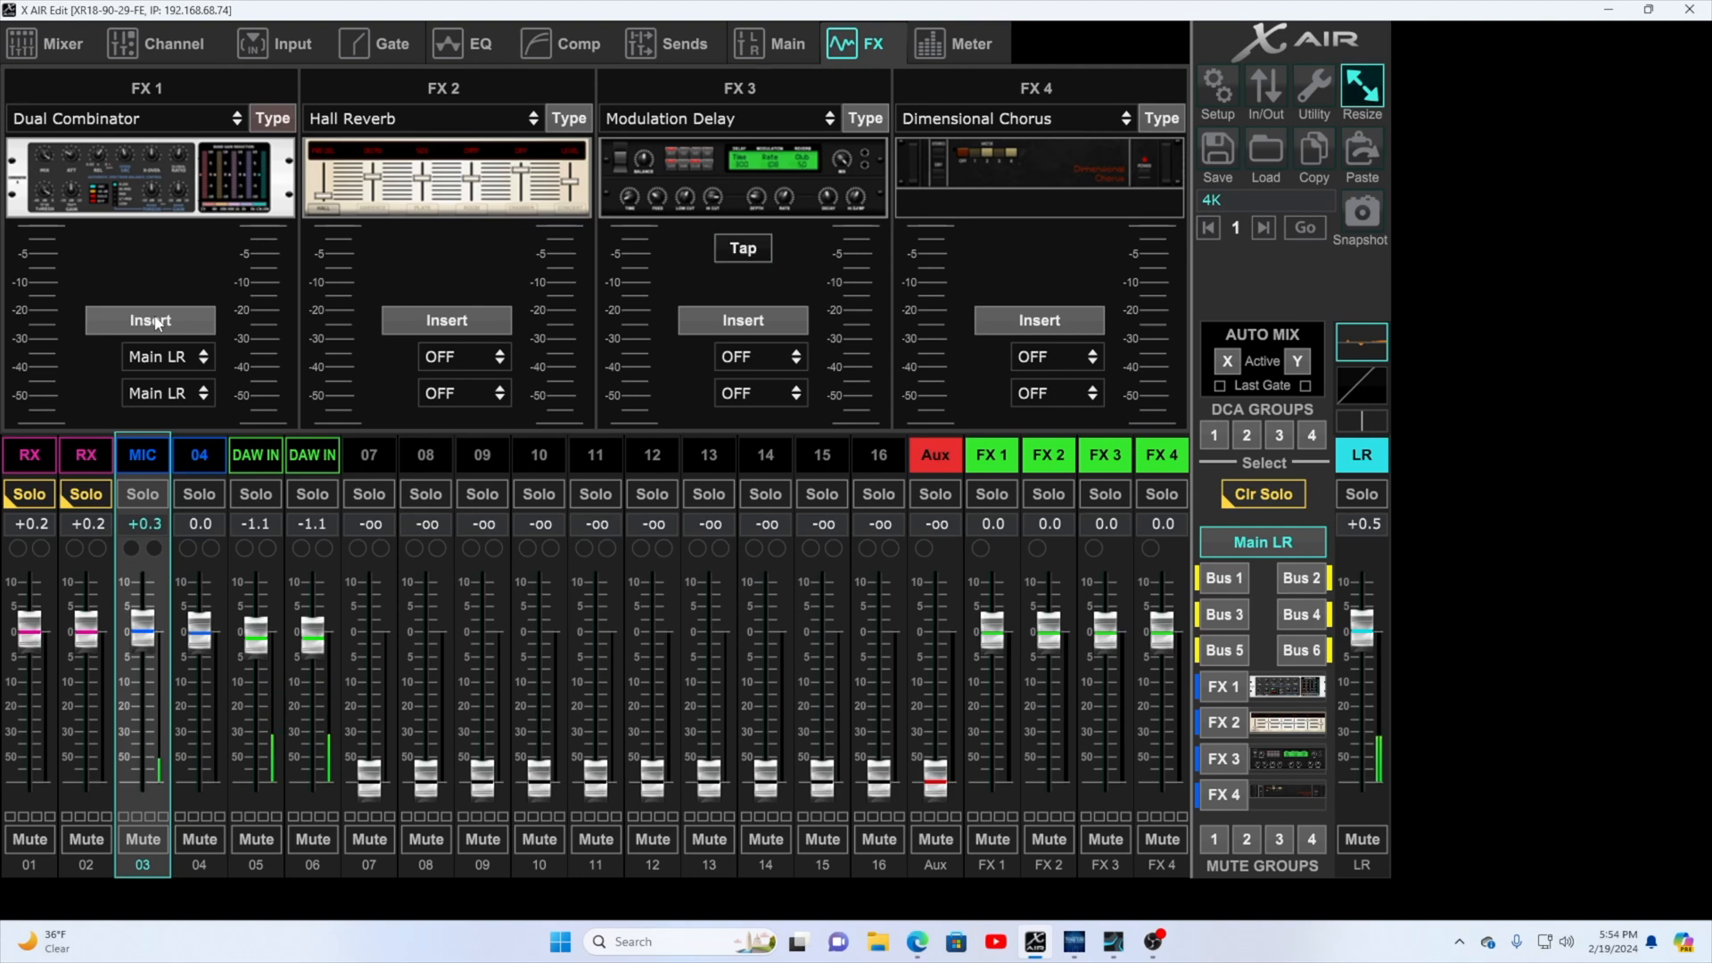
pyautogui.click(742, 248)
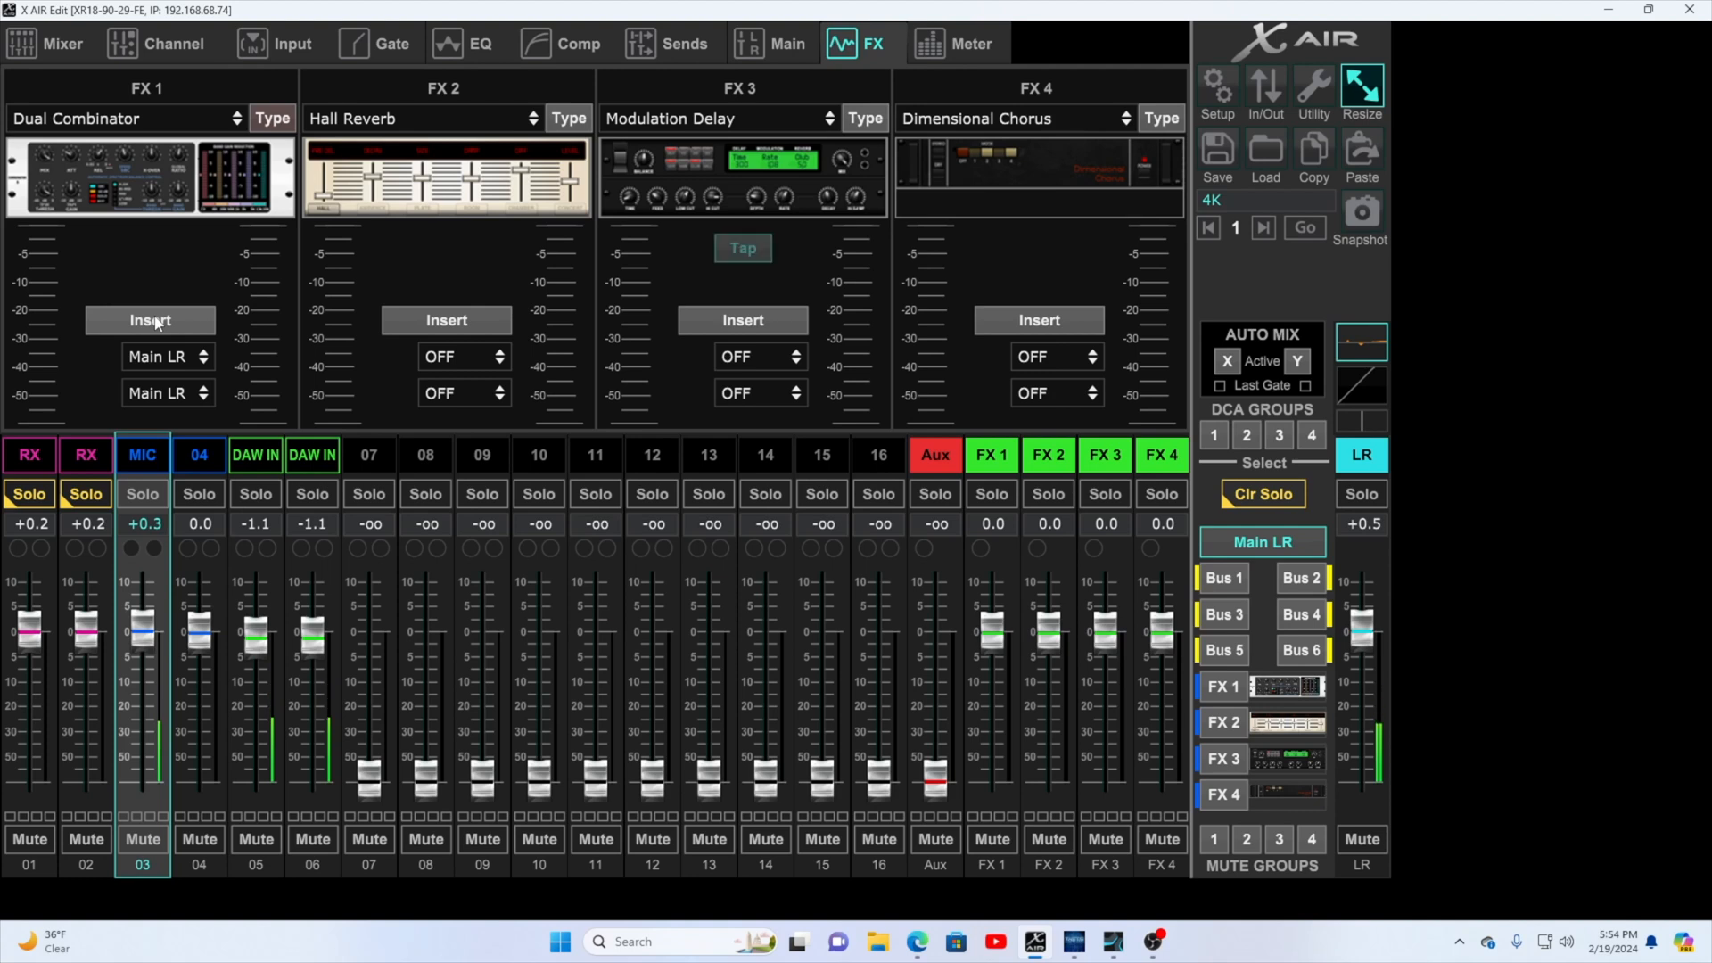
pyautogui.click(742, 248)
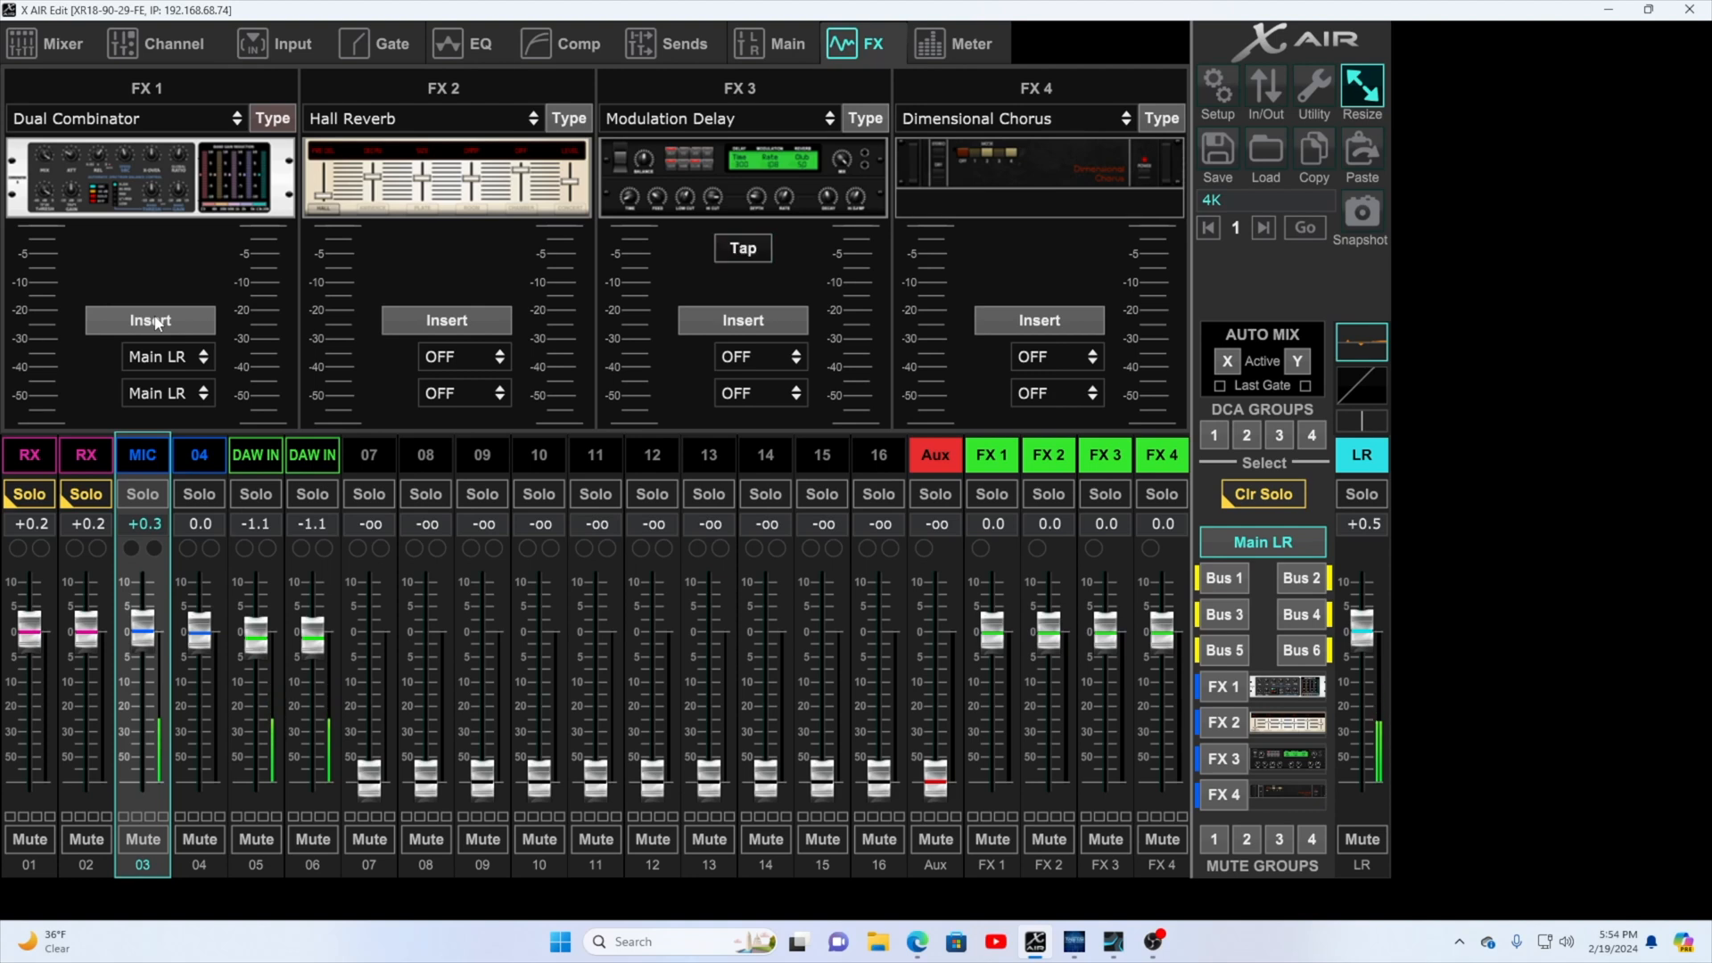
pyautogui.click(742, 248)
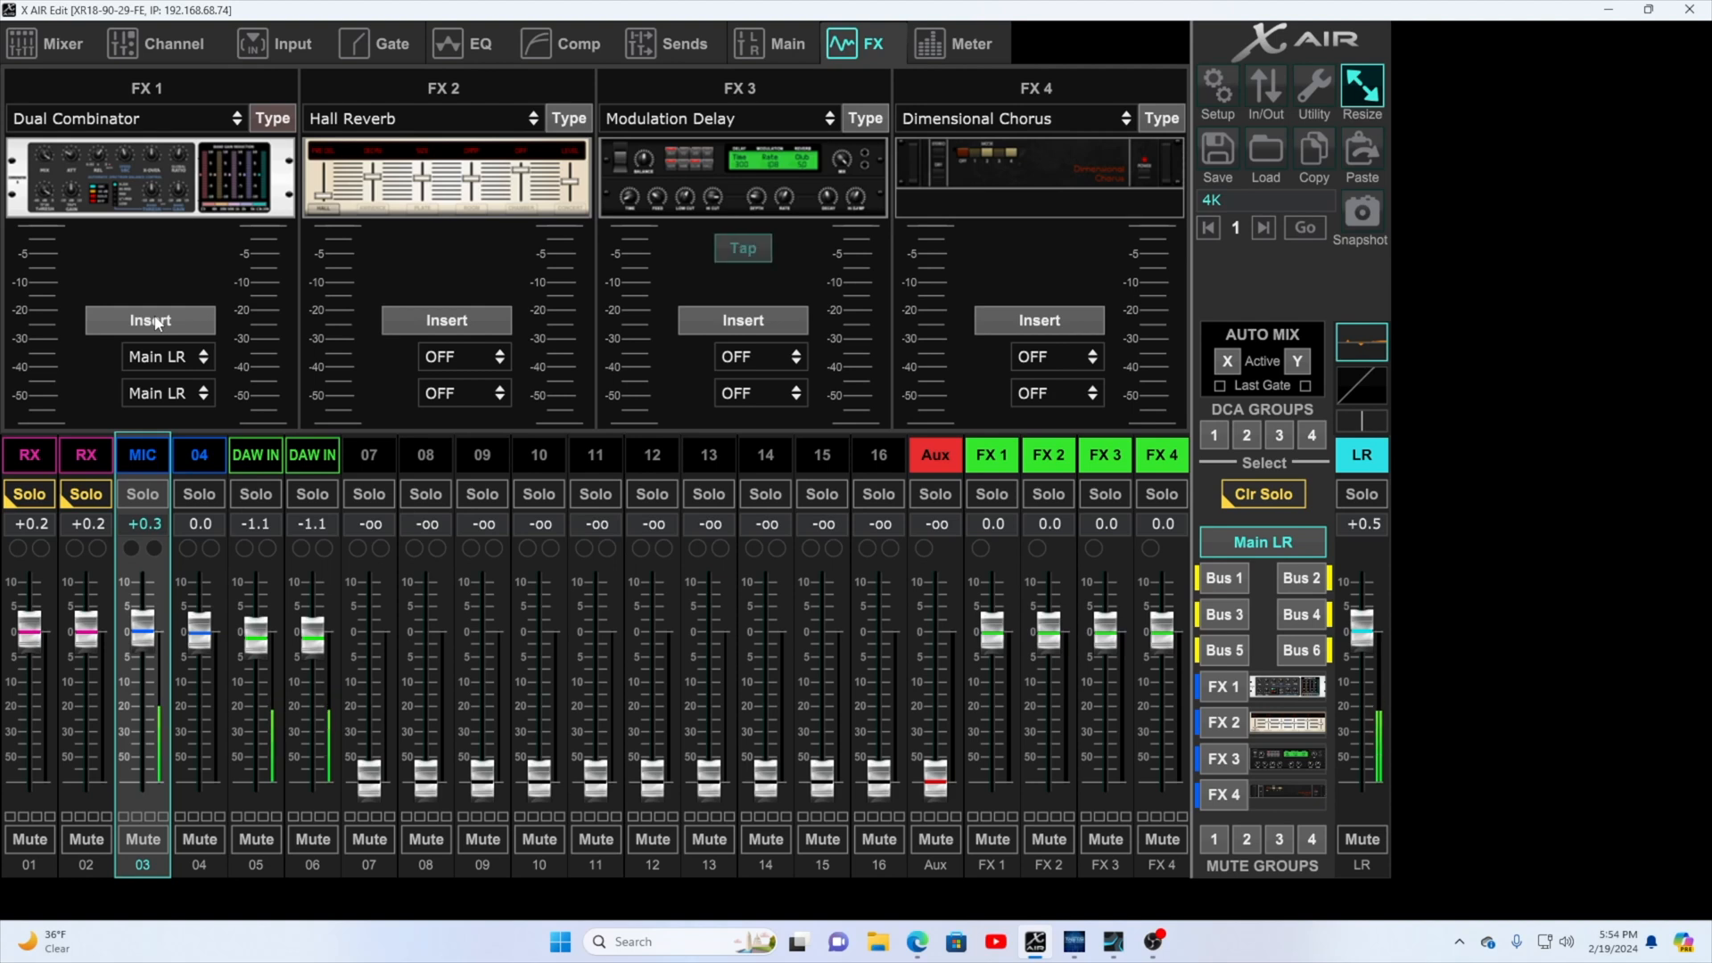
pyautogui.click(742, 246)
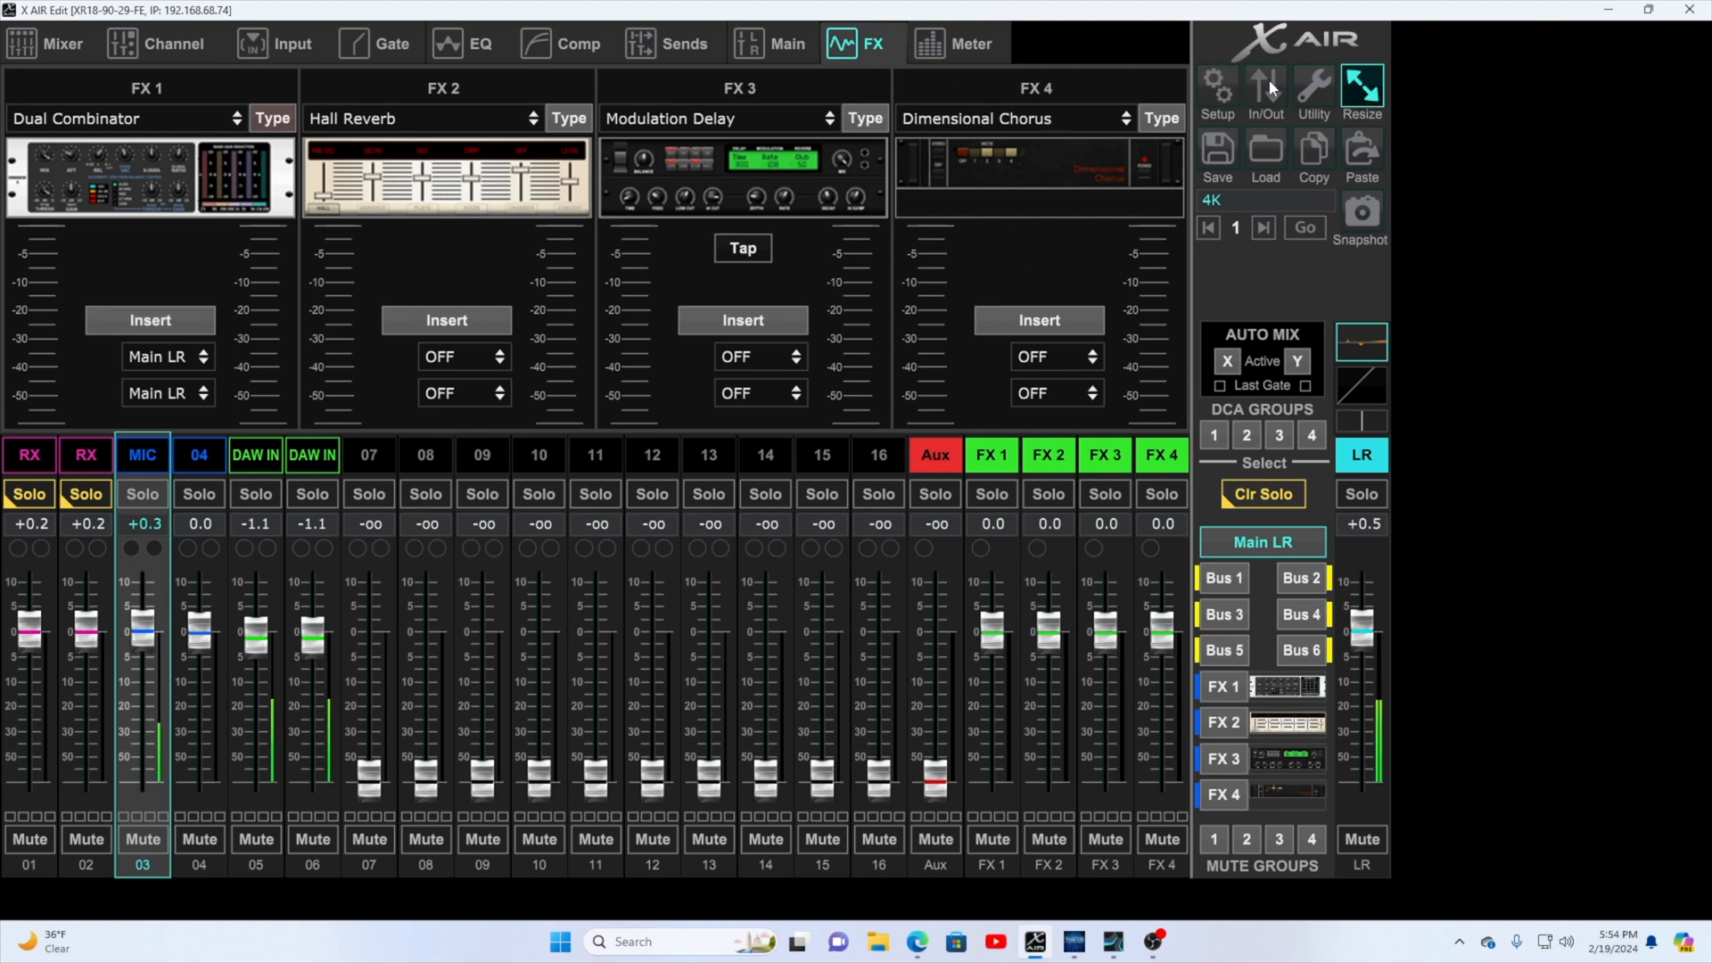
# Bring up the In/Out routing window and switch from USB Returns to USB Sends.
pyautogui.click(1265, 93)
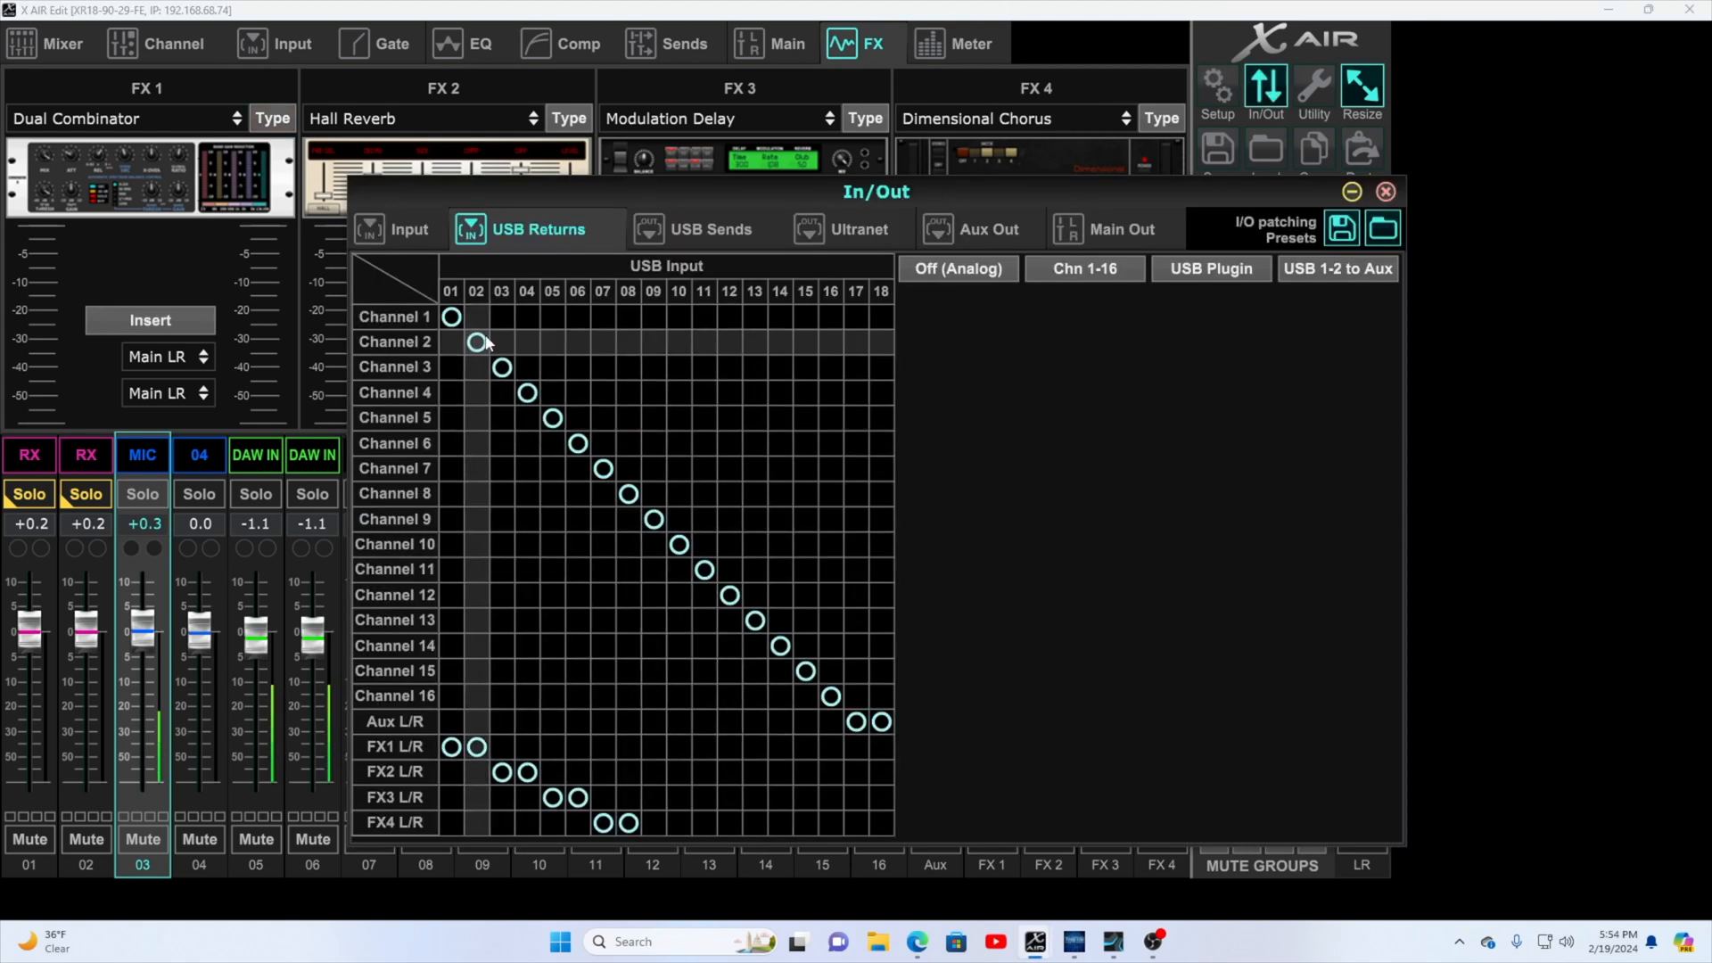
pyautogui.moveTo(689, 553)
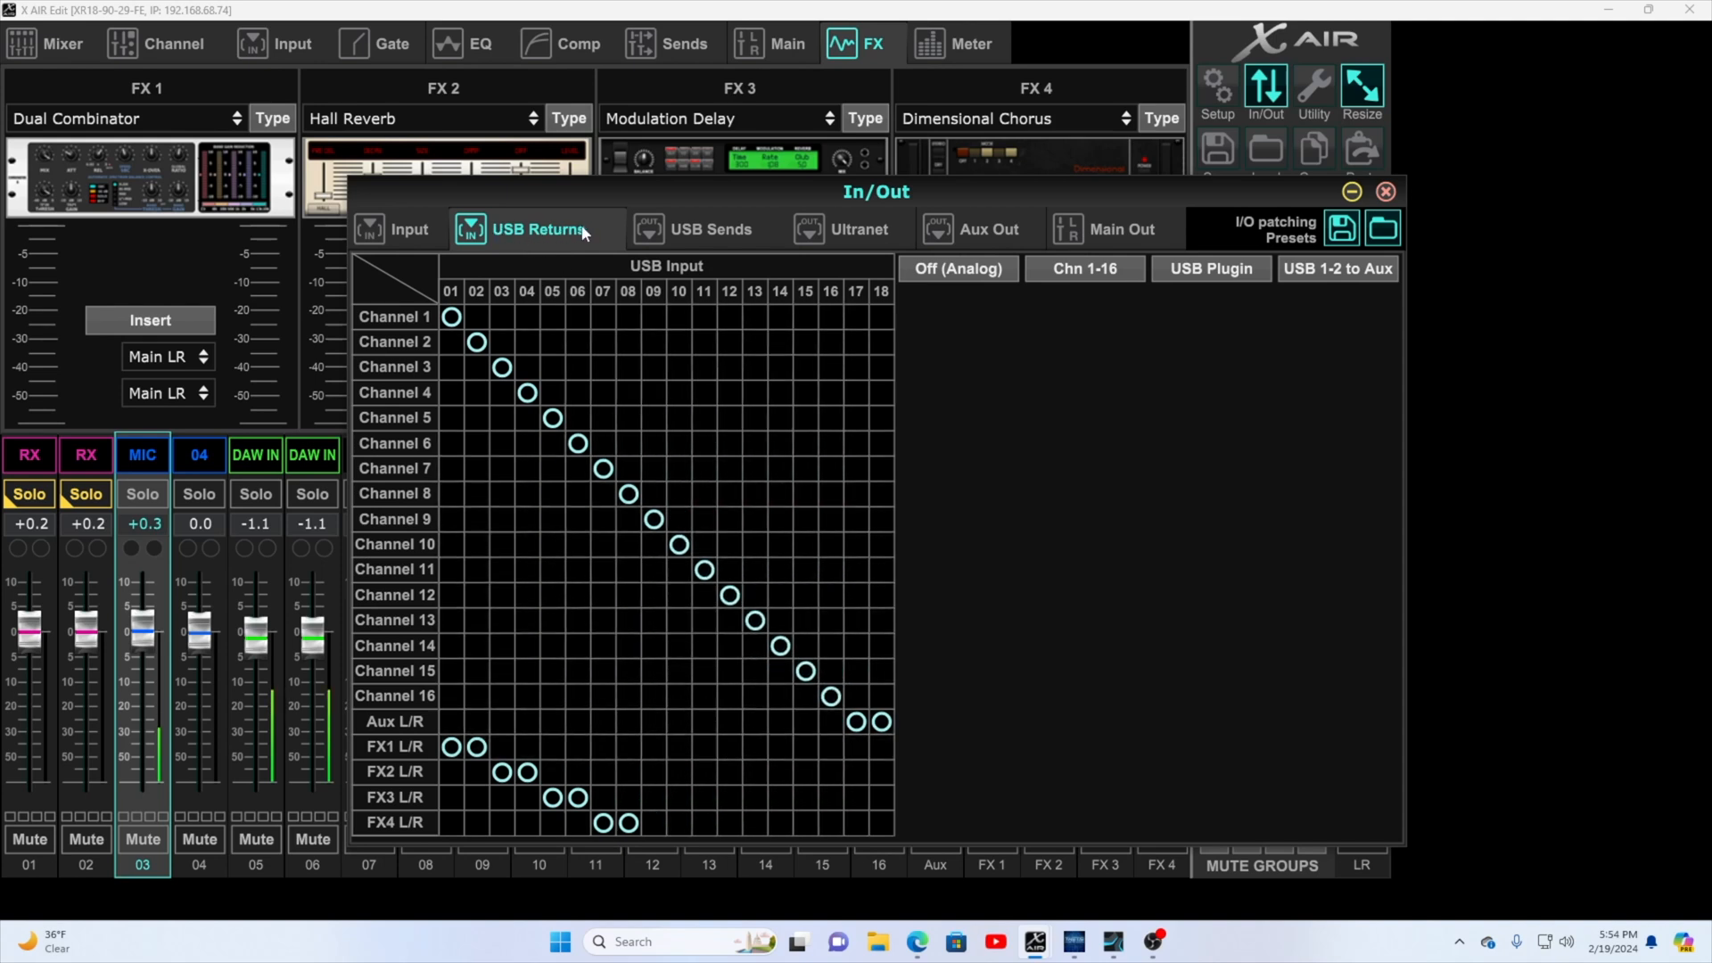
pyautogui.moveTo(421, 317)
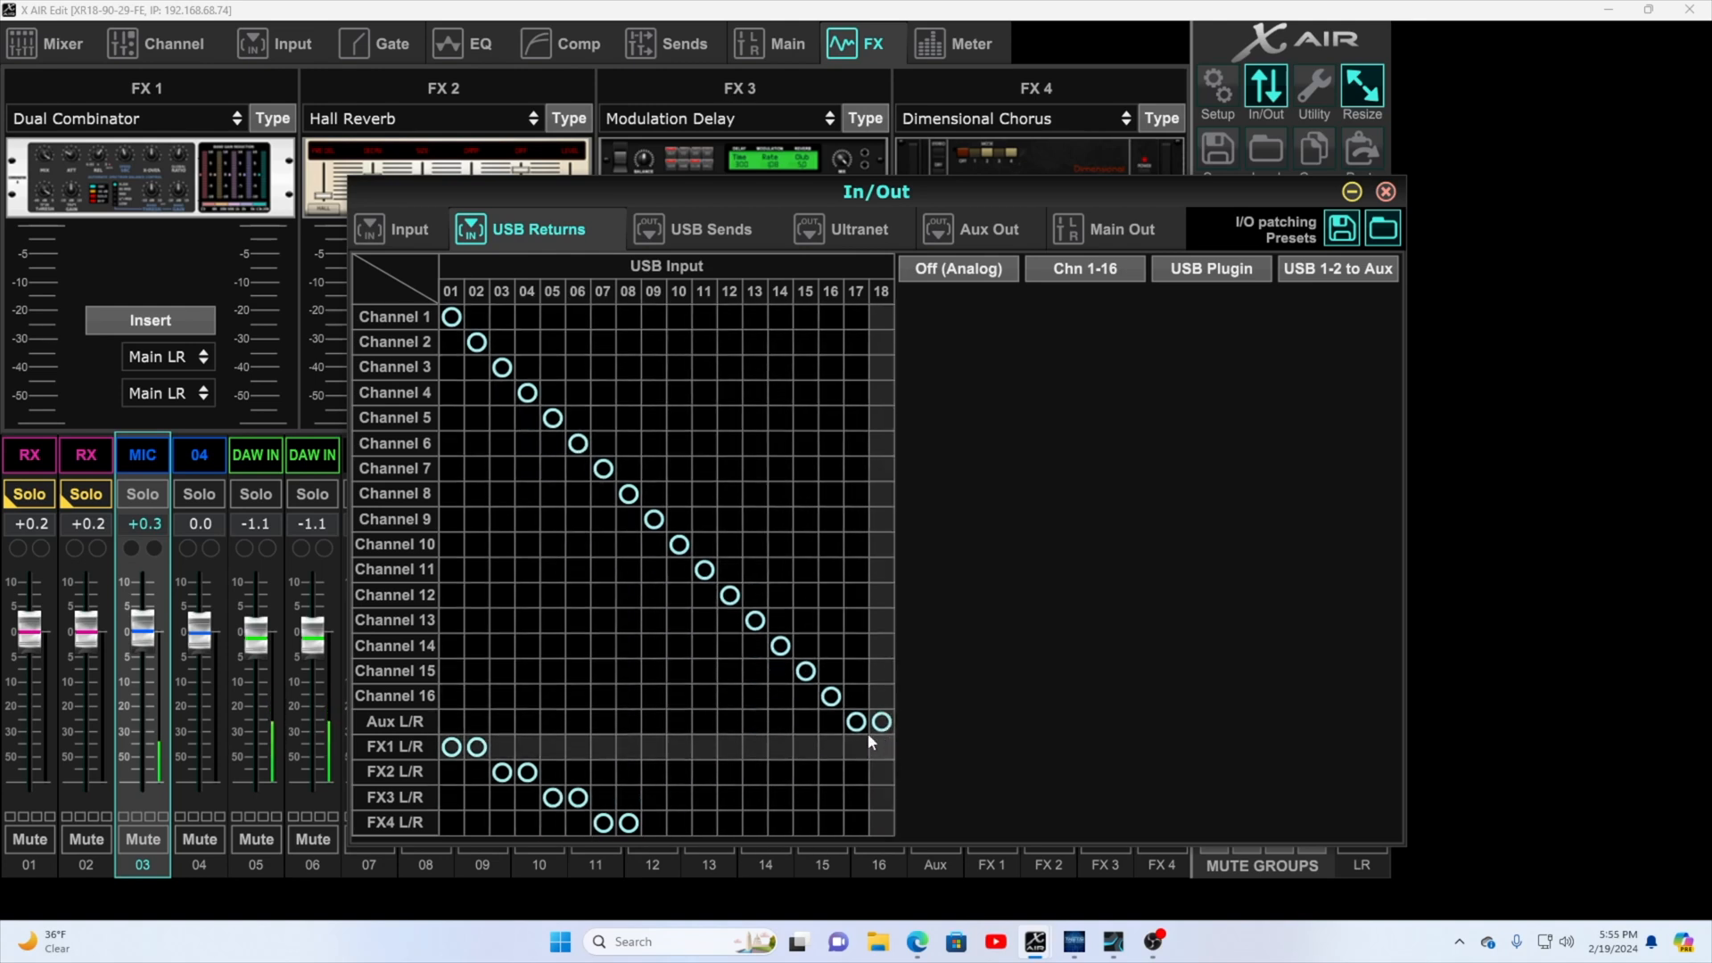
pyautogui.moveTo(669, 498)
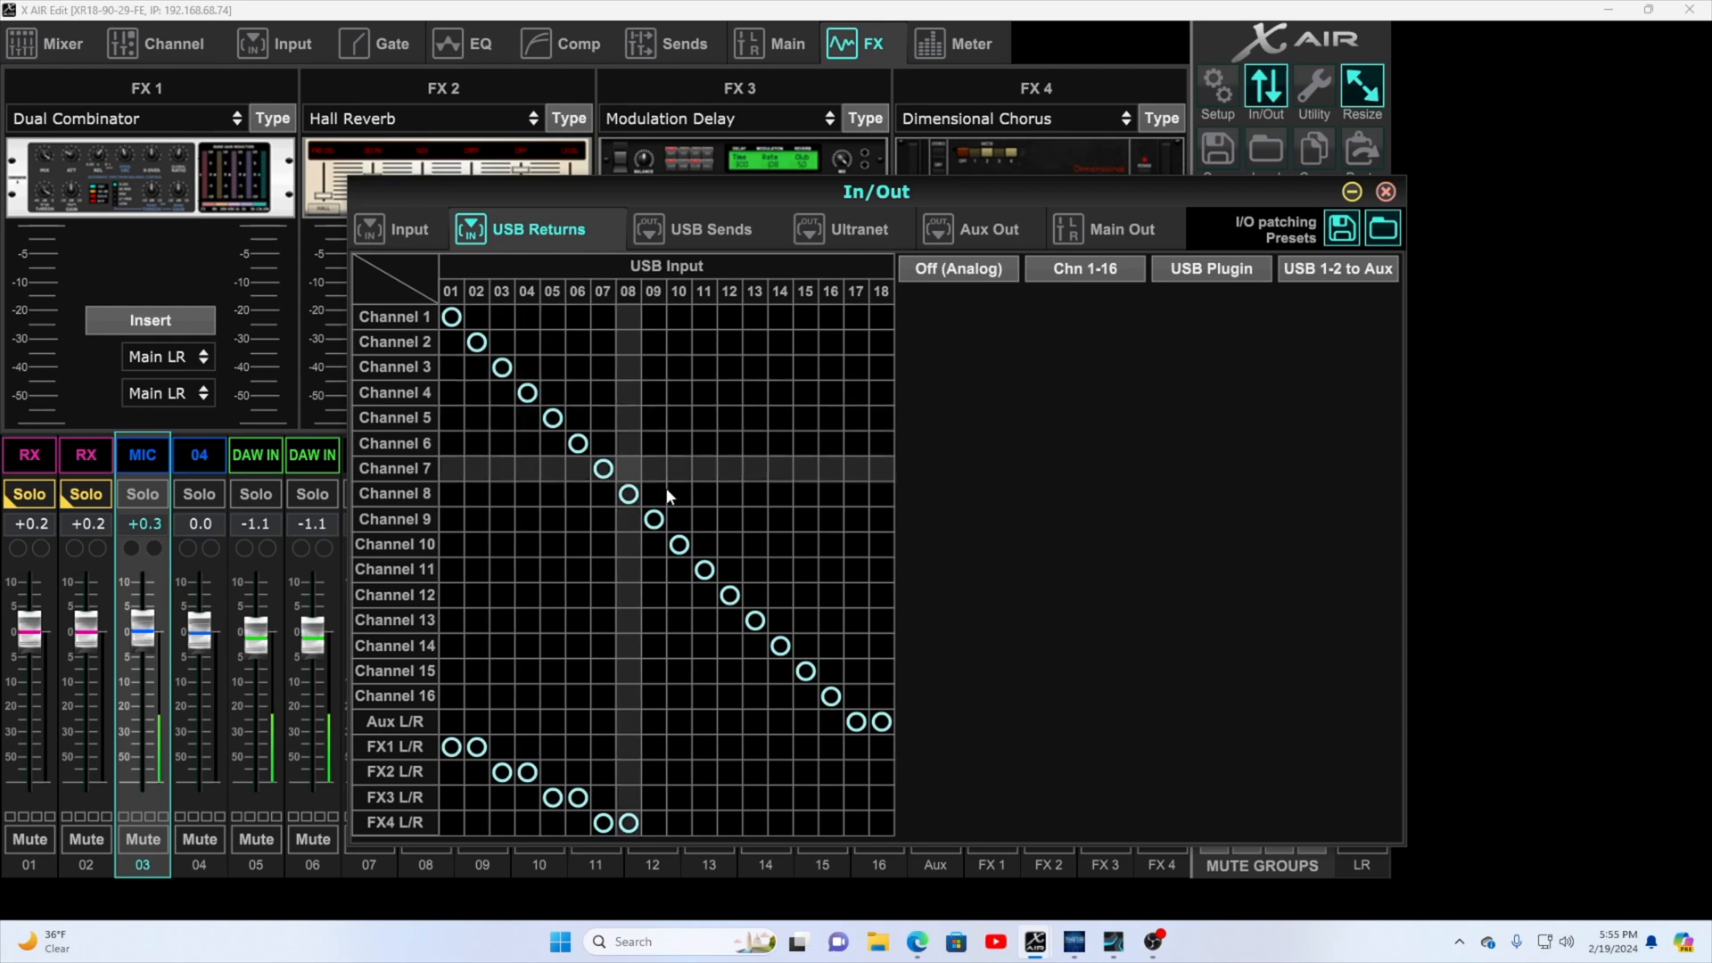
pyautogui.moveTo(548, 392)
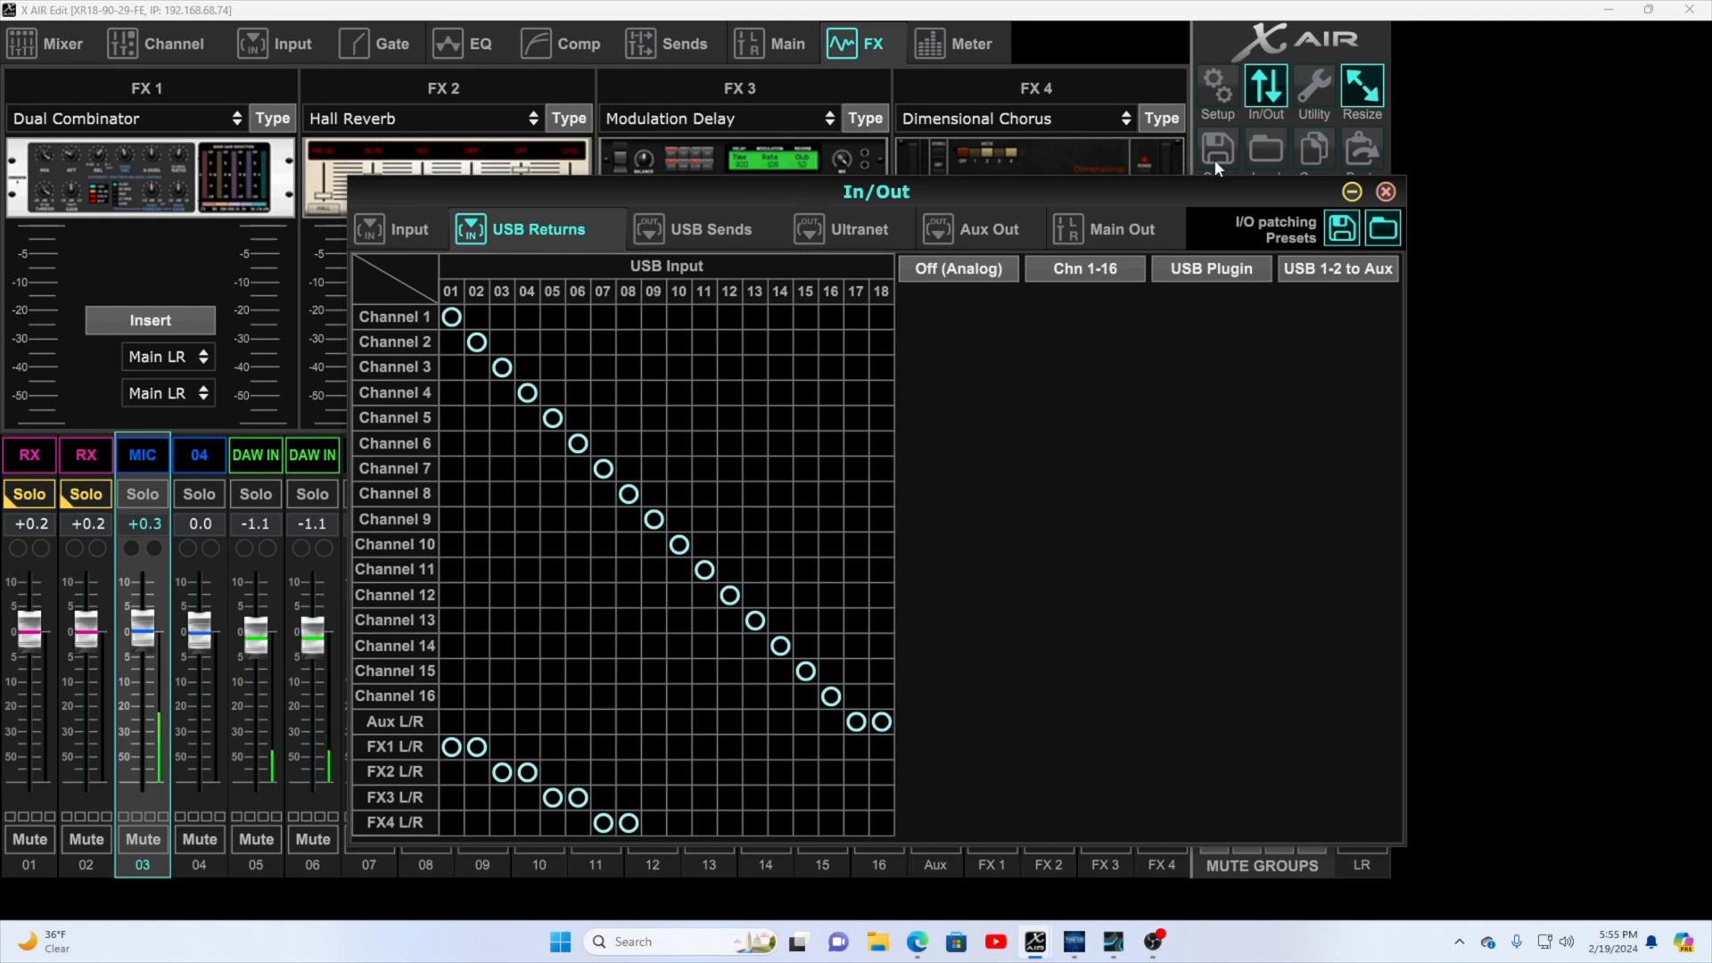
pyautogui.click(712, 230)
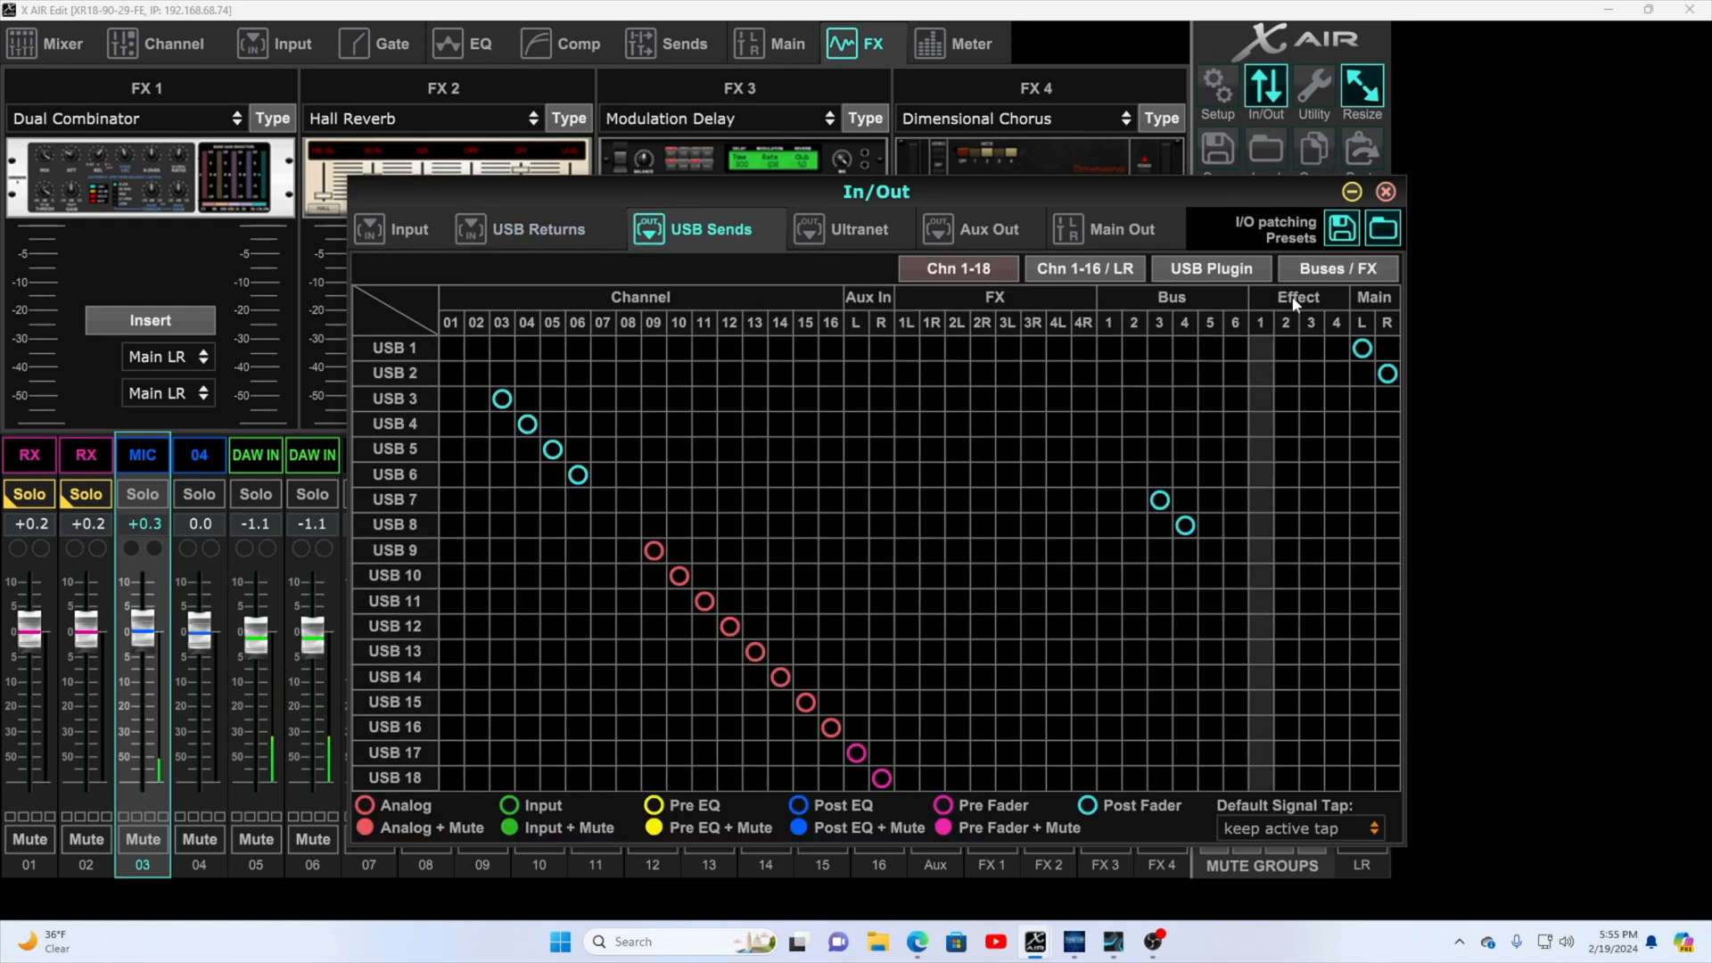
# Close the In/Out routing window, returning to the mixer with its effects rack.
pyautogui.click(1388, 372)
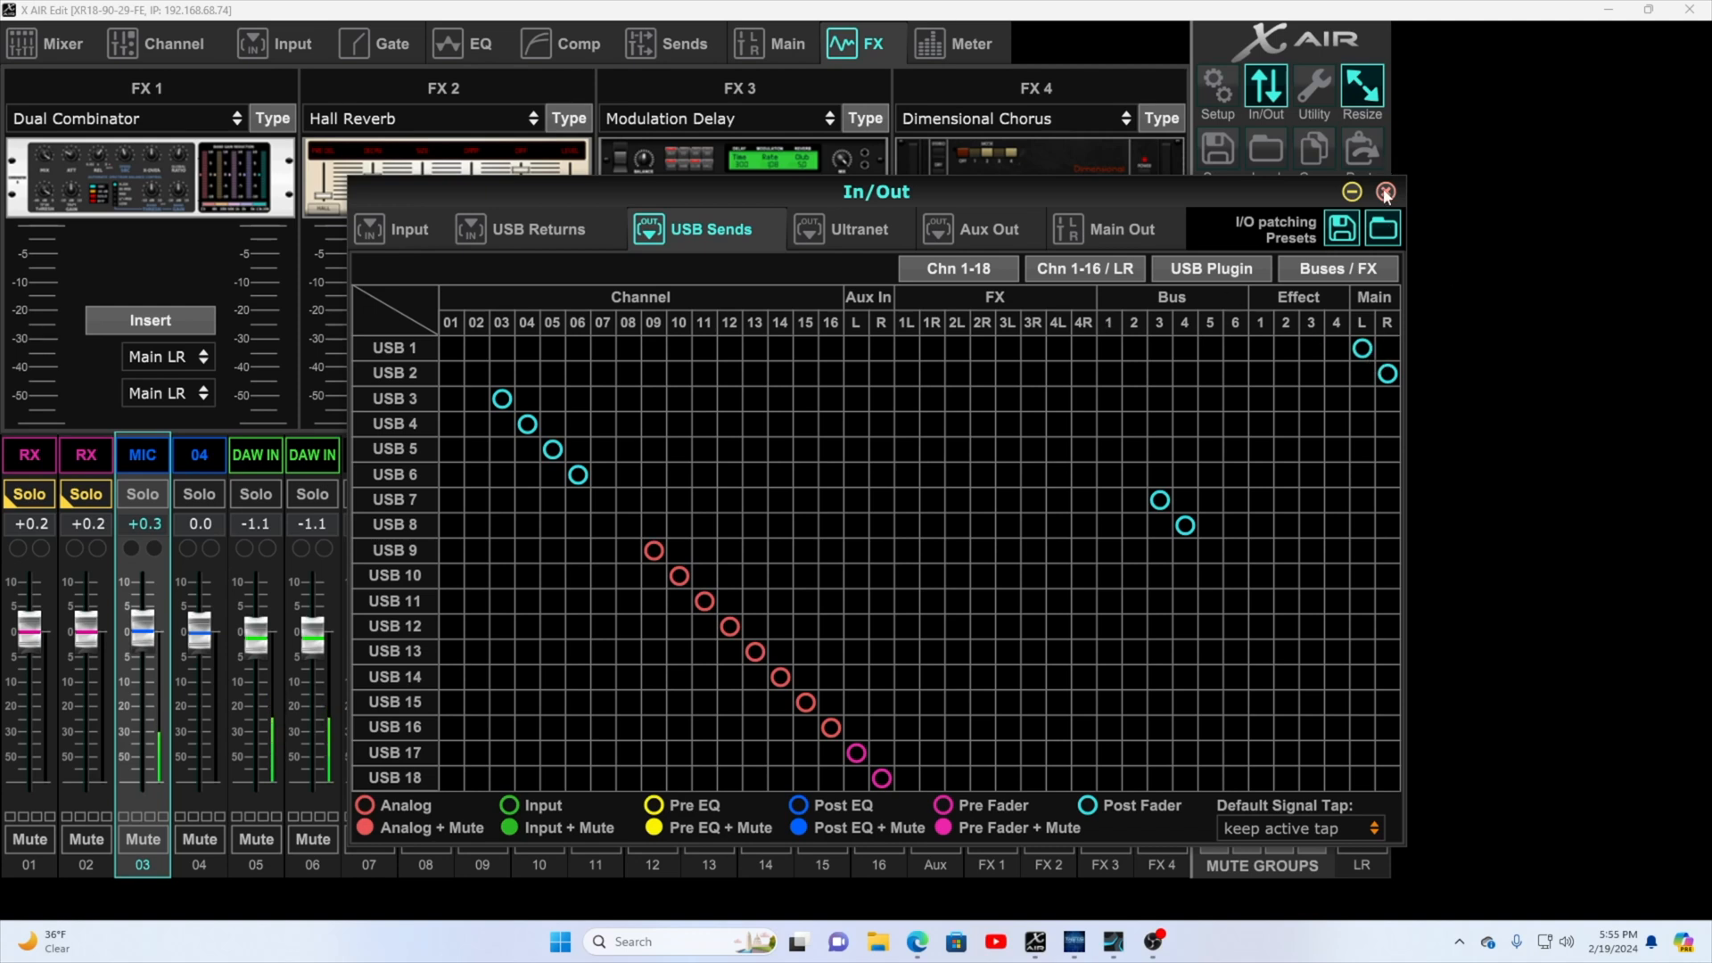
pyautogui.click(1385, 193)
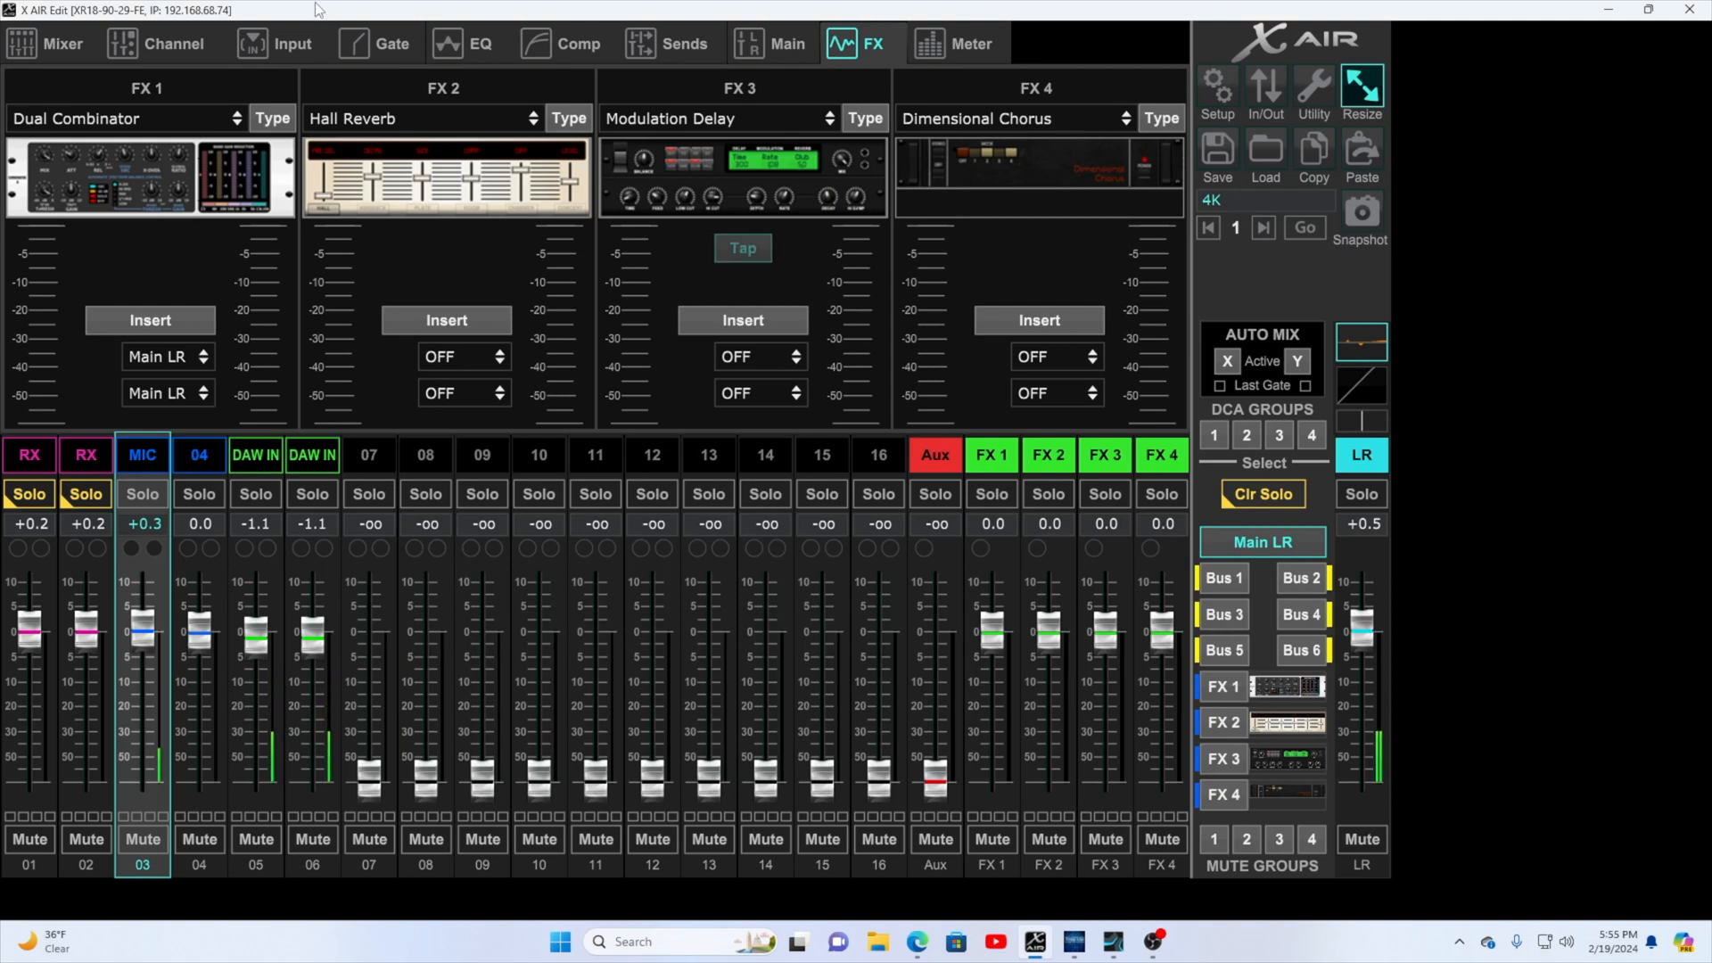
# Show the channel Input page, then bring the Studio One session forward.
pyautogui.click(276, 43)
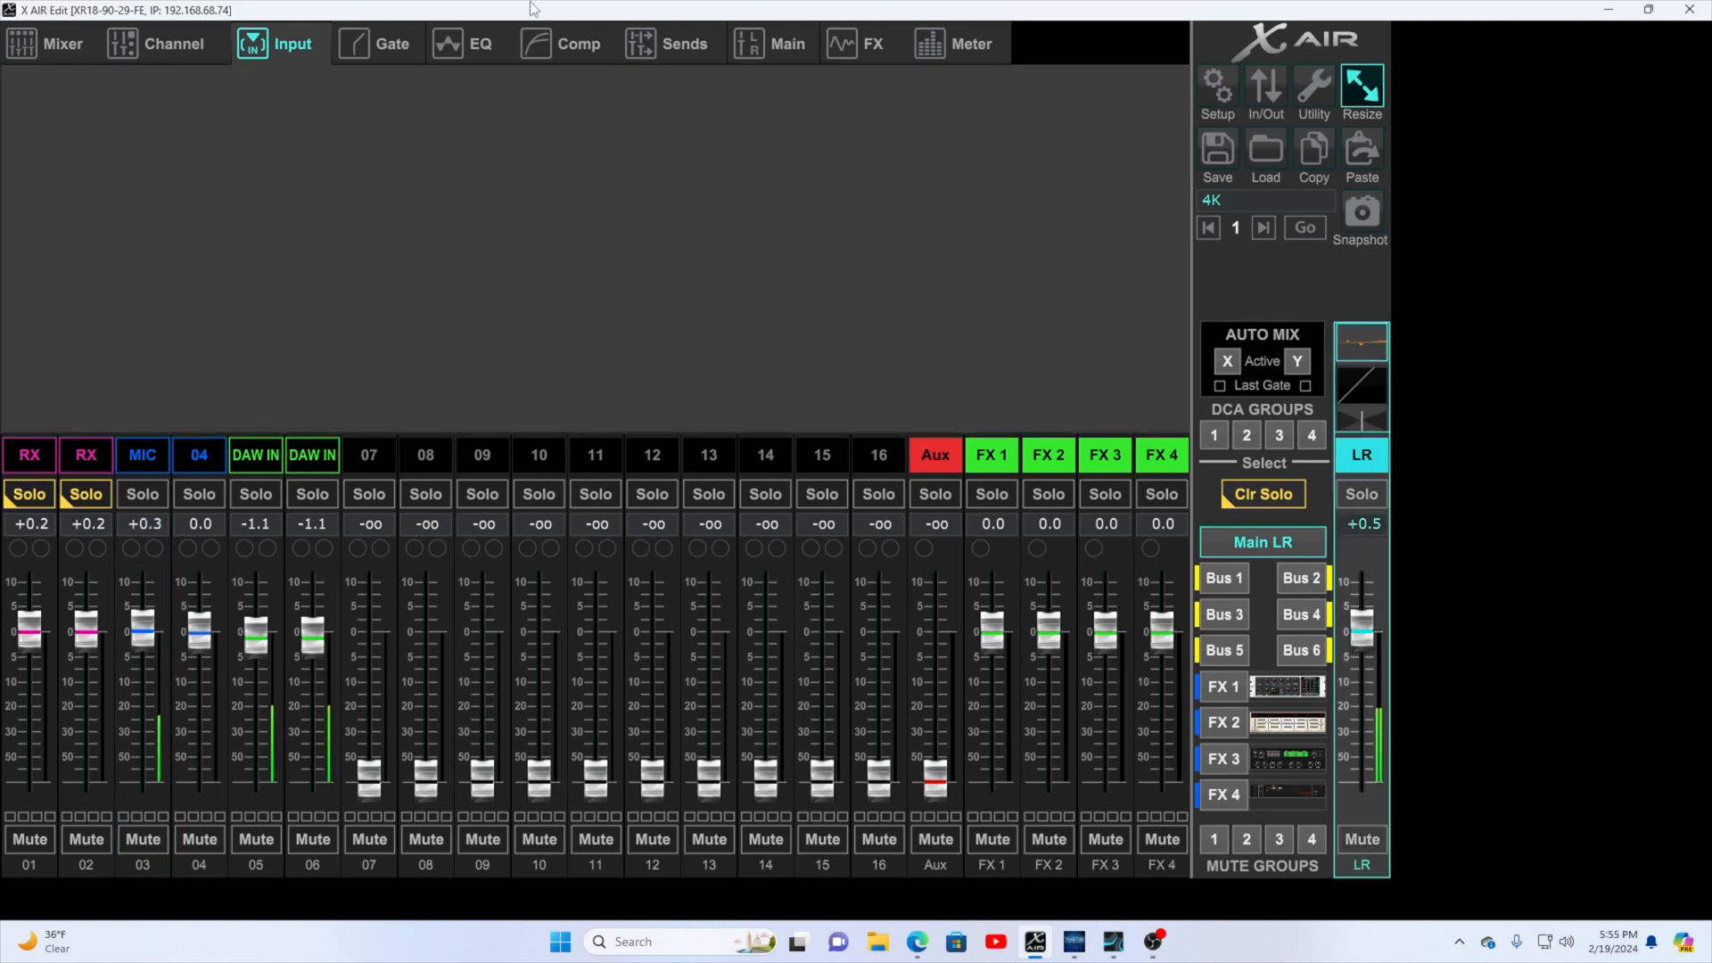
pyautogui.click(478, 42)
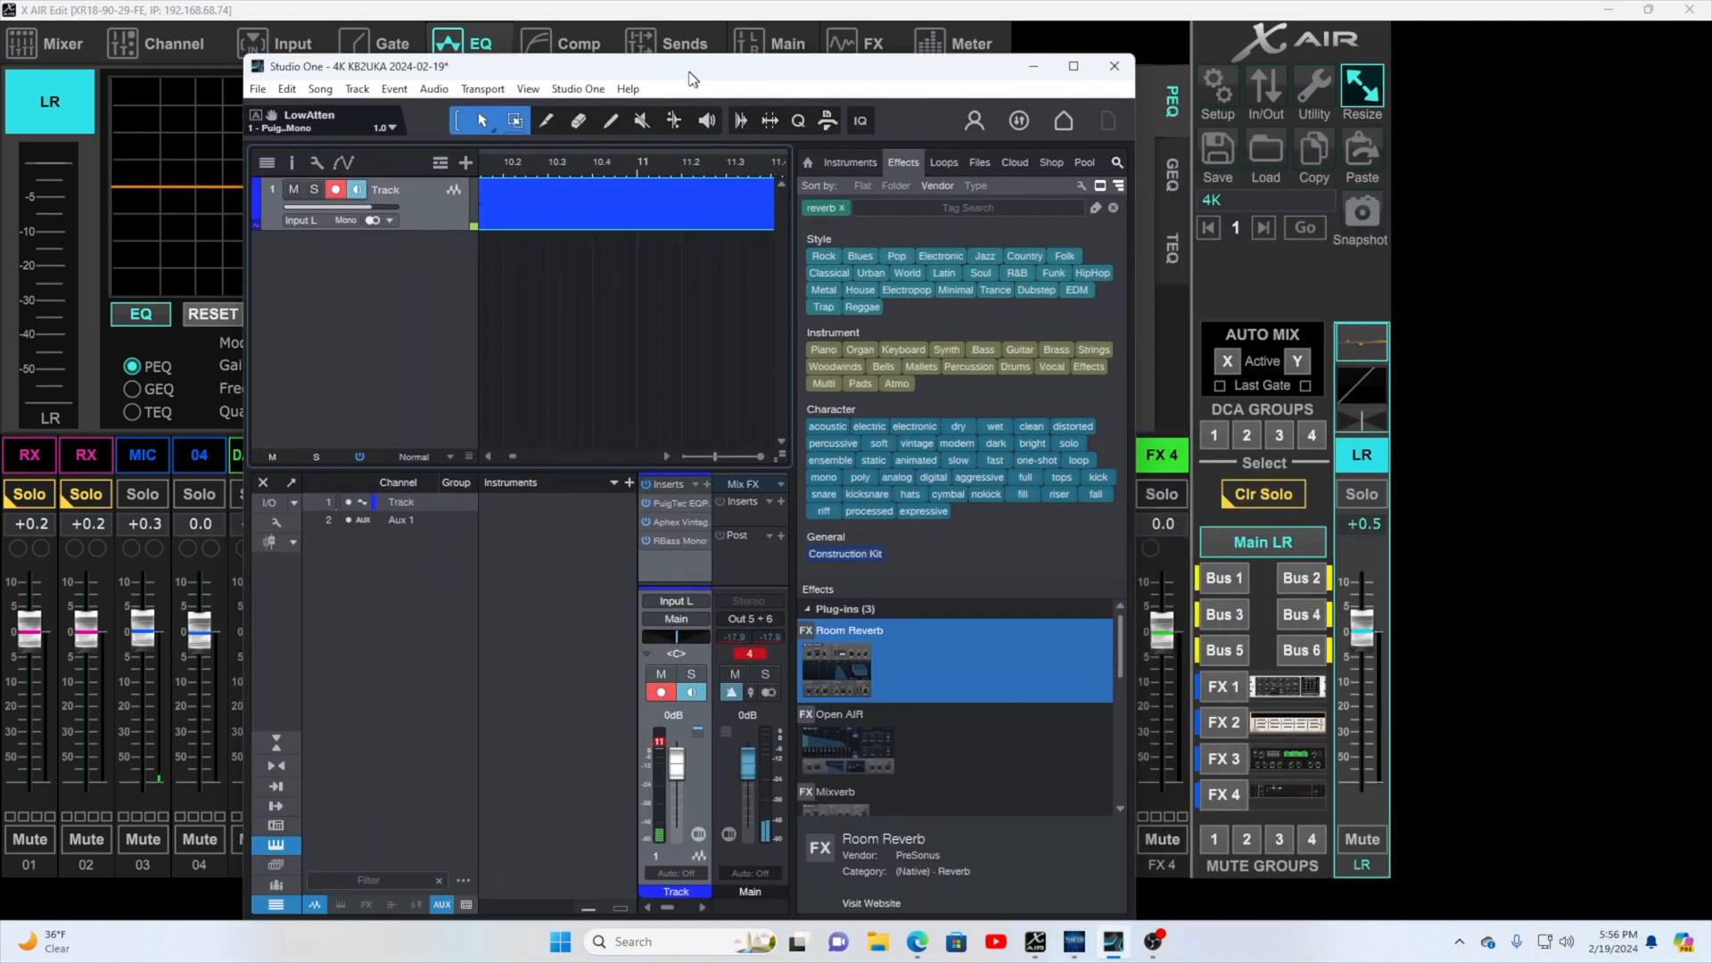
# Maximize Studio One to review the Track inserts and Aux 1 Room Reverb, then return to X AIR Edit.
pyautogui.click(1072, 66)
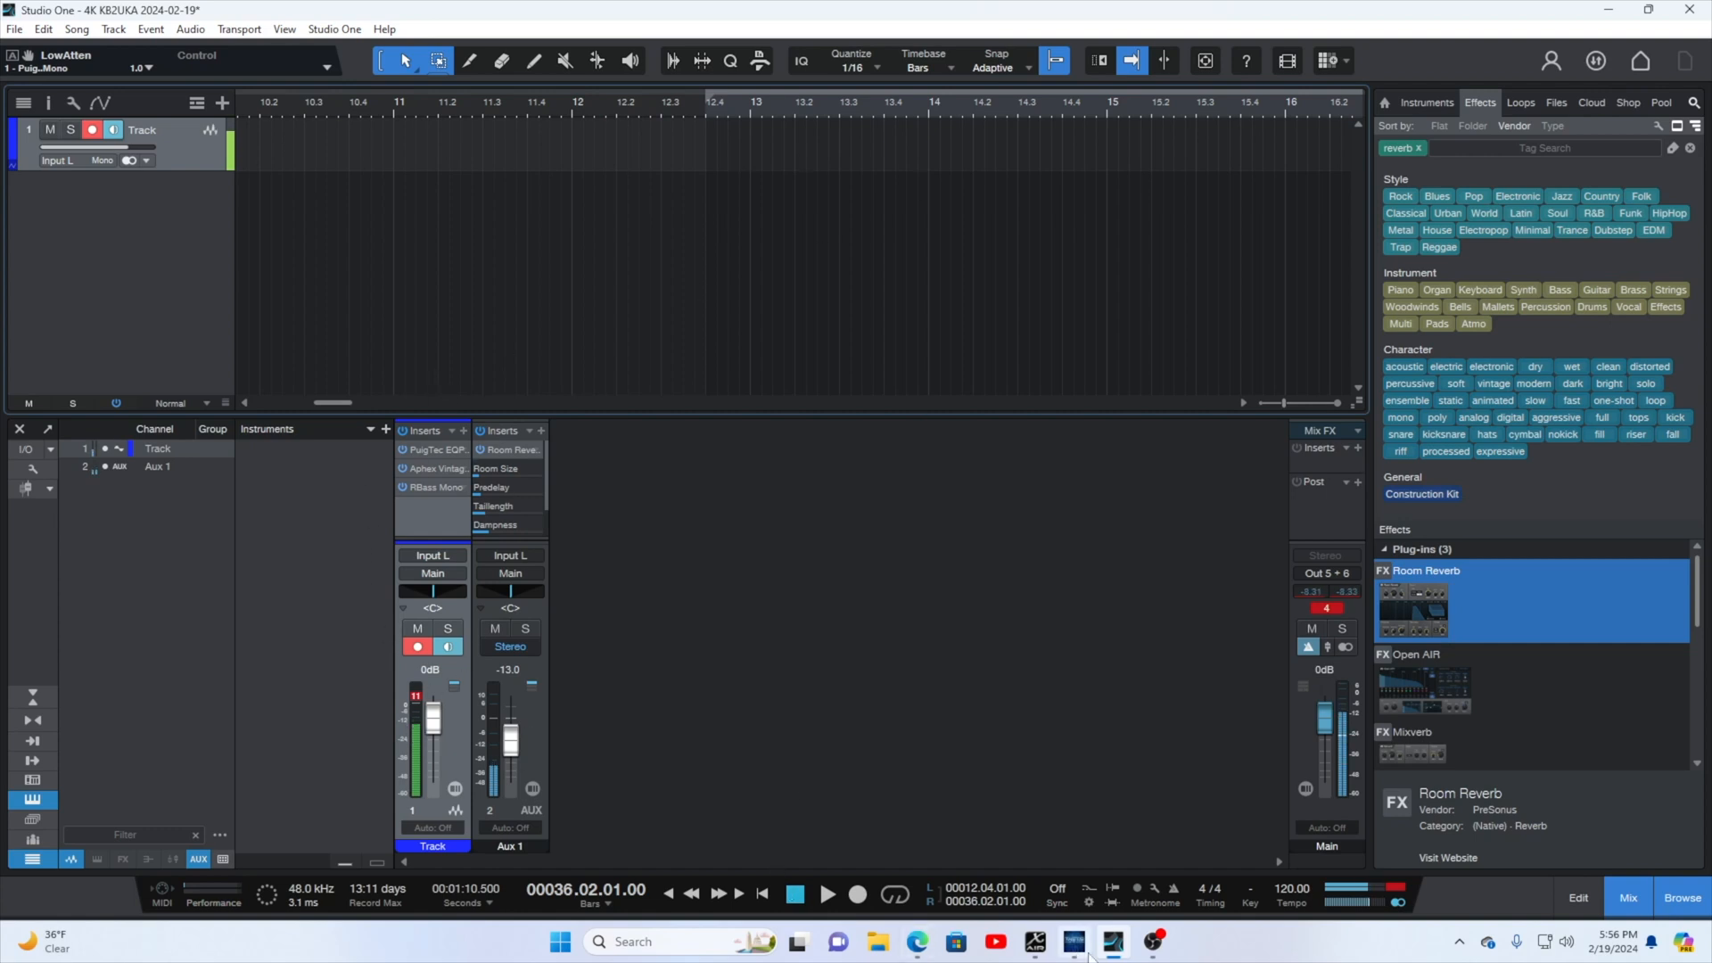
pyautogui.click(1035, 942)
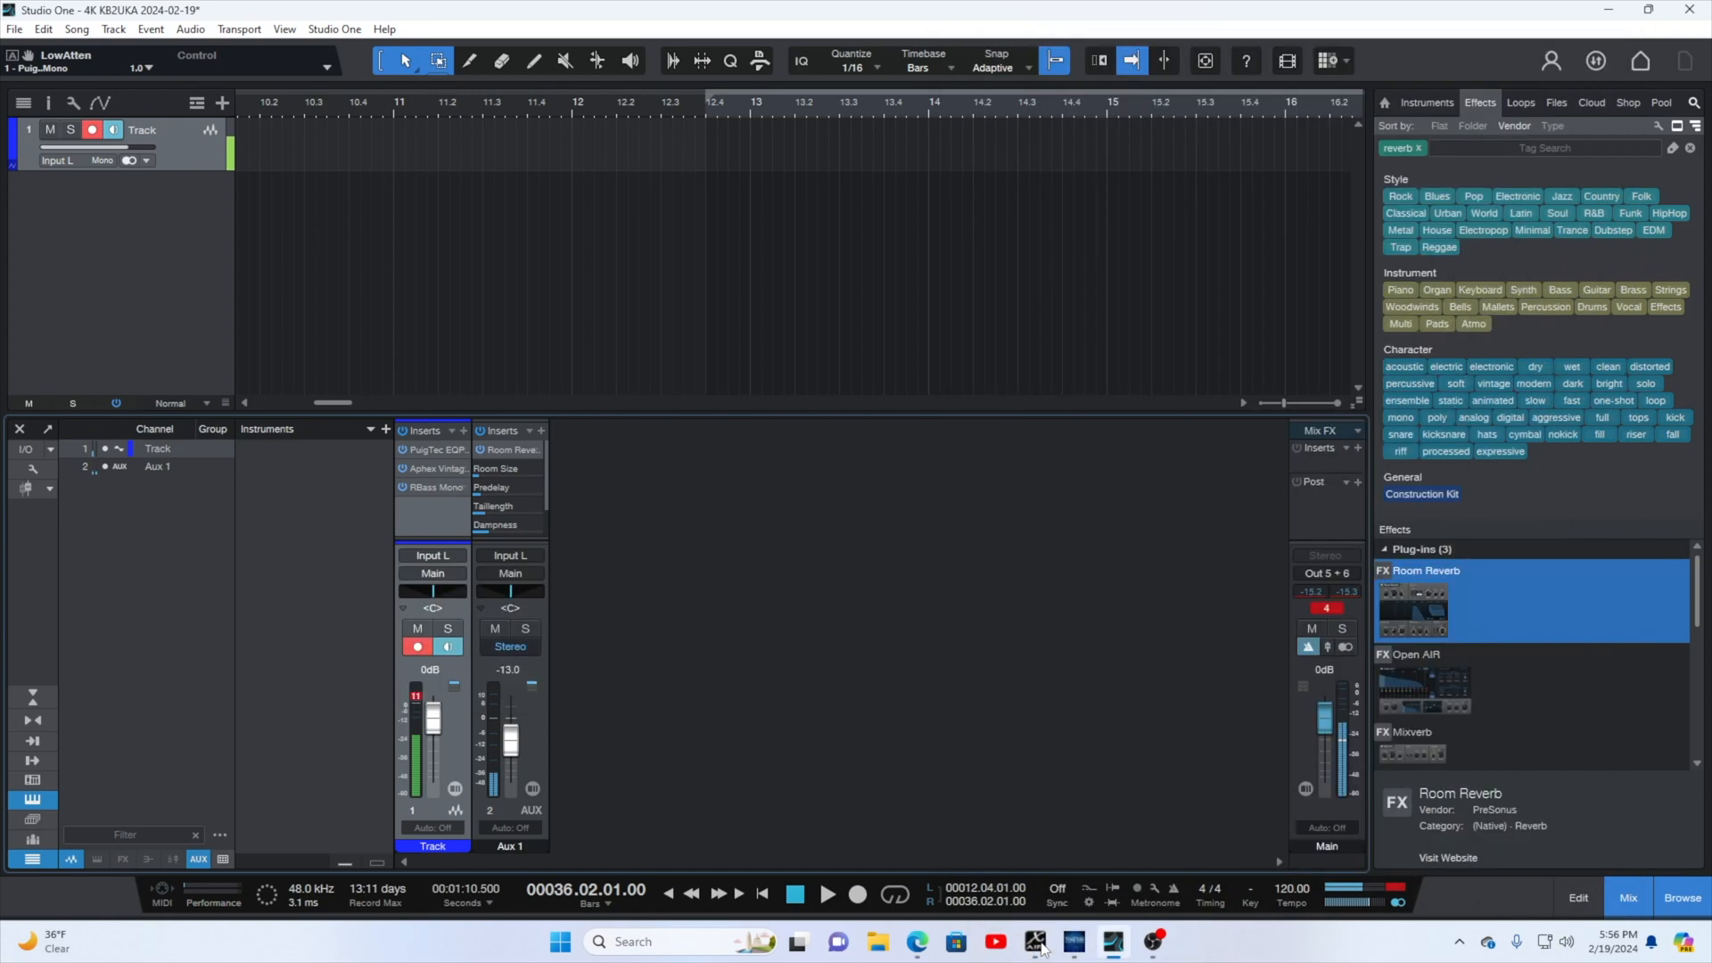
pyautogui.click(1035, 942)
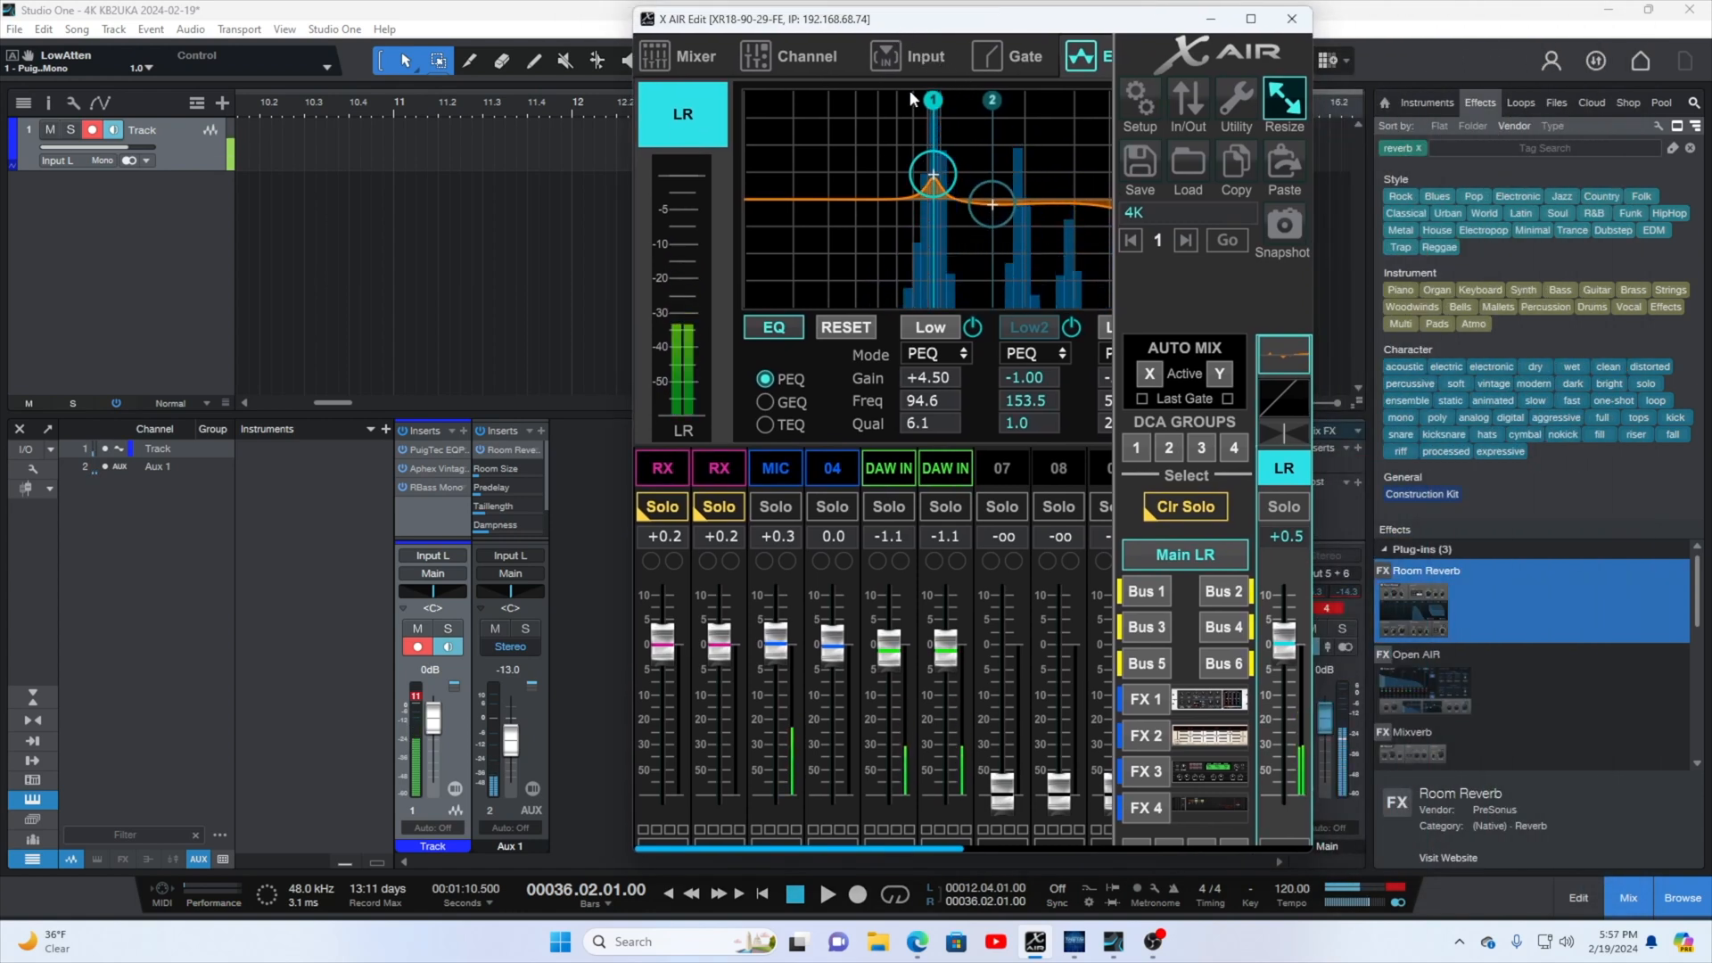
# Maximize X AIR Edit, select channel 03 MIC and show its bus and effect sends.
pyautogui.click(1250, 18)
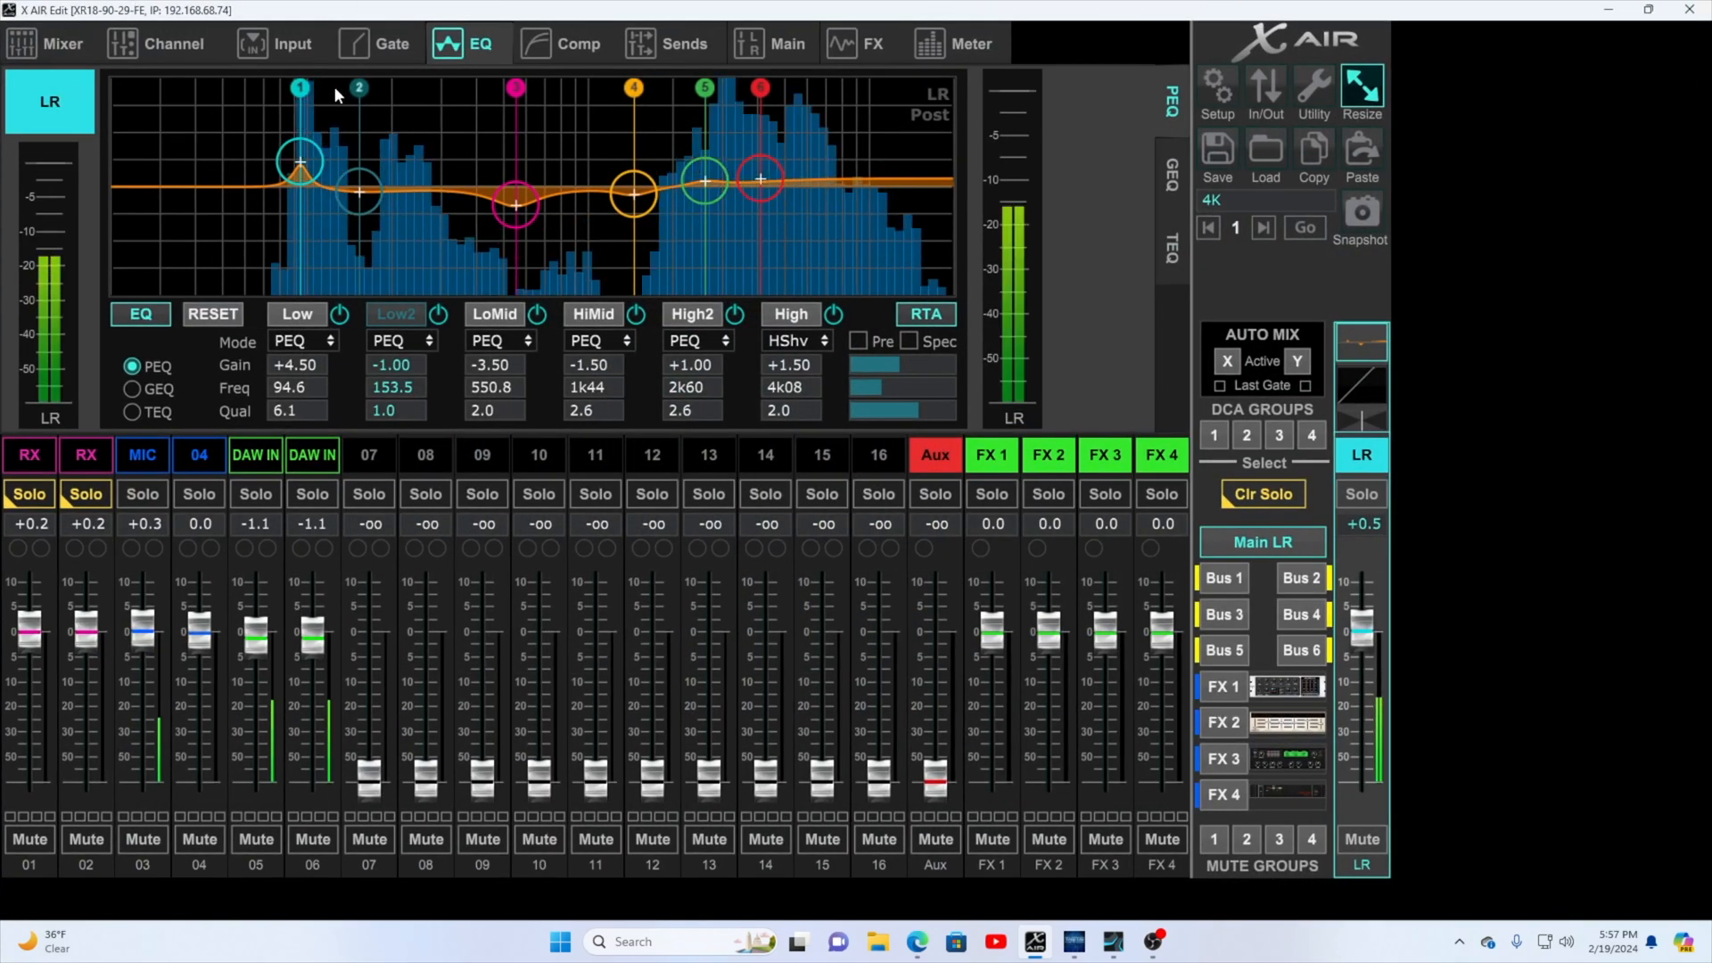
pyautogui.click(173, 42)
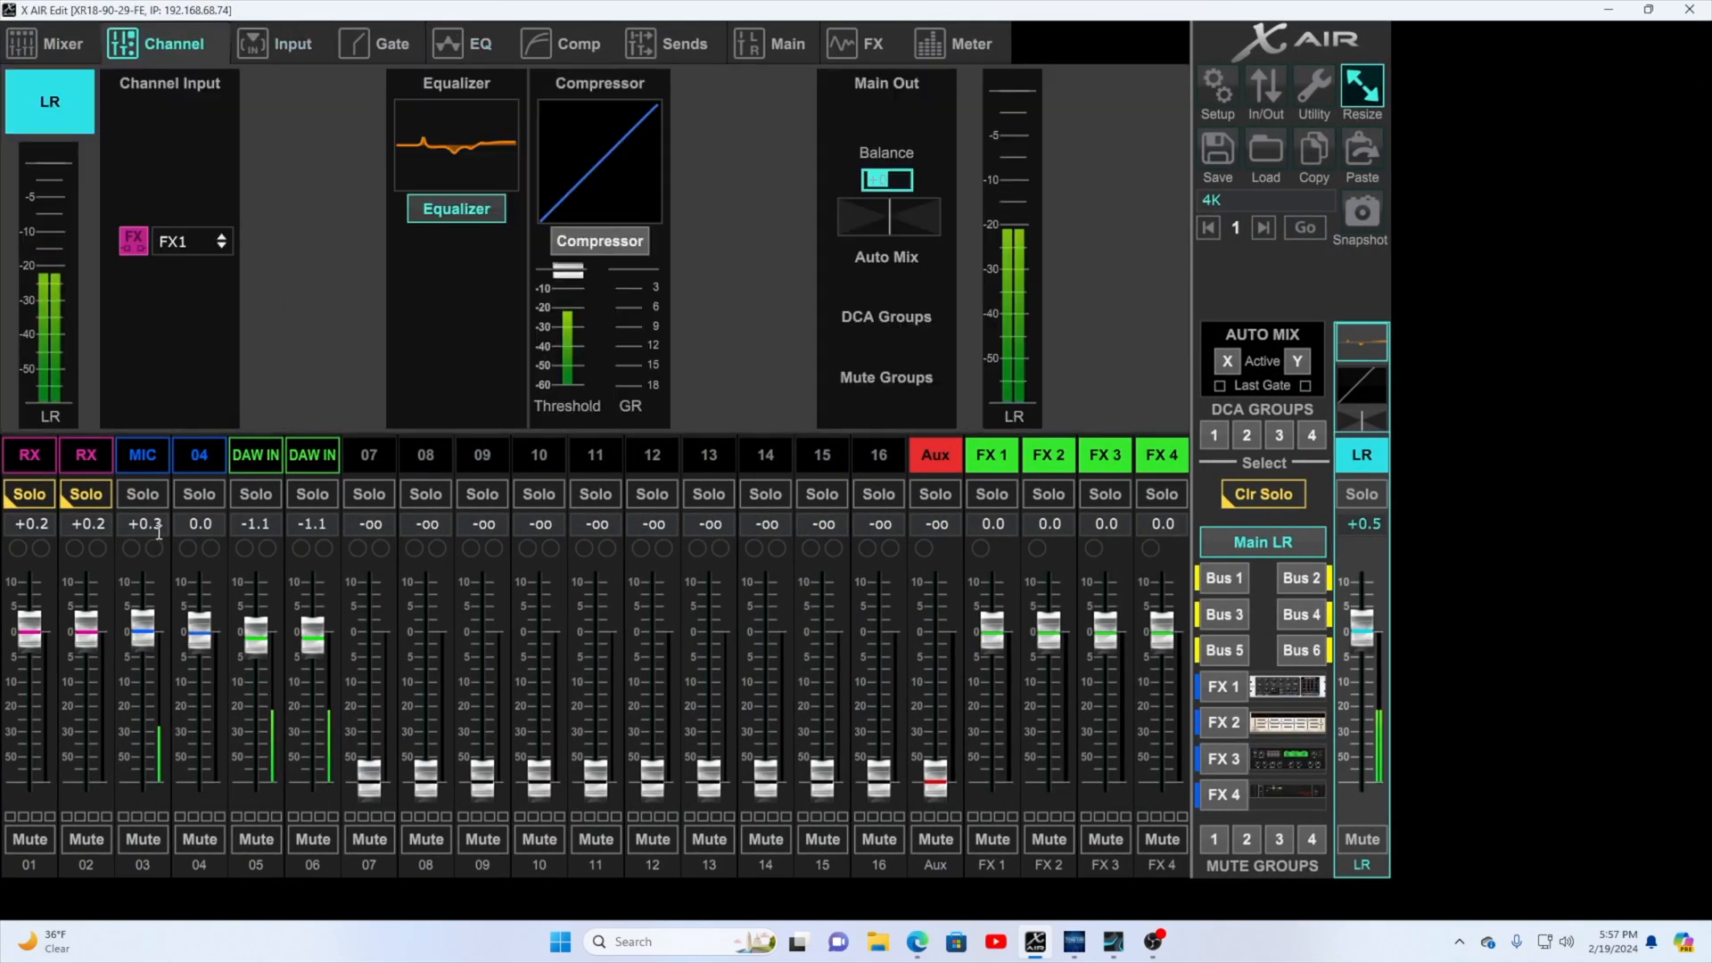
pyautogui.click(141, 455)
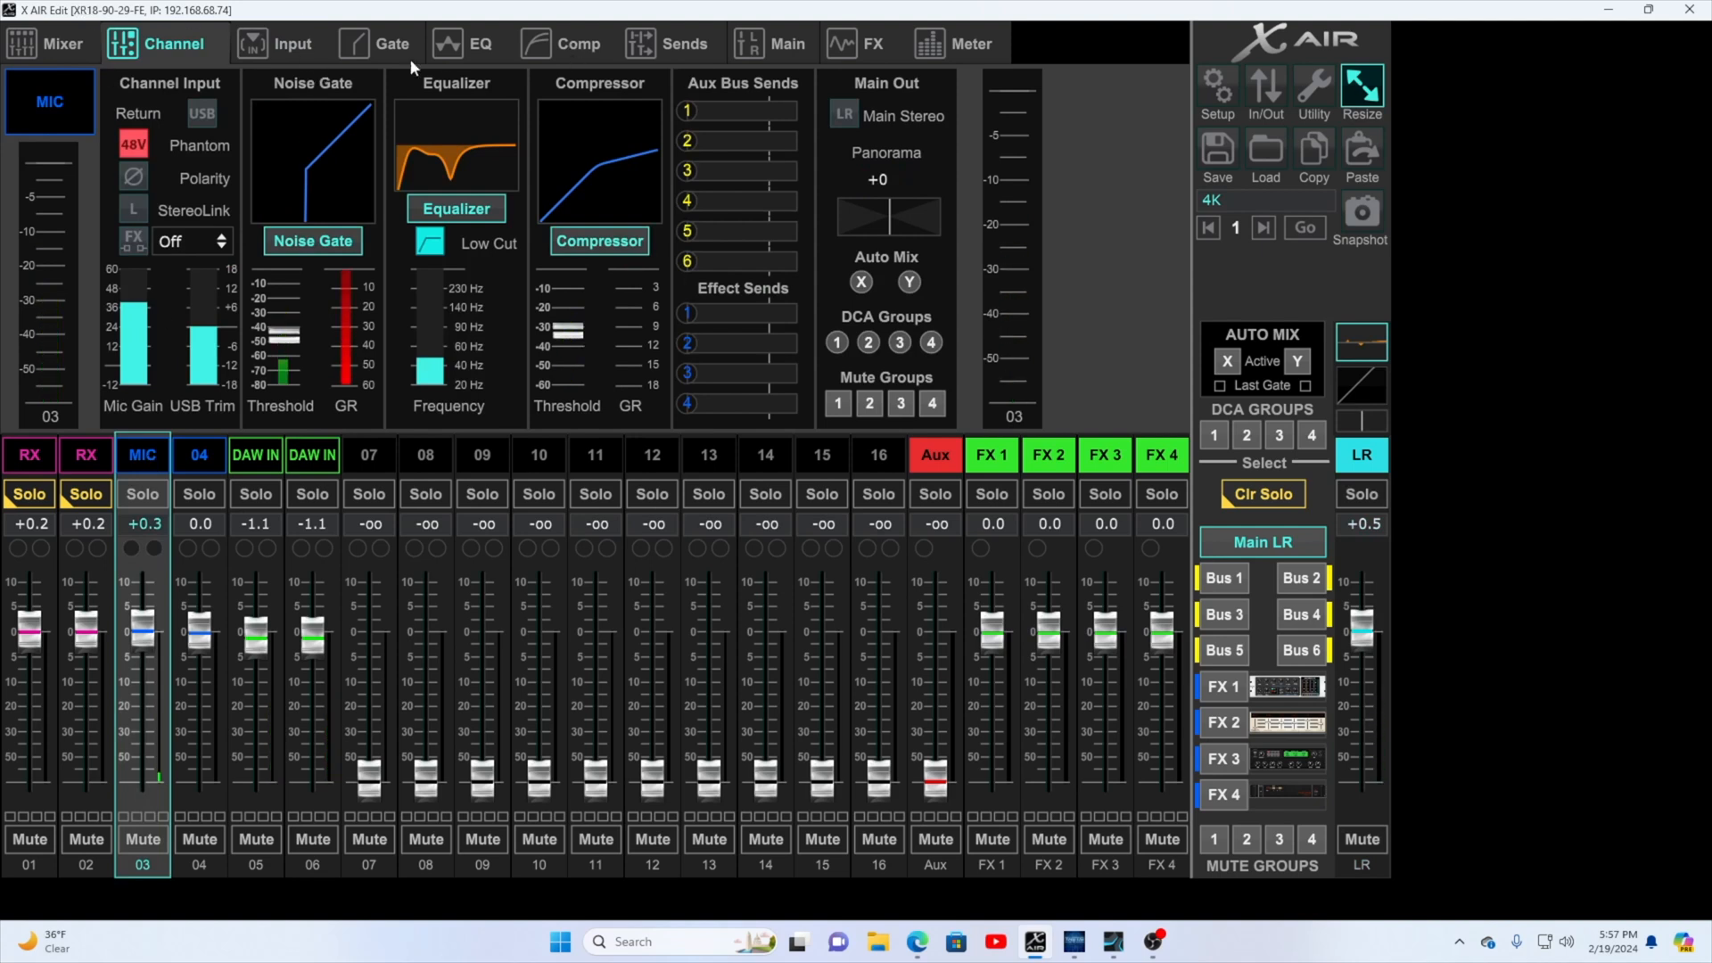
pyautogui.click(683, 43)
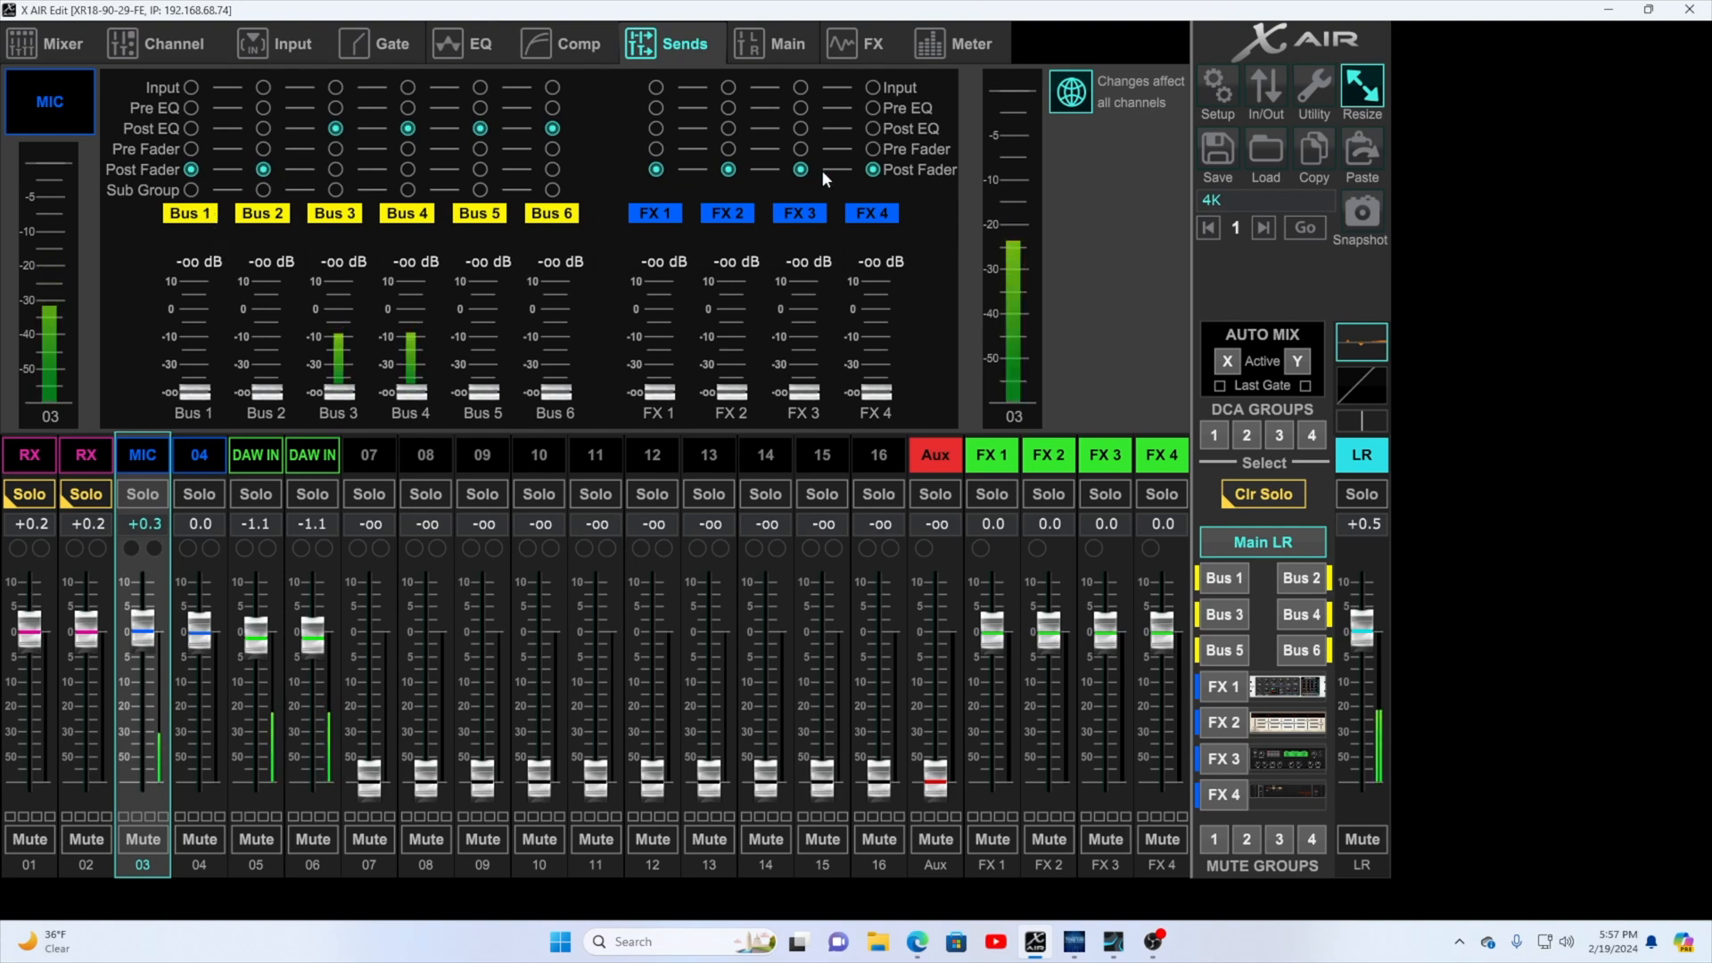
# Return to the MIC channel overview in a smaller window beside Studio One.
pyautogui.click(171, 42)
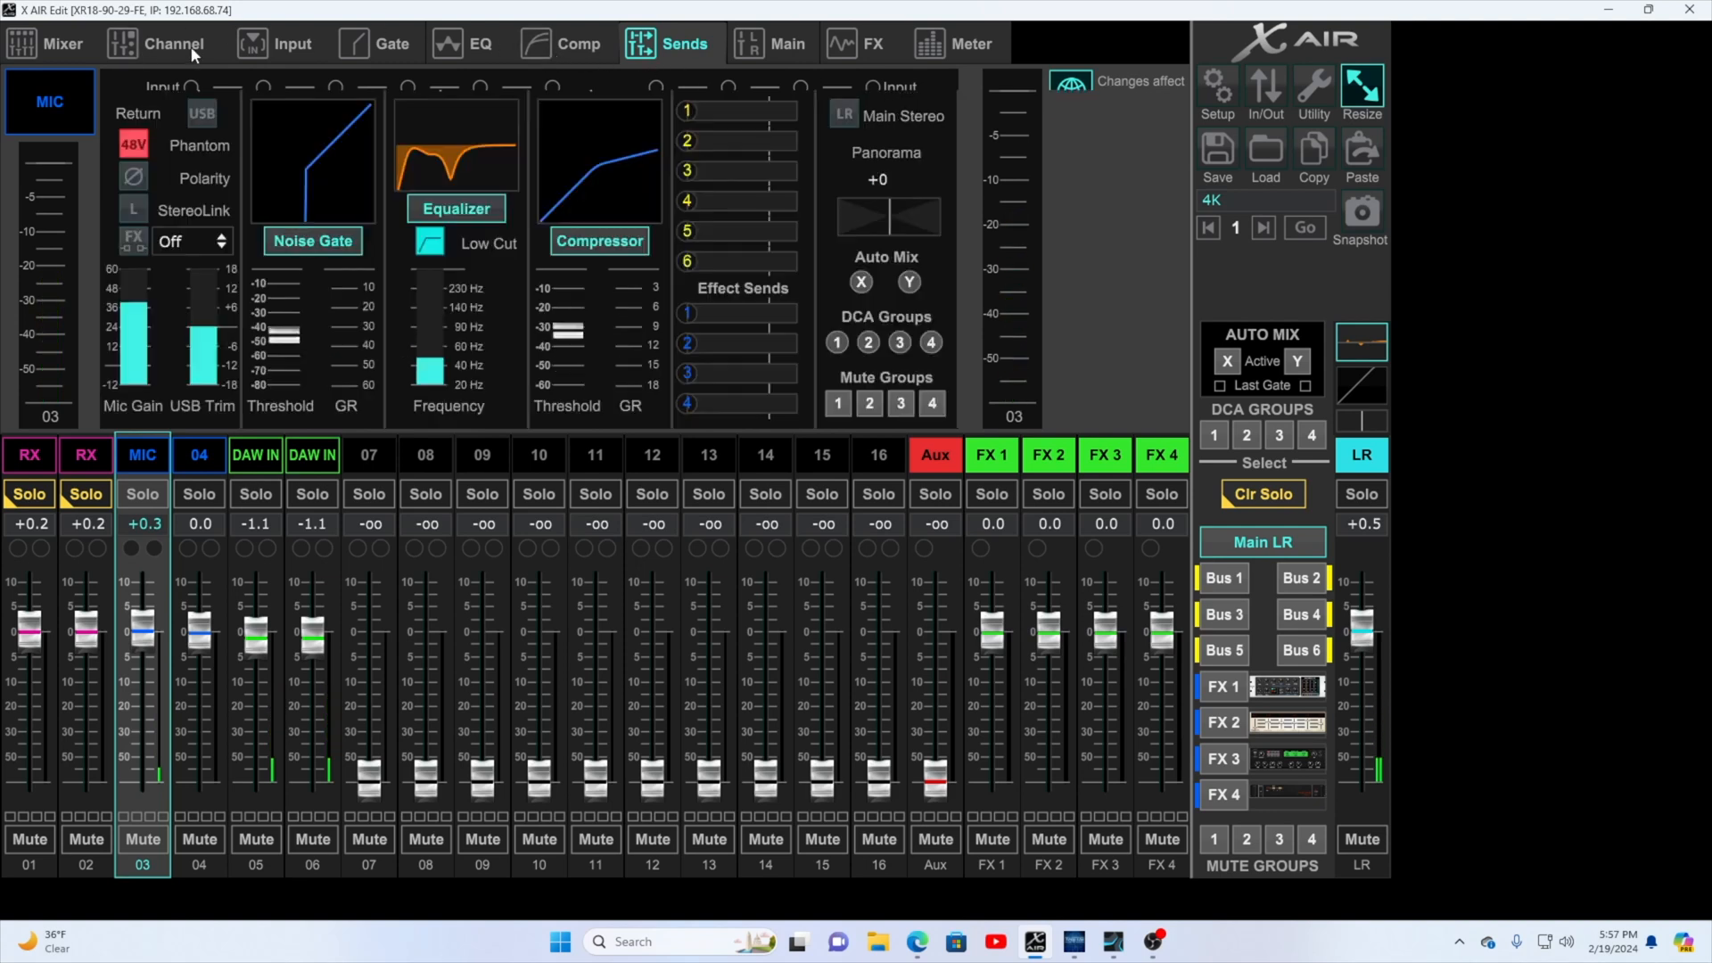
pyautogui.click(171, 43)
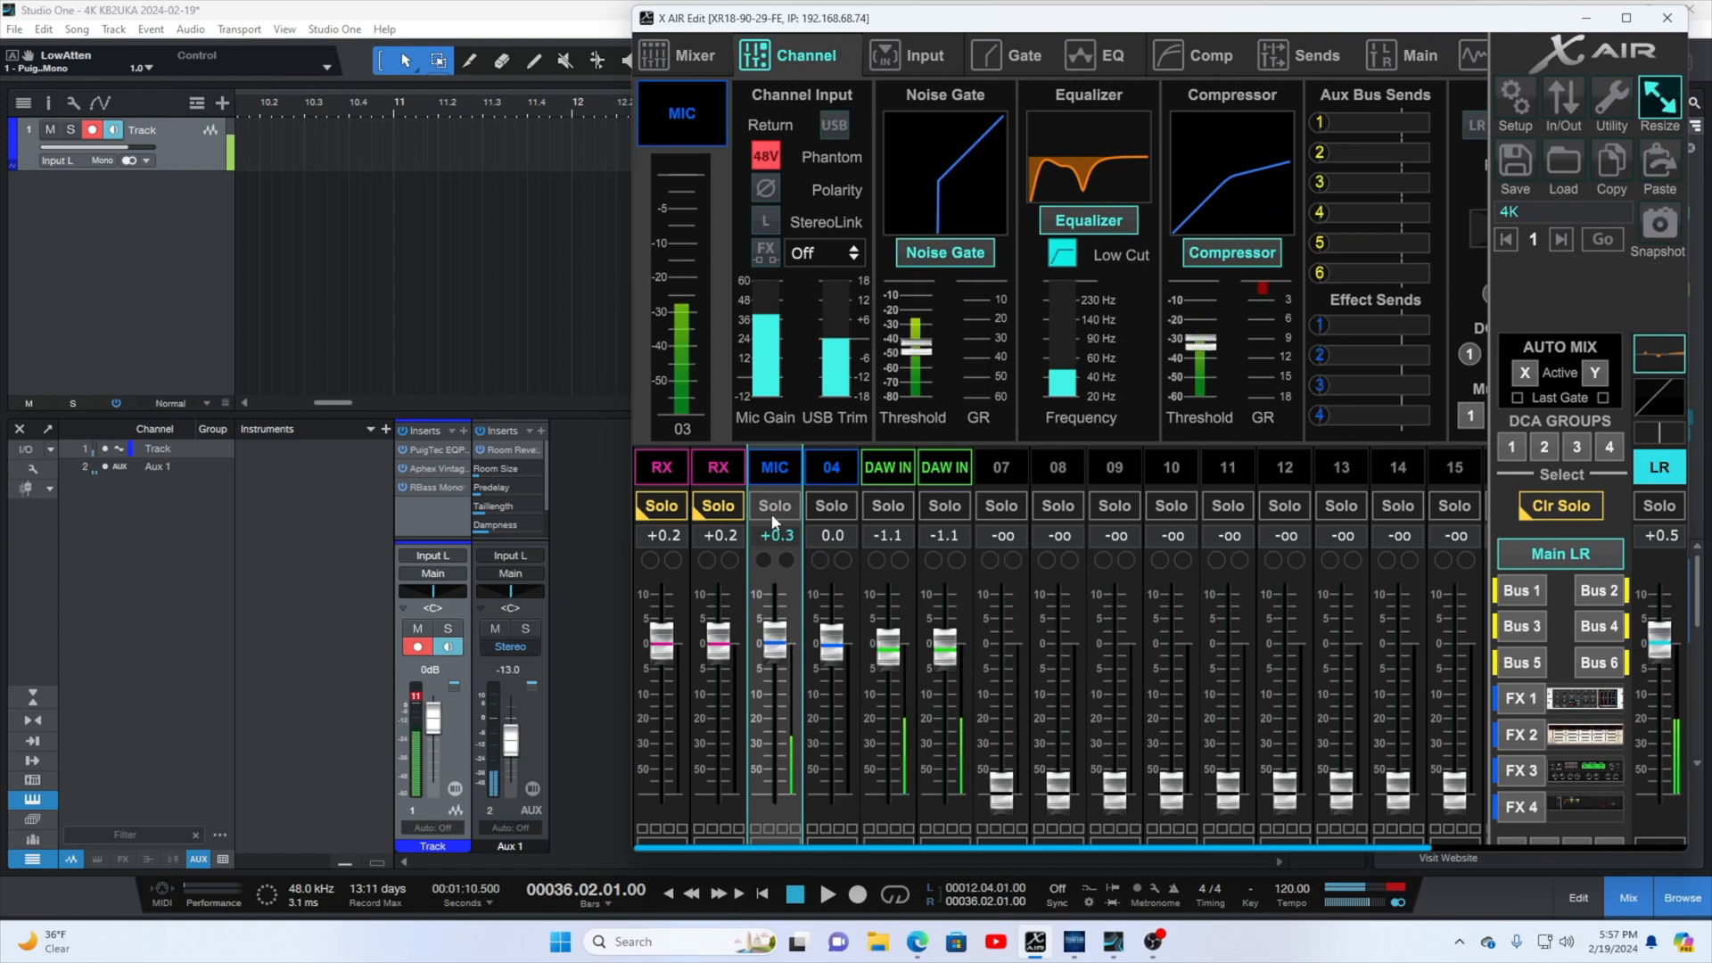
# Show the MIC channel's EQ curve and then its compressor settings.
pyautogui.click(1022, 55)
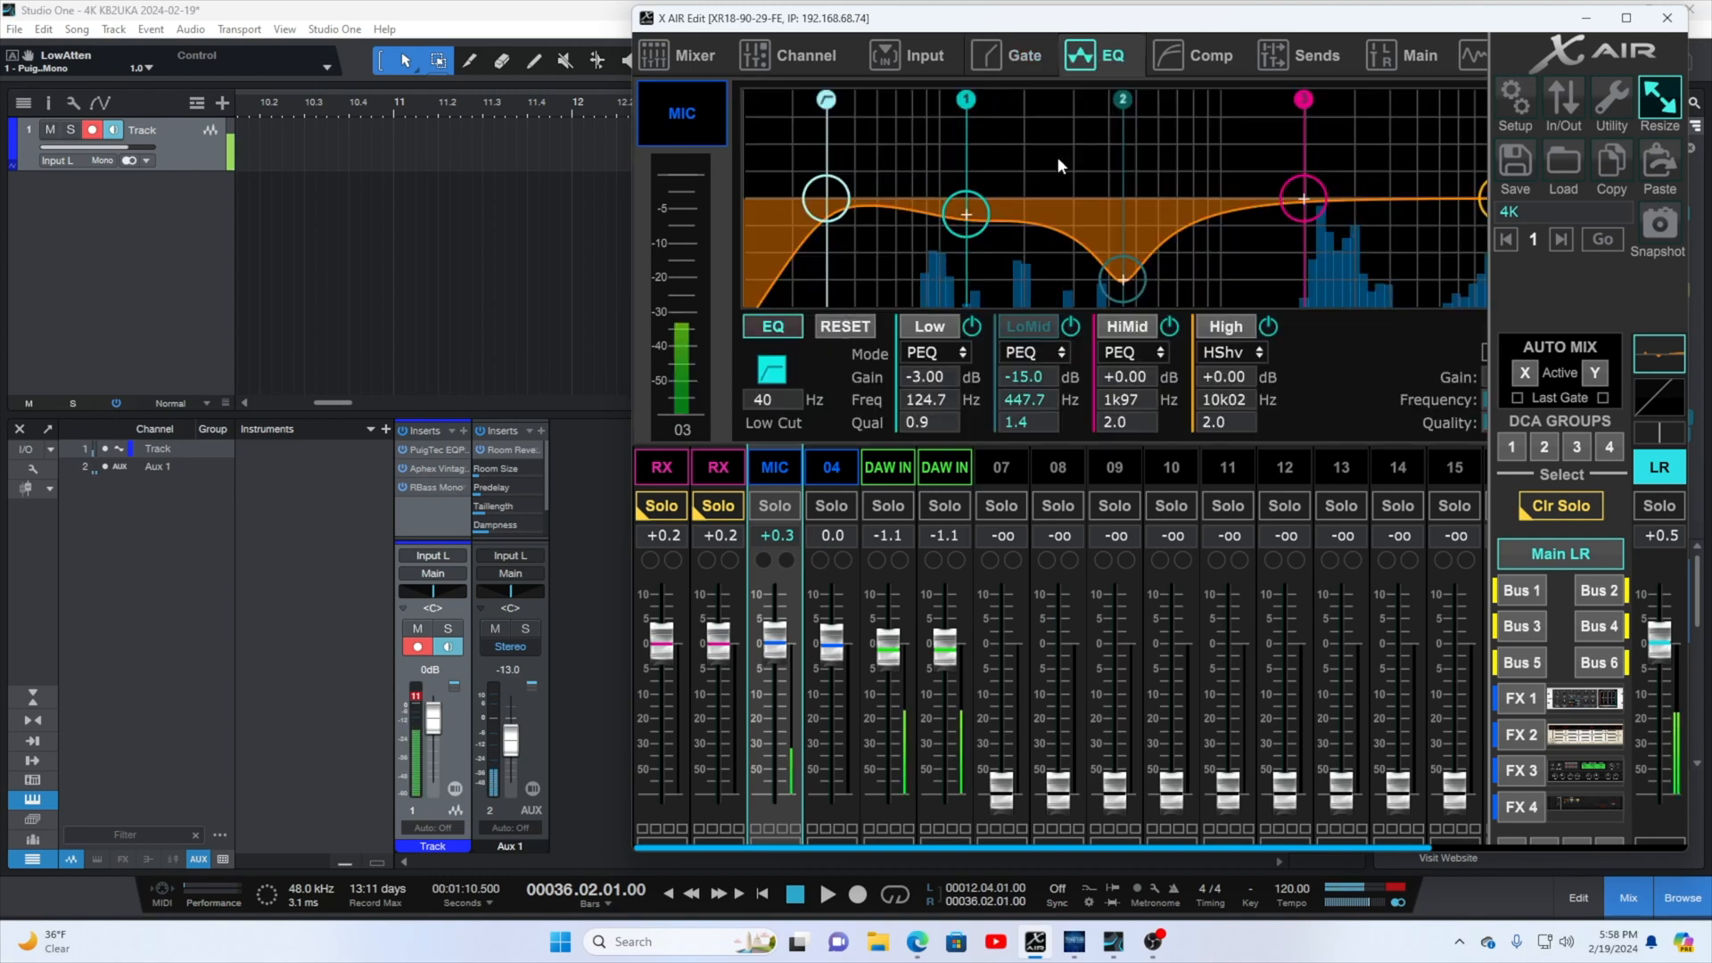
pyautogui.moveTo(808, 210)
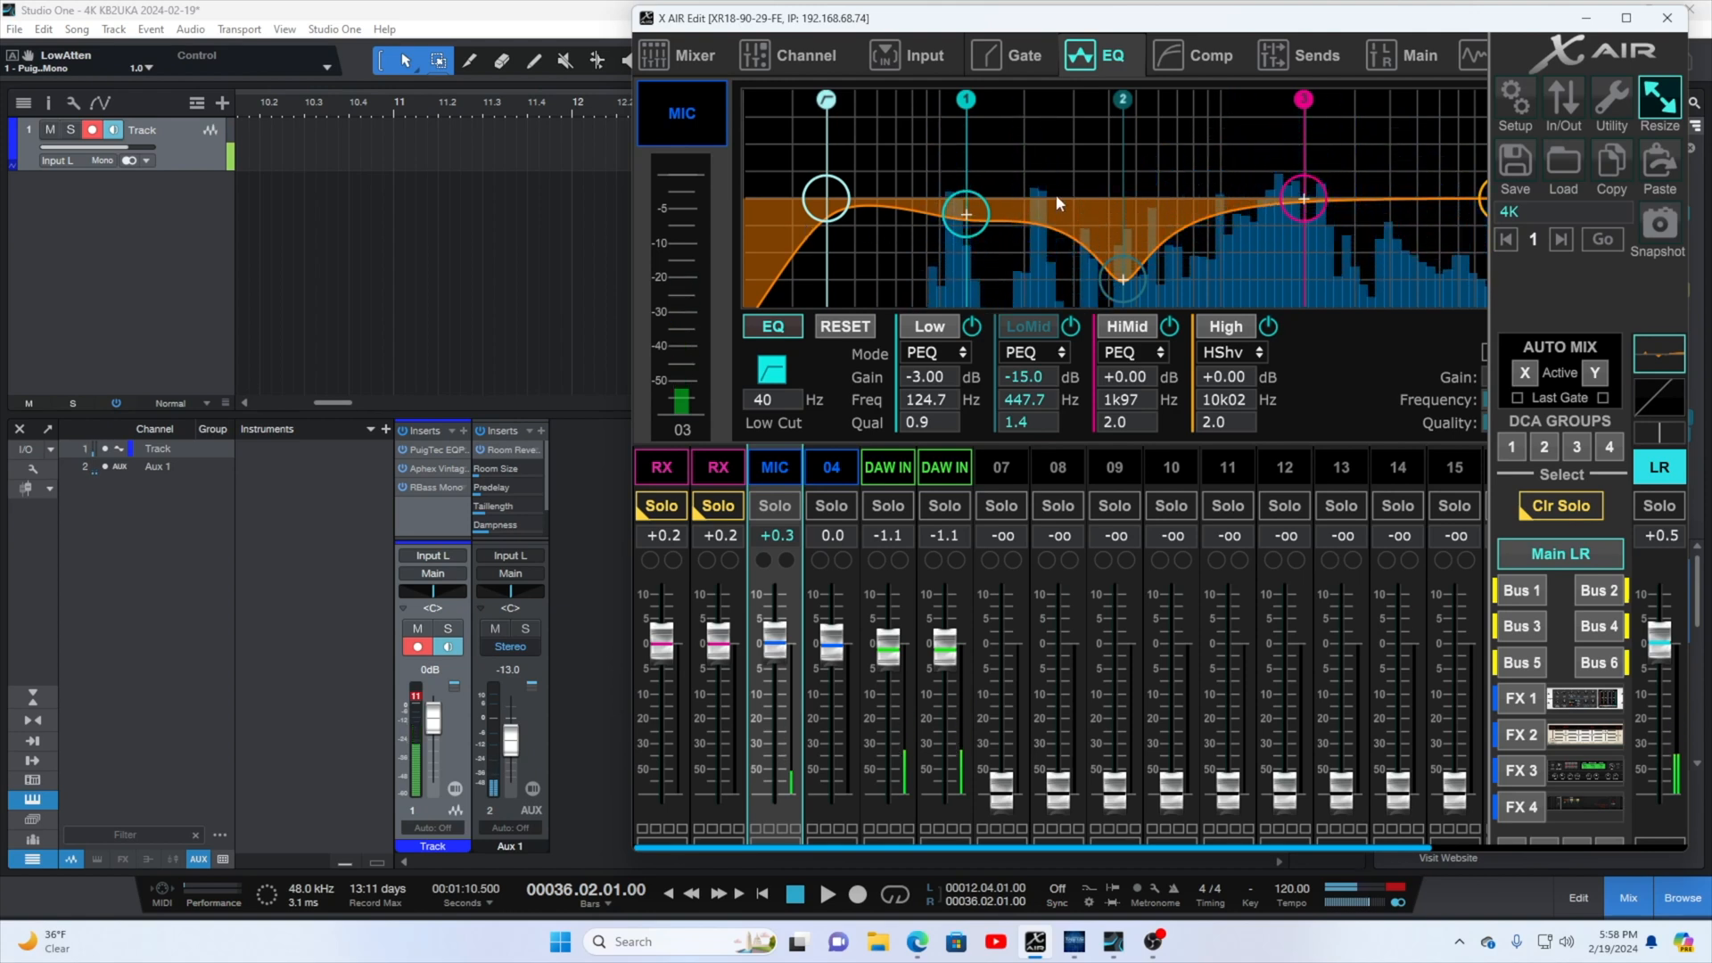
pyautogui.click(1195, 56)
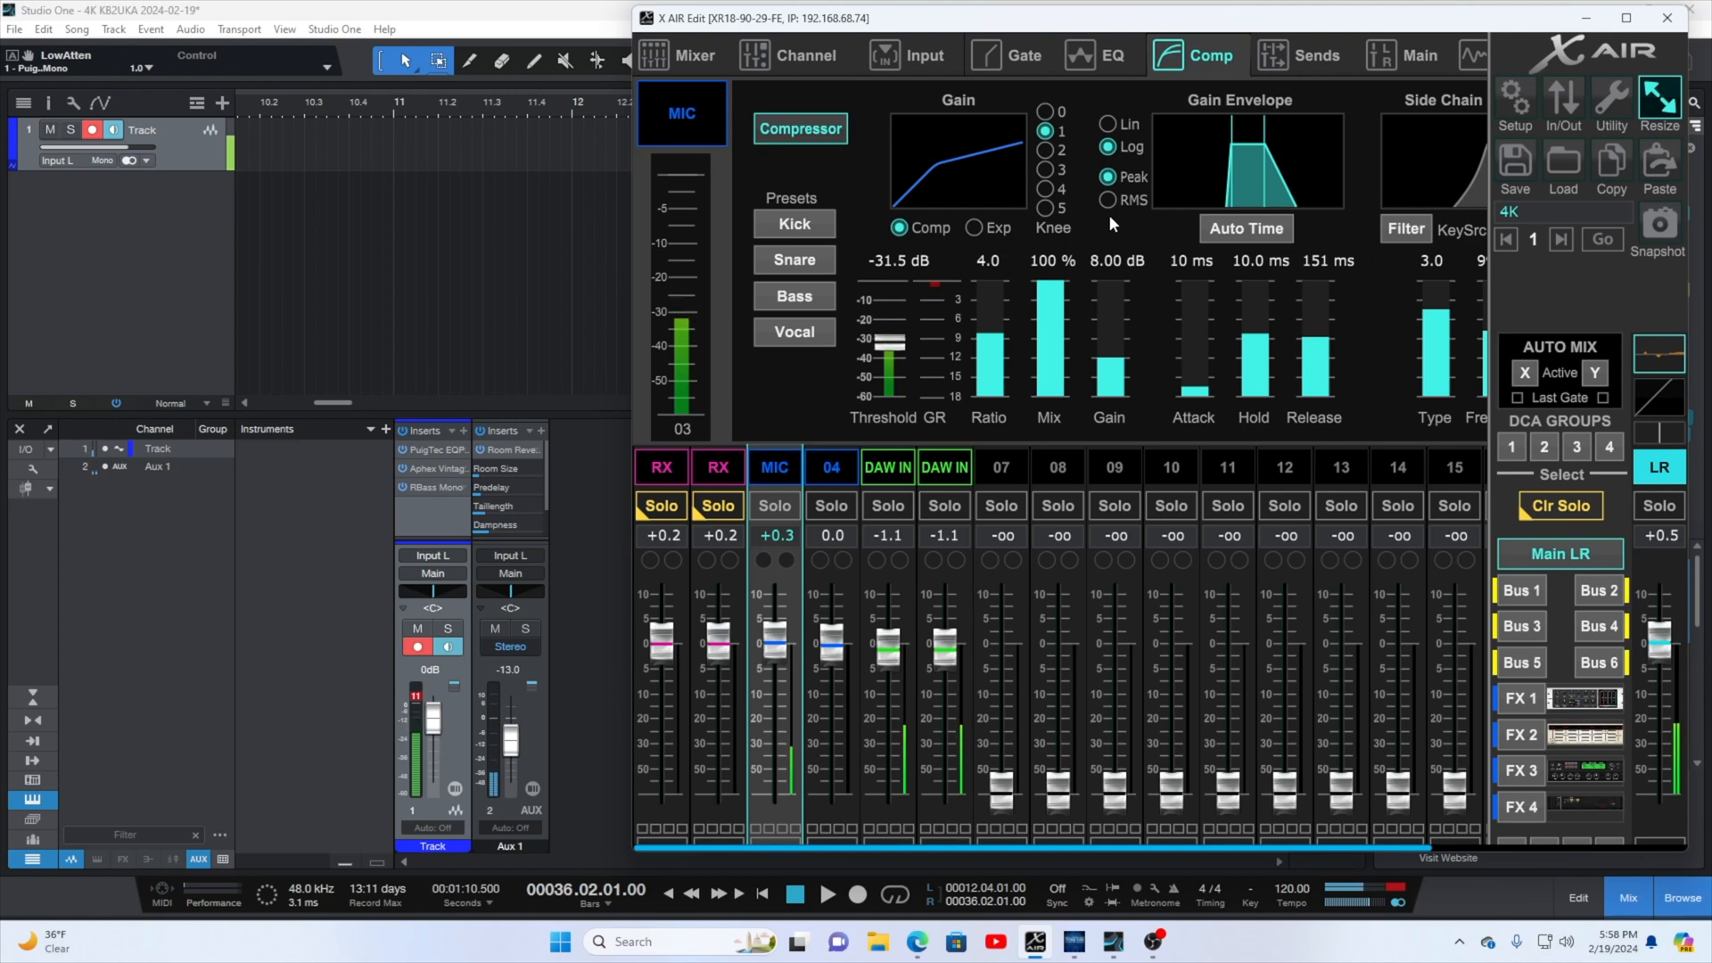
pyautogui.moveTo(427, 521)
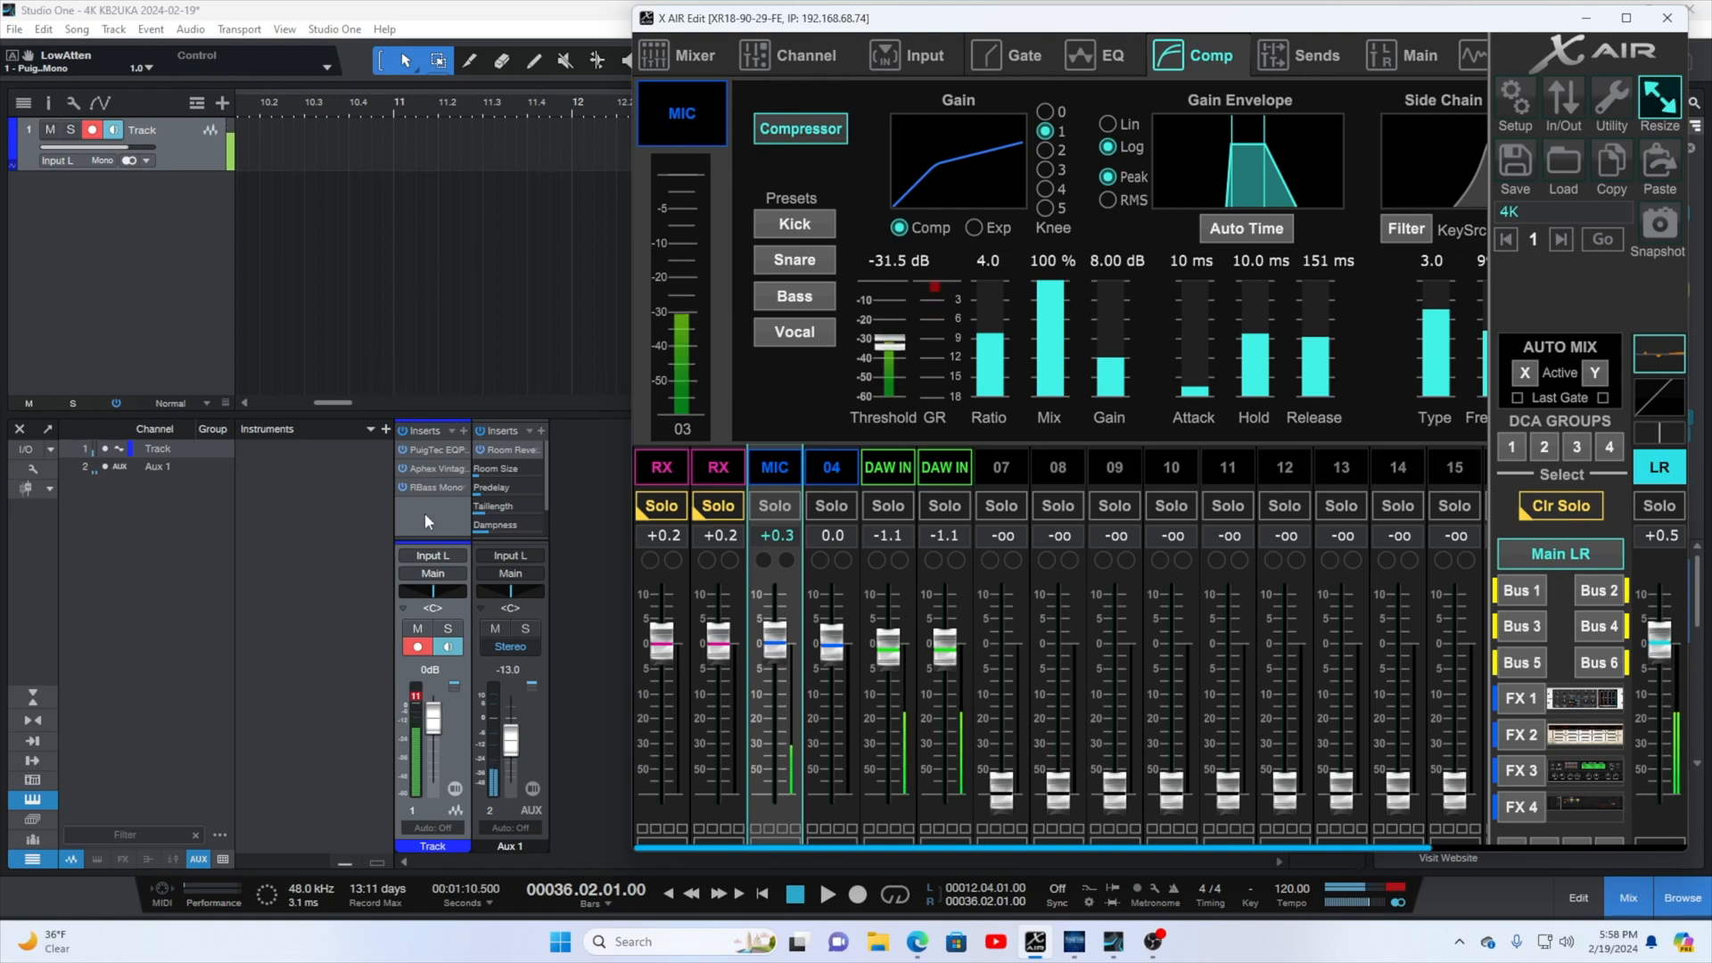
pyautogui.moveTo(446, 458)
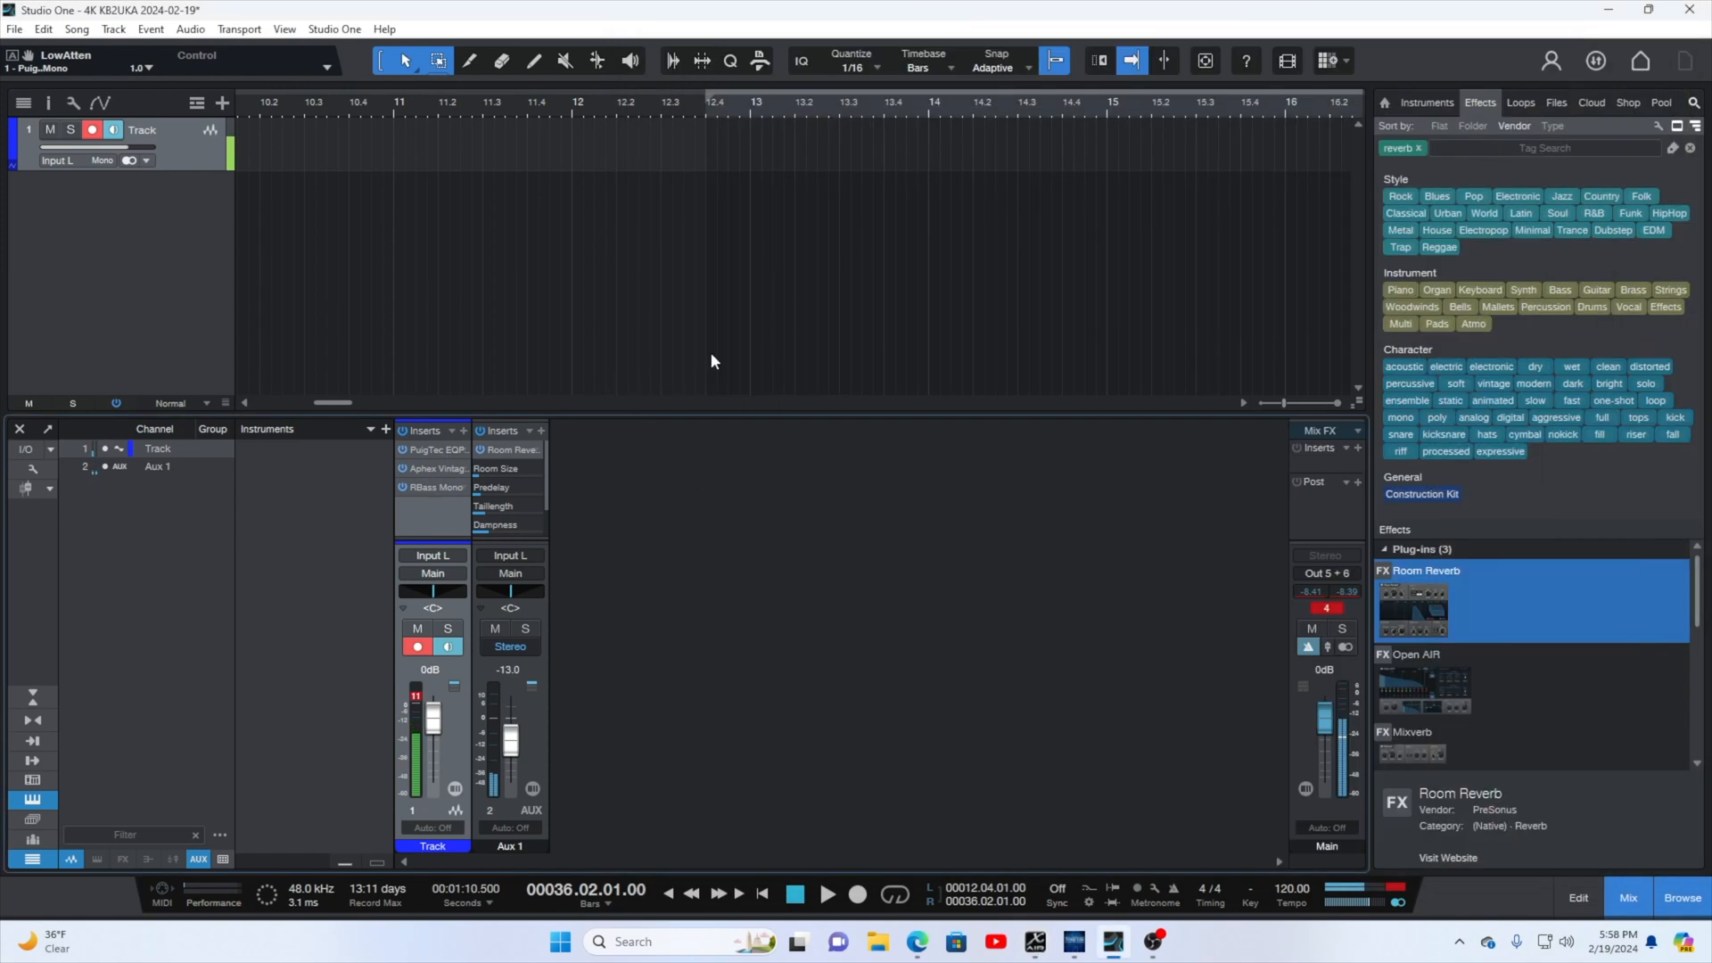
# Set the Track's PuigTec EQP1A low frequency to 30 Hz and close its editor.
pyautogui.doubleClick(435, 450)
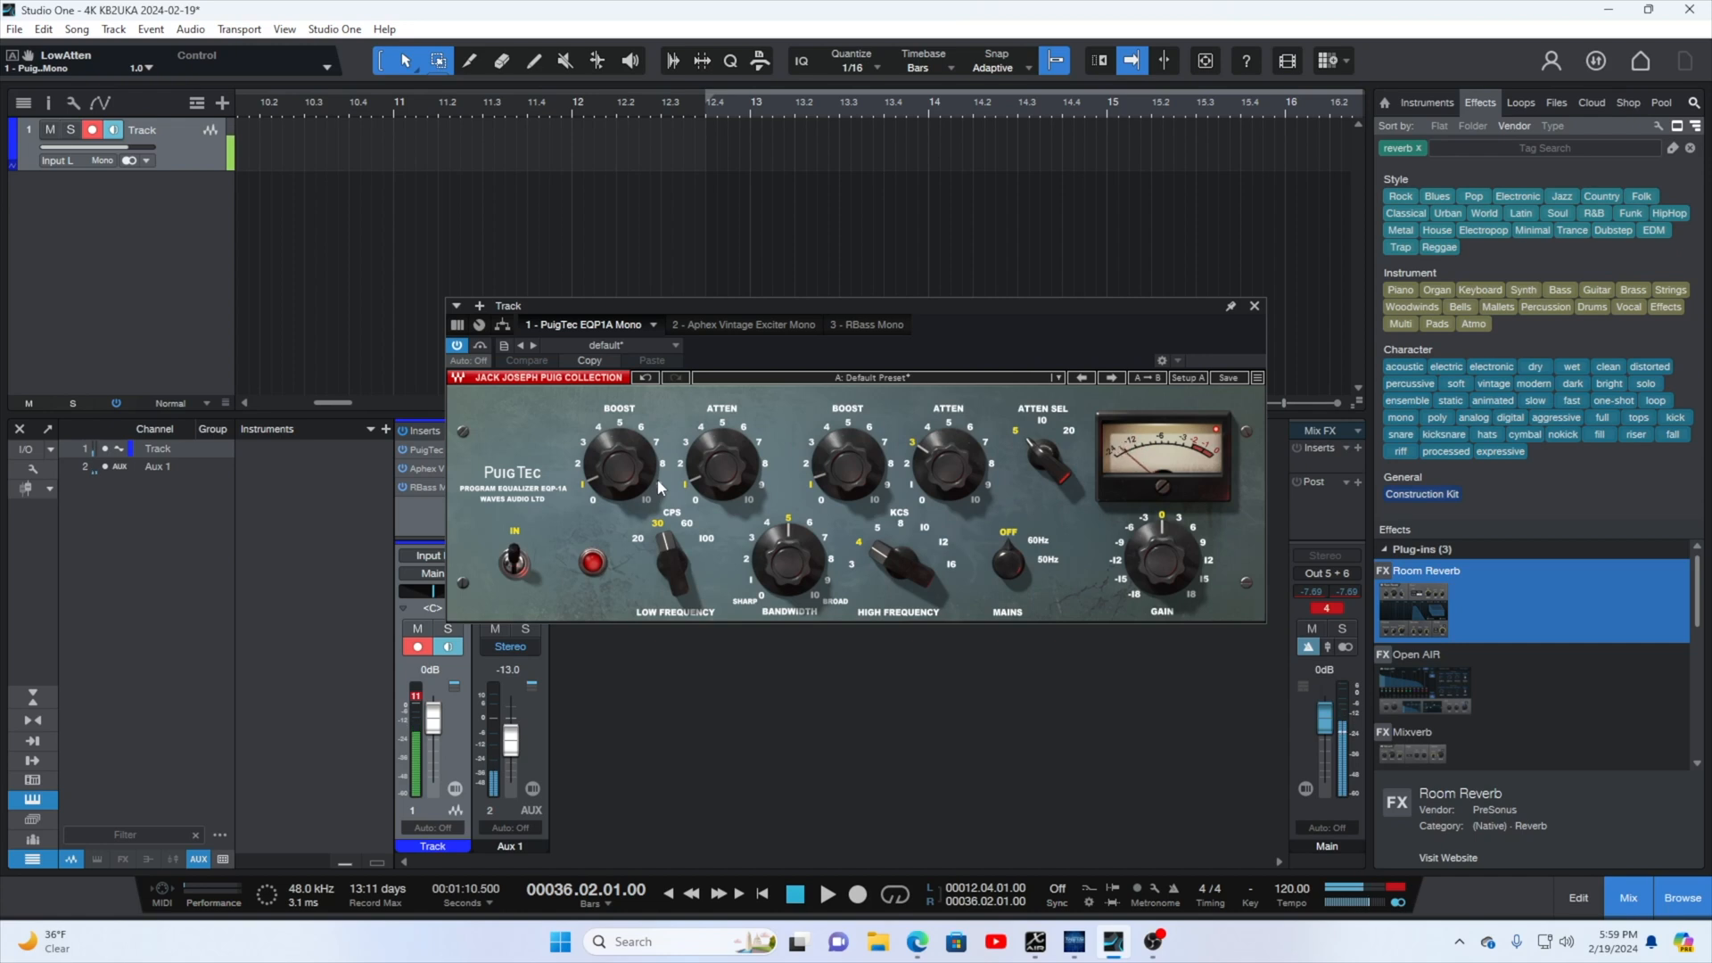
pyautogui.moveTo(664, 571)
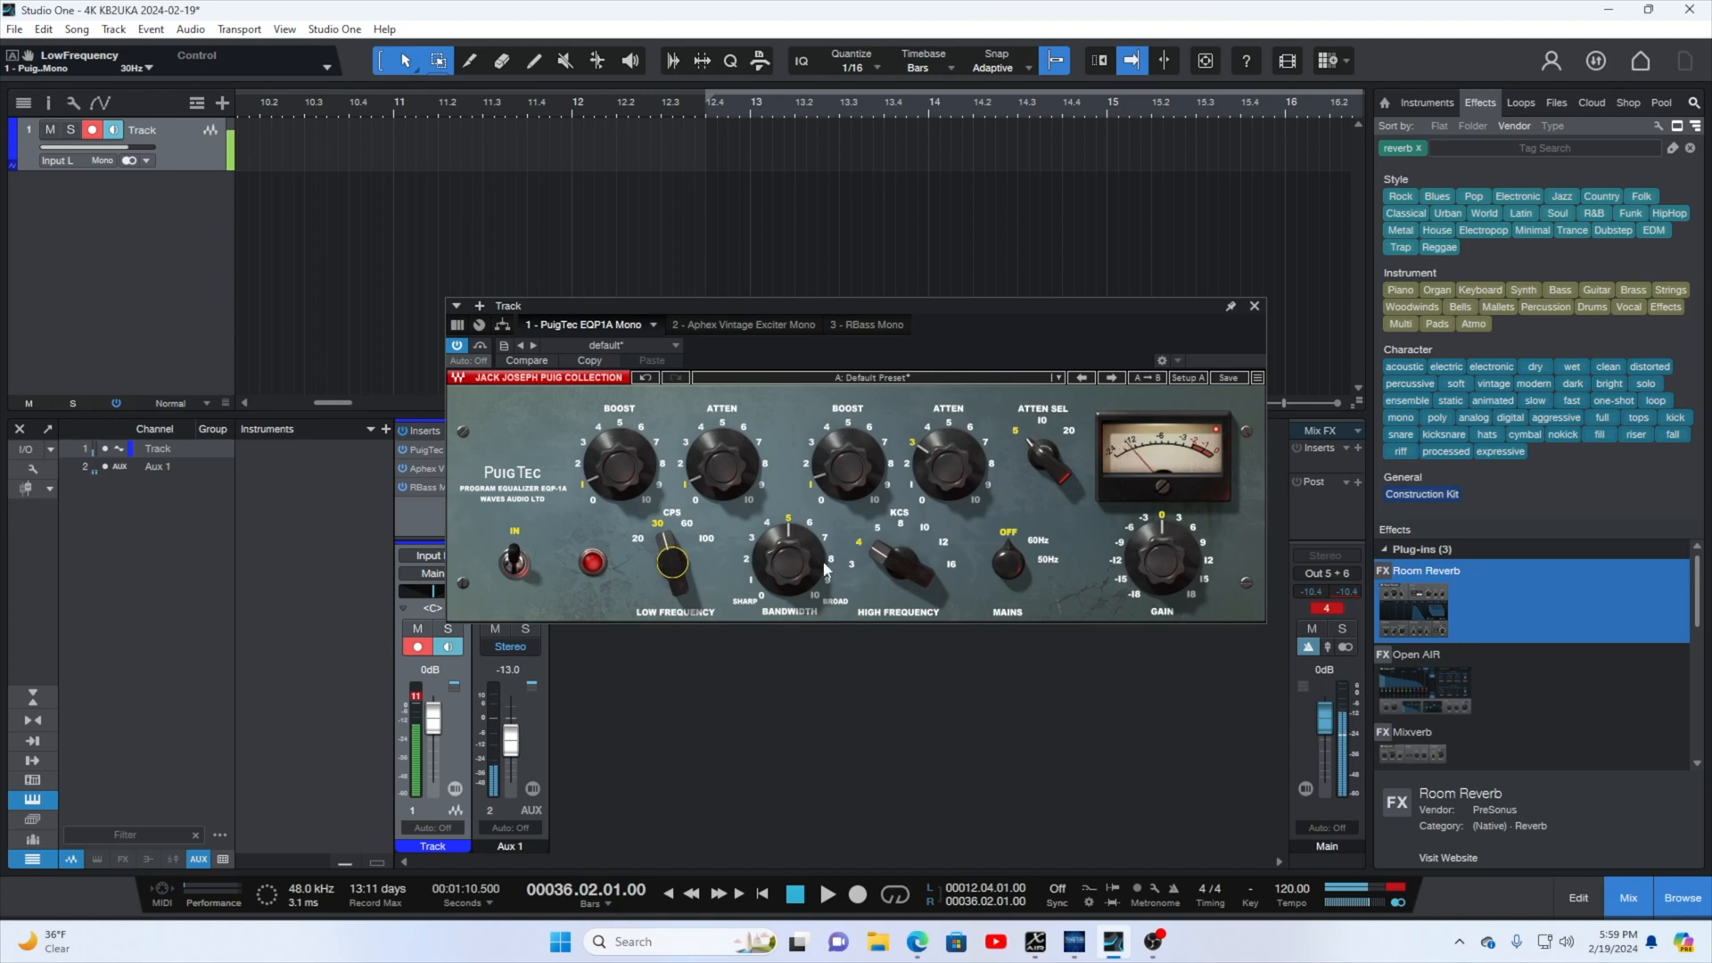
pyautogui.moveTo(1235, 323)
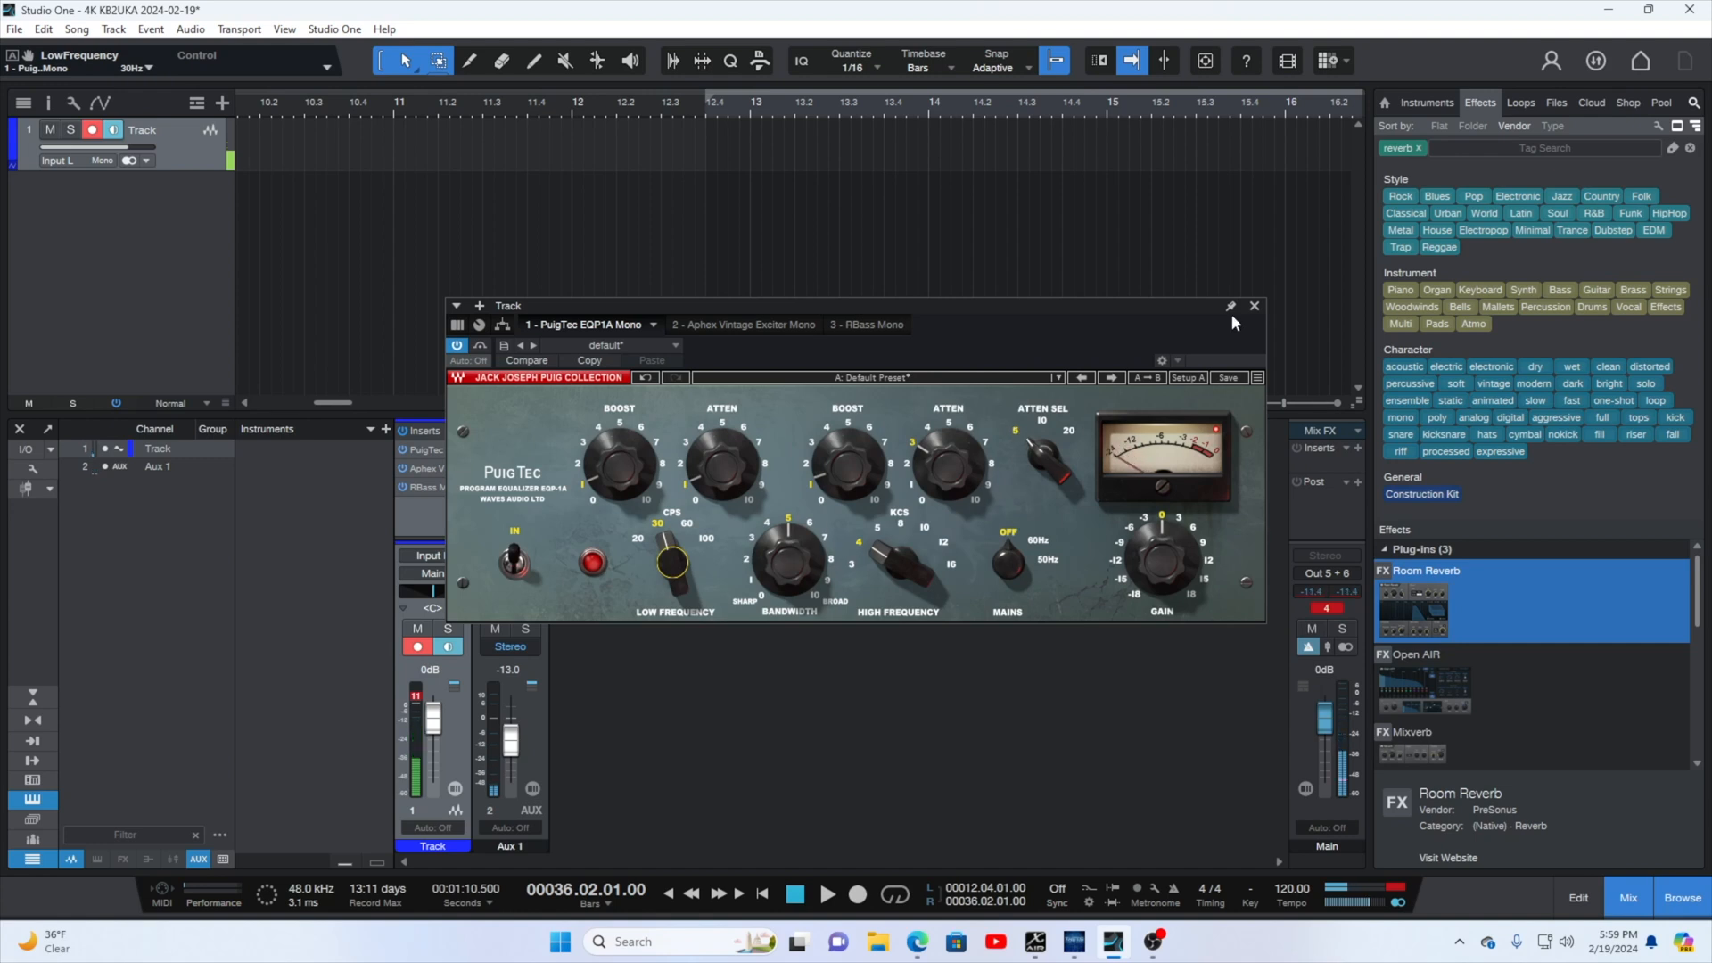
pyautogui.click(1252, 305)
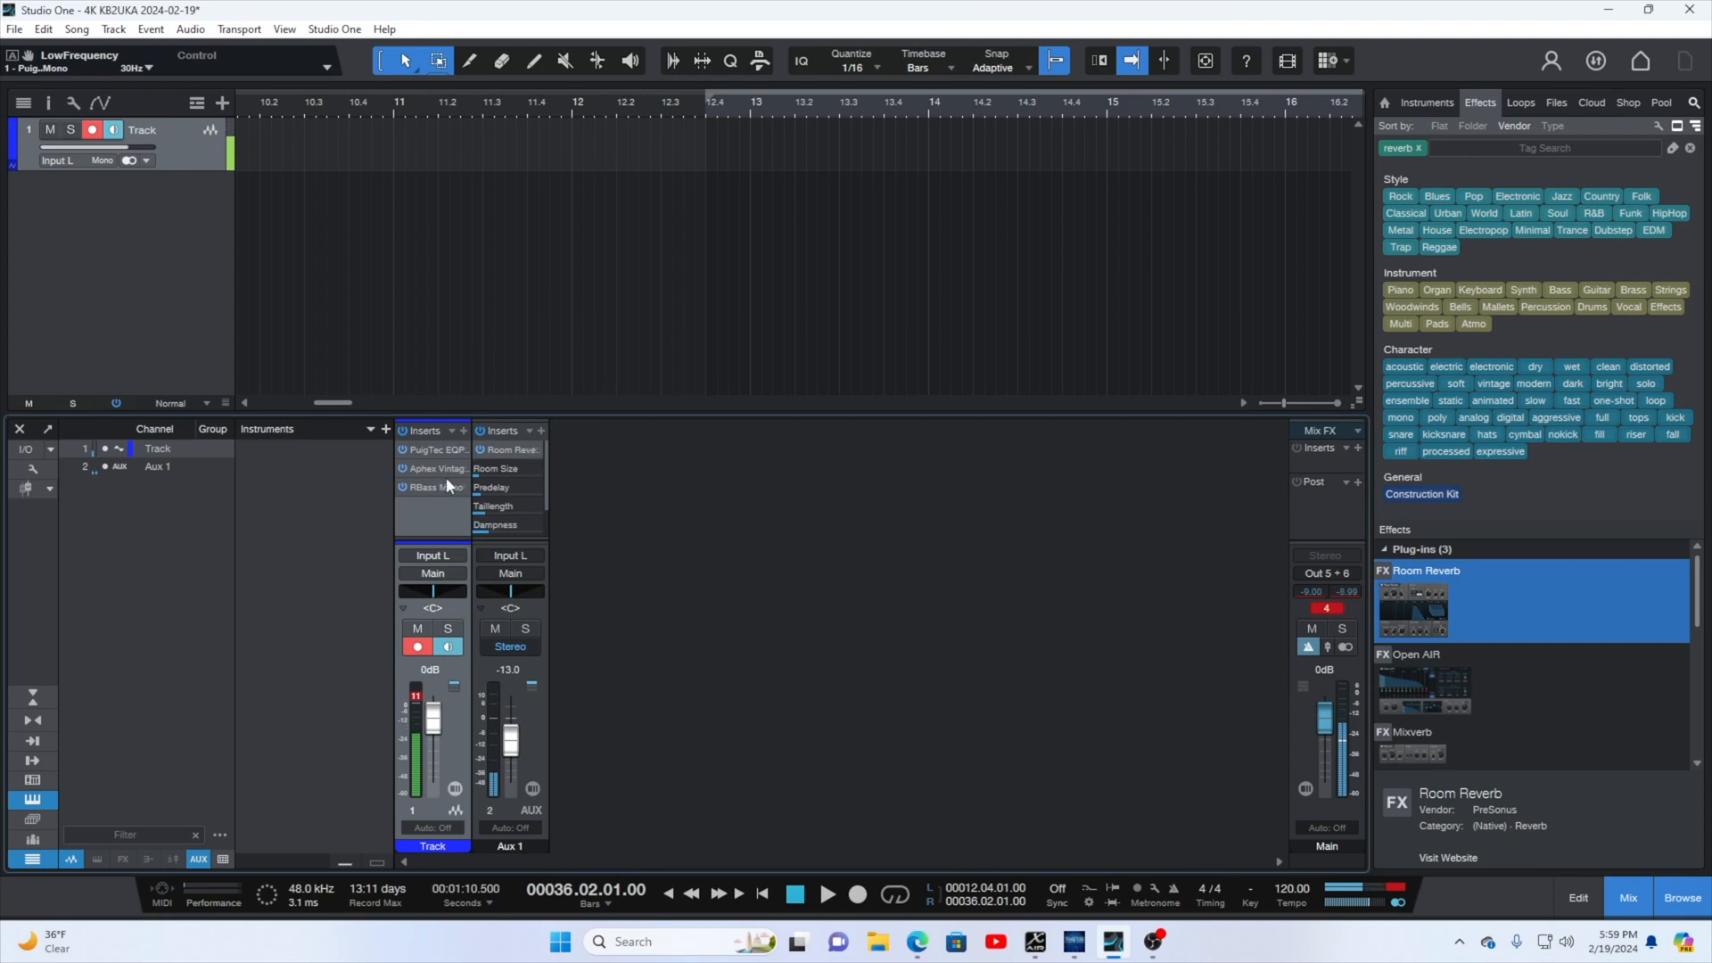
pyautogui.doubleClick(434, 467)
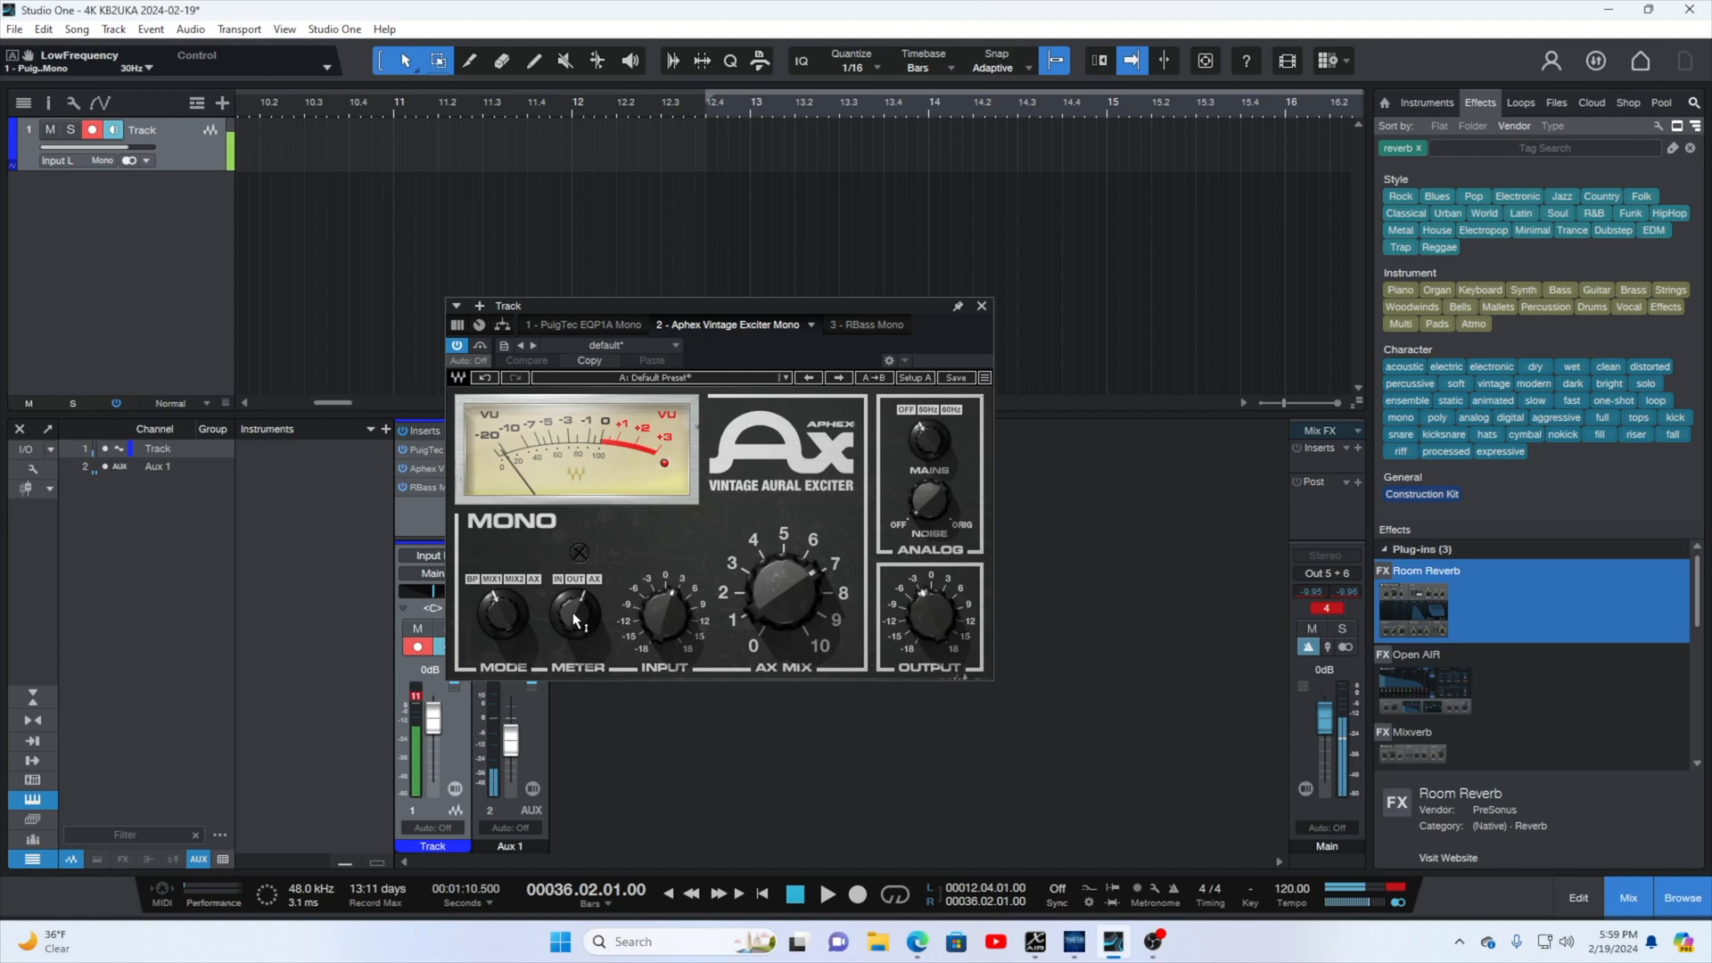
pyautogui.click(576, 610)
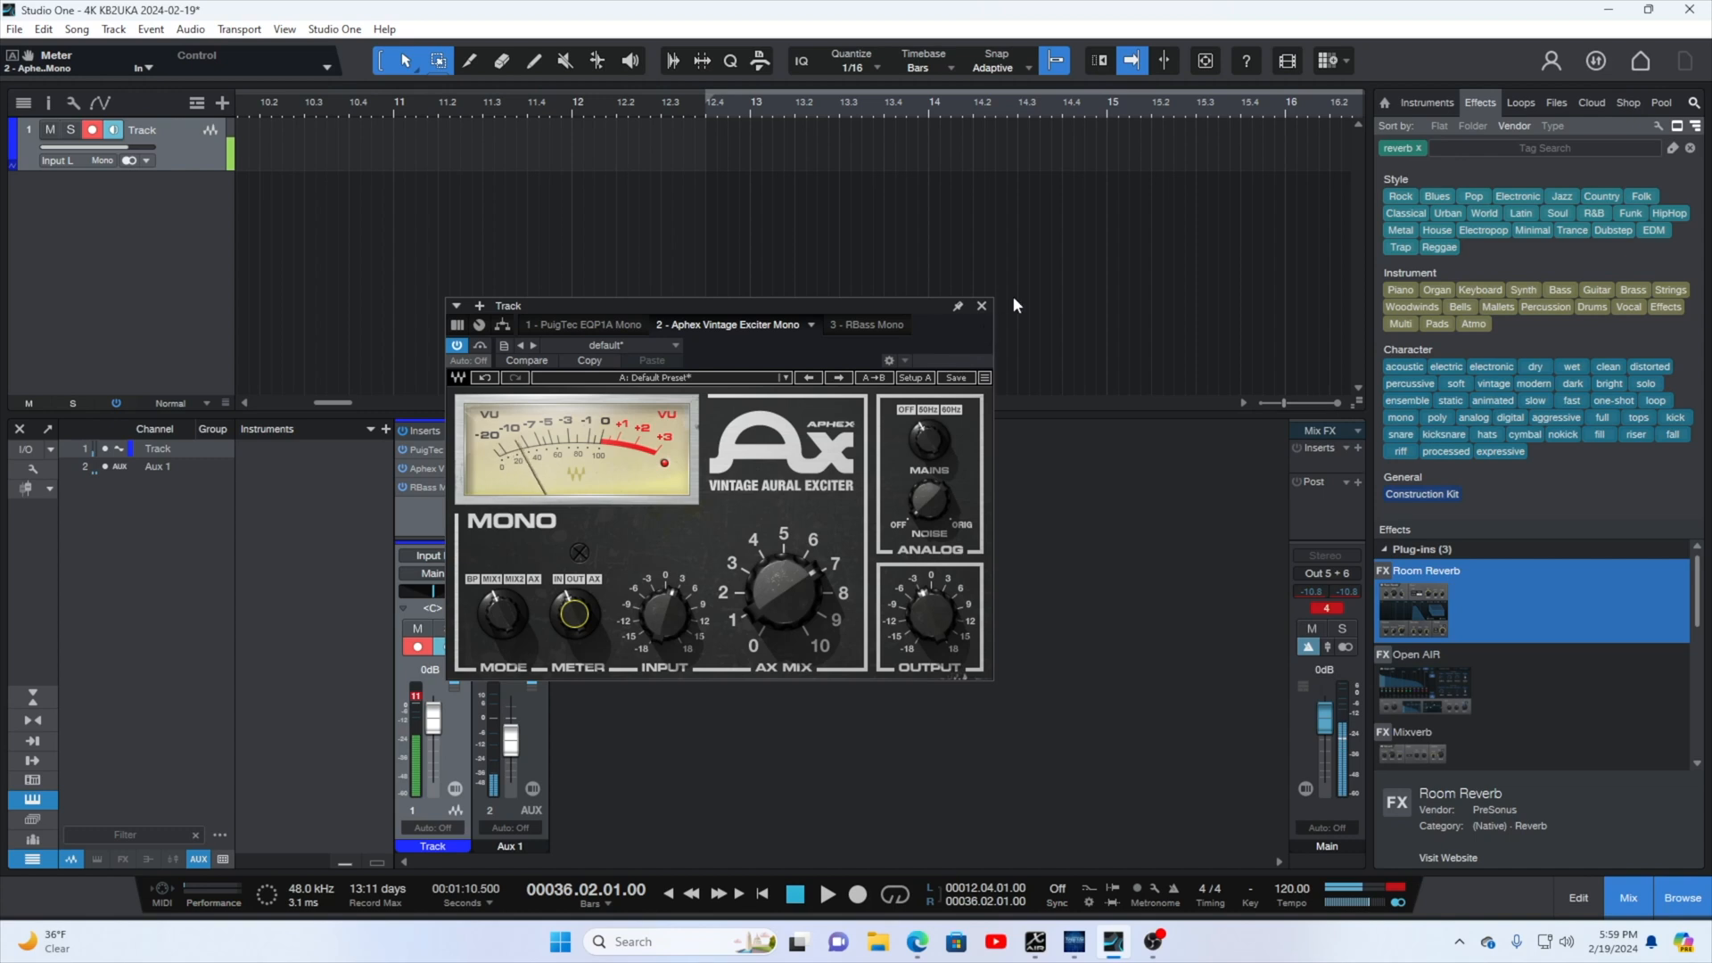
pyautogui.moveTo(981, 305)
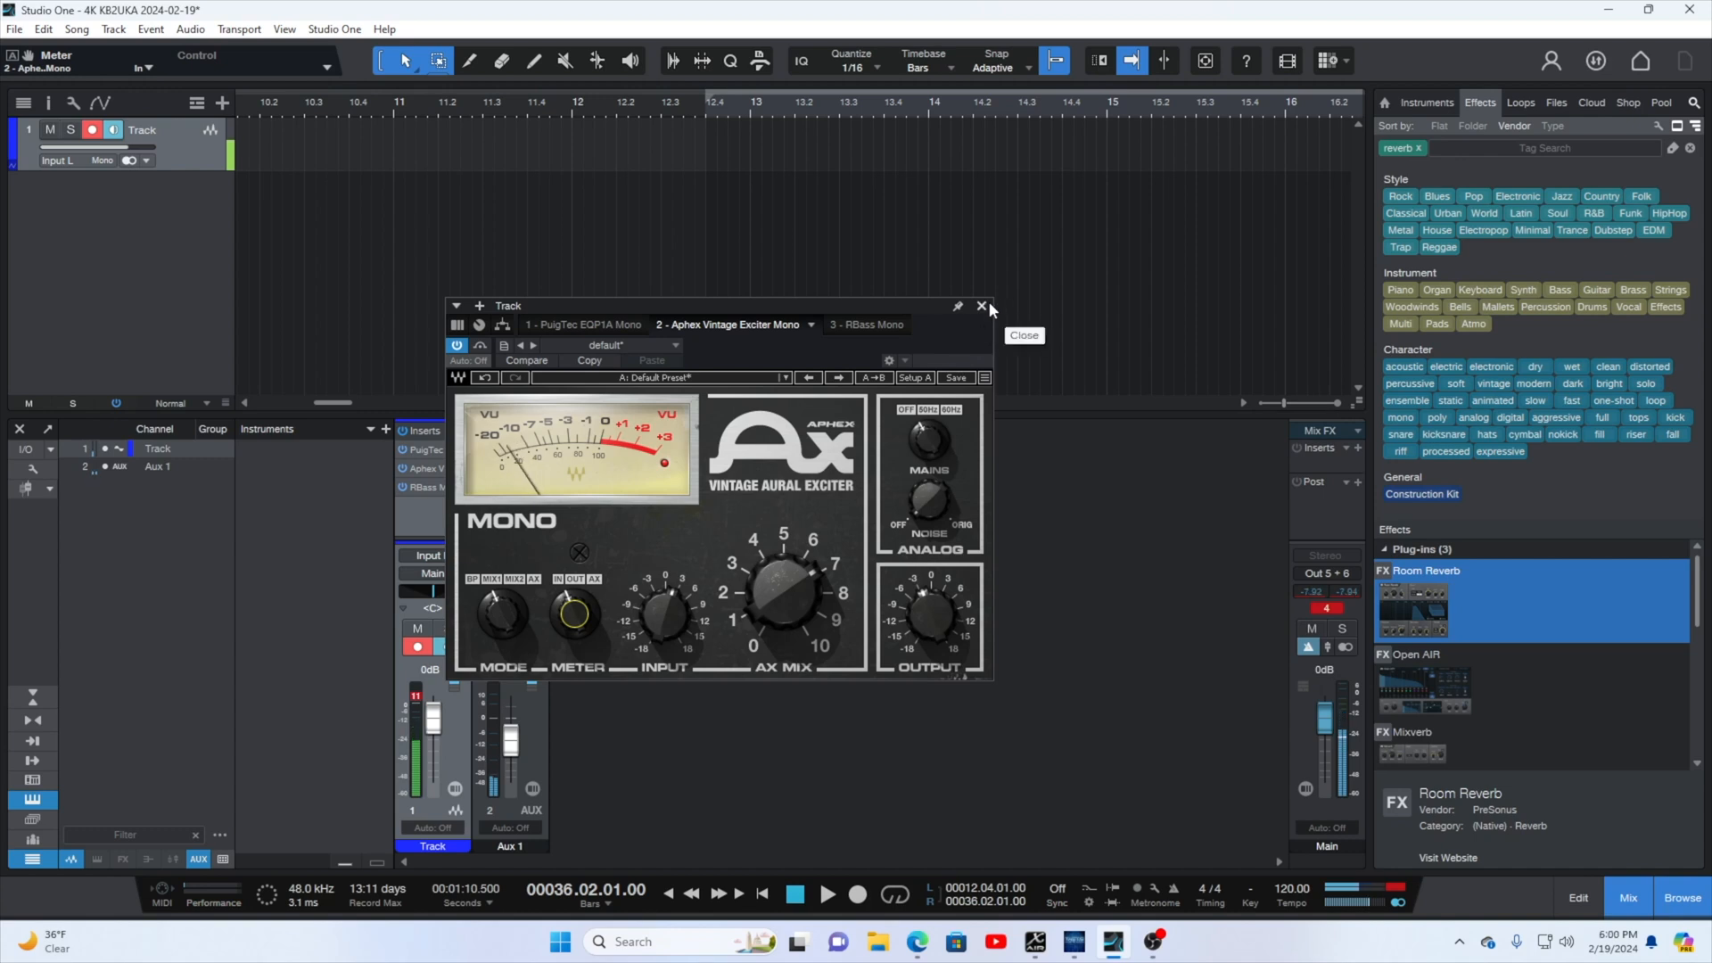
pyautogui.click(979, 305)
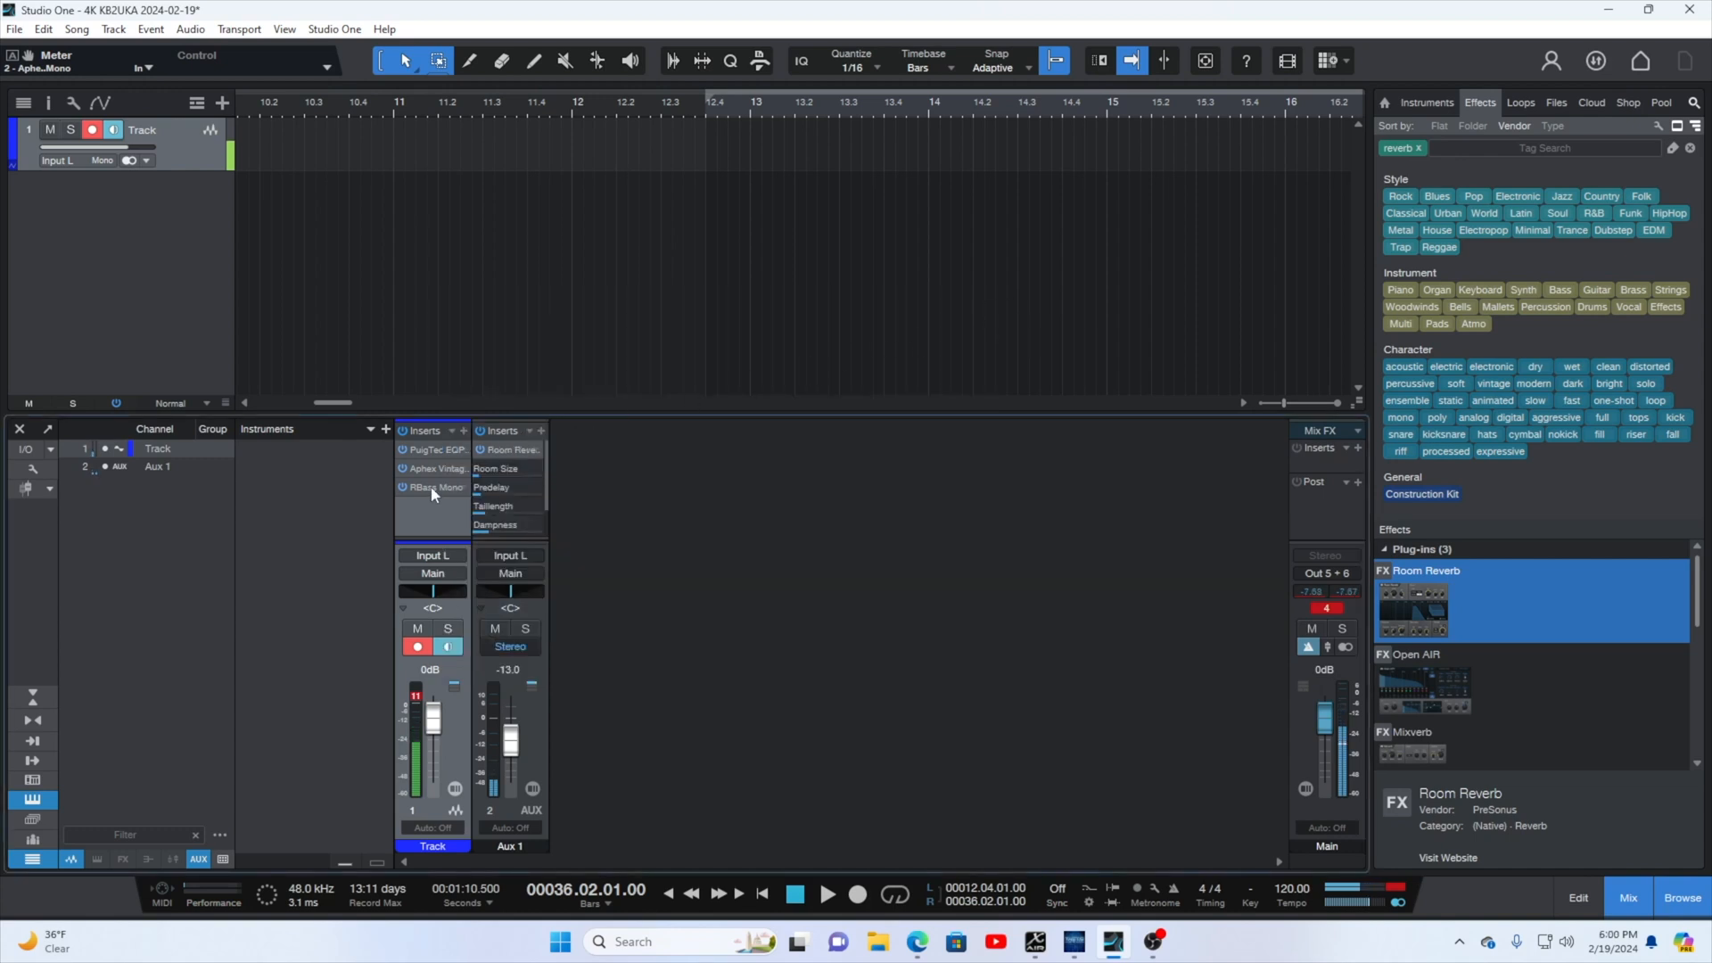
pyautogui.doubleClick(433, 487)
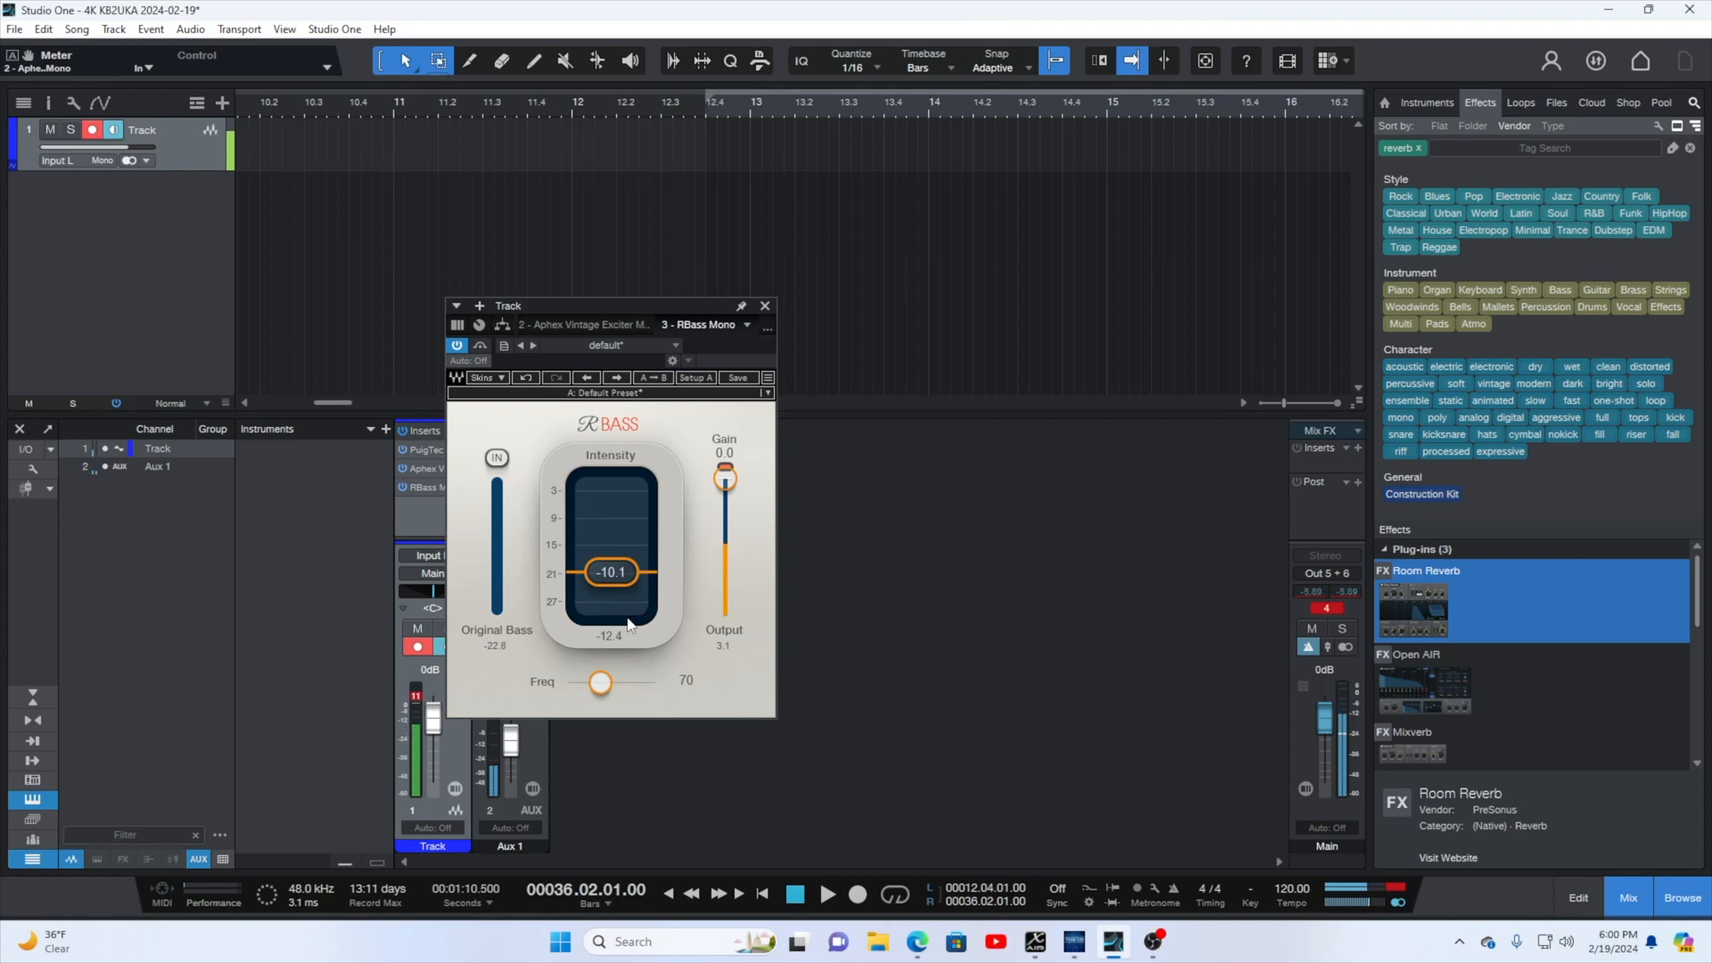
pyautogui.moveTo(585, 621)
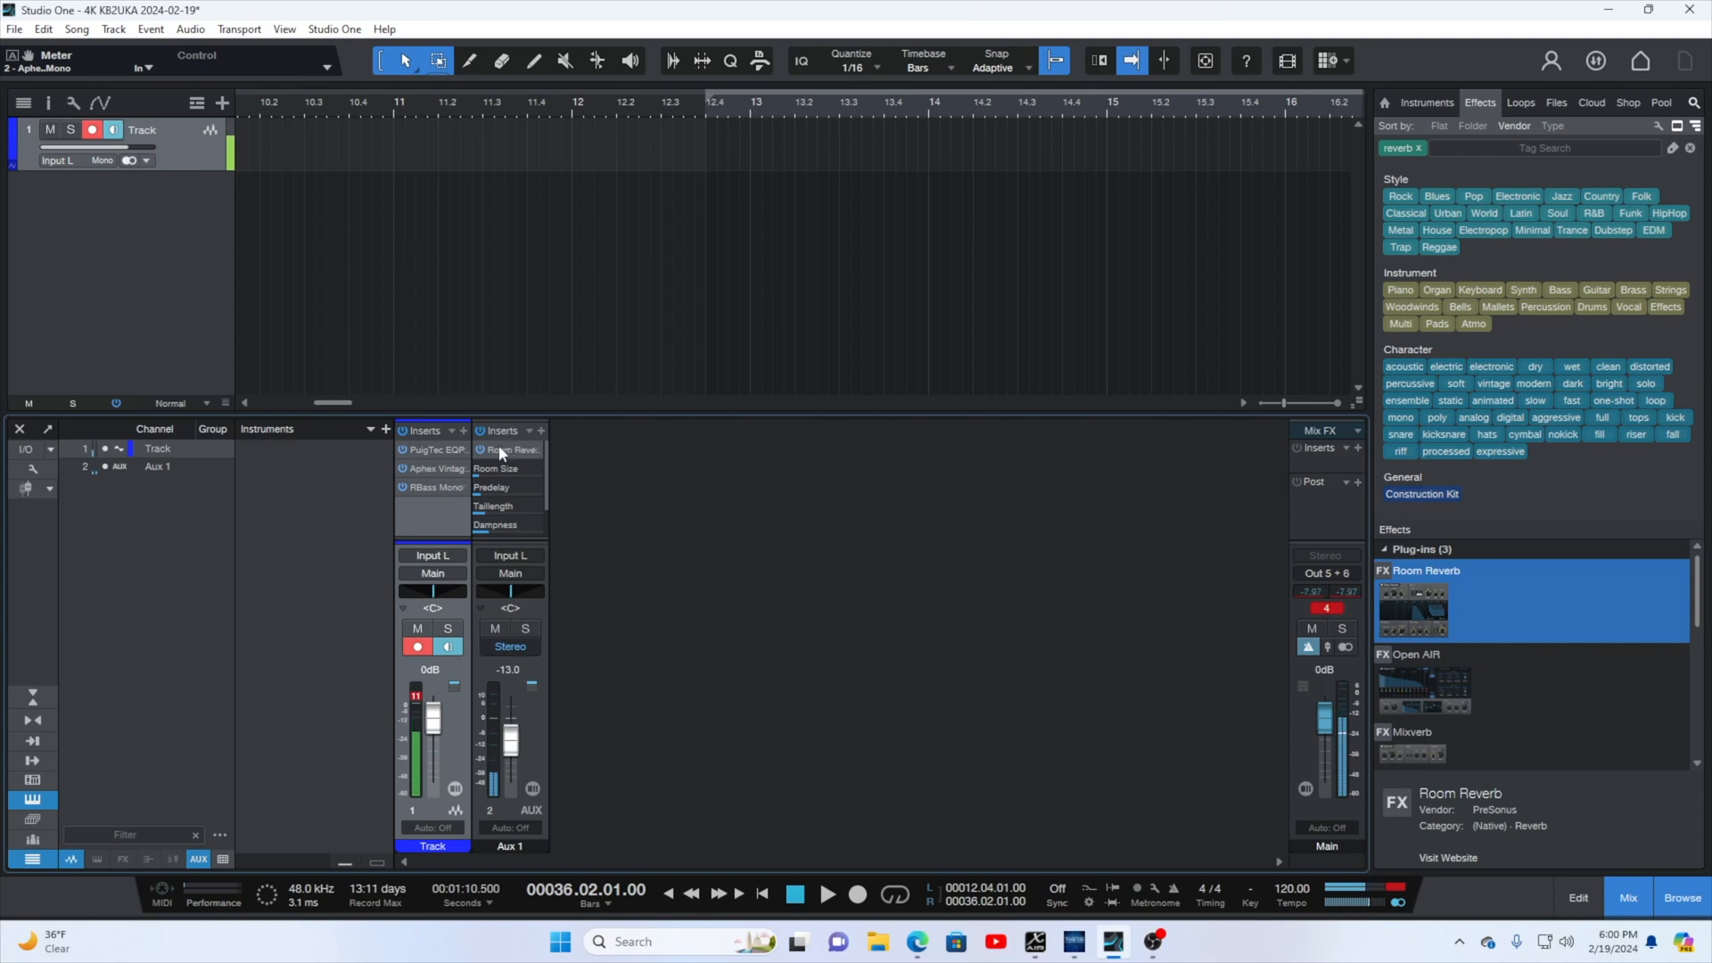
pyautogui.moveTo(514, 449)
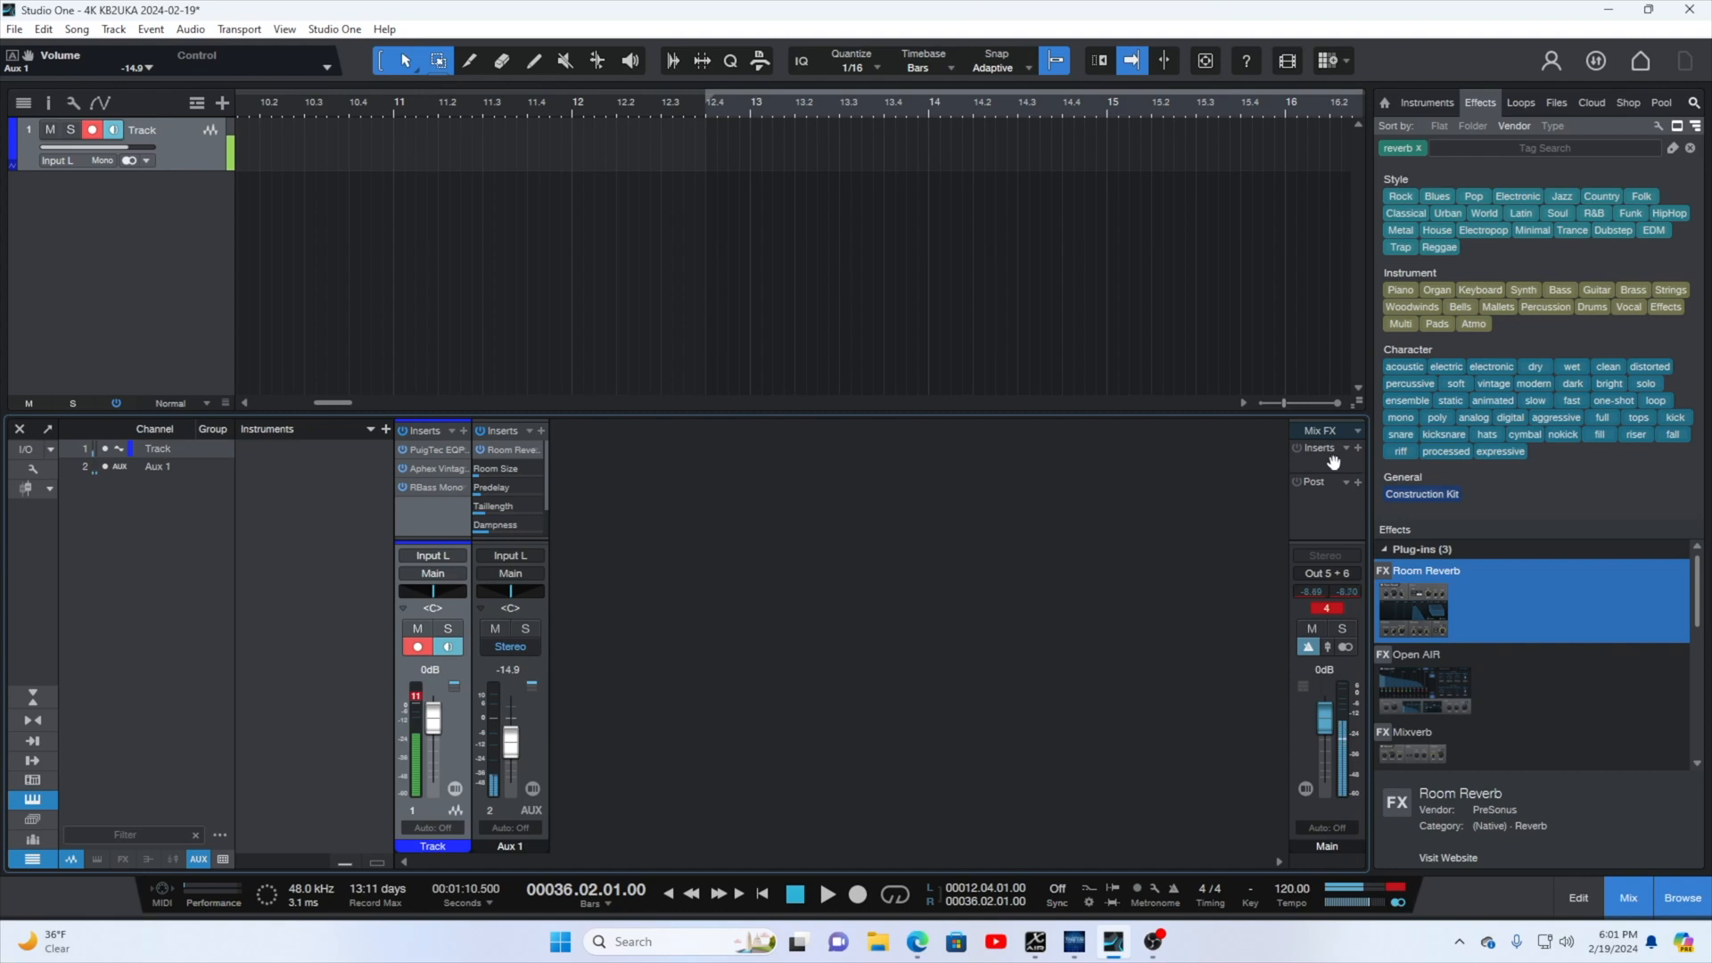
pyautogui.moveTo(1329, 458)
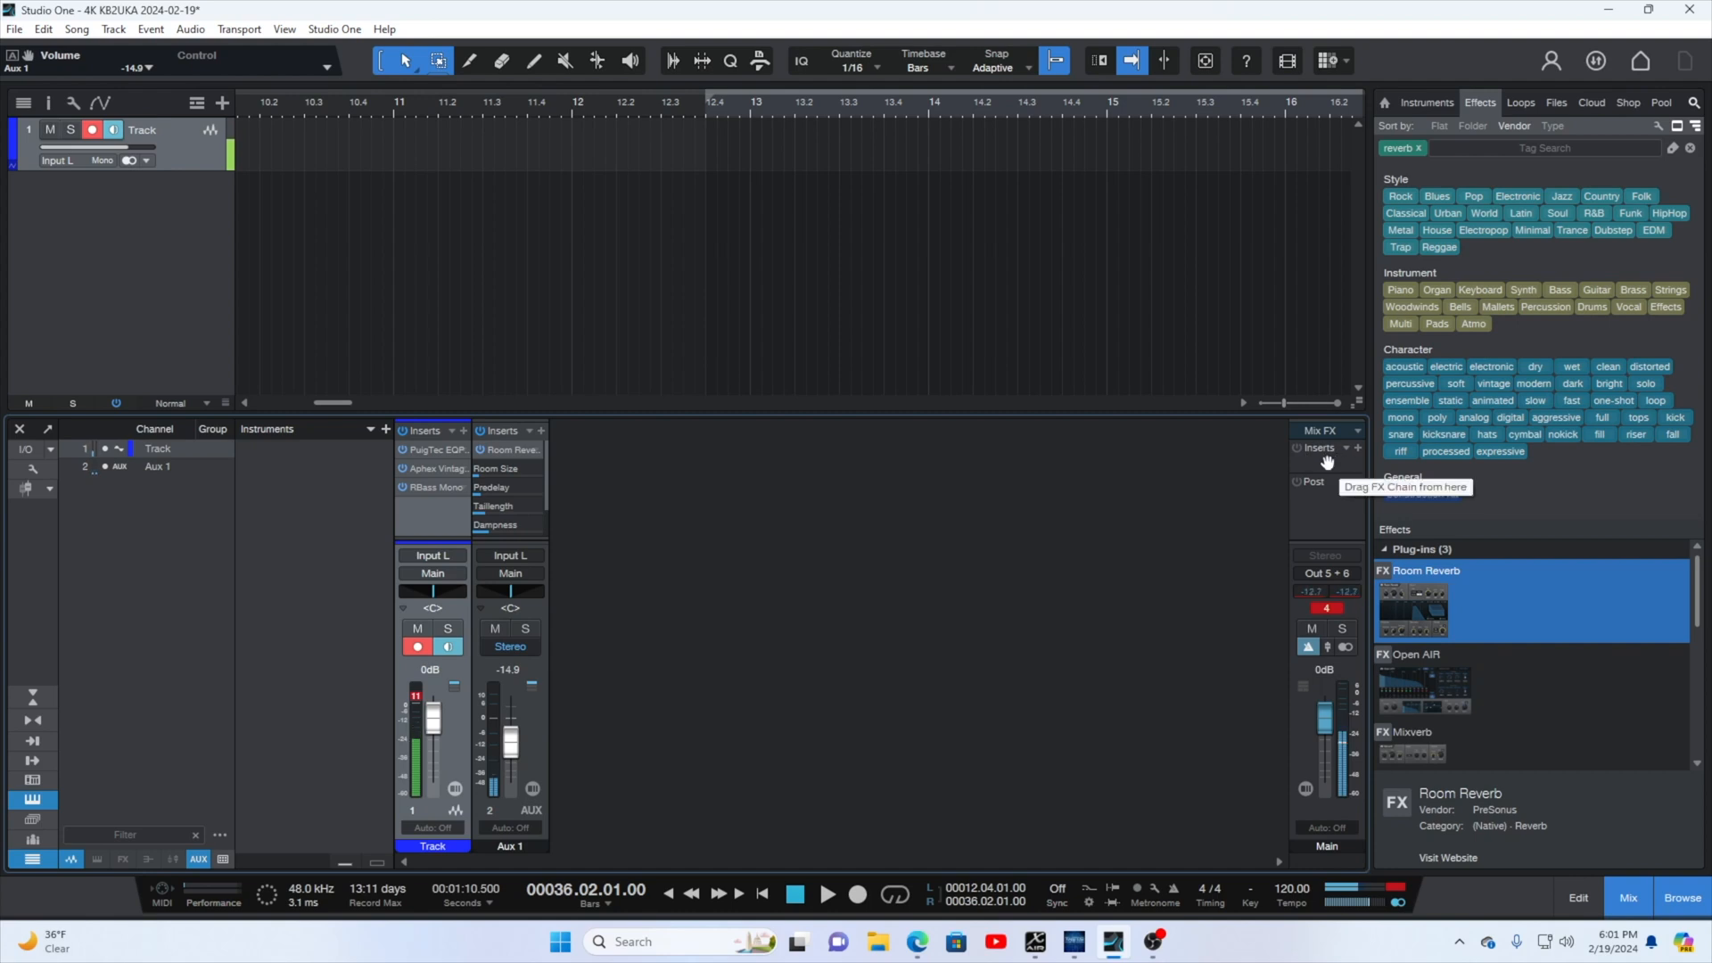
pyautogui.moveTo(1175, 523)
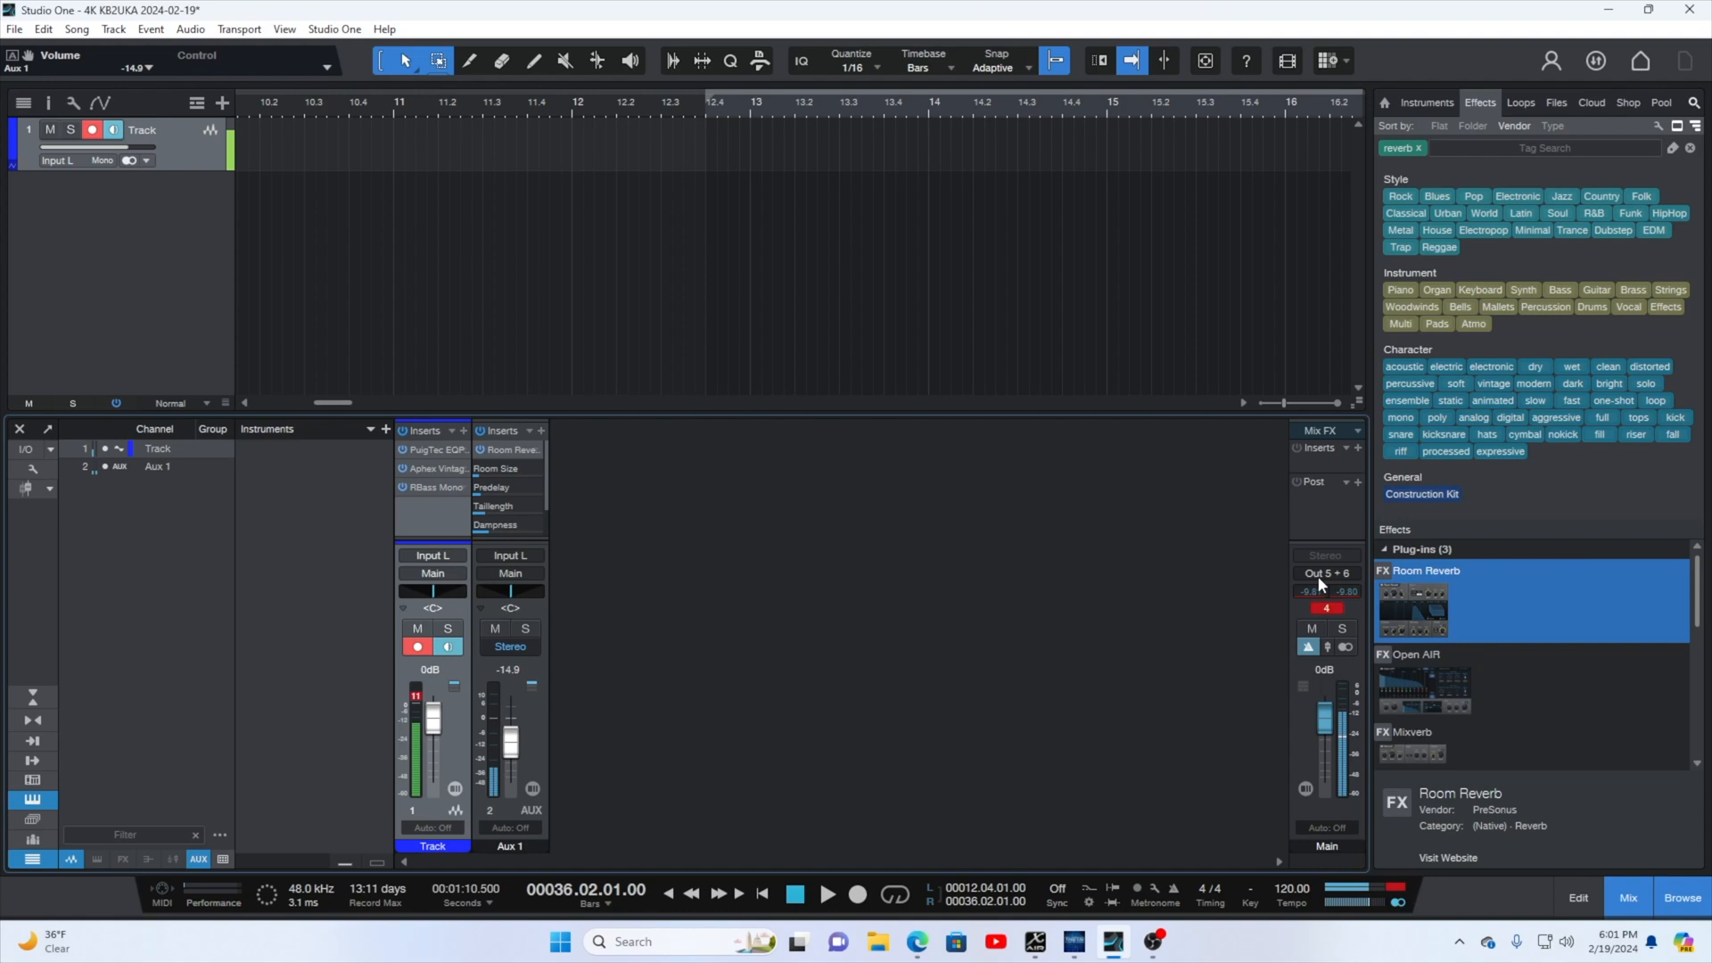
# With Aux 1 reverb near -14.9 dB, switch back to X AIR Edit's MIC compressor page.
pyautogui.click(1033, 941)
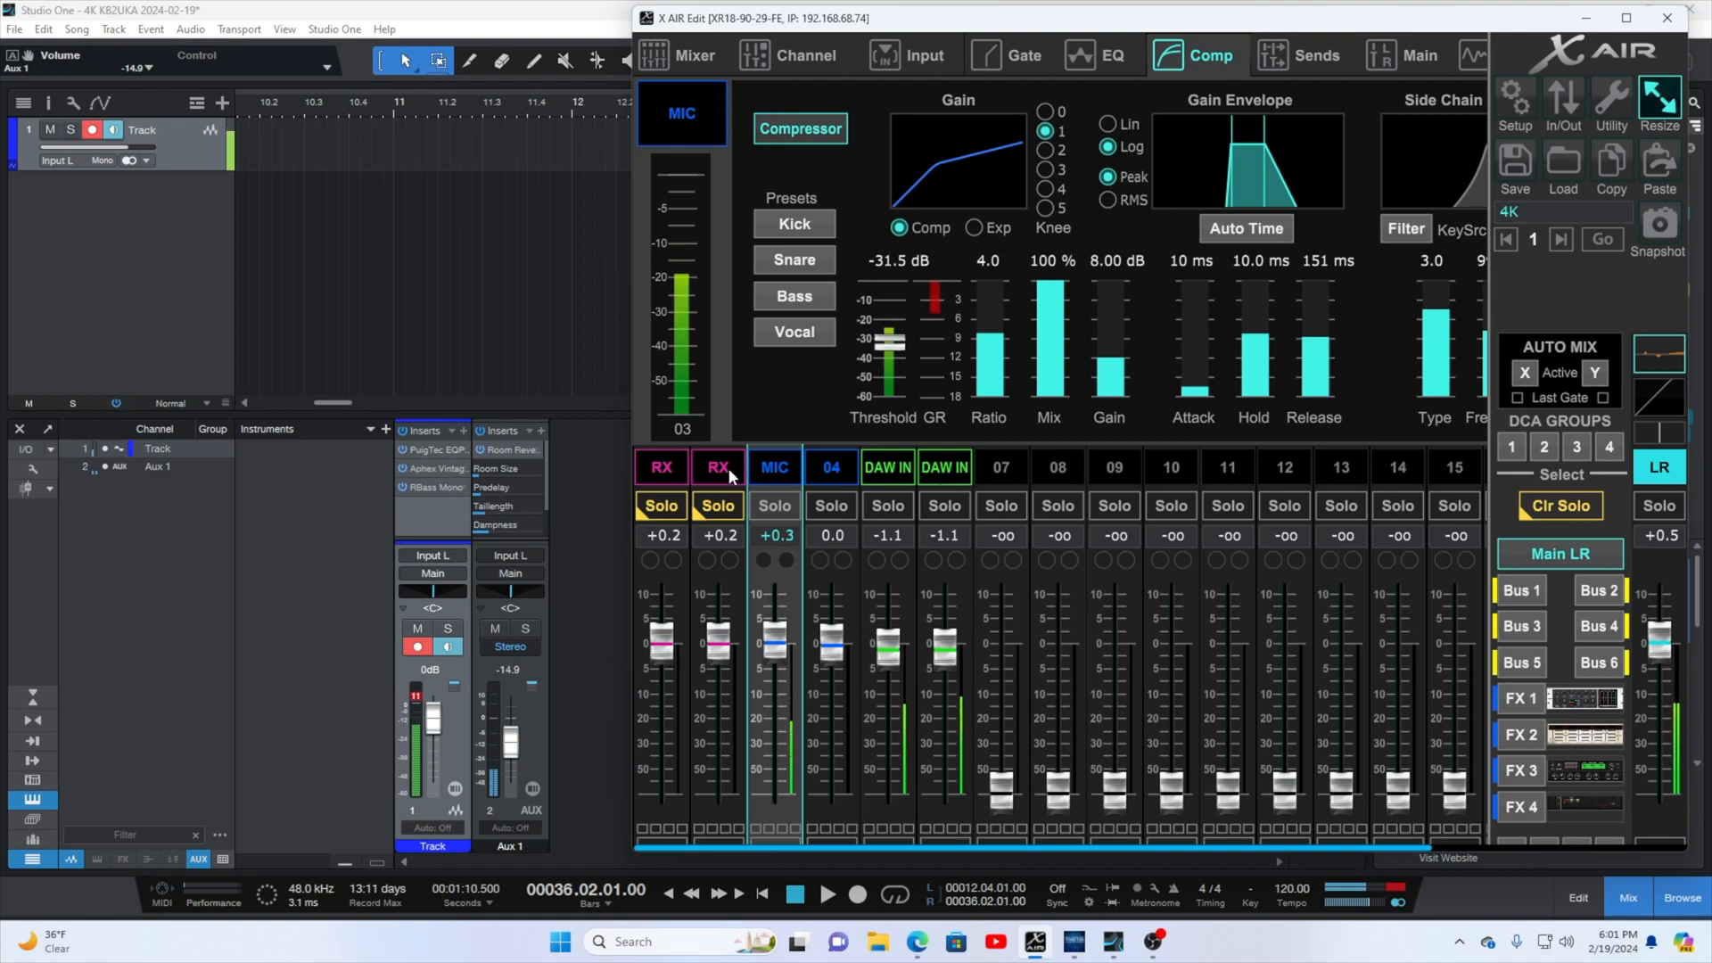
# Show the overview for RX channel 01 (USB return, pan -100), then move on to RX channel 02.
pyautogui.click(660, 466)
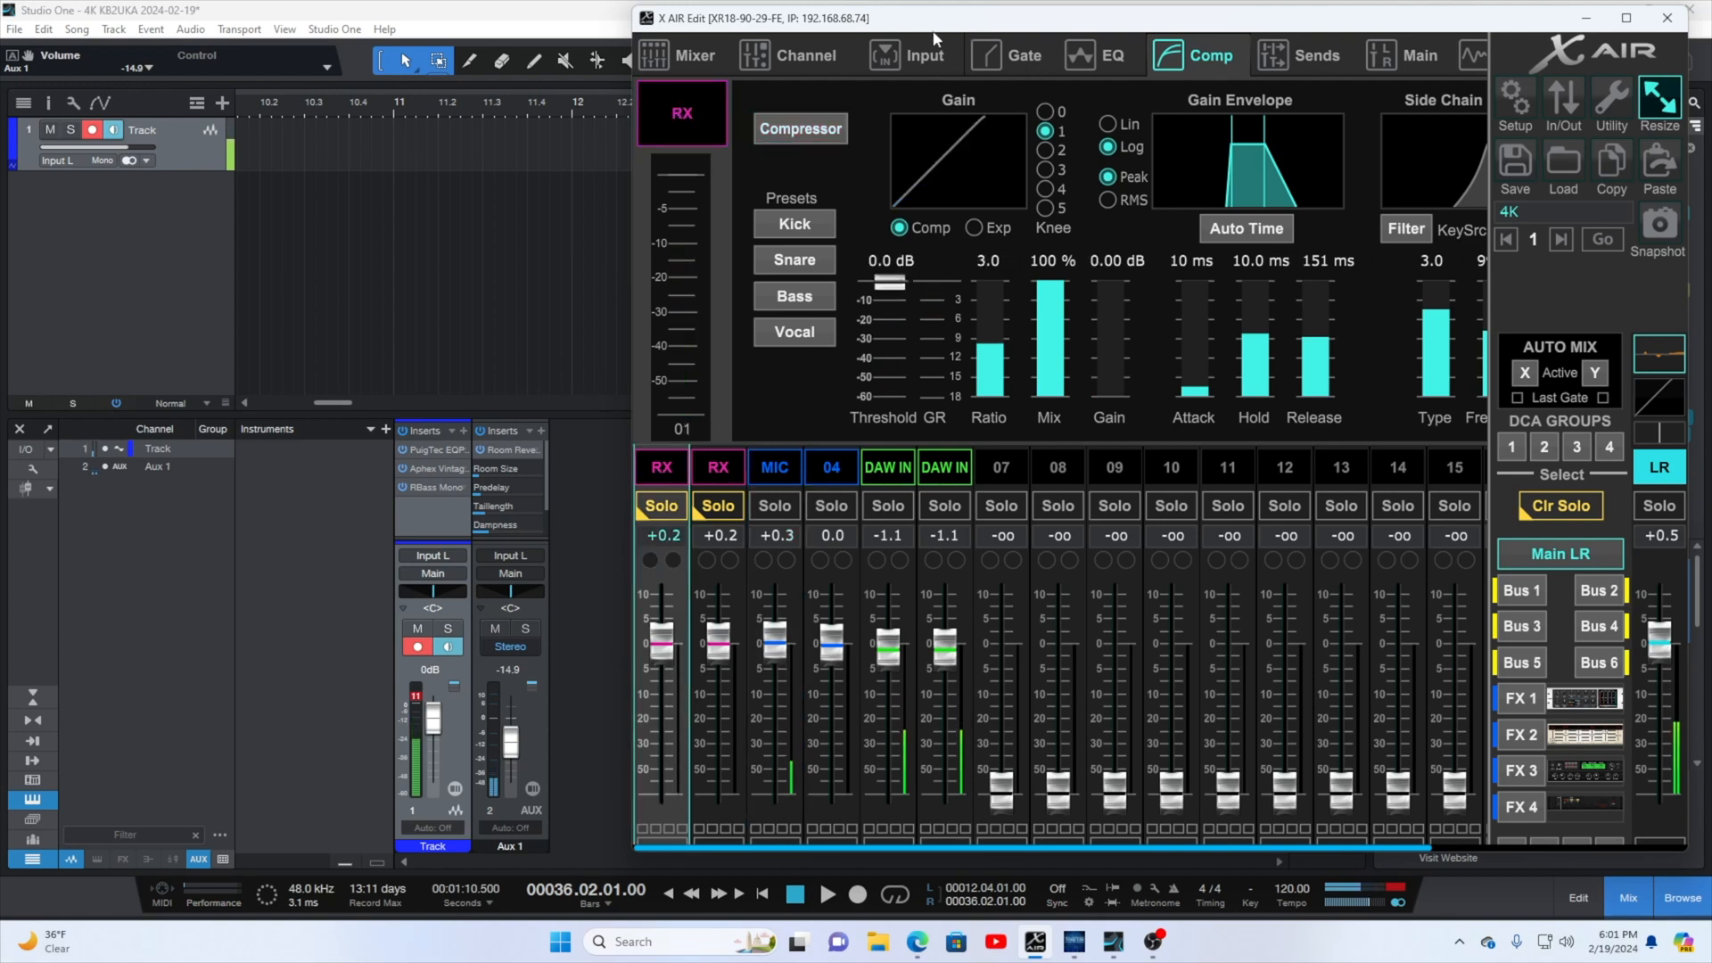
pyautogui.click(806, 55)
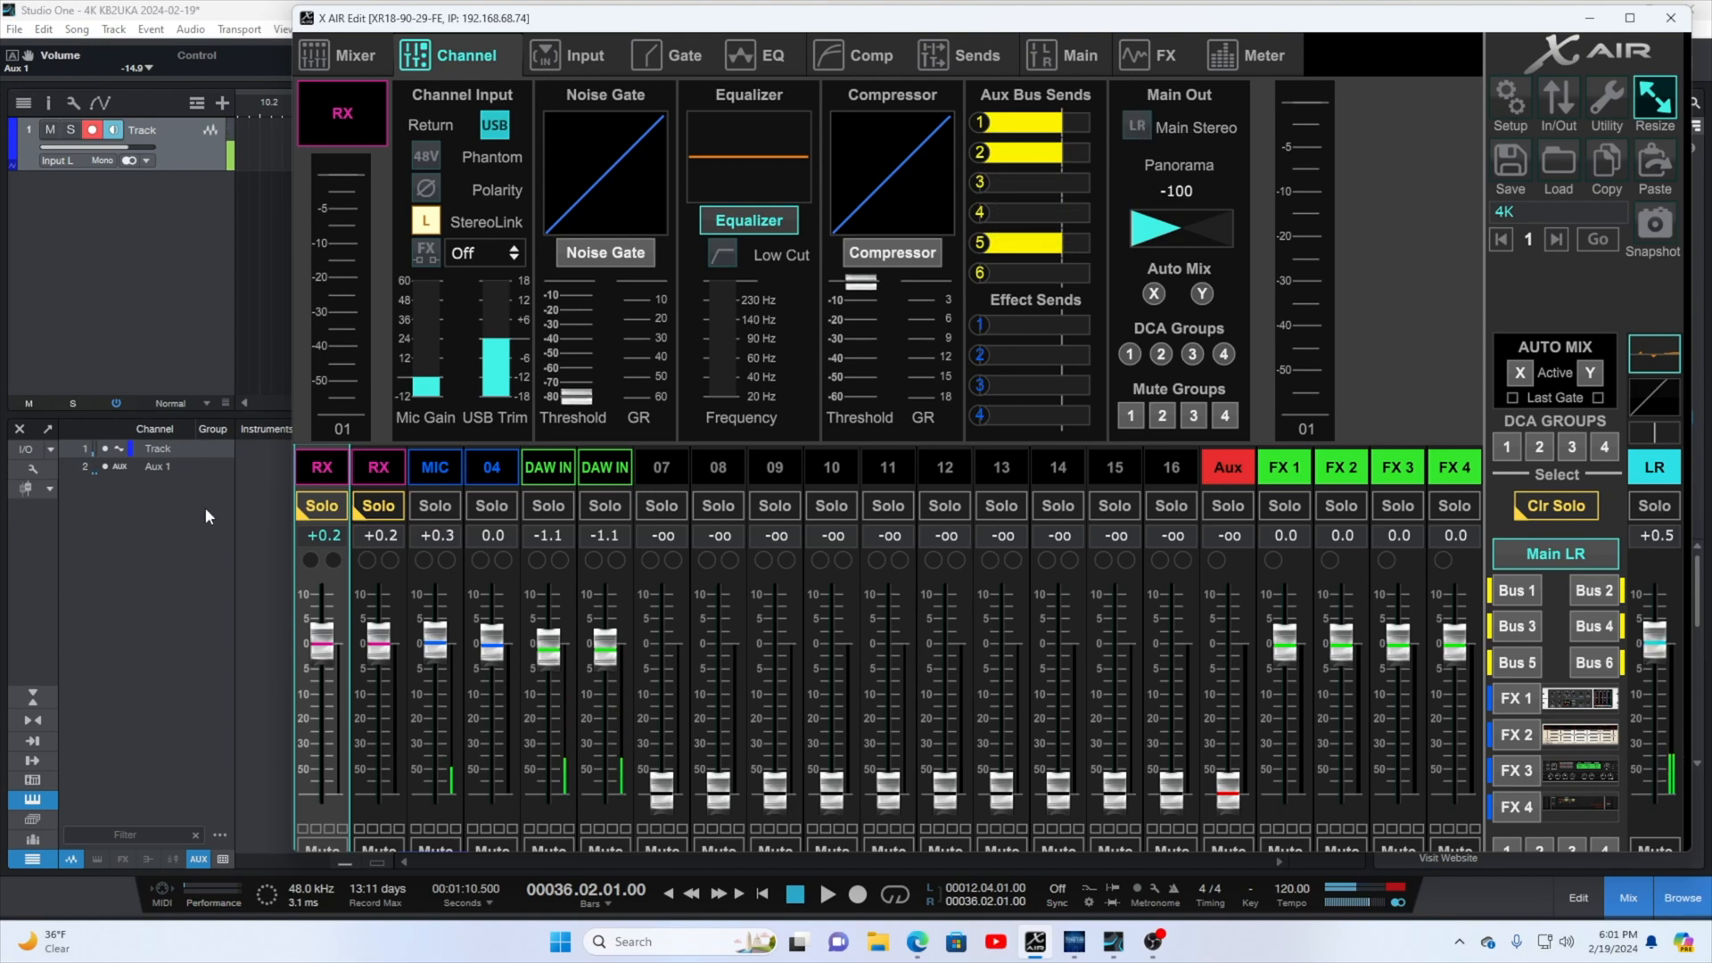
pyautogui.click(378, 467)
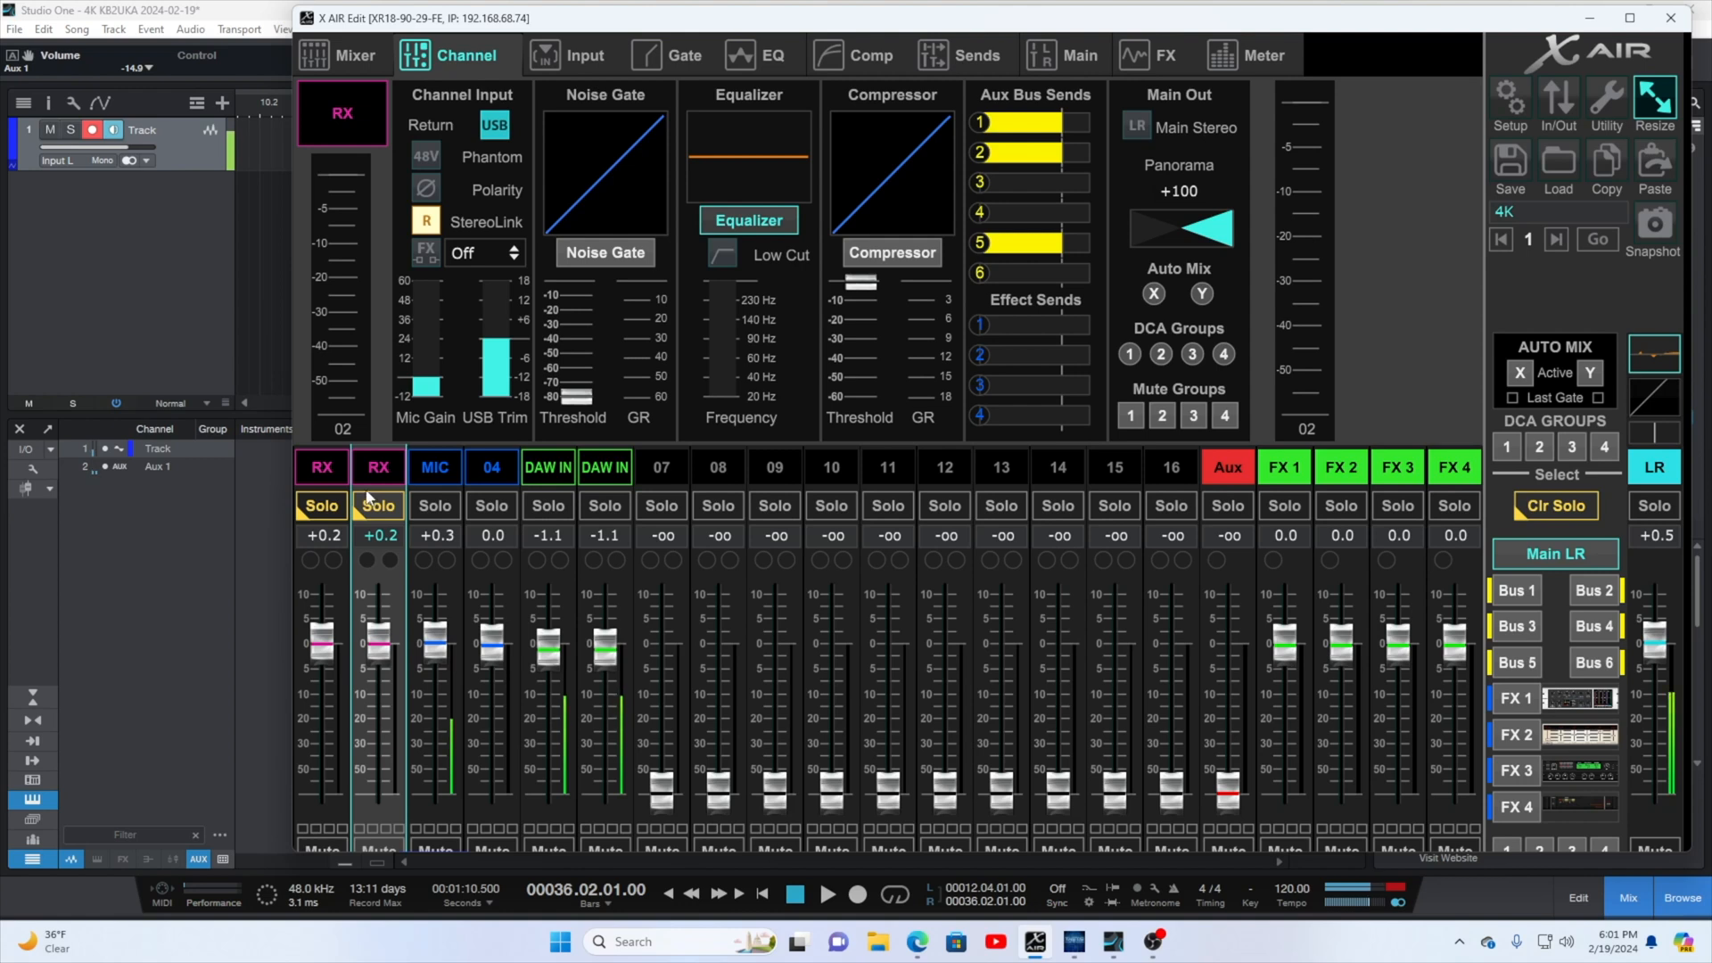
# Step through the MIC, 04, DAW IN and next channel strips to review each routing.
pyautogui.click(433, 466)
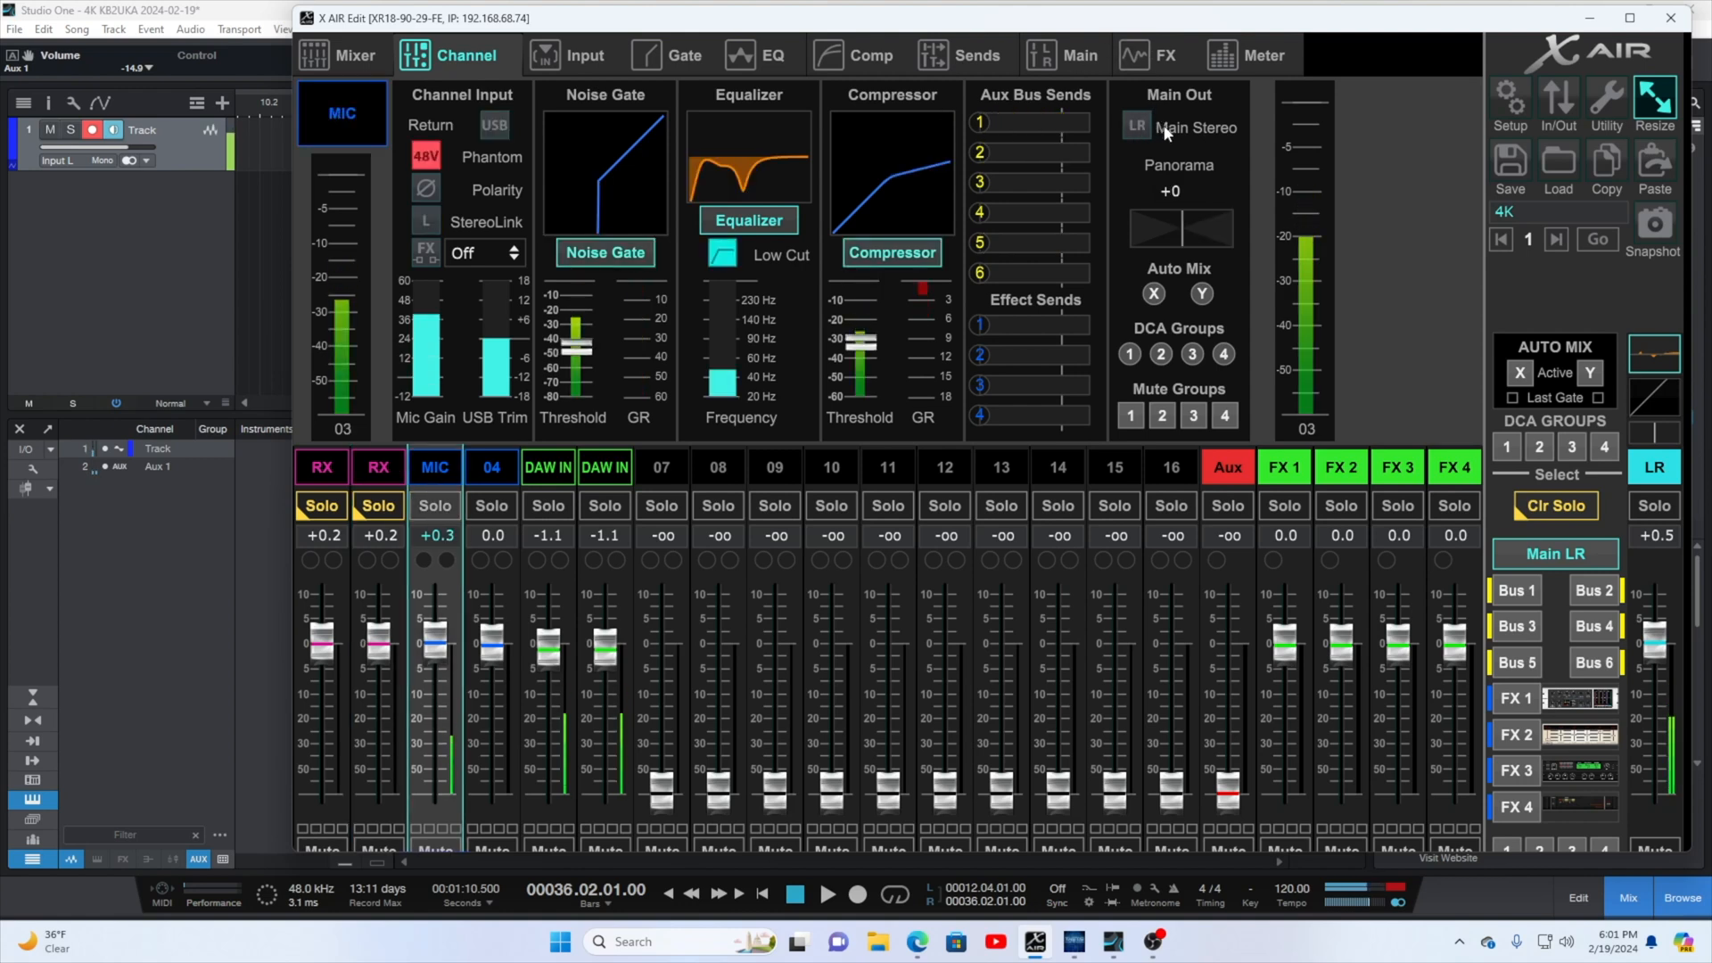
pyautogui.moveTo(1120, 142)
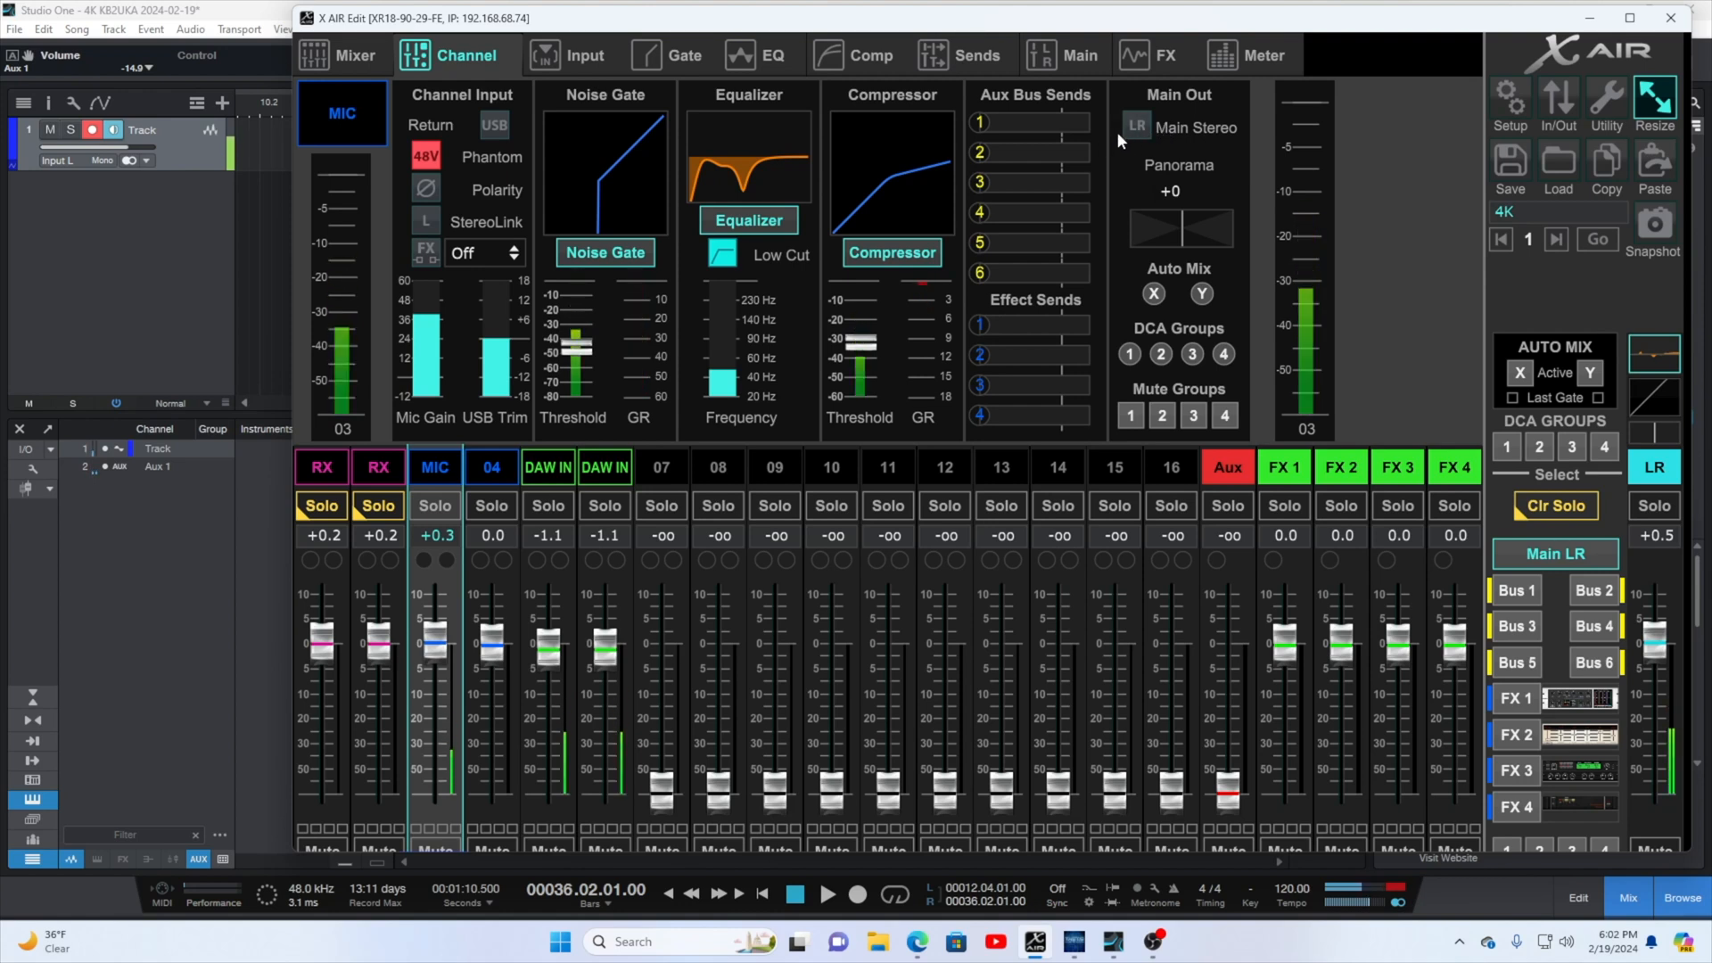
pyautogui.click(493, 465)
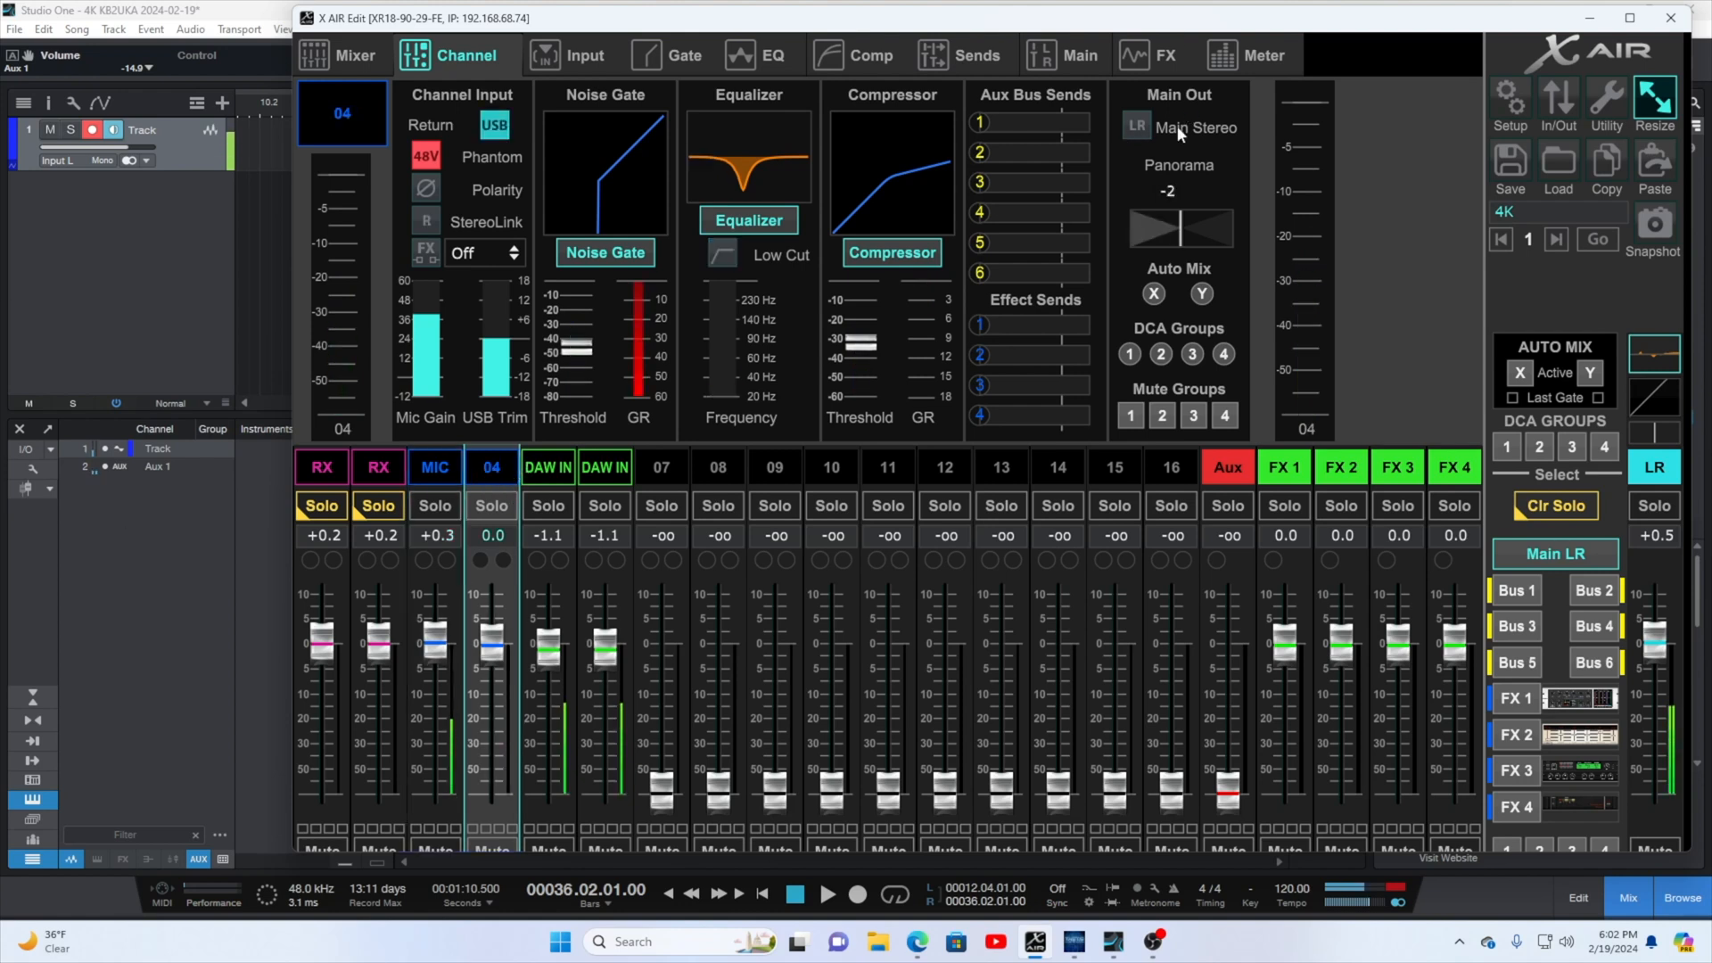
pyautogui.click(548, 467)
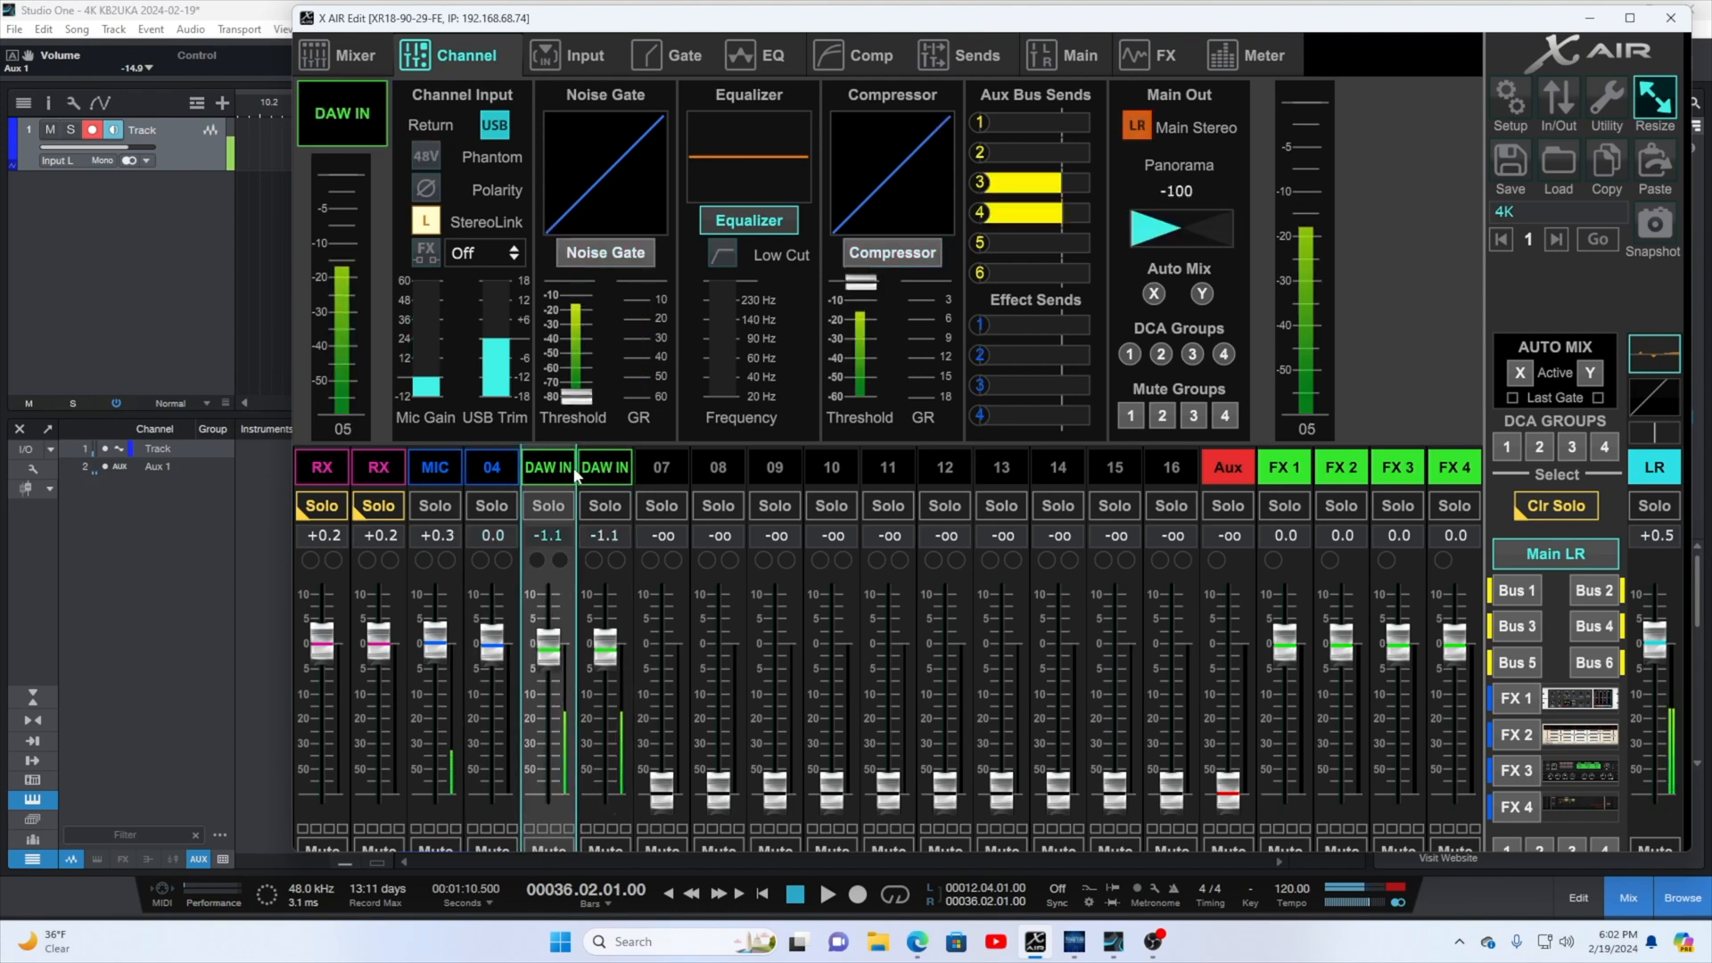
pyautogui.click(605, 465)
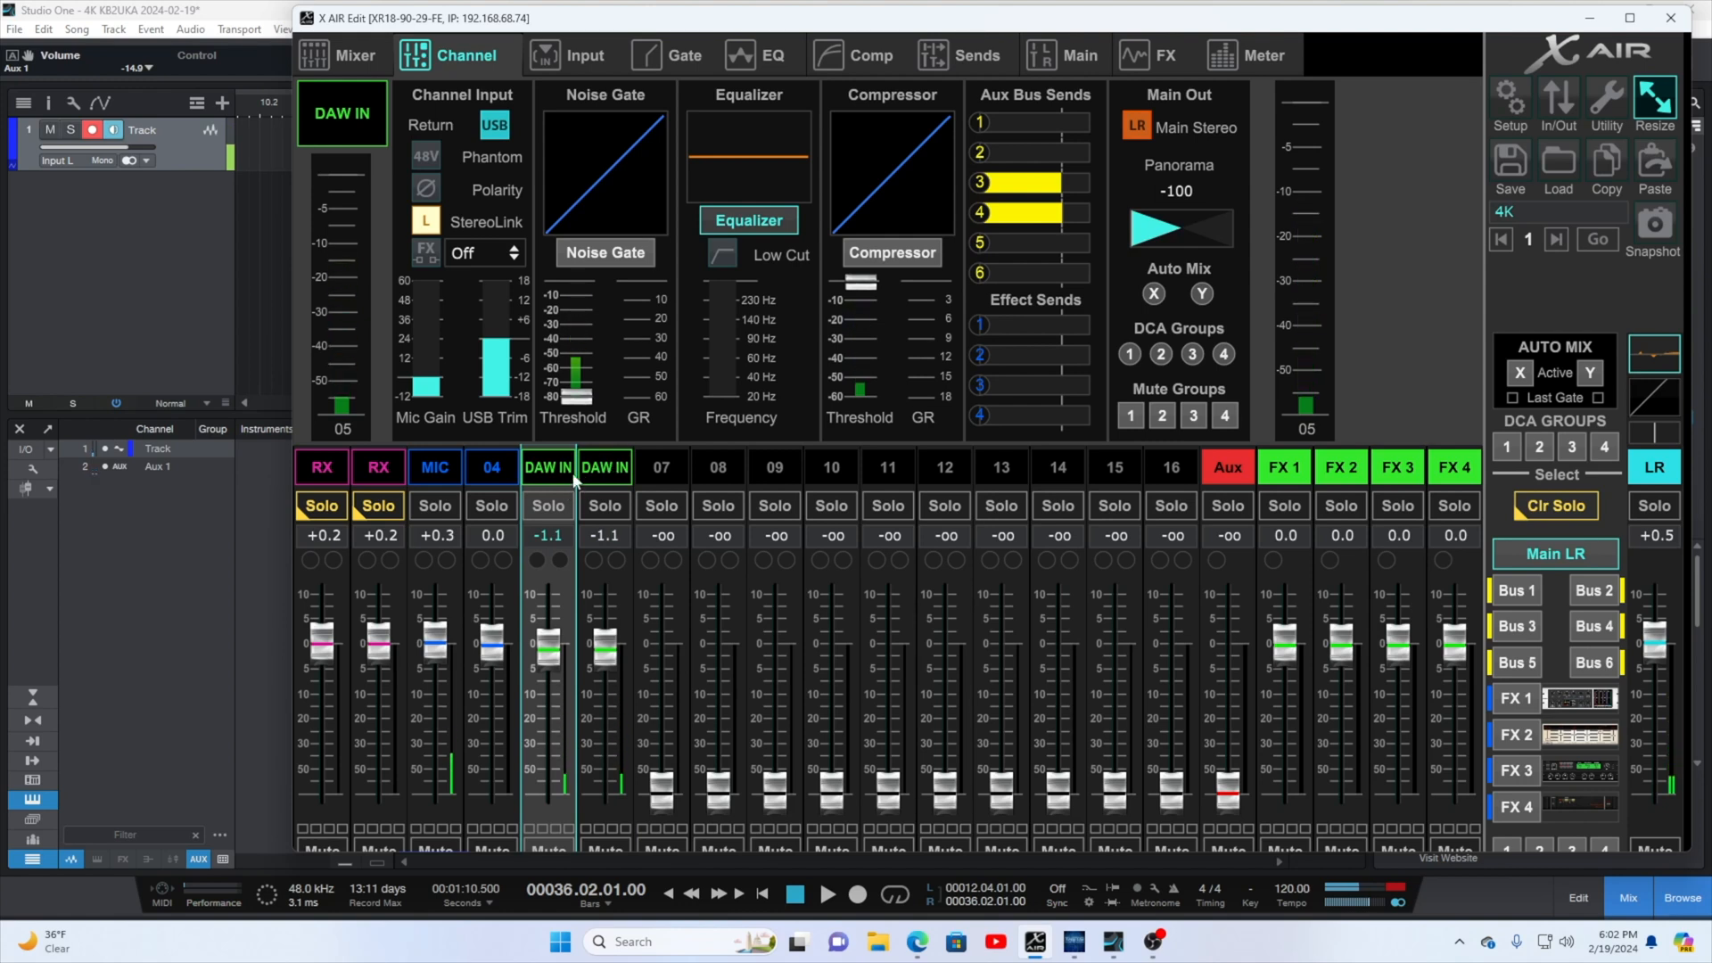
# Show the main LR bus overview with FX1 inserted, then return to the USB sends routing grid.
pyautogui.click(1654, 467)
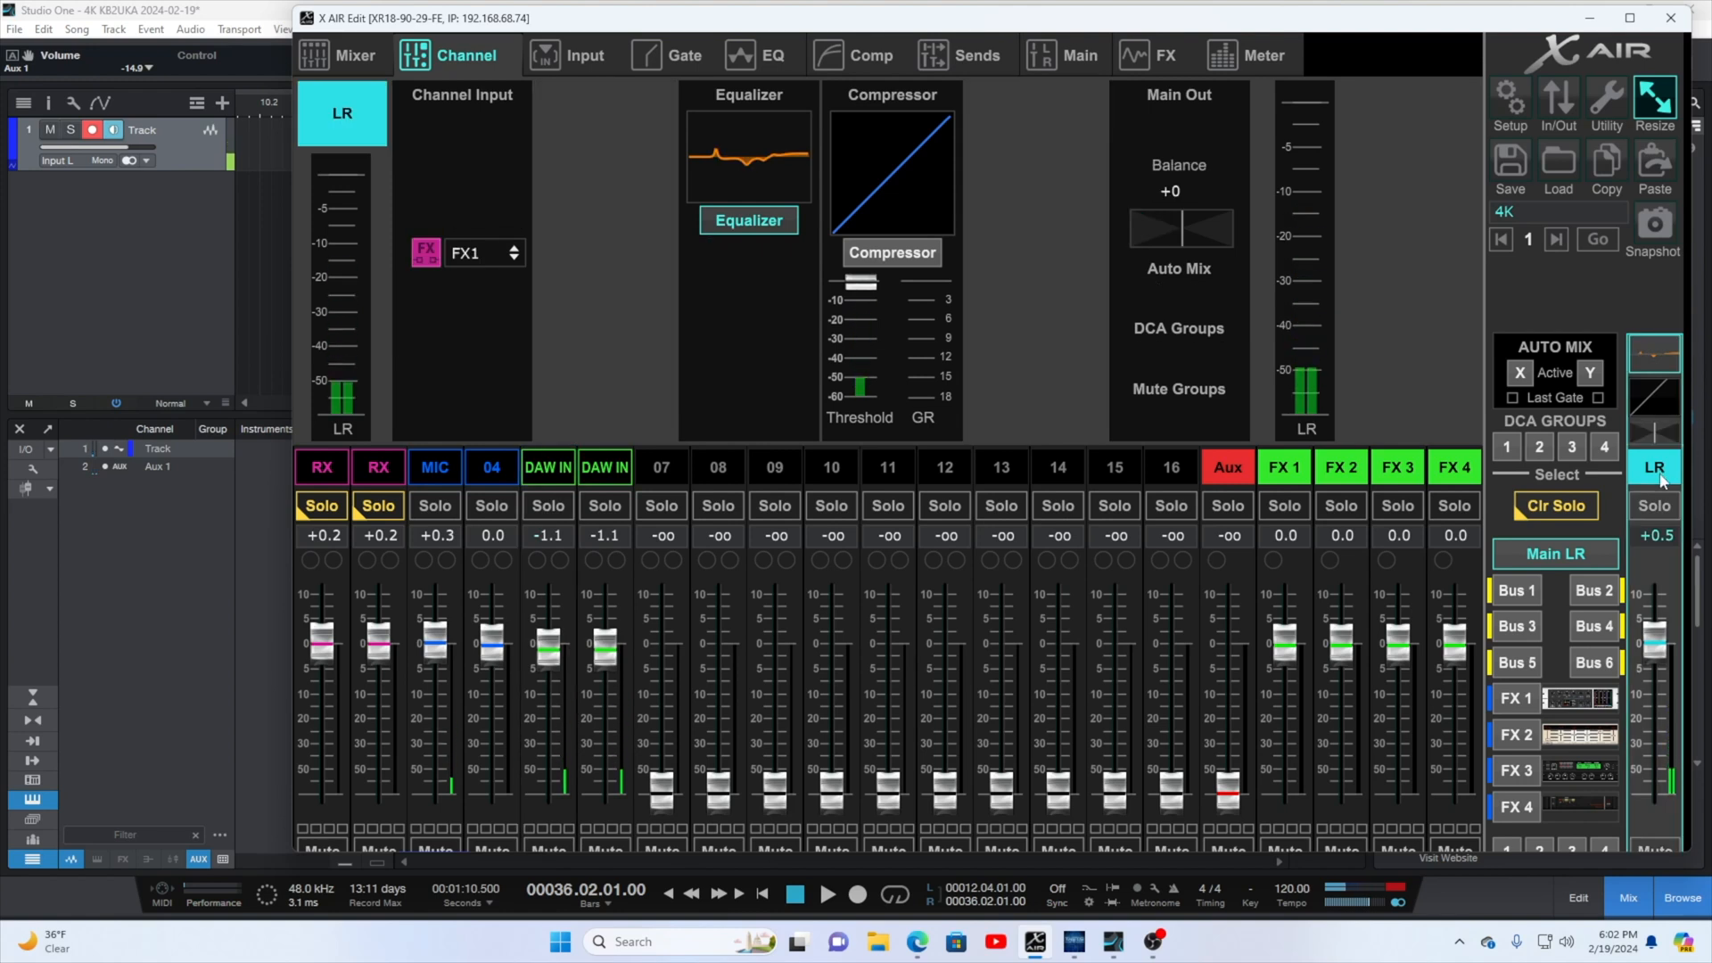
pyautogui.moveTo(1534, 118)
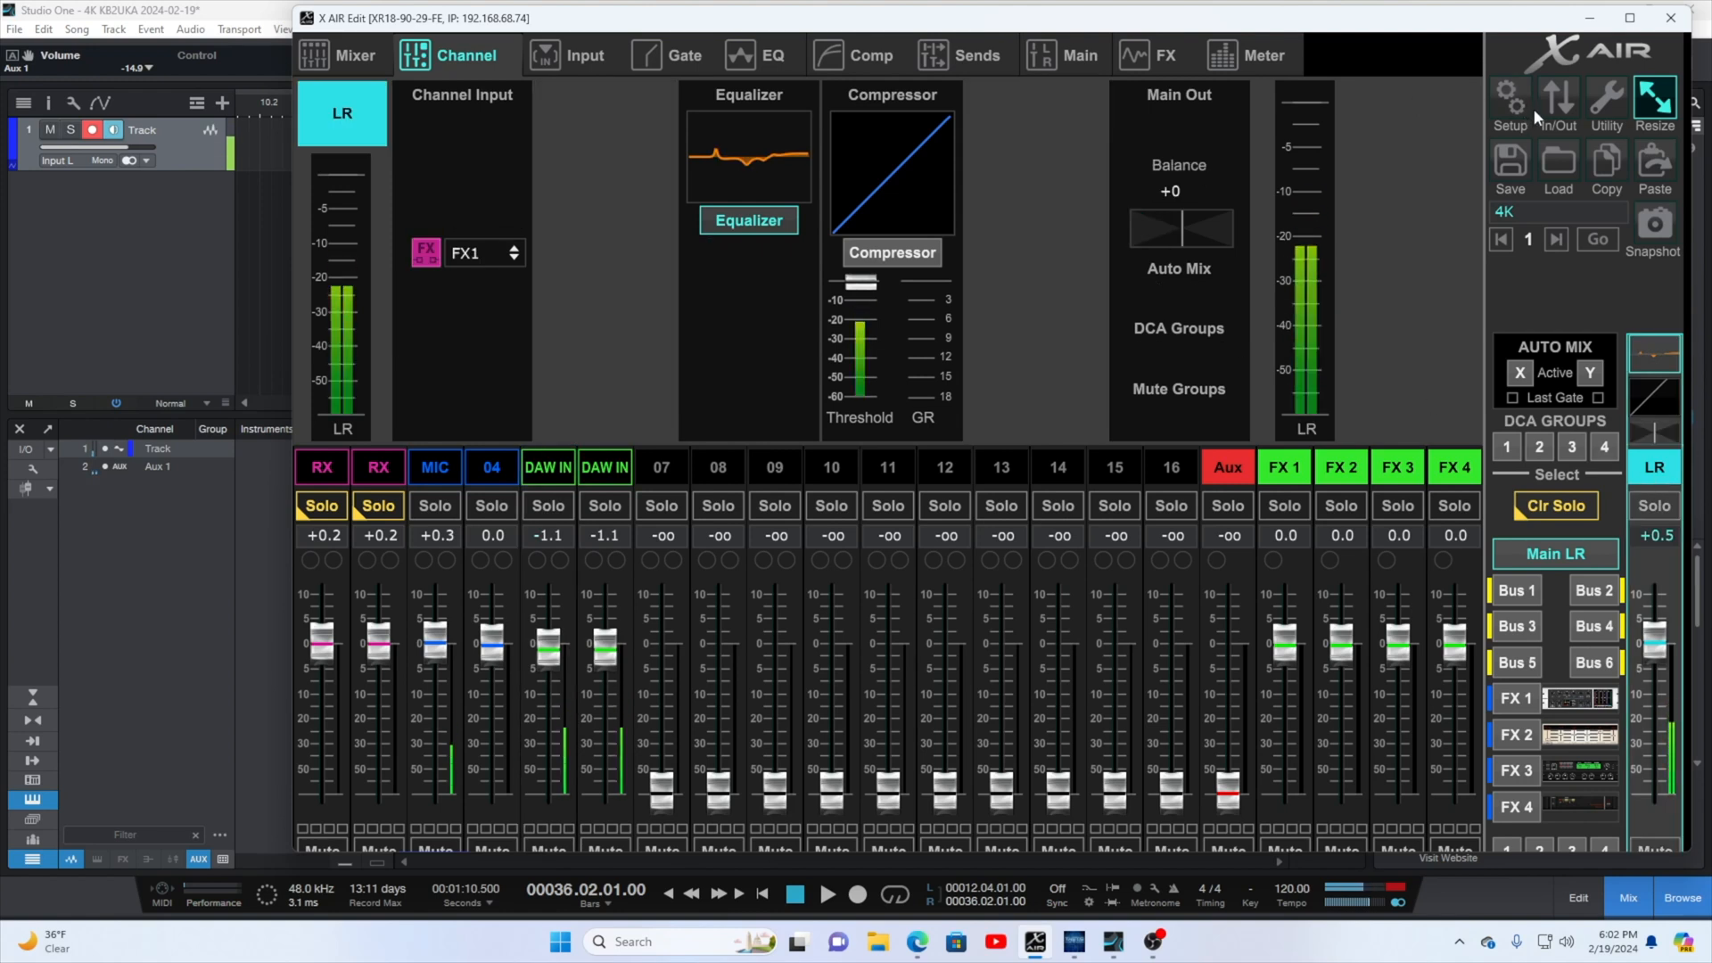
pyautogui.click(1556, 98)
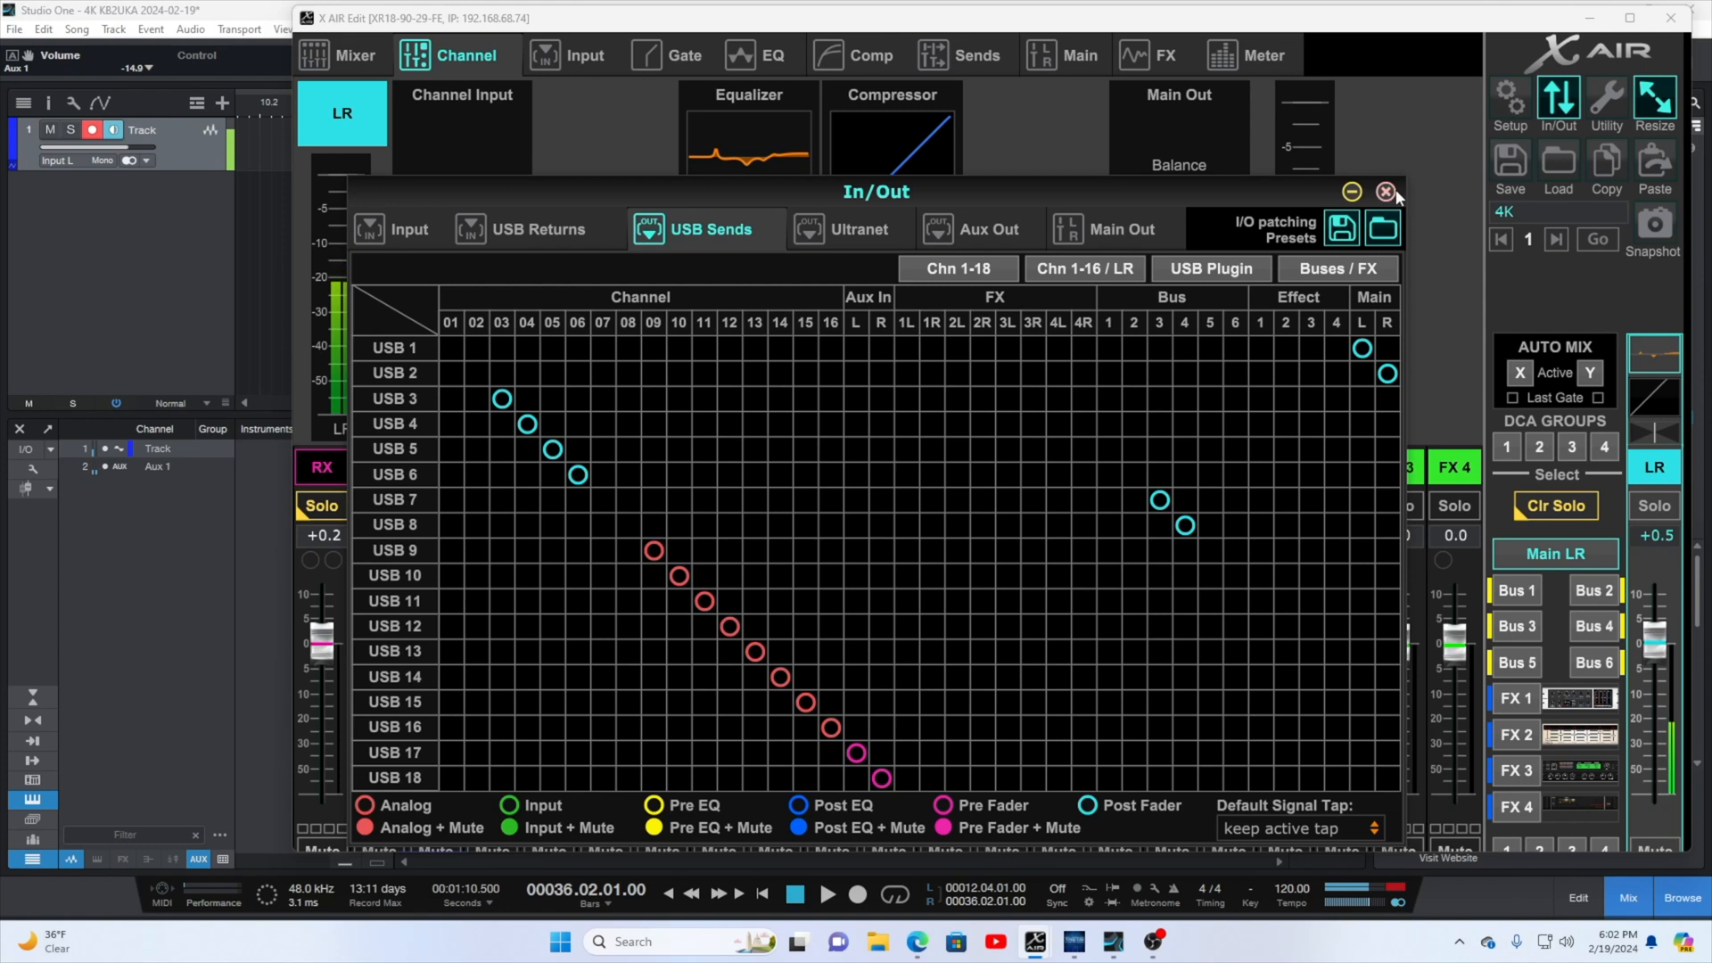
pyautogui.click(1382, 193)
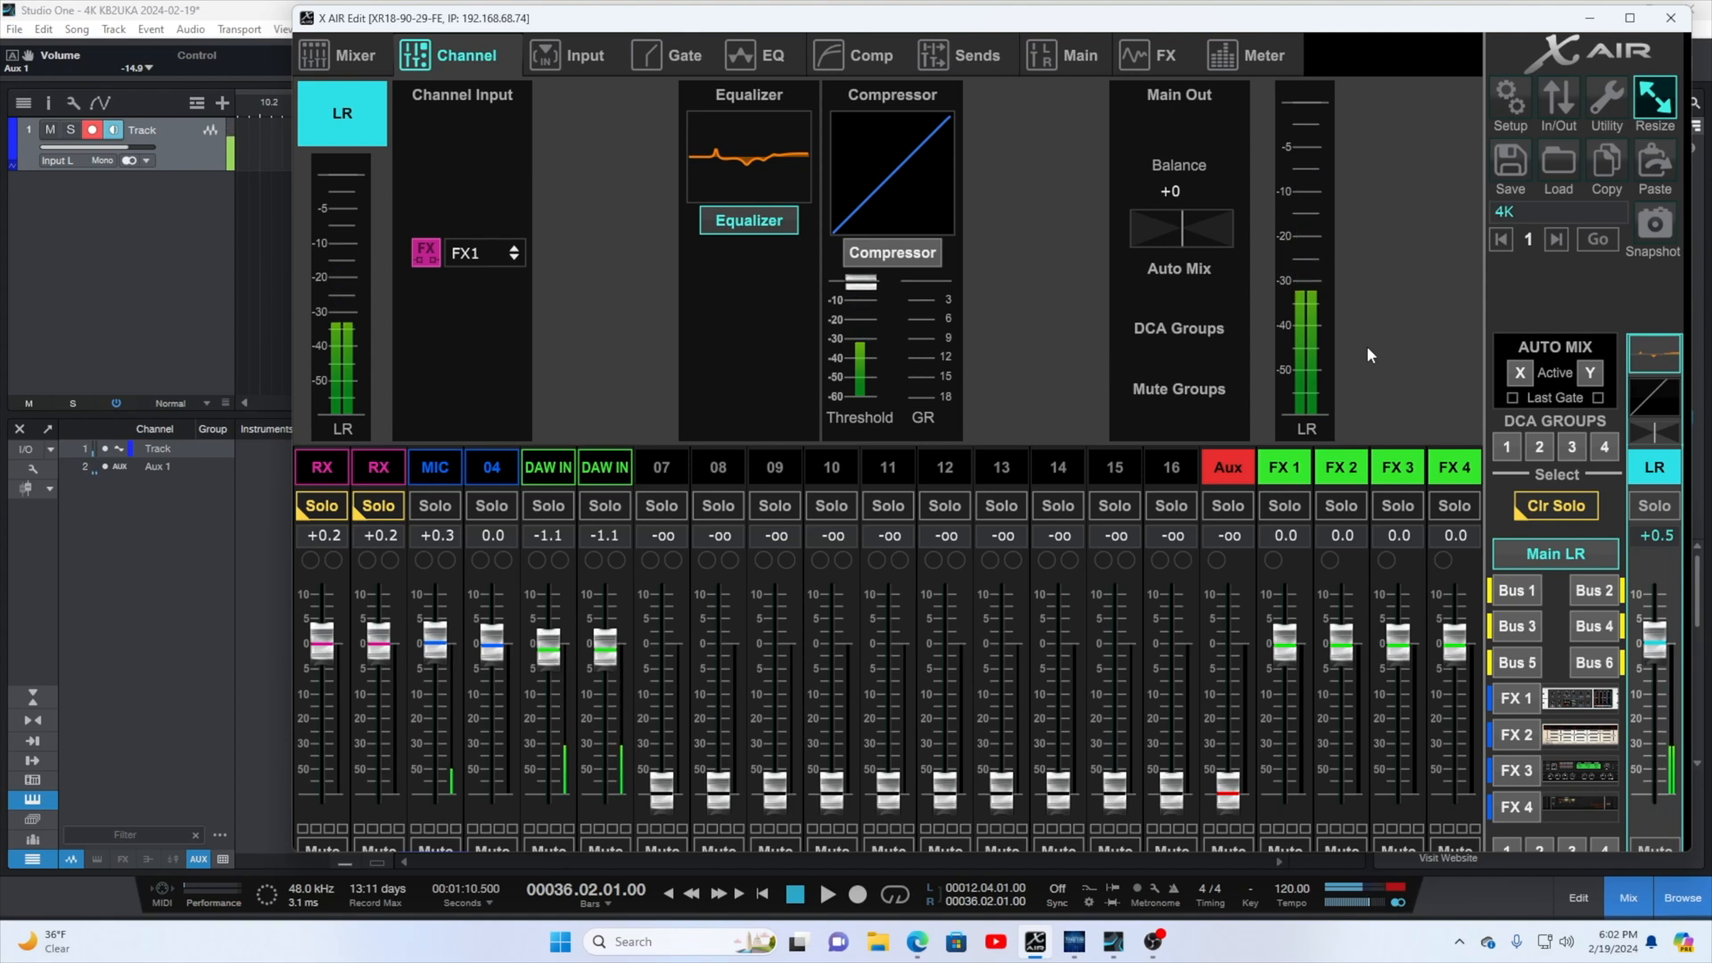
# Show the effects rack and inspect the FX1 Dual Combinator editor before closing it again.
pyautogui.click(1152, 56)
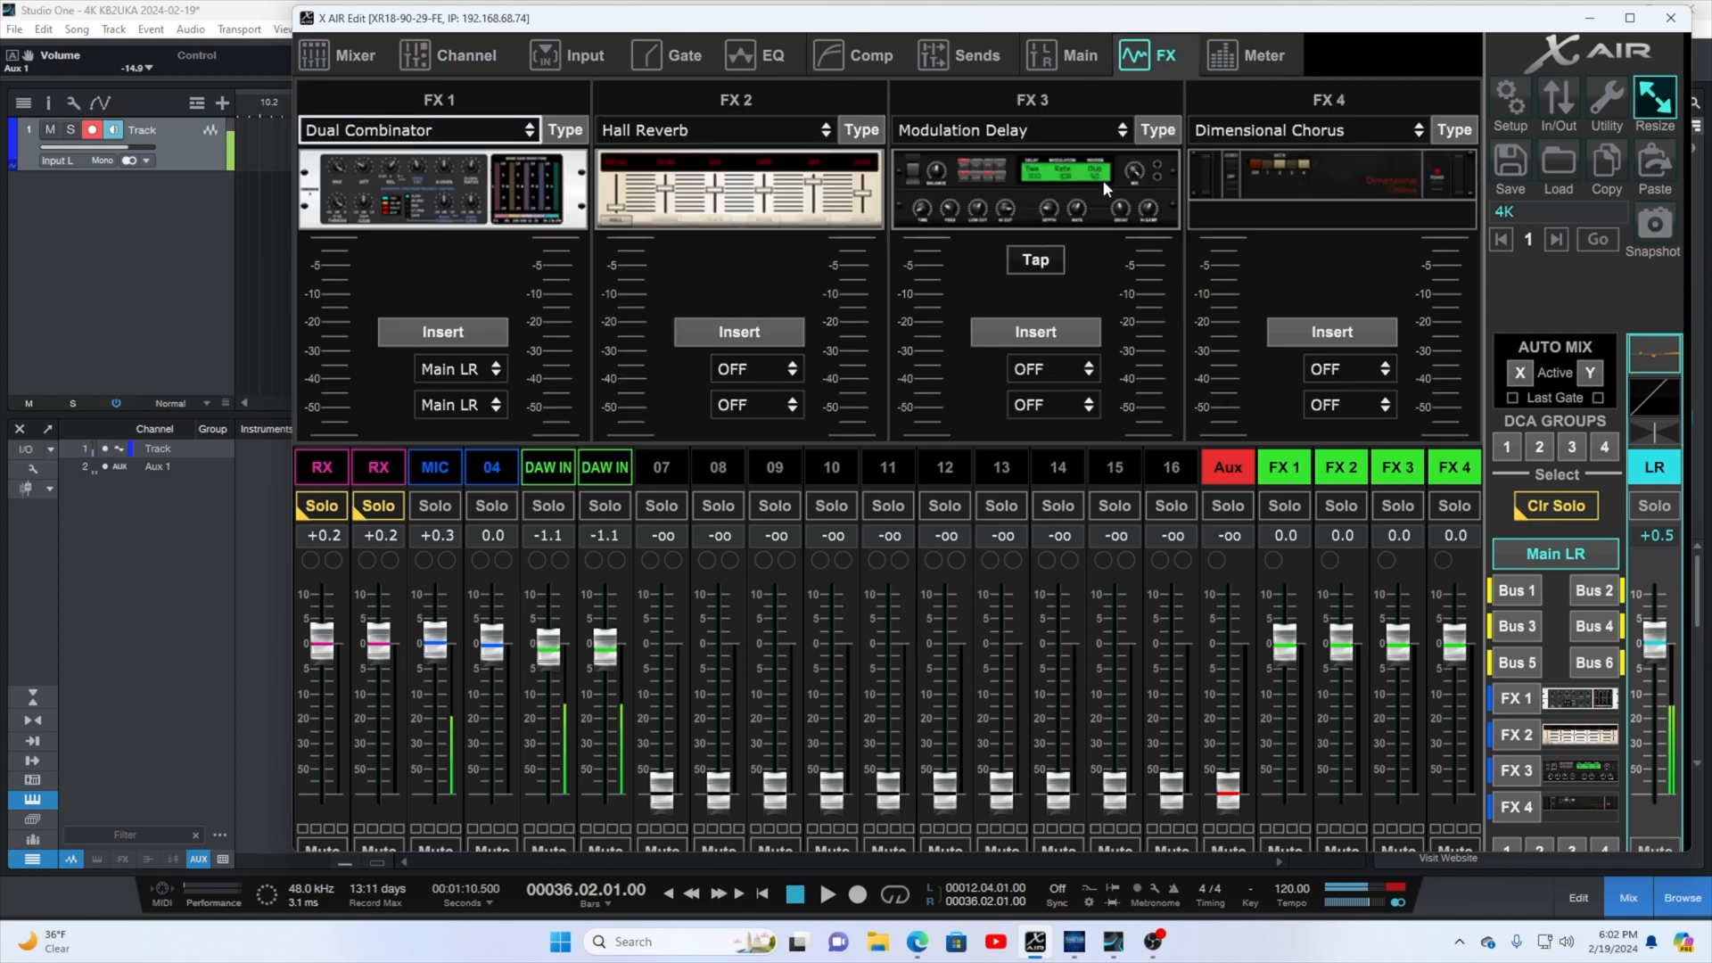
pyautogui.moveTo(1005, 368)
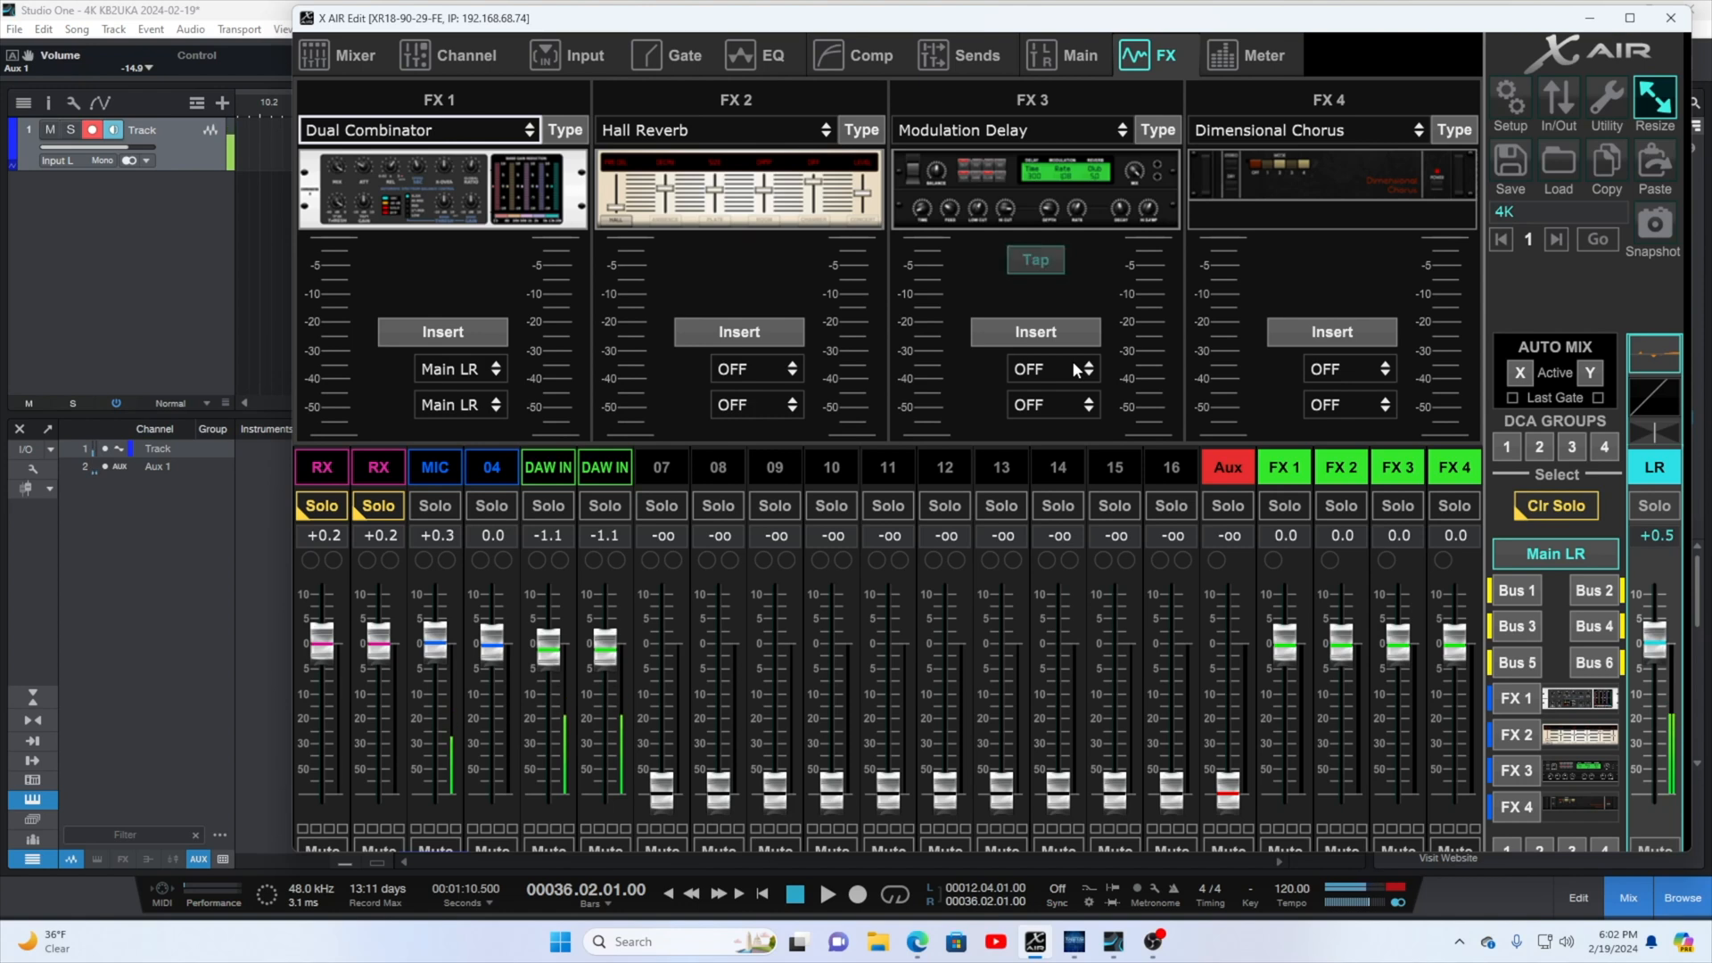
pyautogui.moveTo(1500, 414)
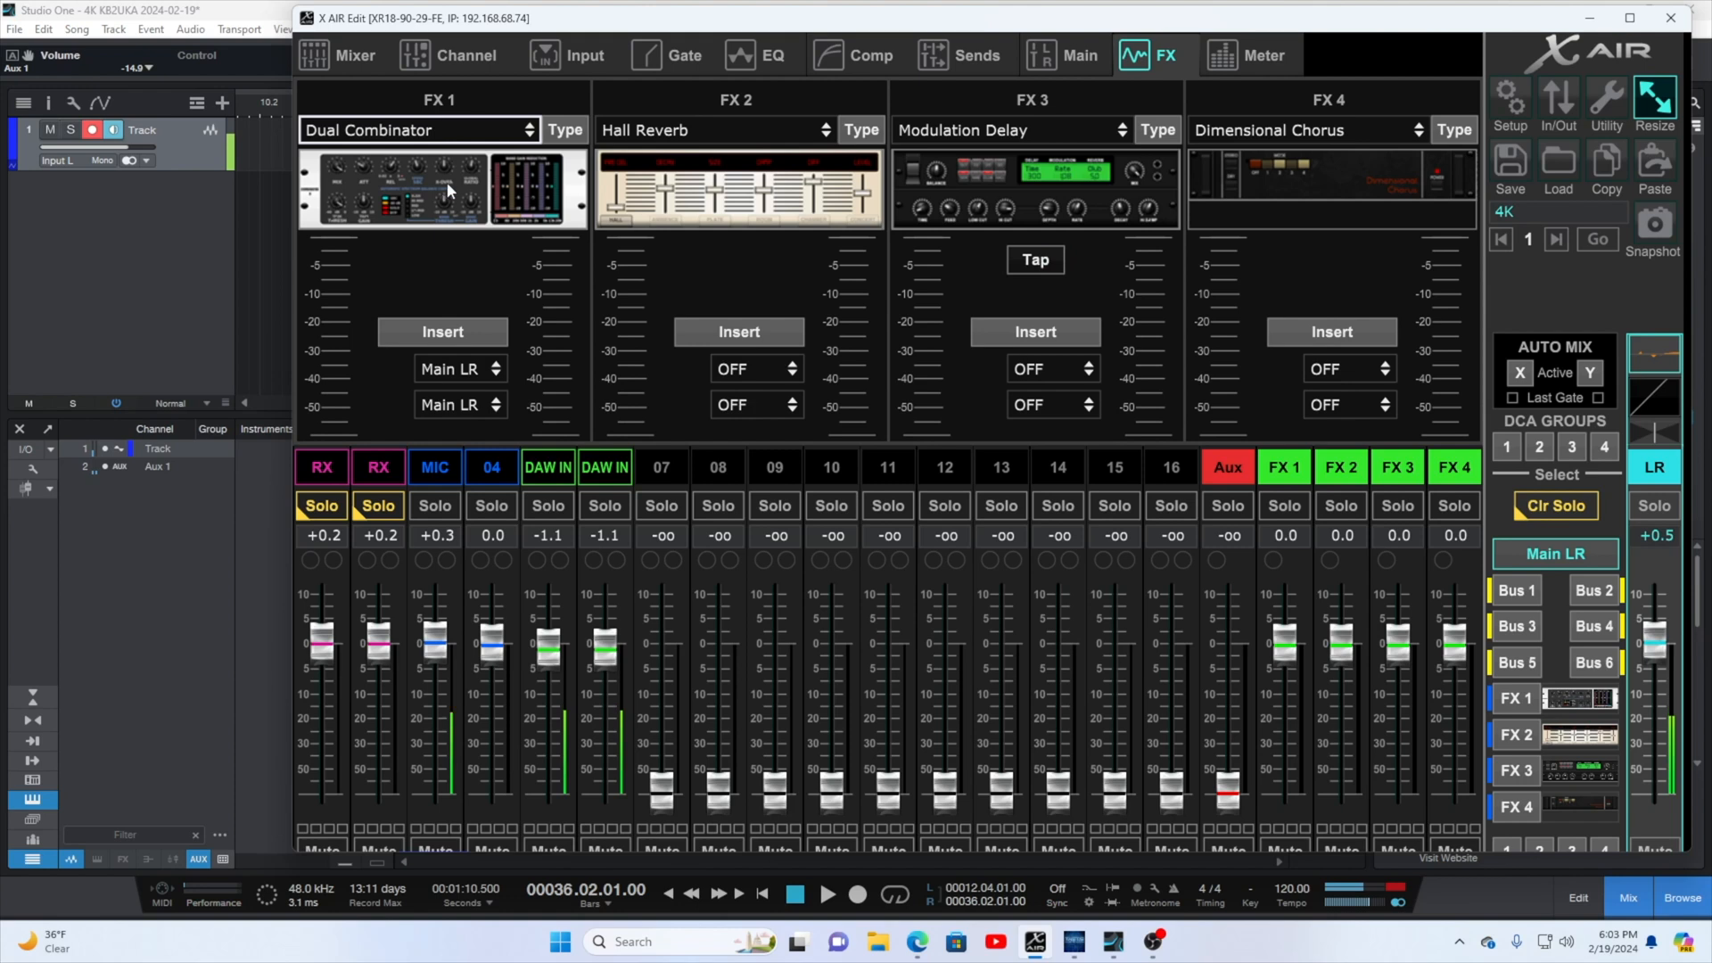
pyautogui.click(442, 185)
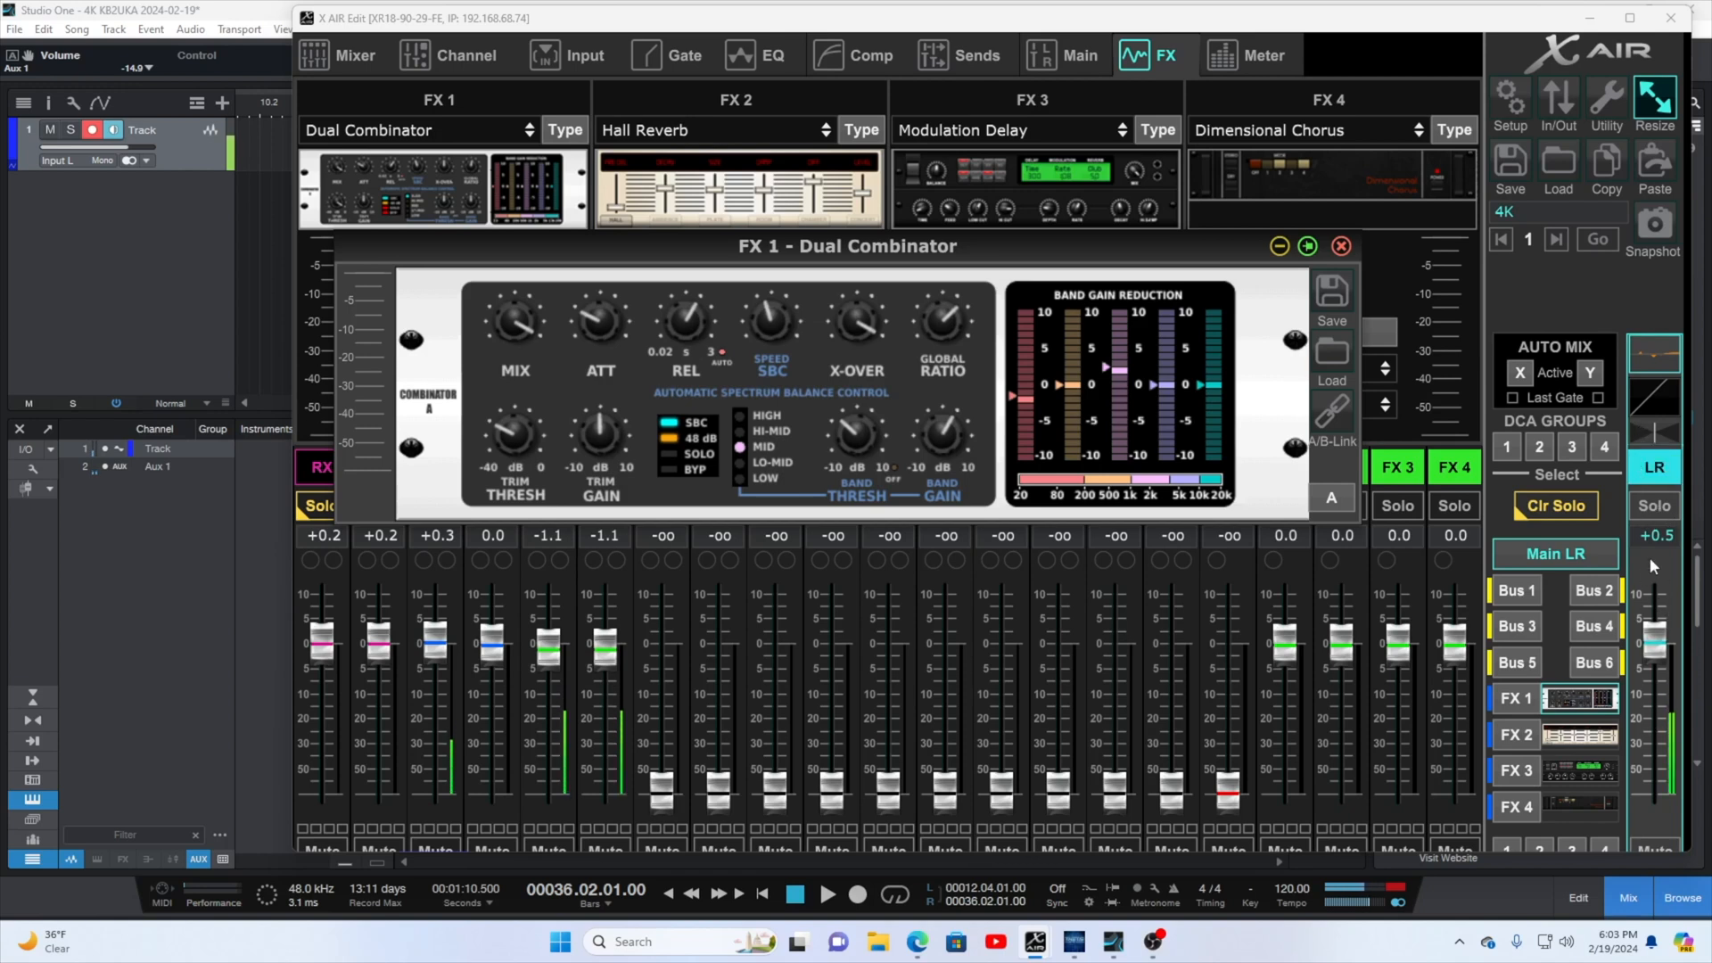
pyautogui.moveTo(1188, 436)
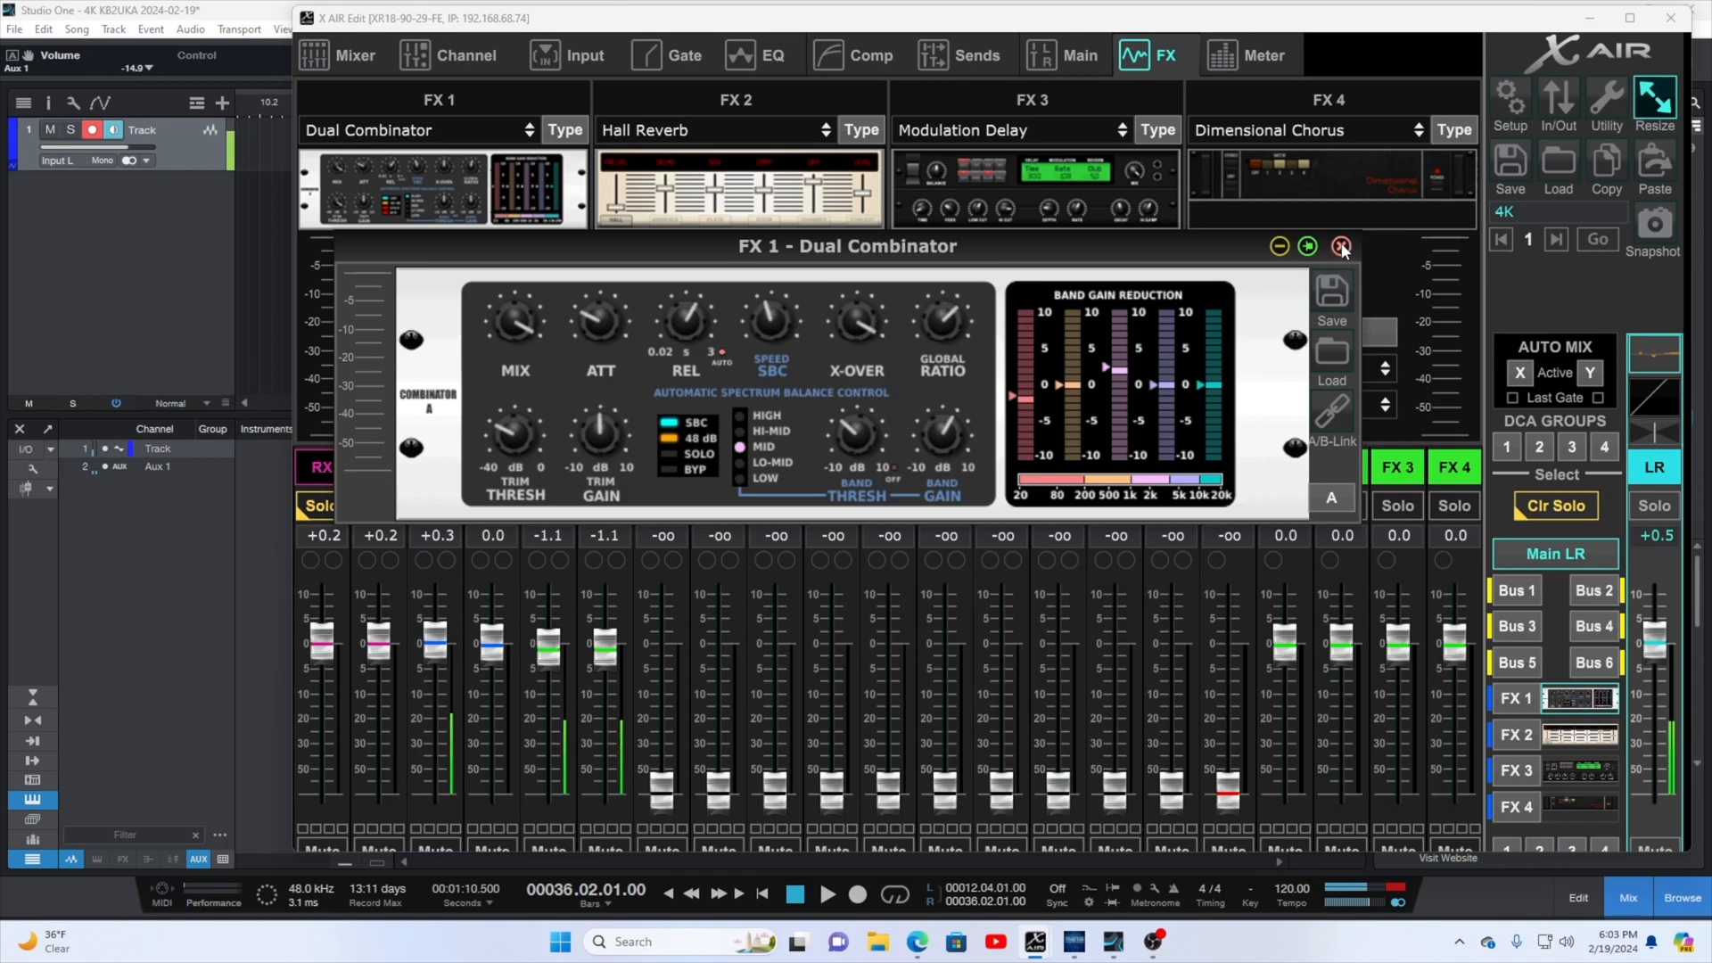
pyautogui.click(1341, 246)
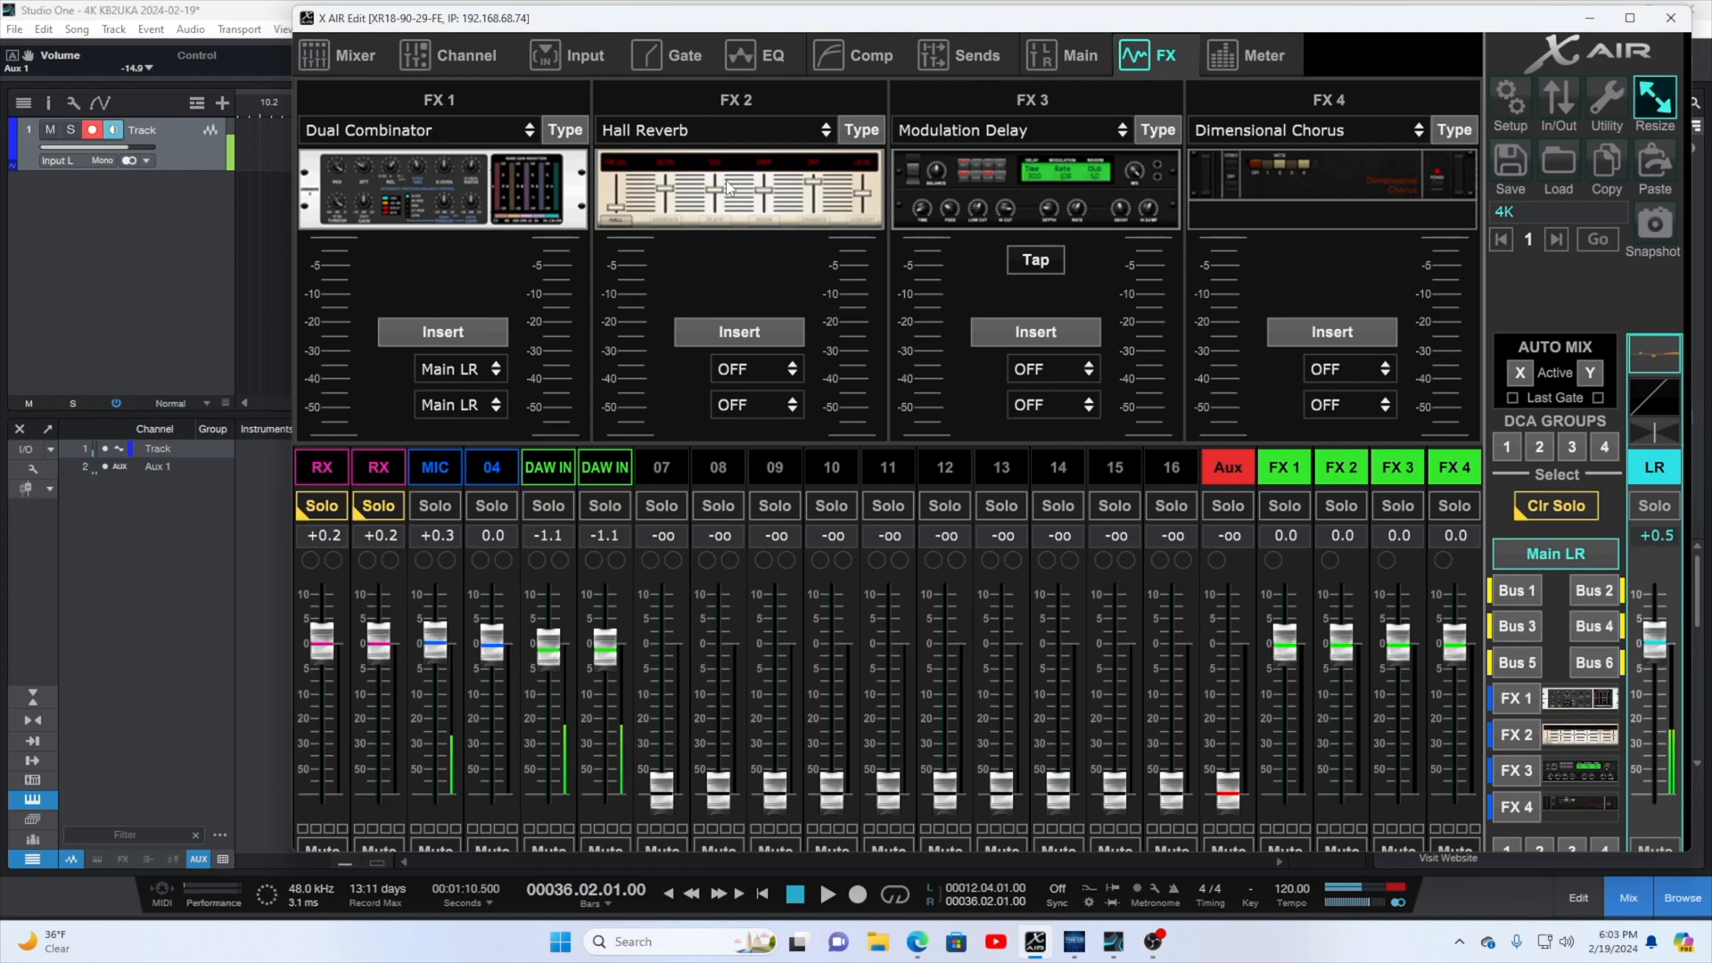